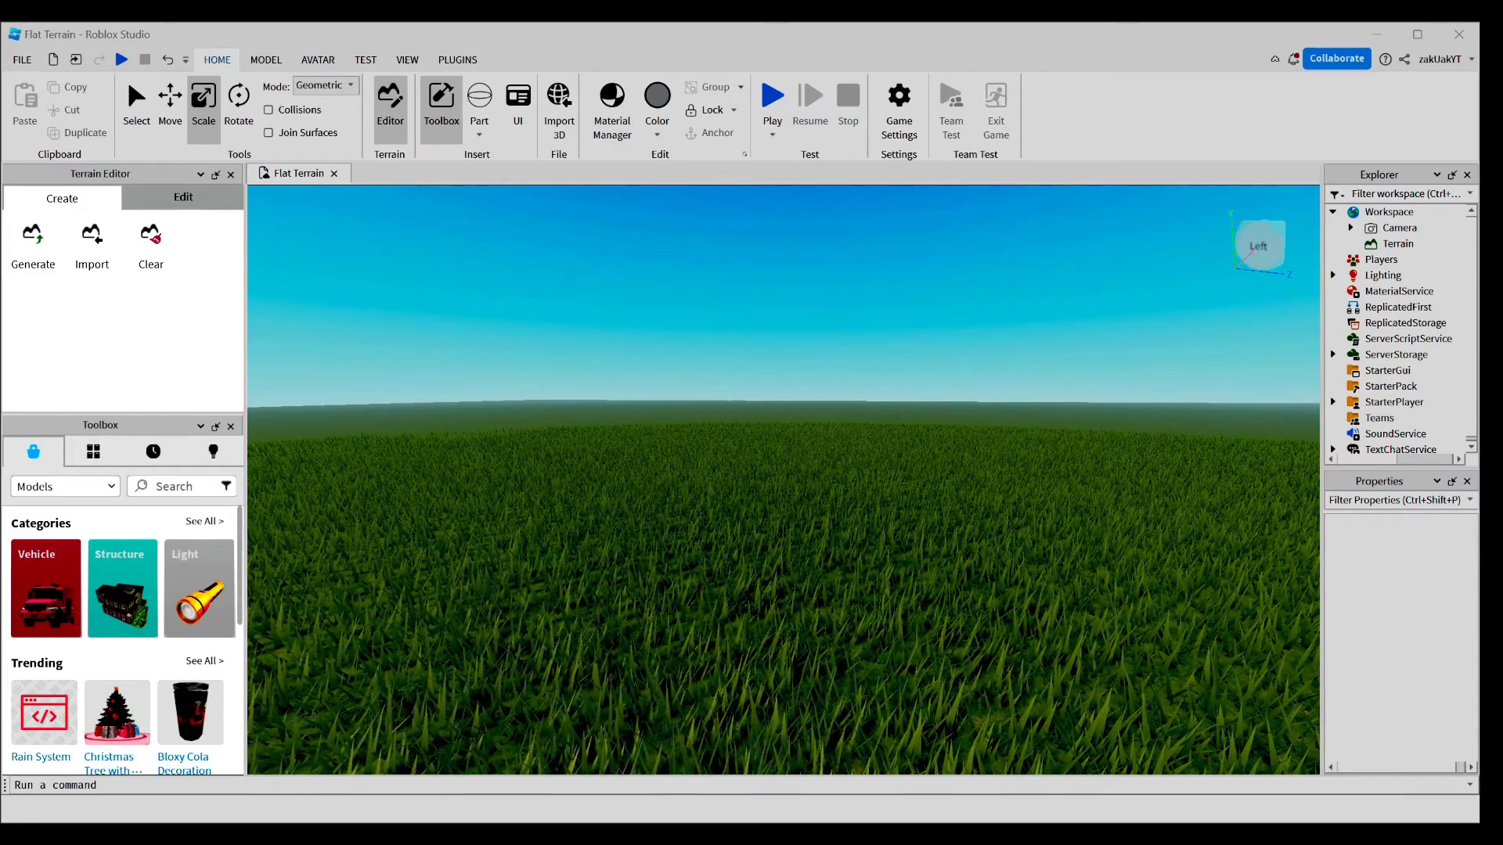
# - Insert a part scaled into a tall pillar named Tree, and add a Dummy beside it
pyautogui.click(1397, 243)
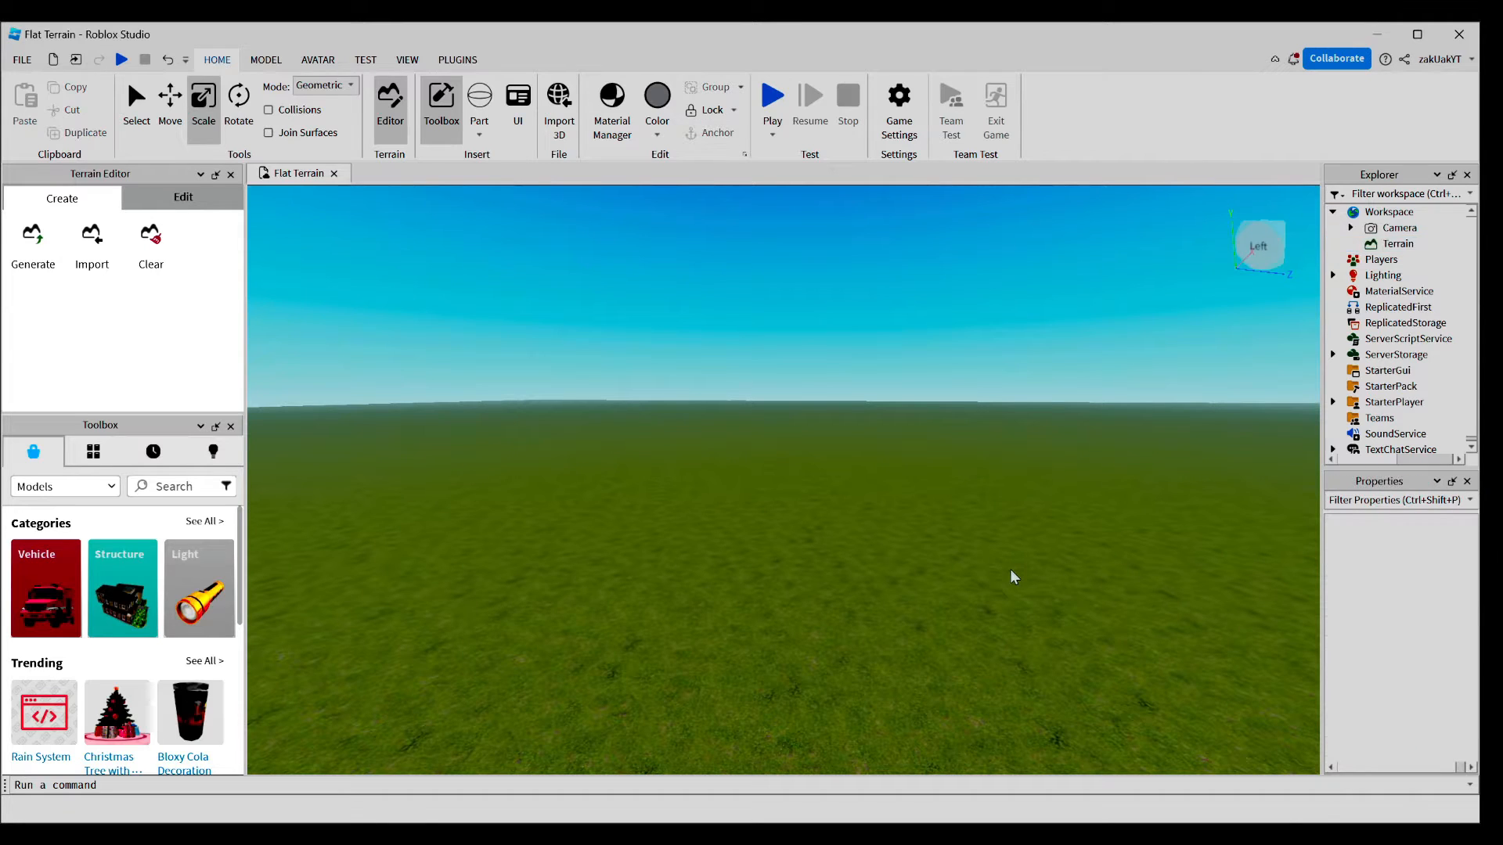
pyautogui.moveTo(723, 491)
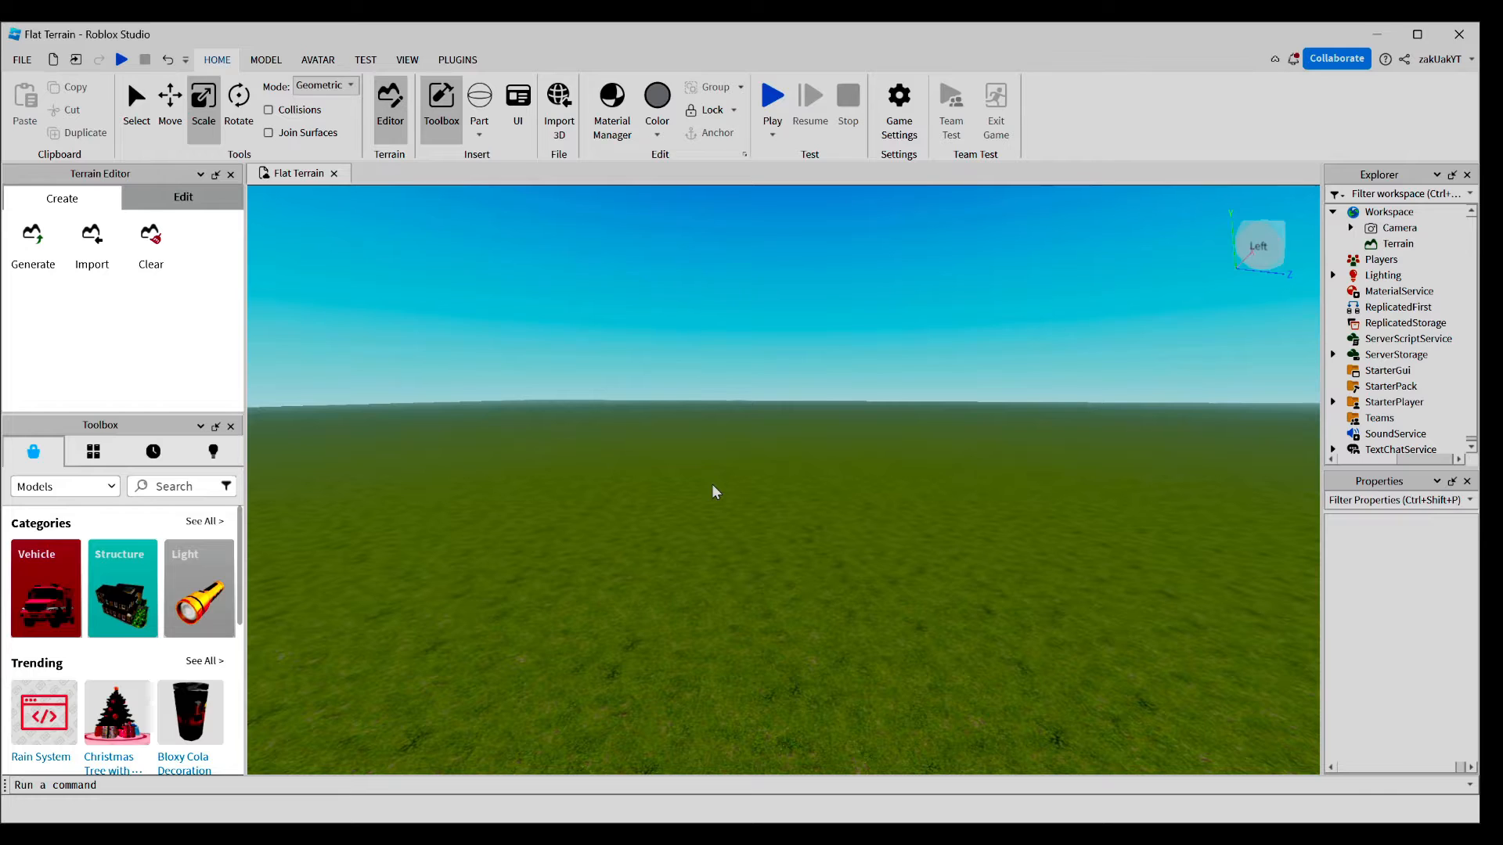
pyautogui.moveTo(698, 524)
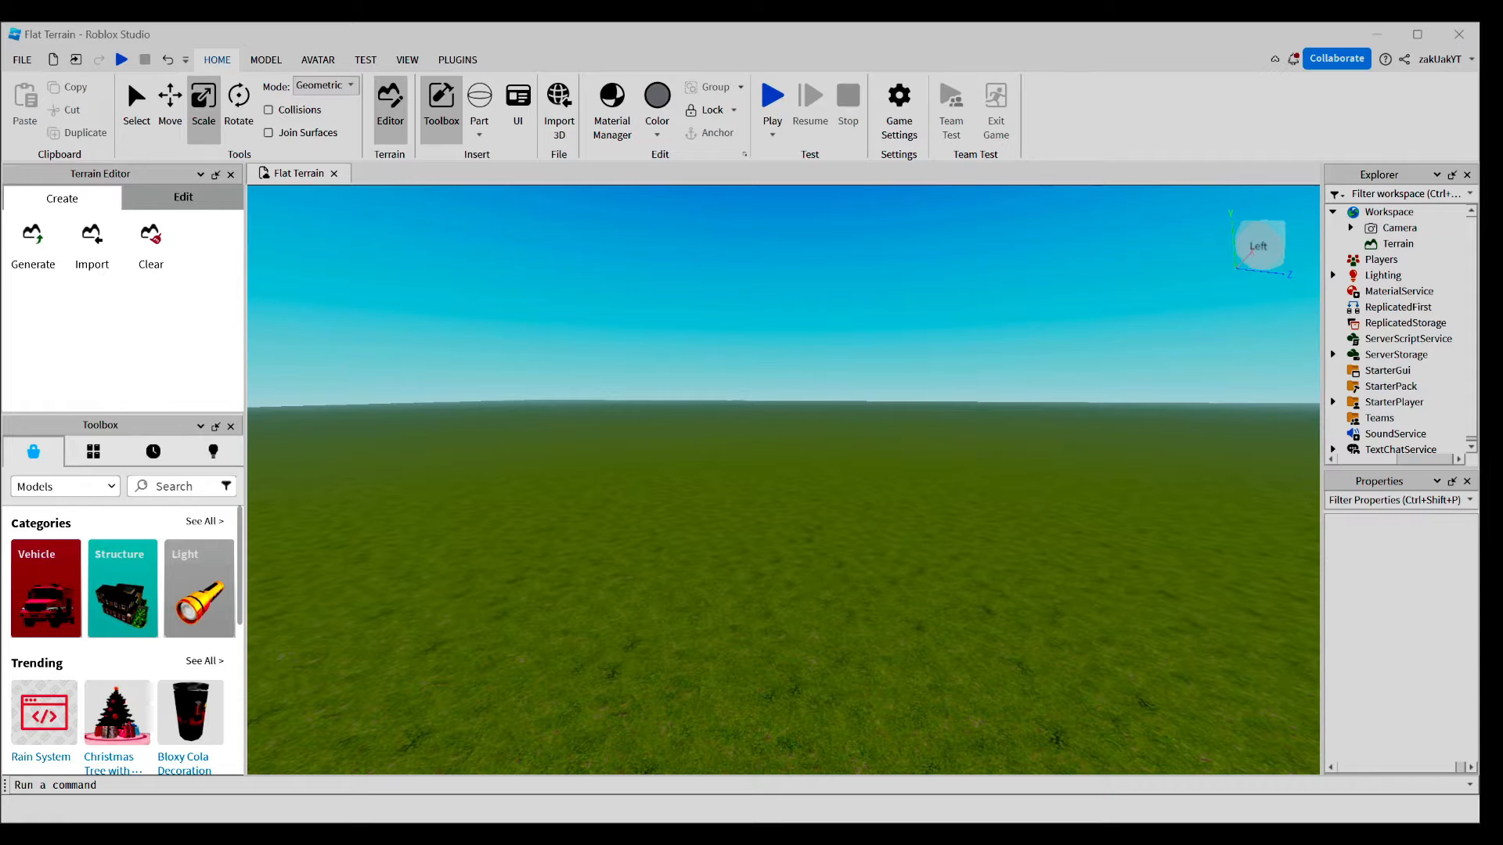
pyautogui.click(479, 96)
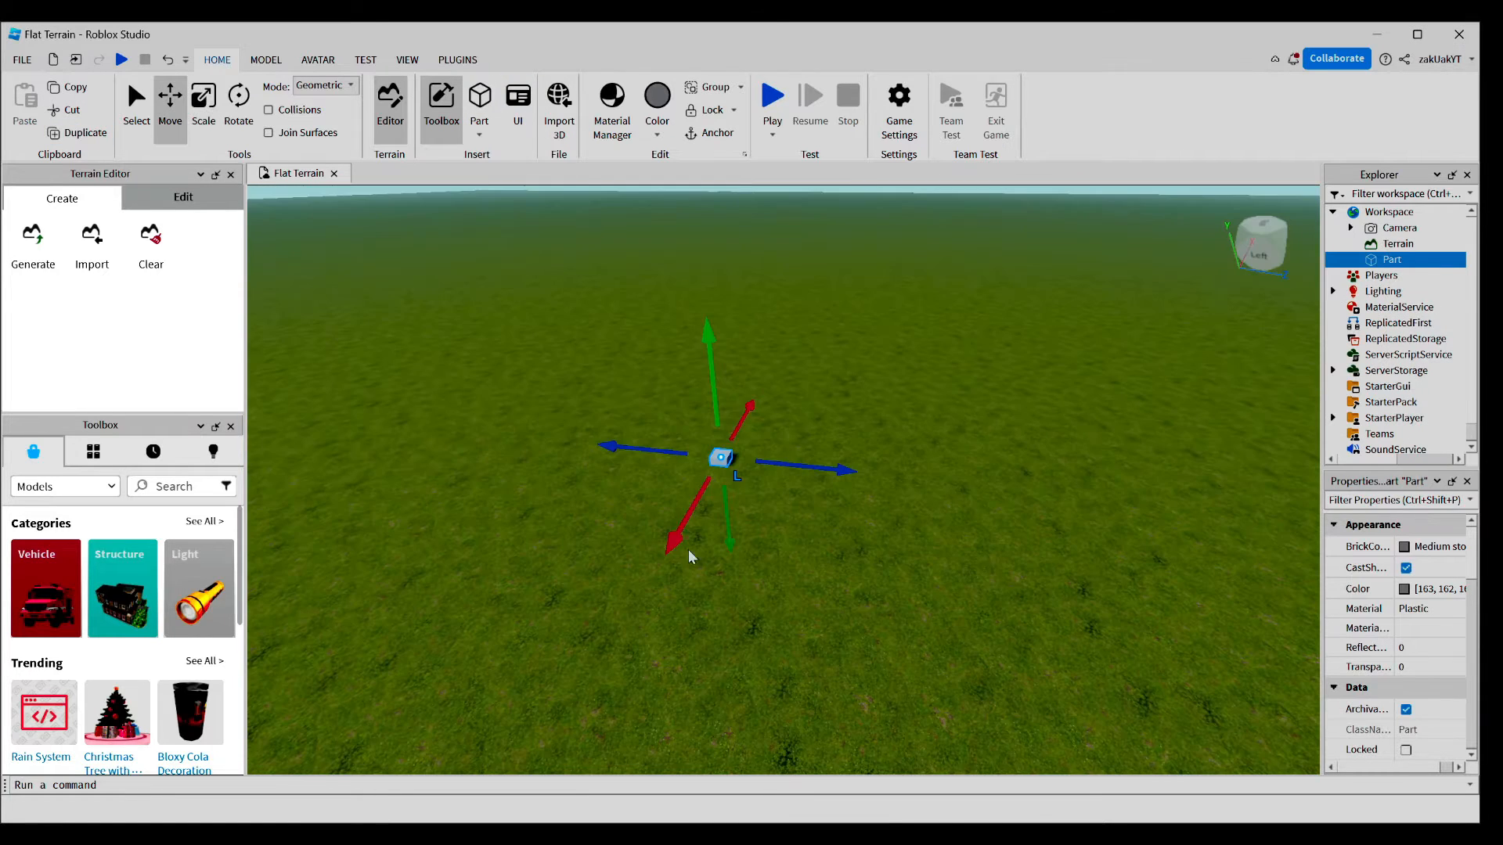
pyautogui.click(202, 101)
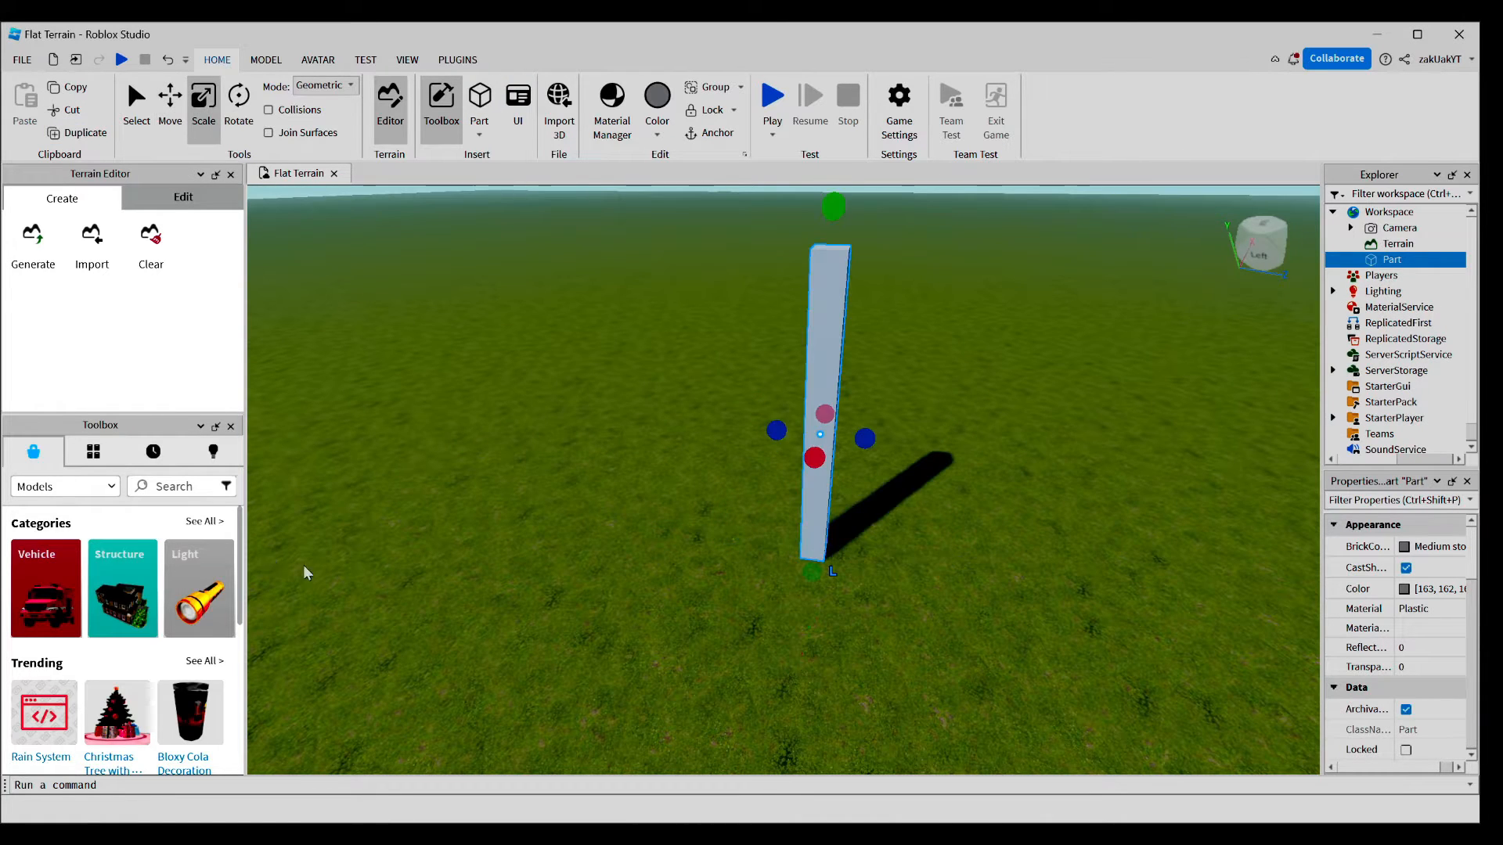
pyautogui.moveTo(45, 585)
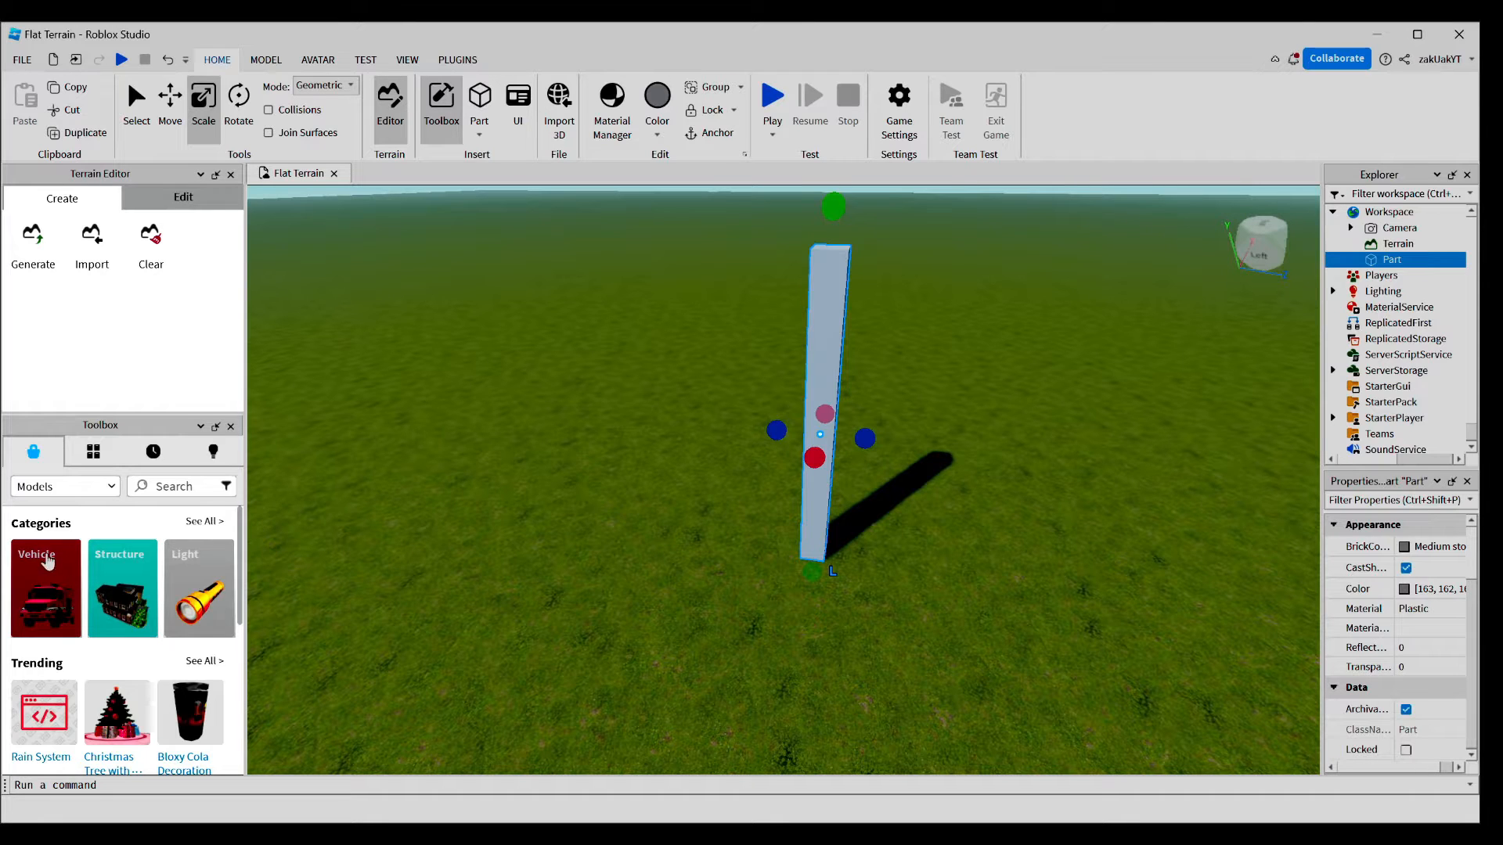
pyautogui.write('dumm')
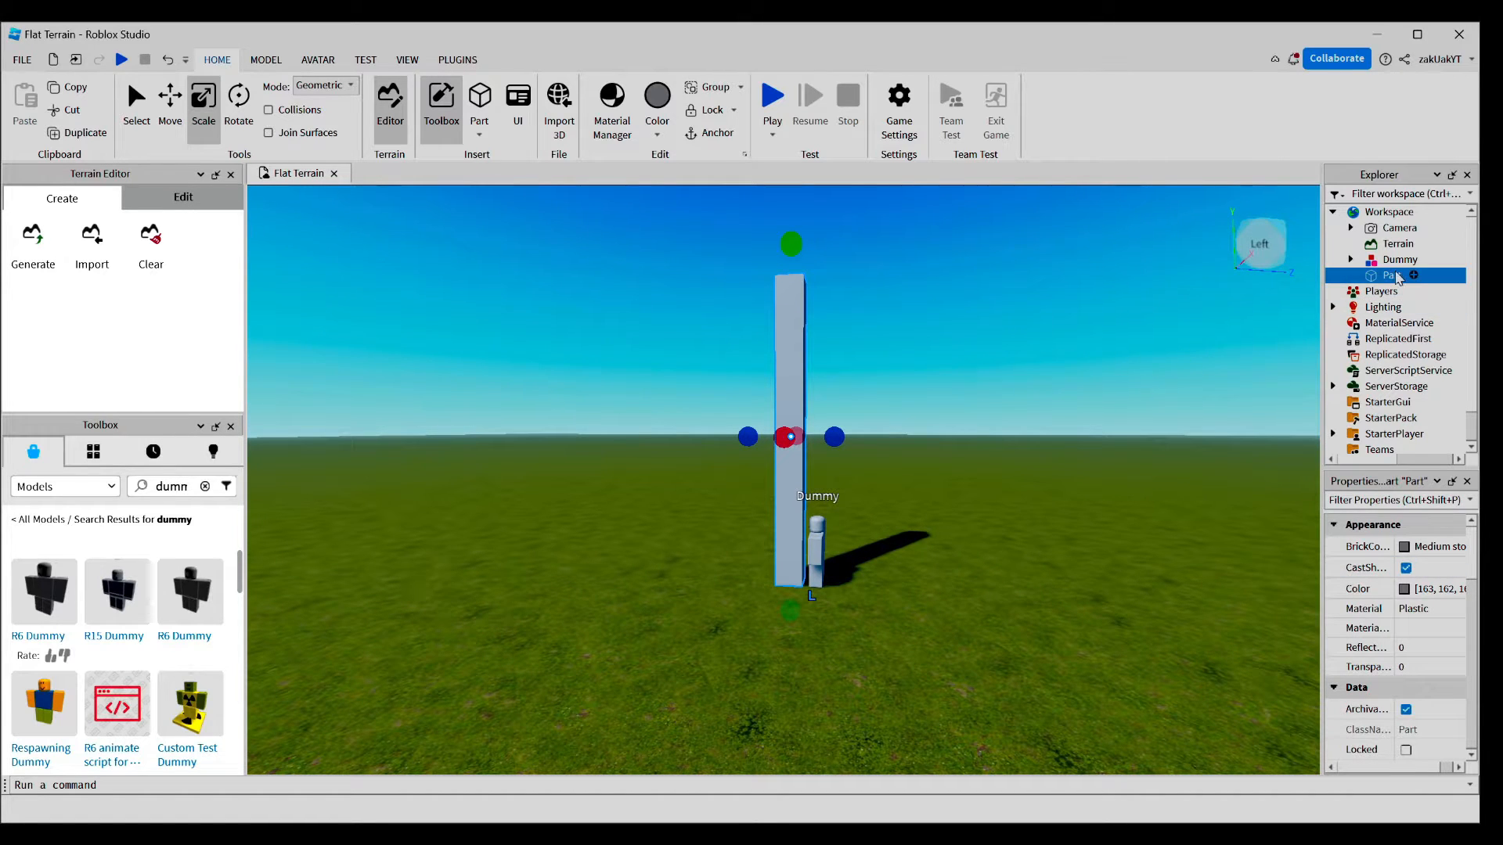
pyautogui.write('Tree')
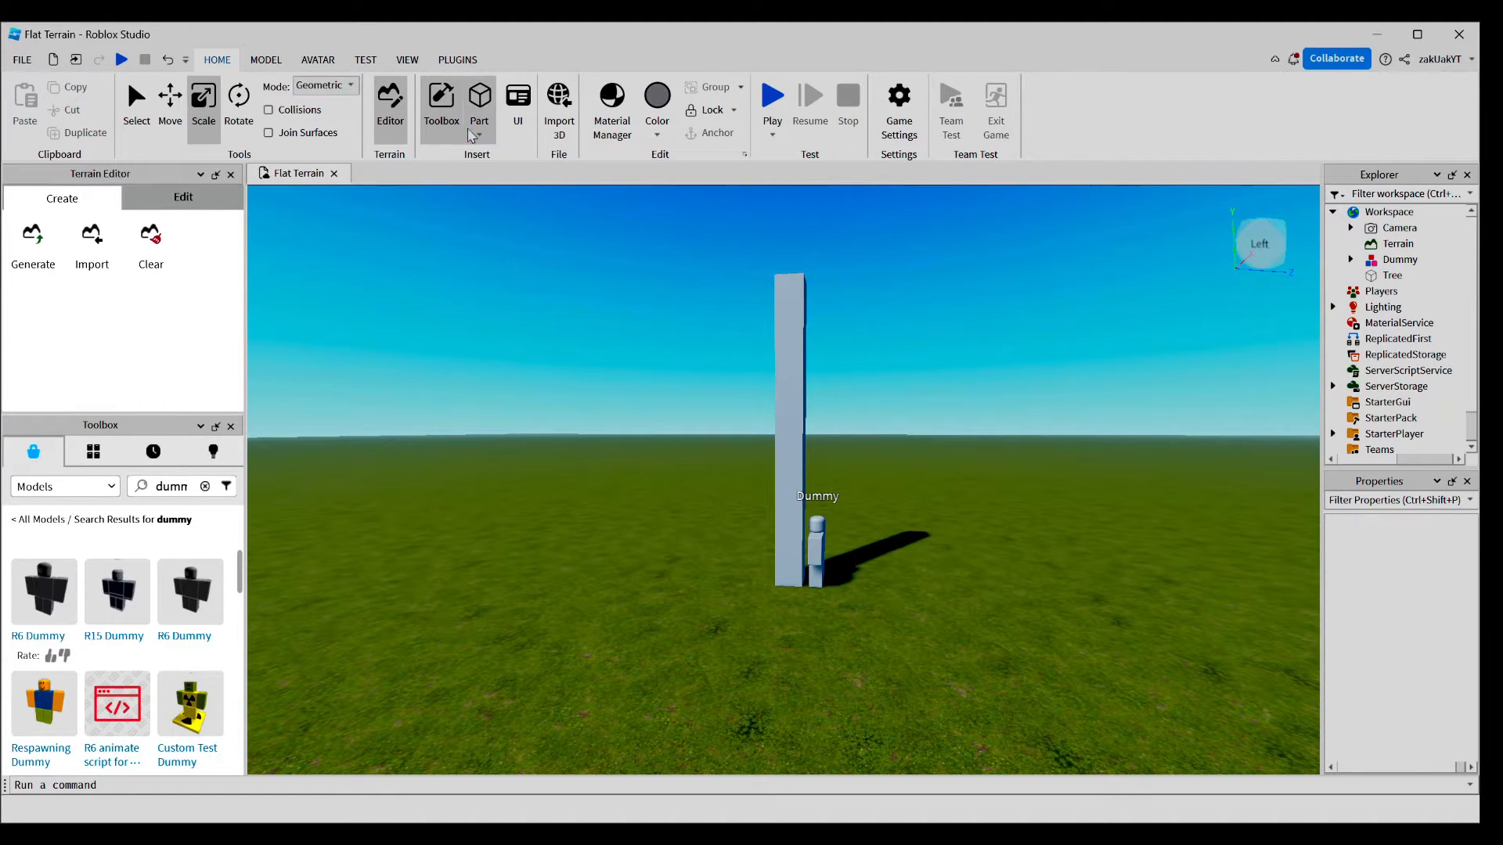
# - Insert a part, shape it into a thin Stopper slab atop the pillar, and add a sphere
pyautogui.click(478, 101)
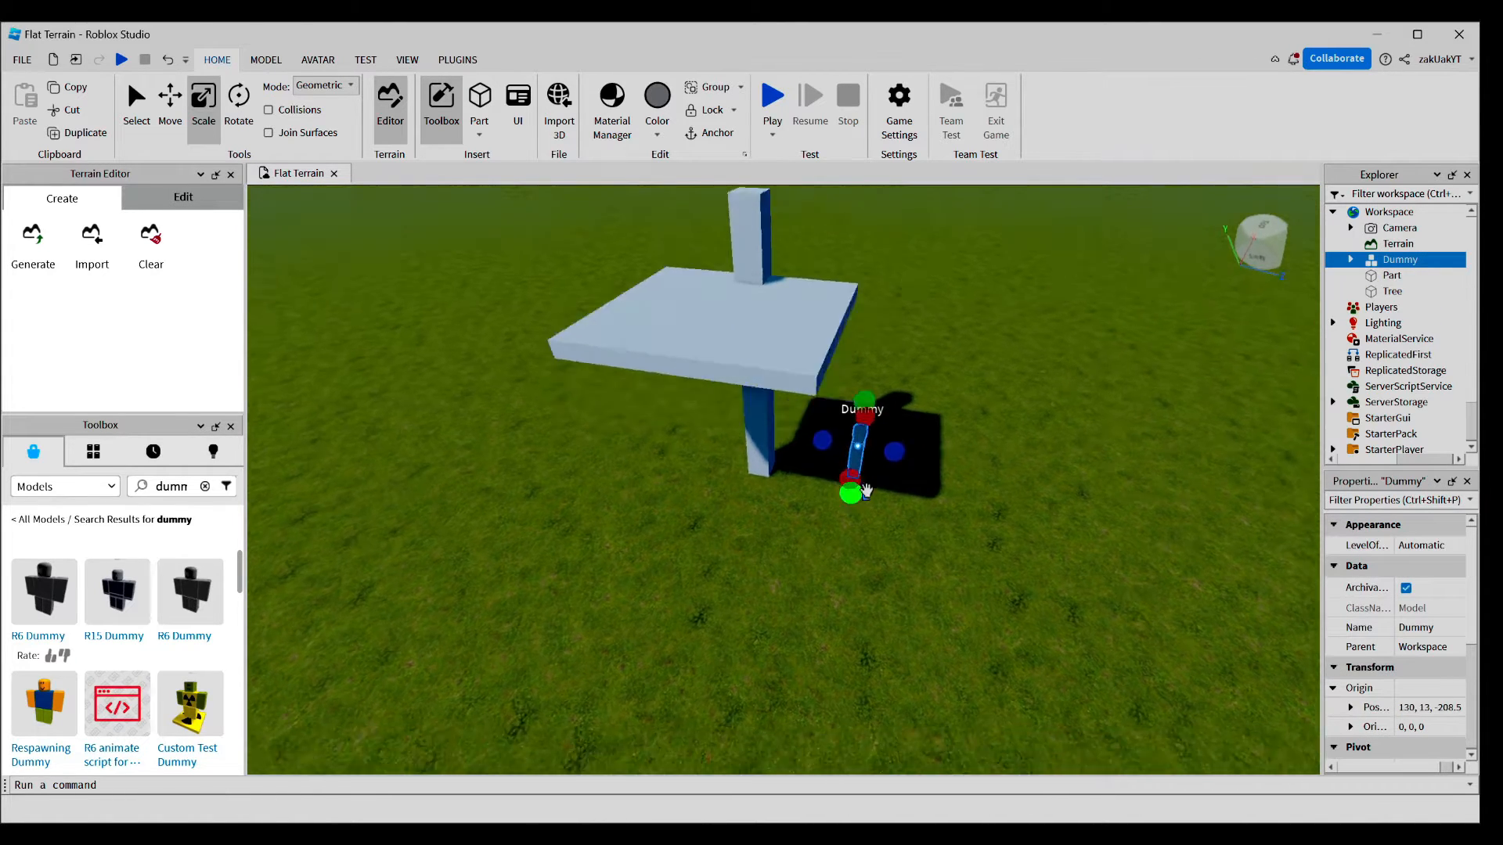
pyautogui.click(1392, 275)
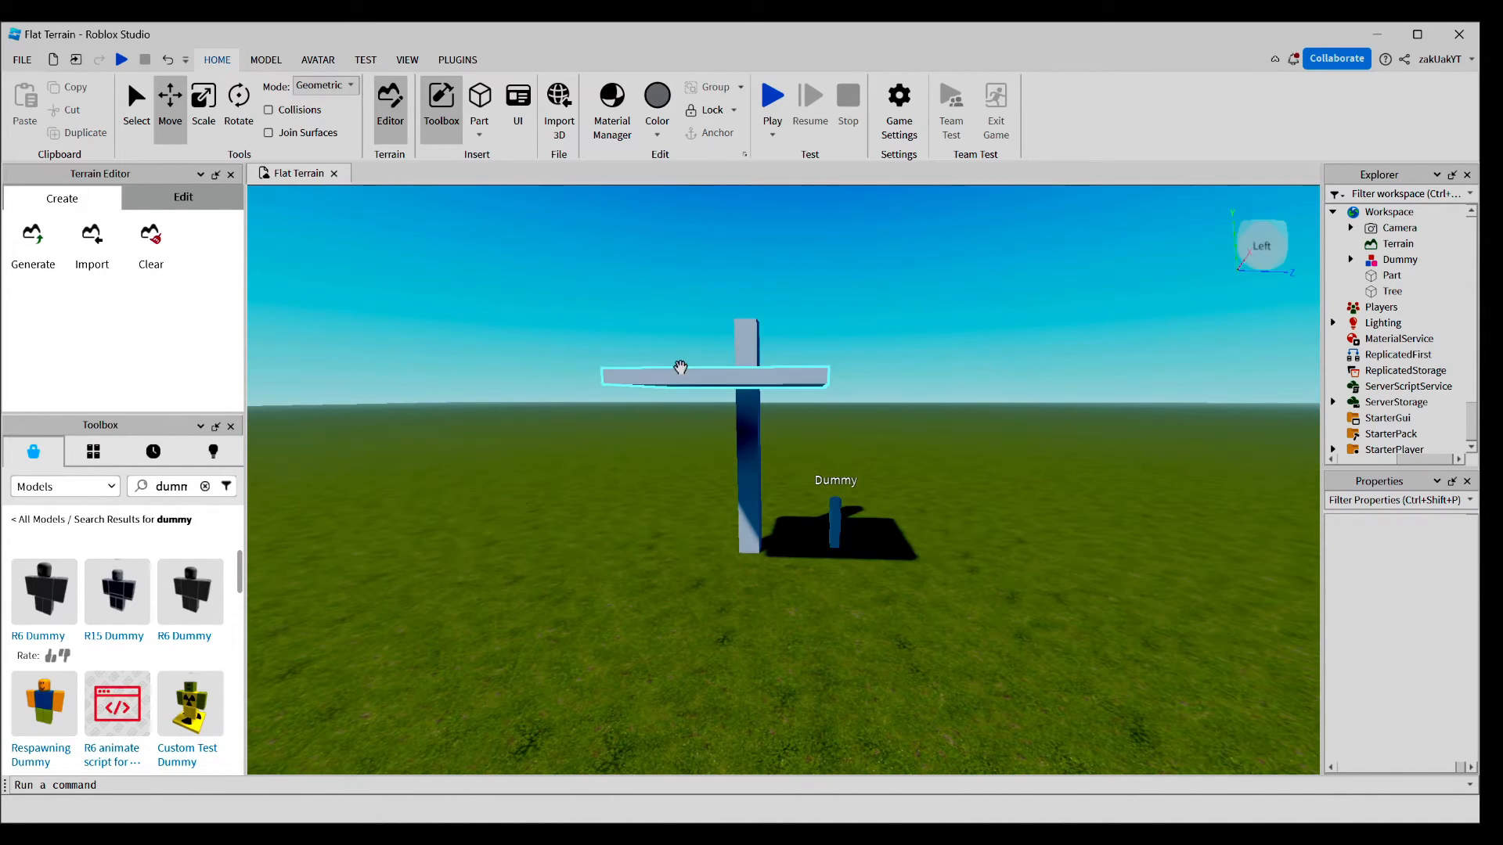
pyautogui.click(1391, 275)
pyautogui.write('Stopper')
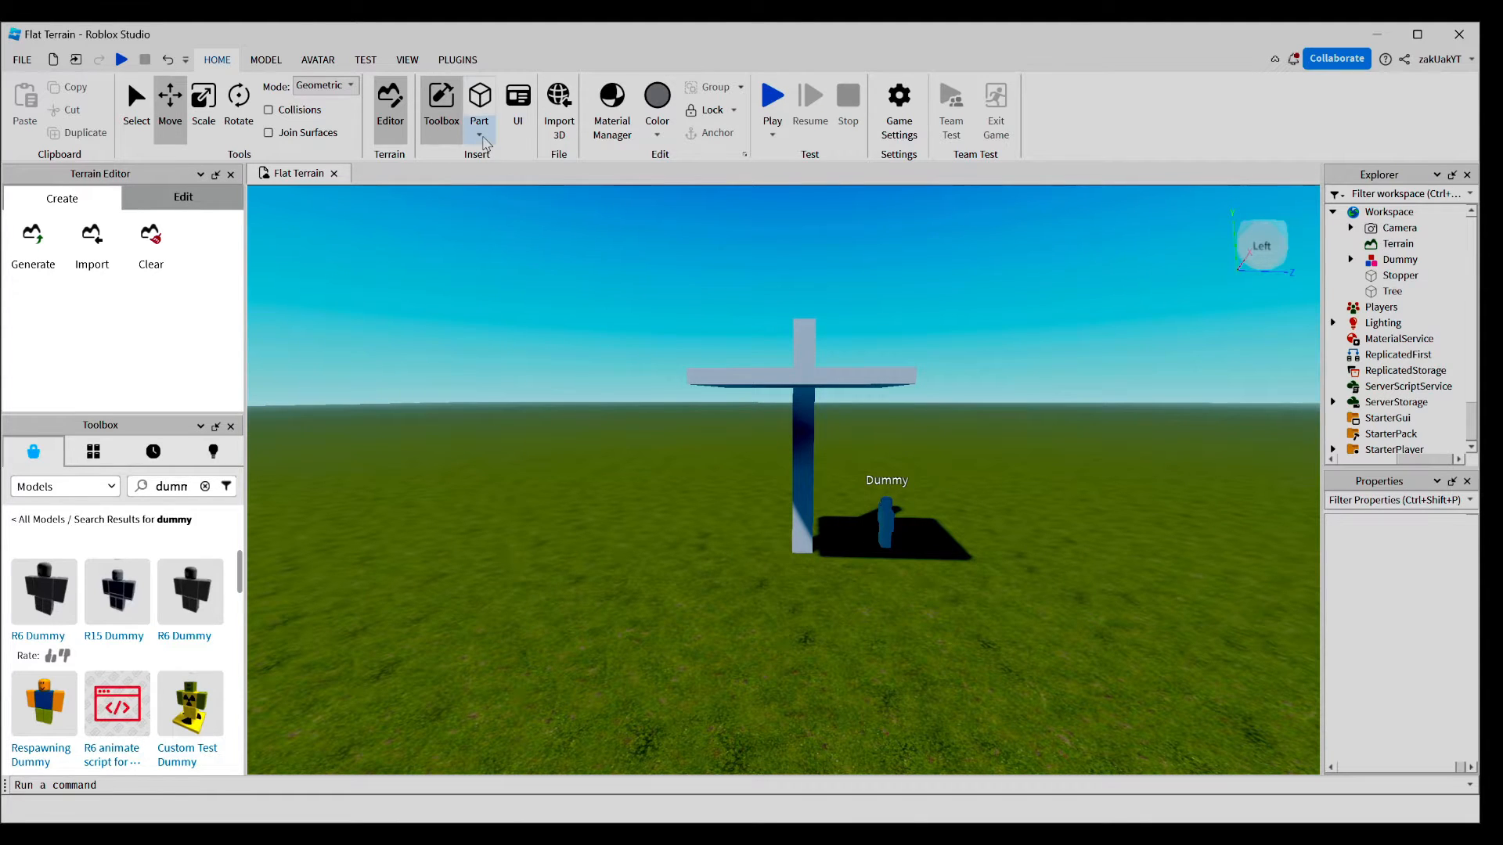
pyautogui.moveTo(499, 187)
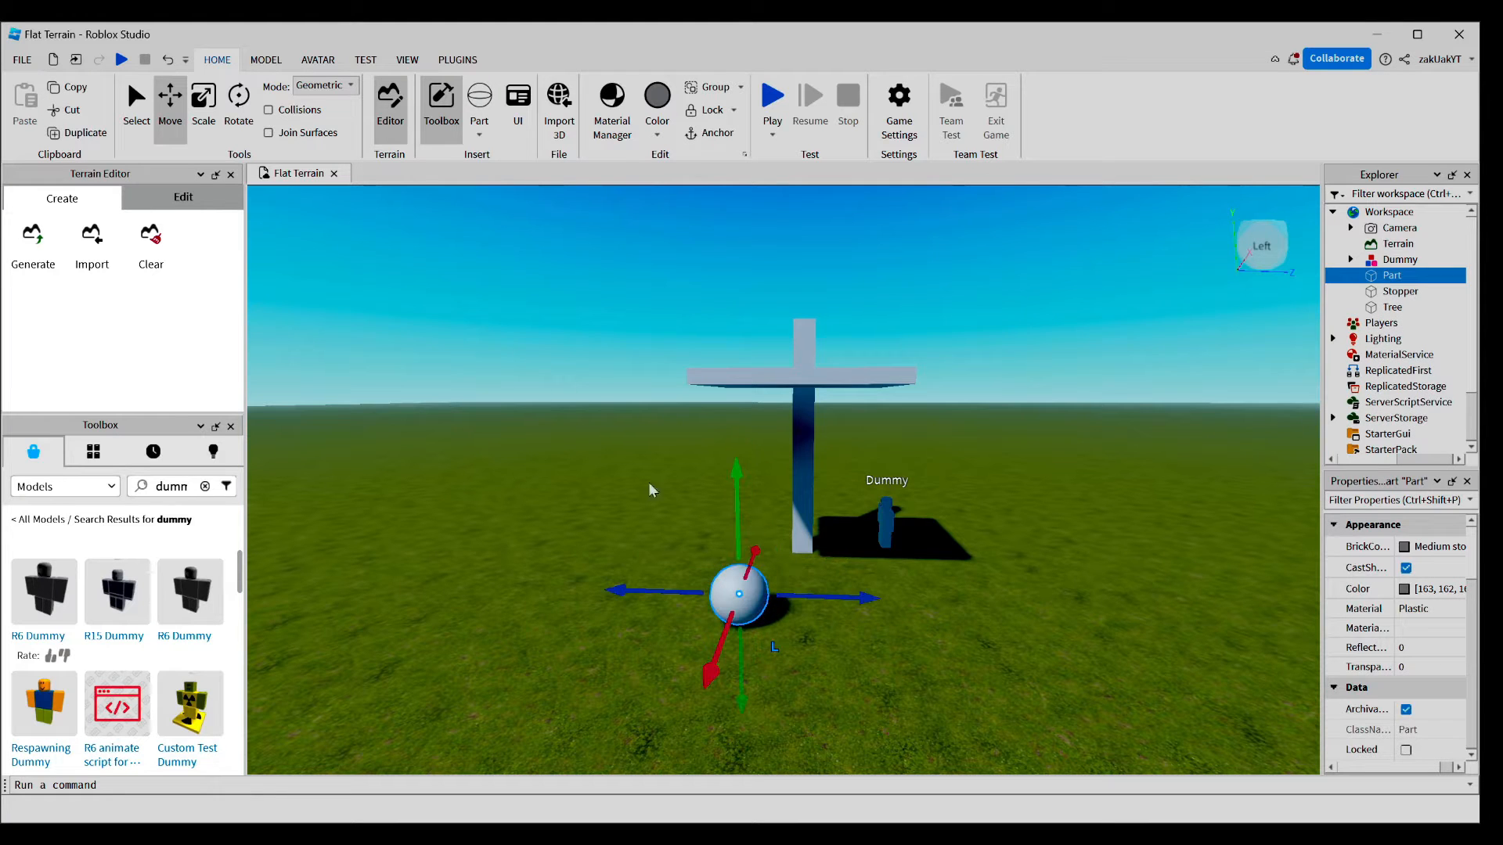
# - Subtract a negative block from the sphere's lower half to form a dome Union
pyautogui.click(202, 101)
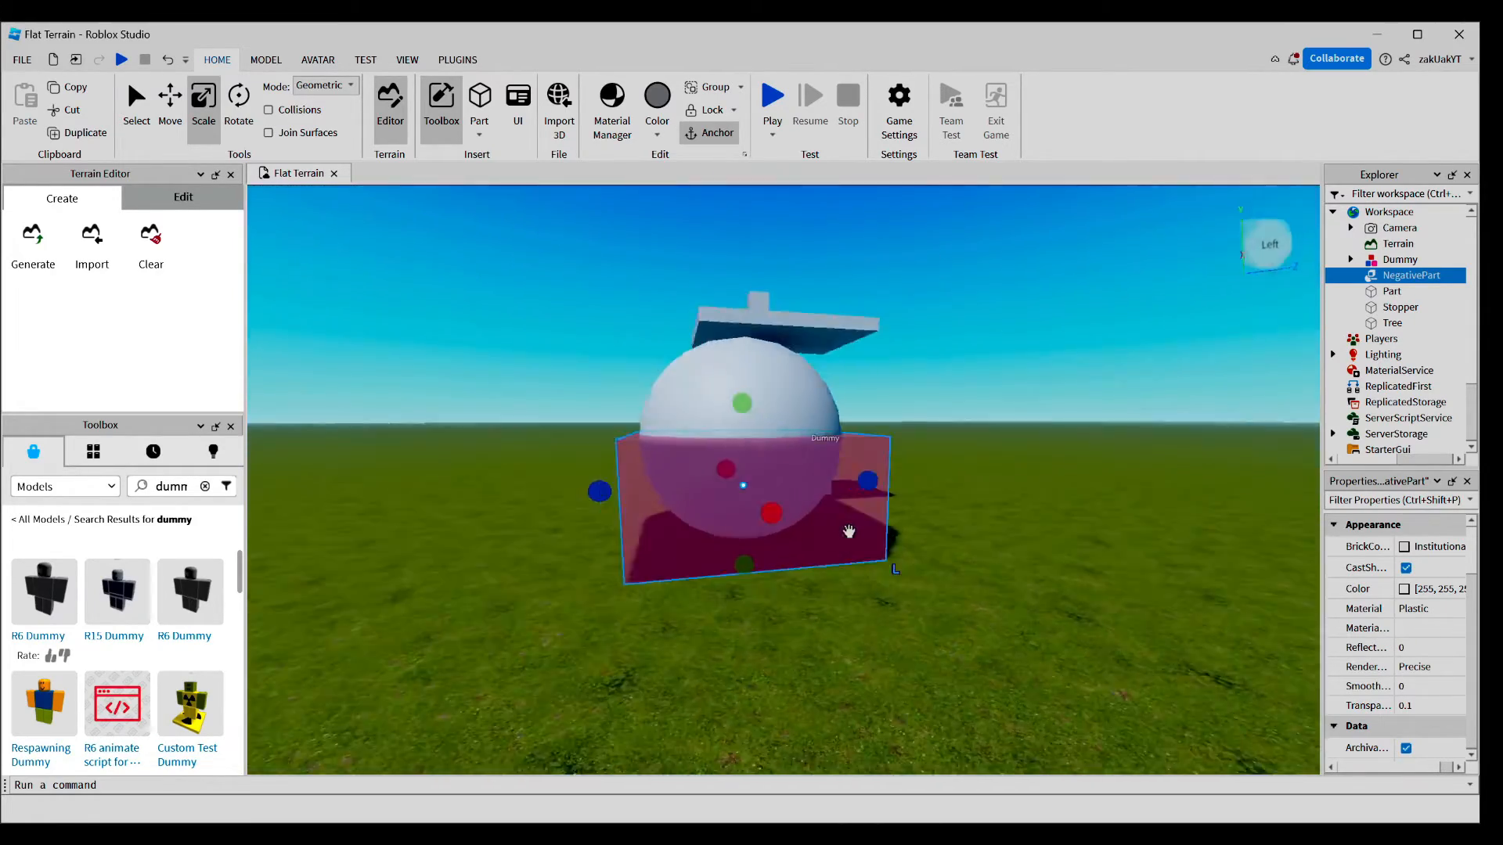
pyautogui.click(785, 627)
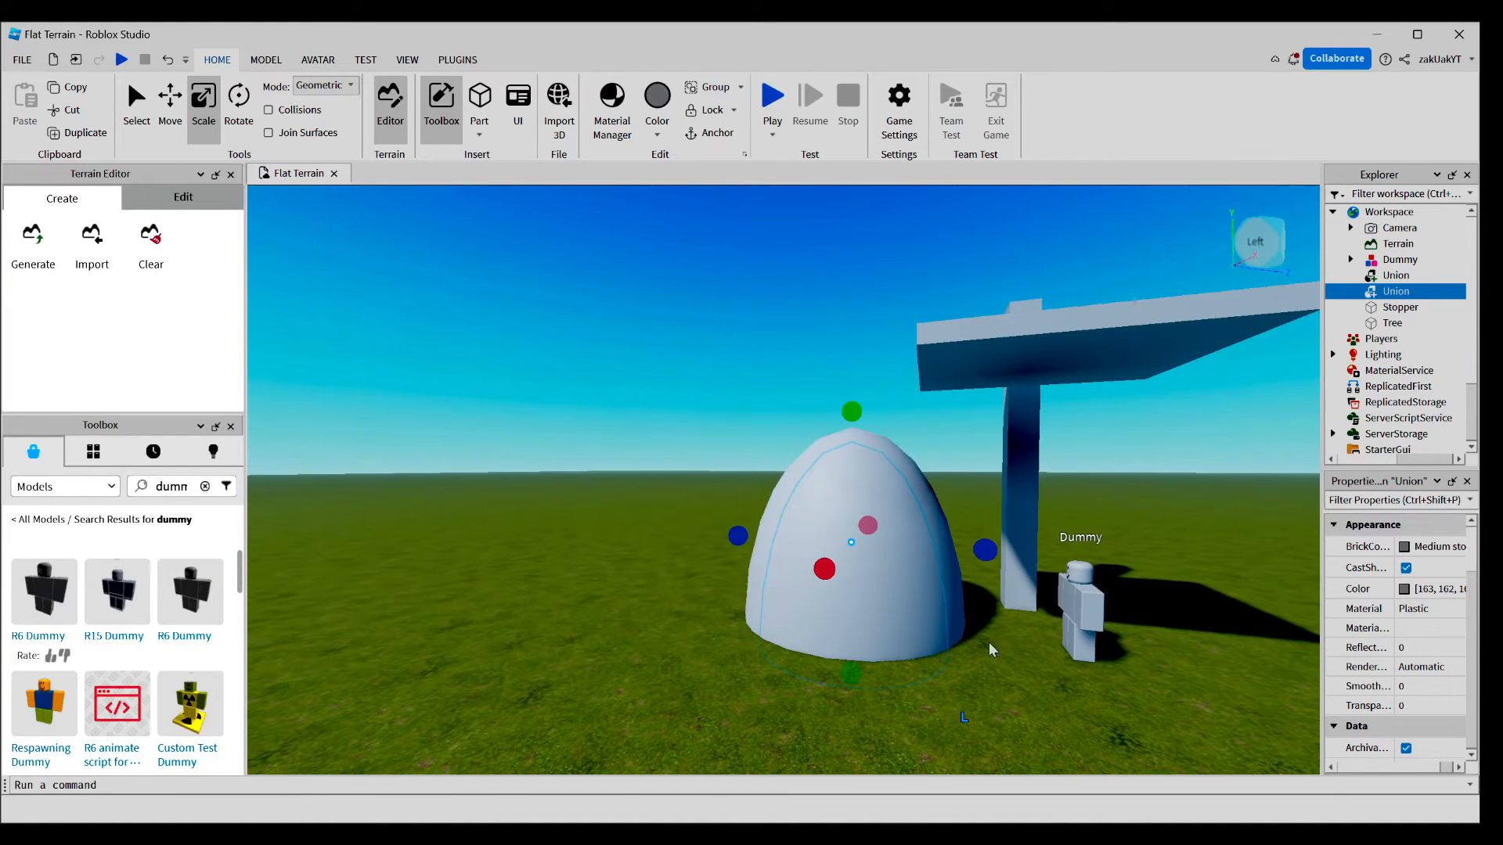
pyautogui.moveTo(899, 385)
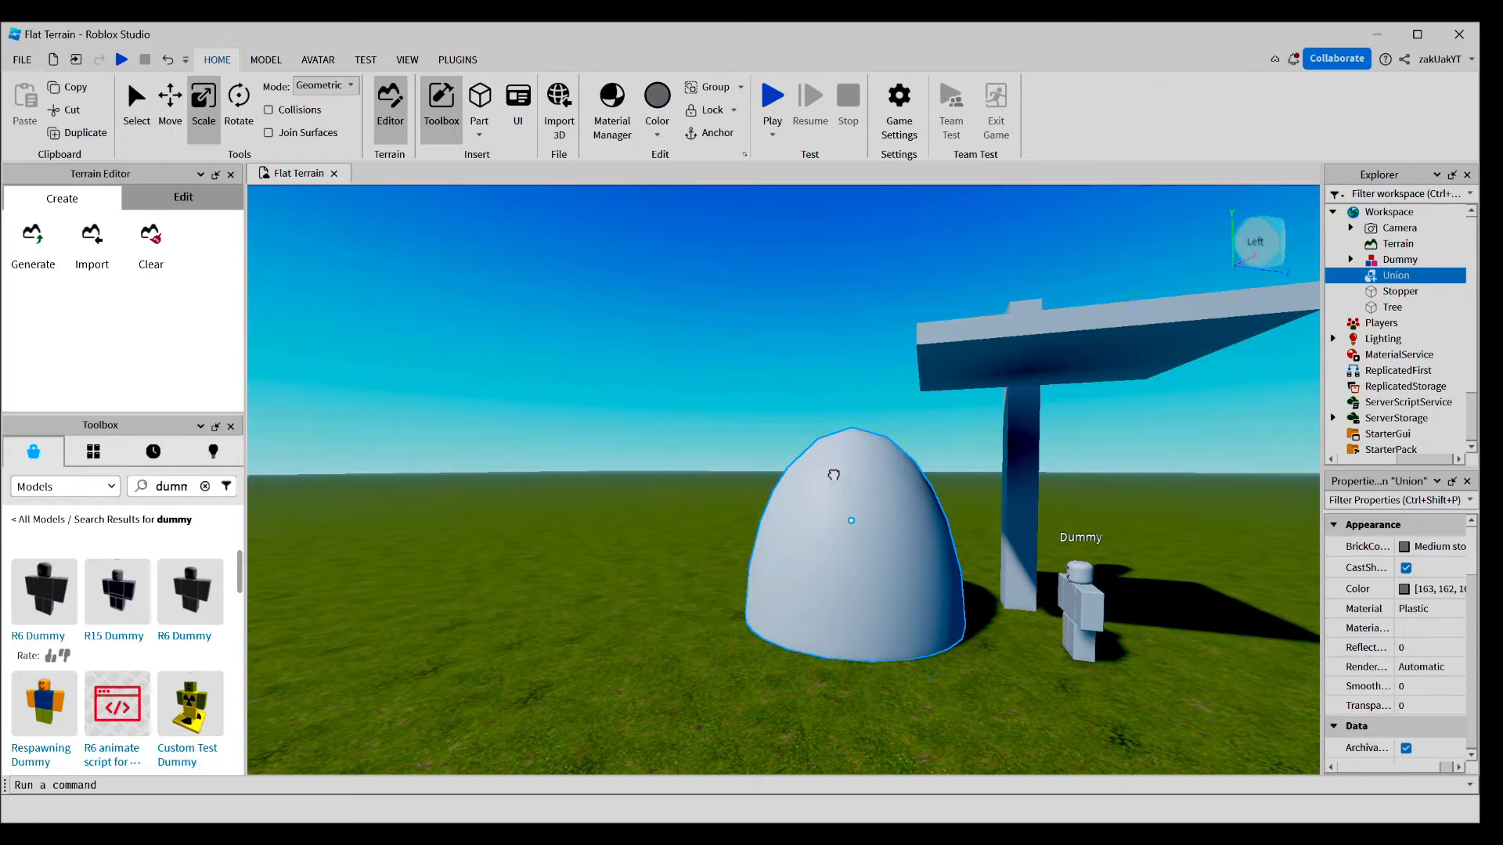
# - Move the dome Union onto the Stopper slab and rename it Trap
pyautogui.click(170, 101)
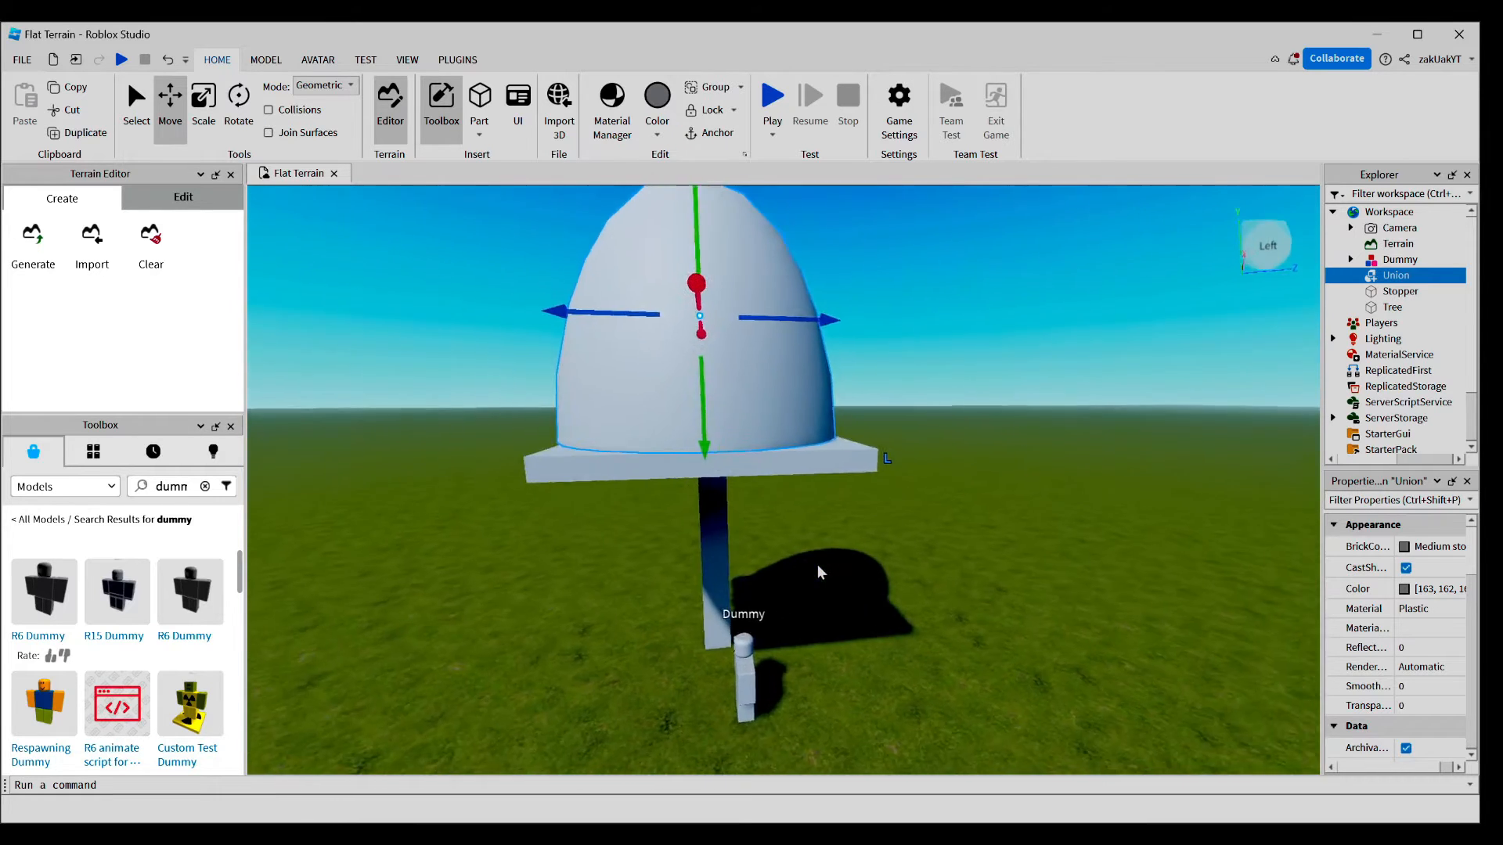
pyautogui.click(1400, 290)
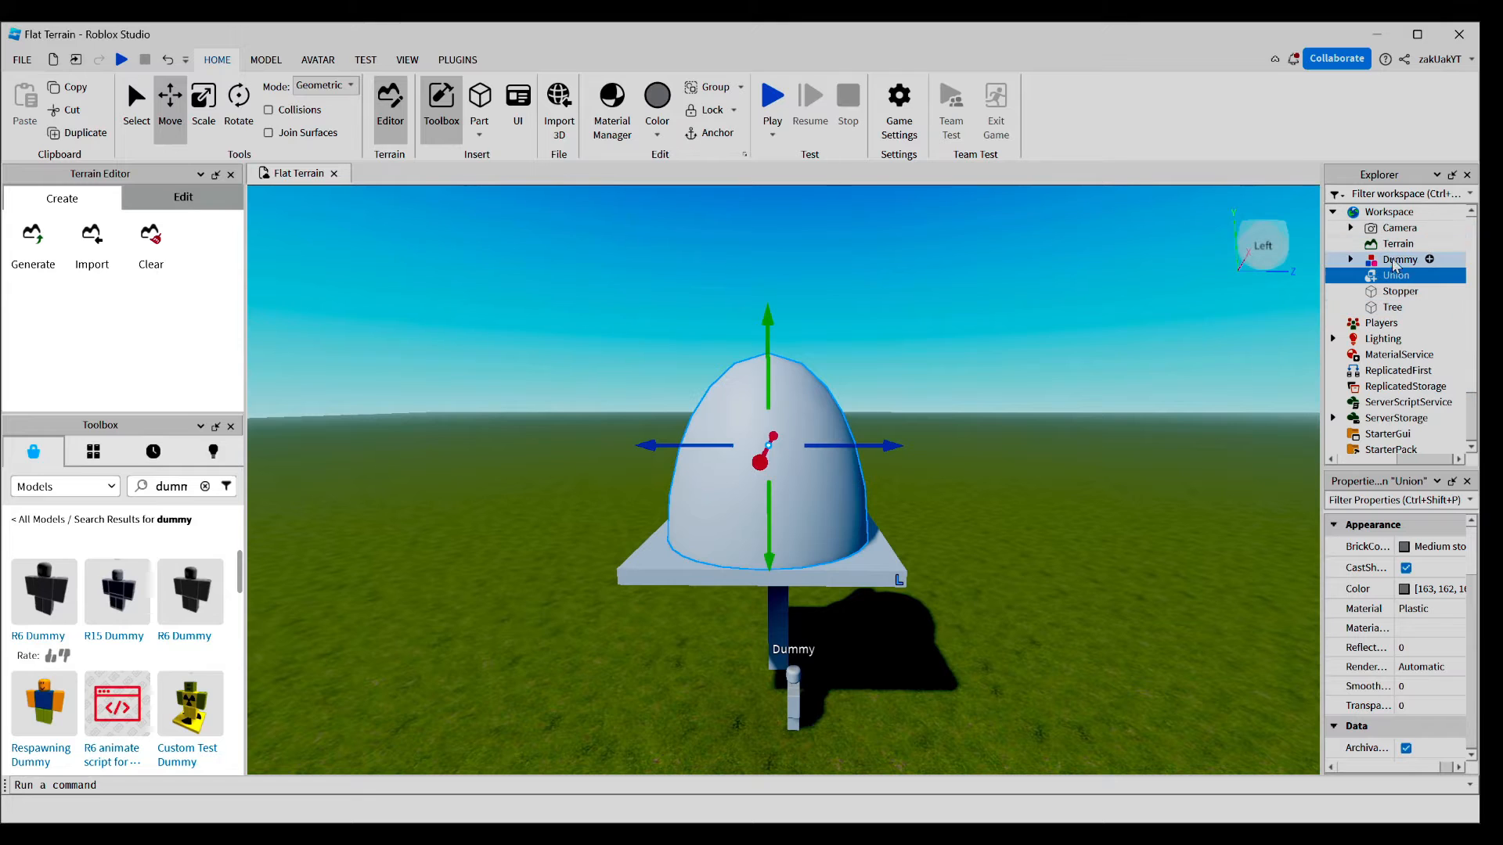
pyautogui.doubleClick(1399, 275)
pyautogui.write('Trap')
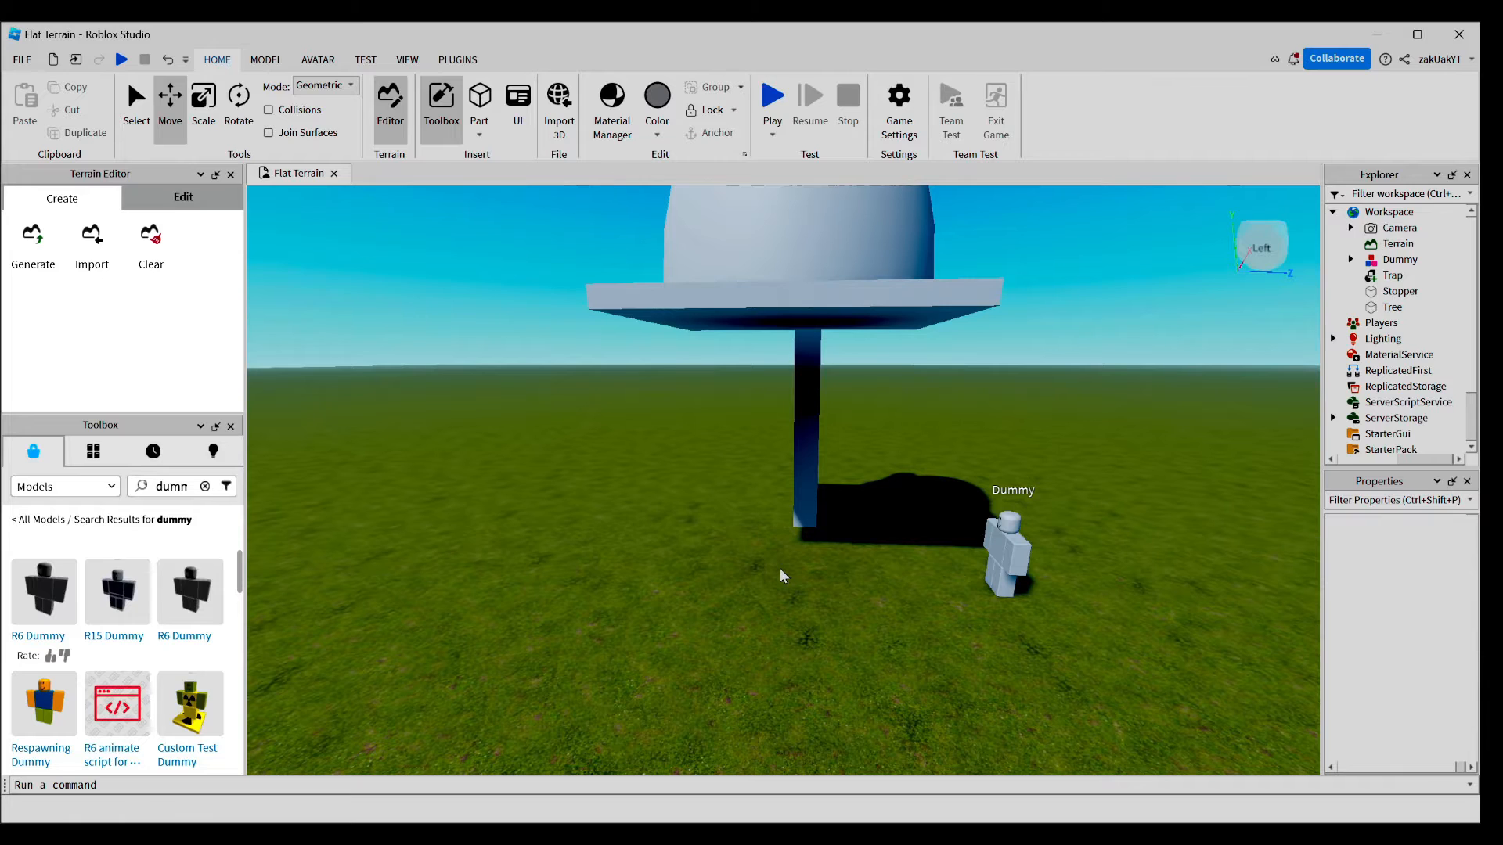
pyautogui.moveTo(754, 543)
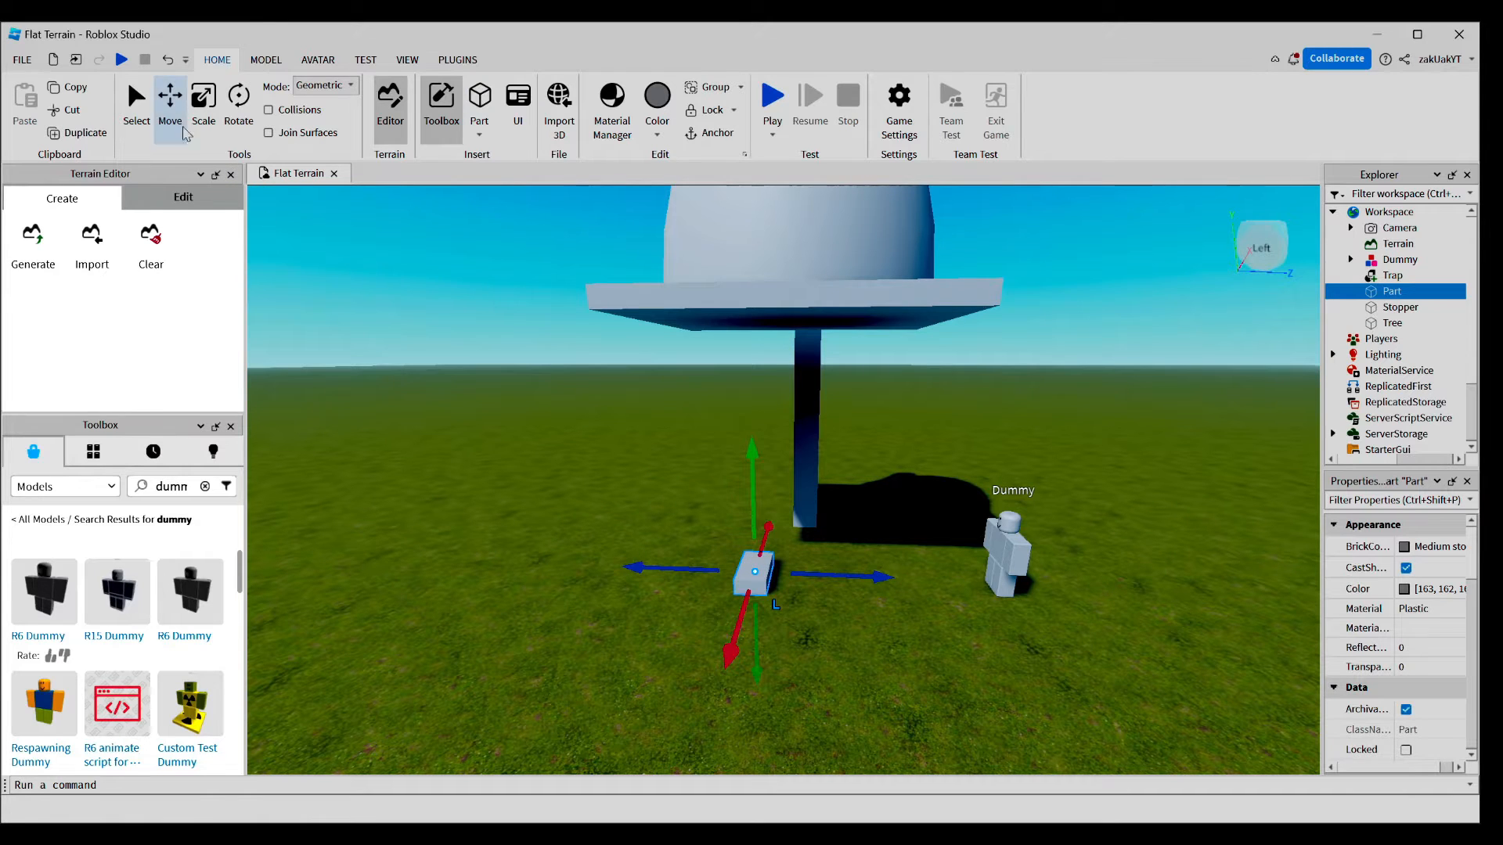
# - Scale the new part into a flat floor plate under the trap and rename it Trigger
pyautogui.click(201, 101)
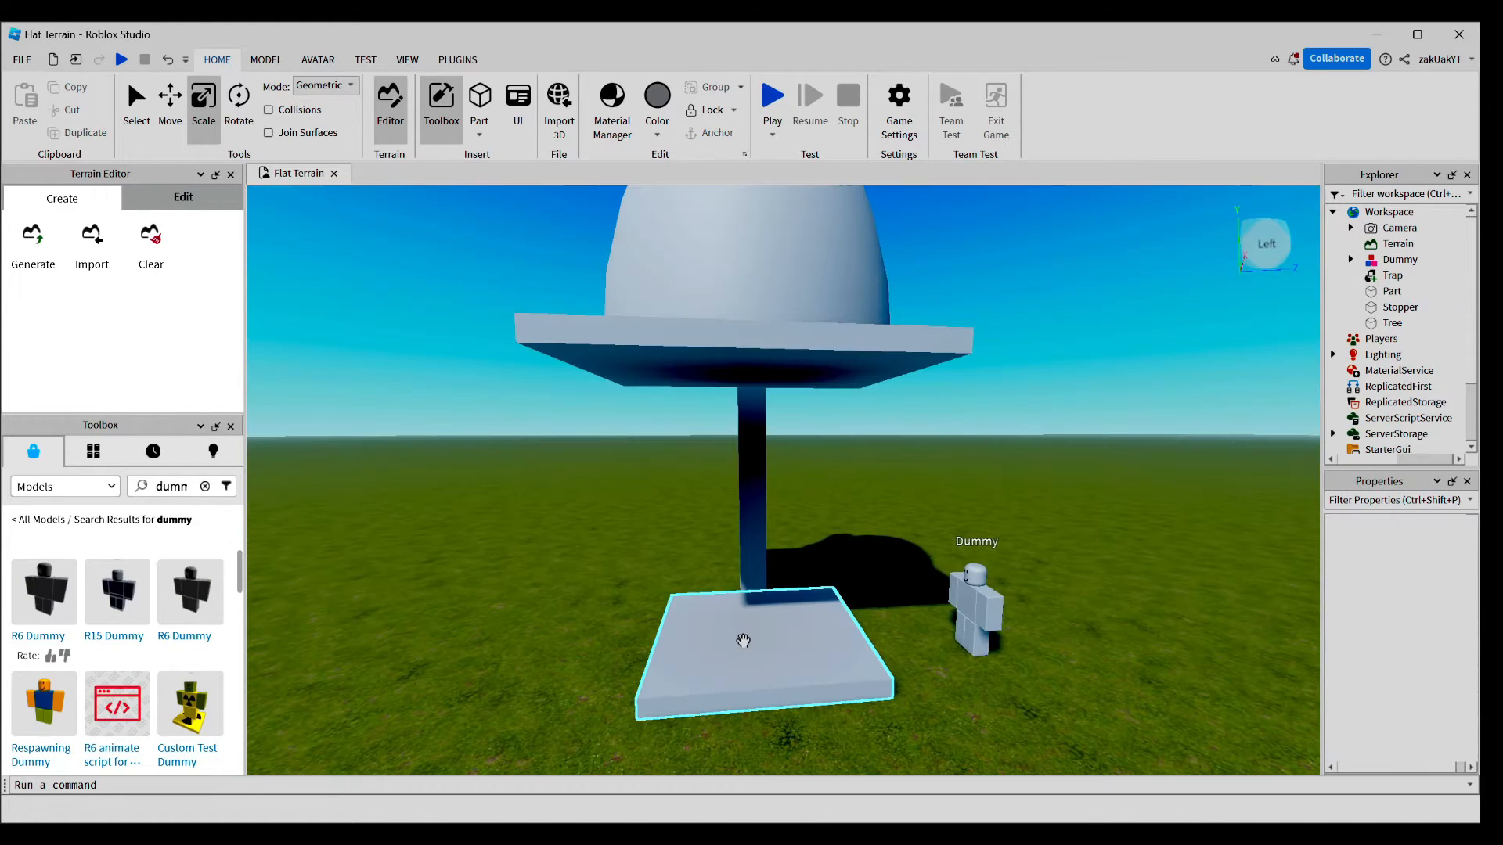
pyautogui.click(1391, 290)
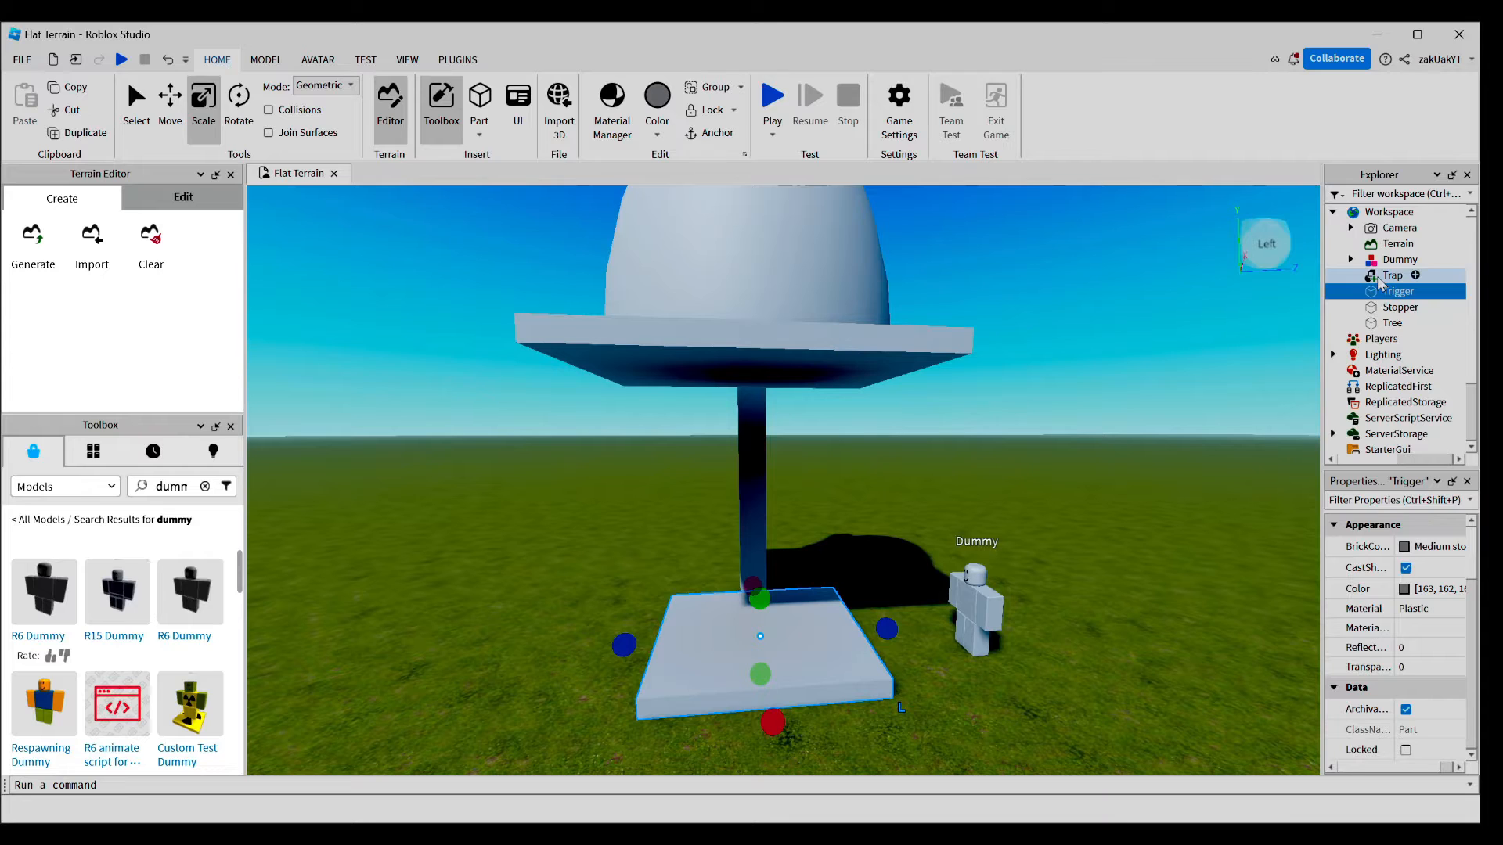
pyautogui.click(1391, 274)
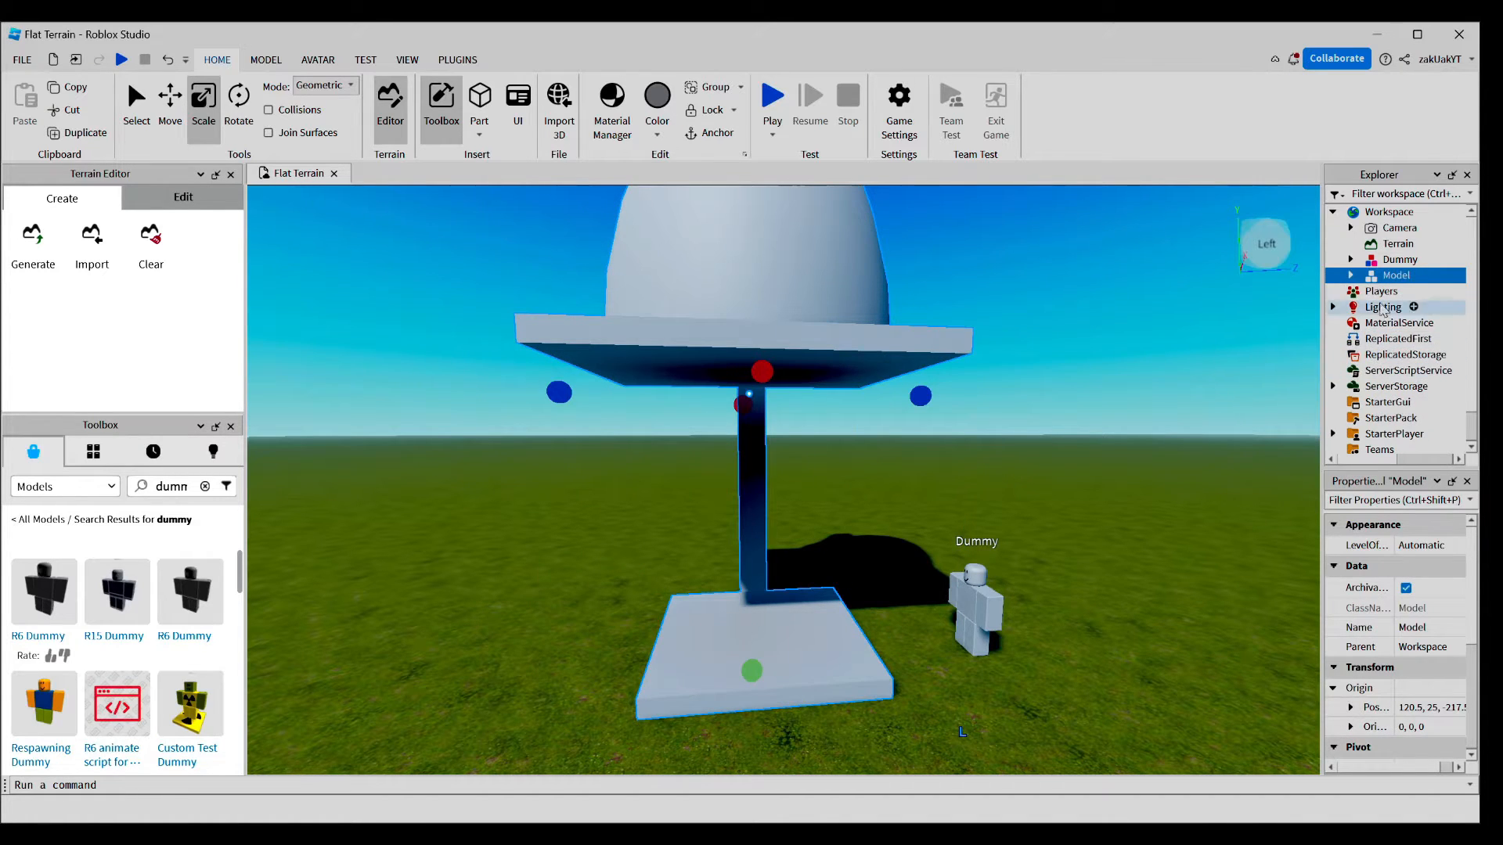
pyautogui.moveTo(1396, 275)
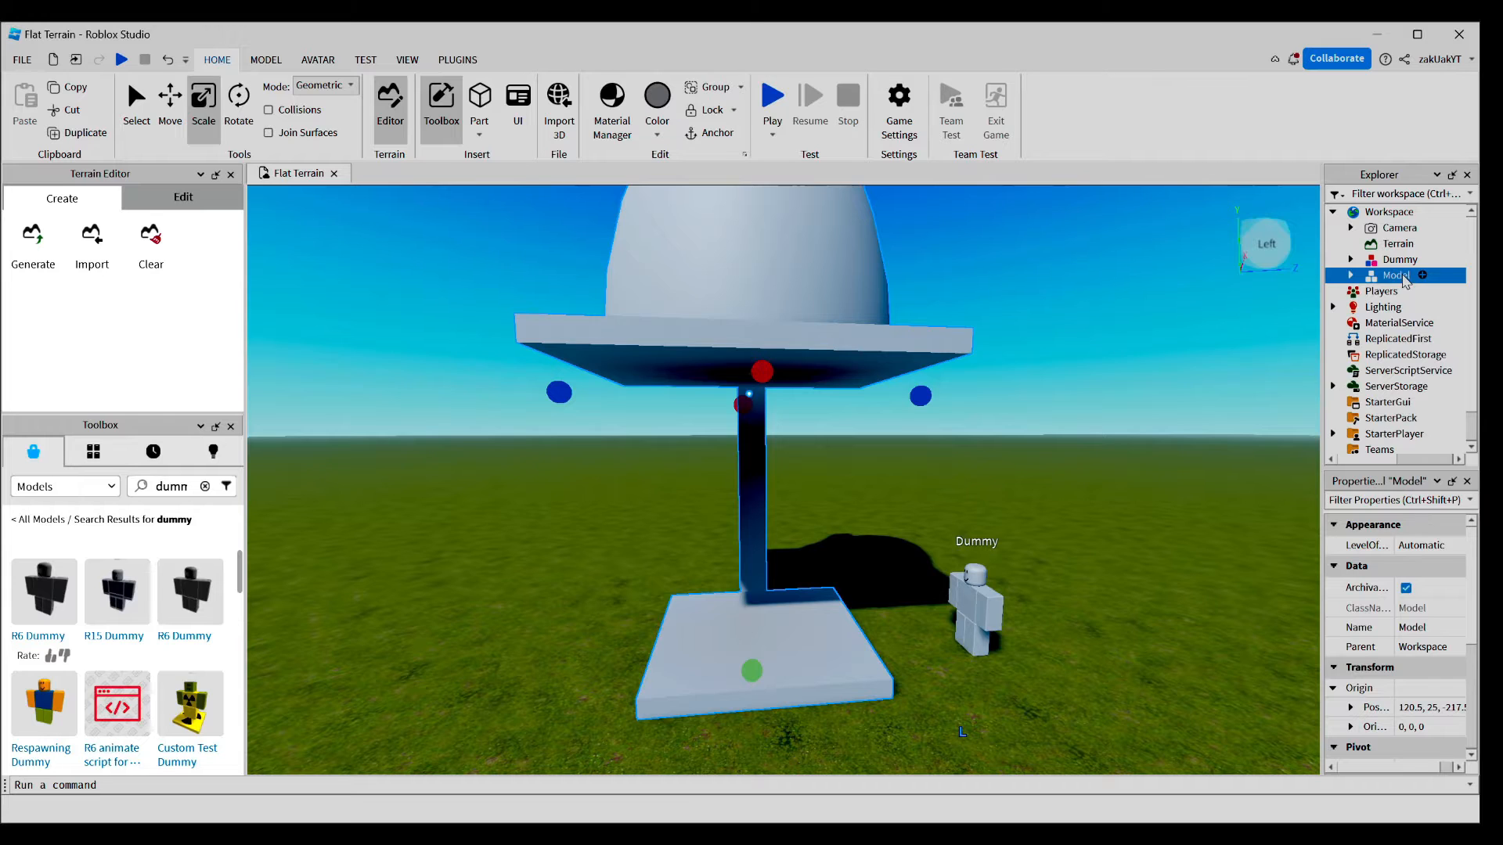
pyautogui.doubleClick(1397, 275)
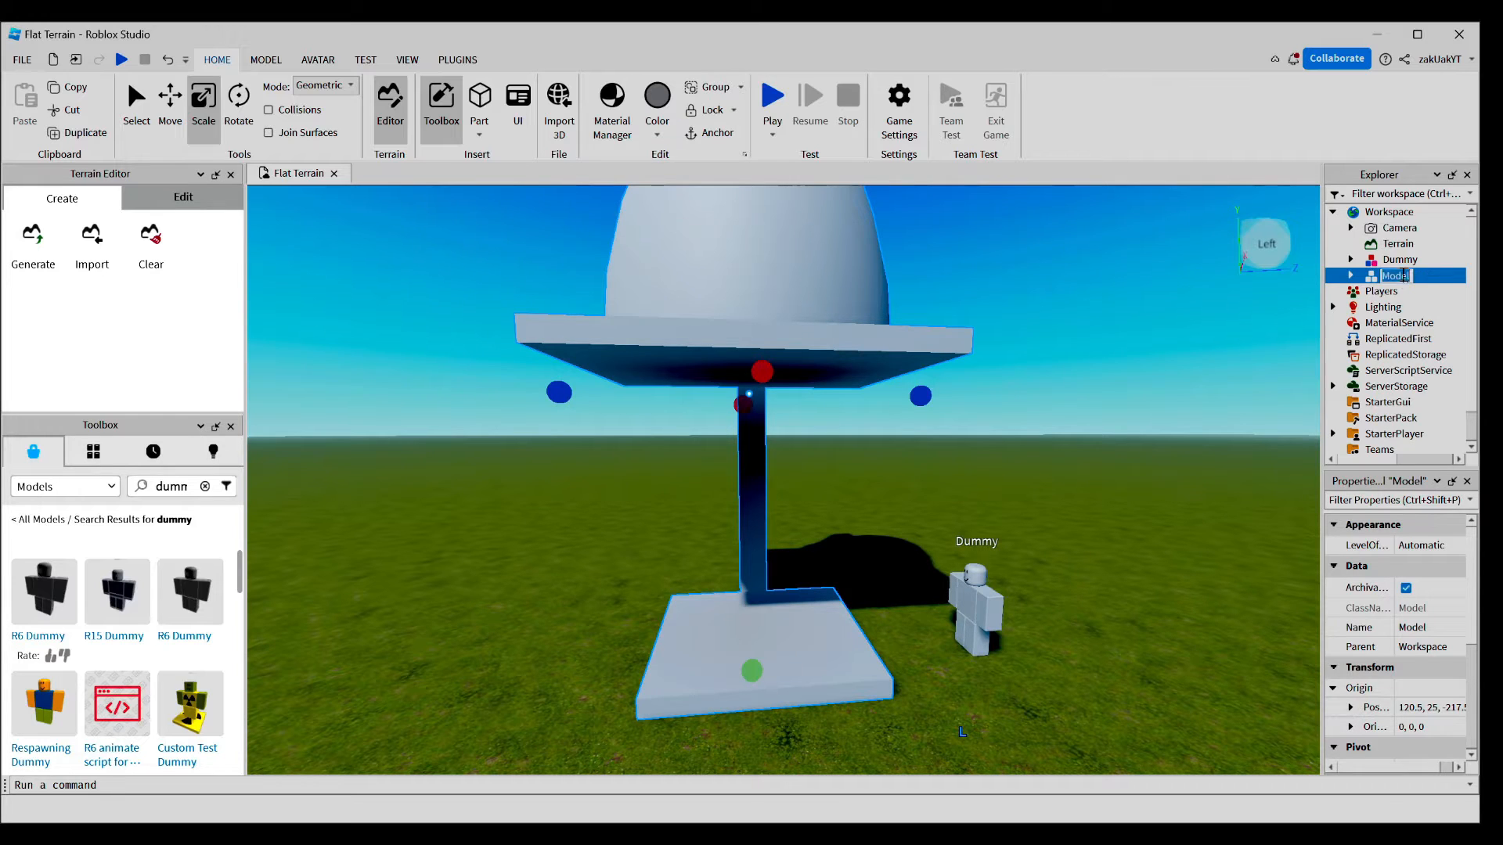
pyautogui.write('ForestTrap')
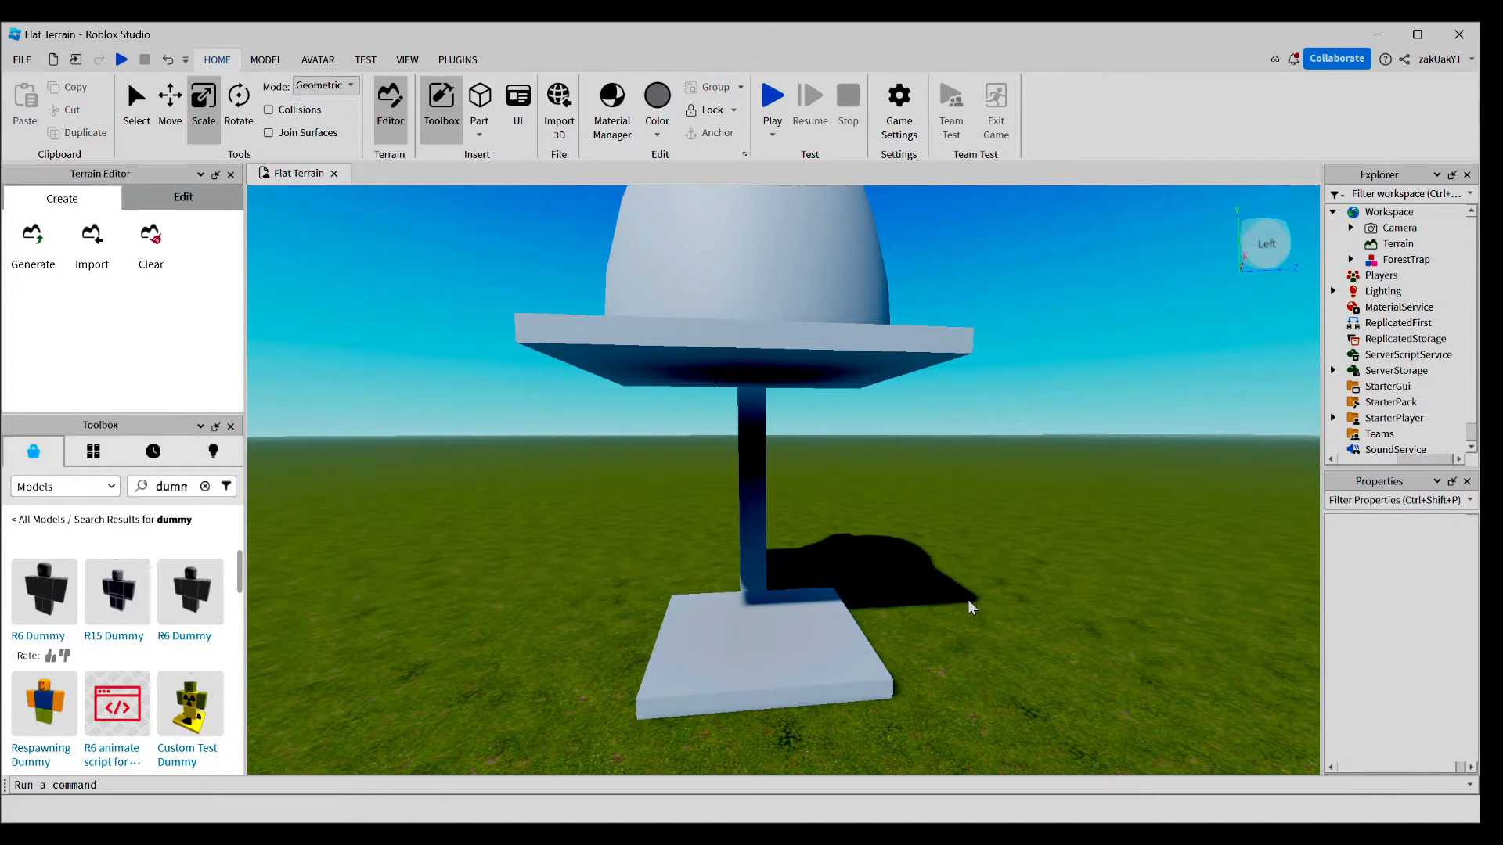
pyautogui.moveTo(930, 616)
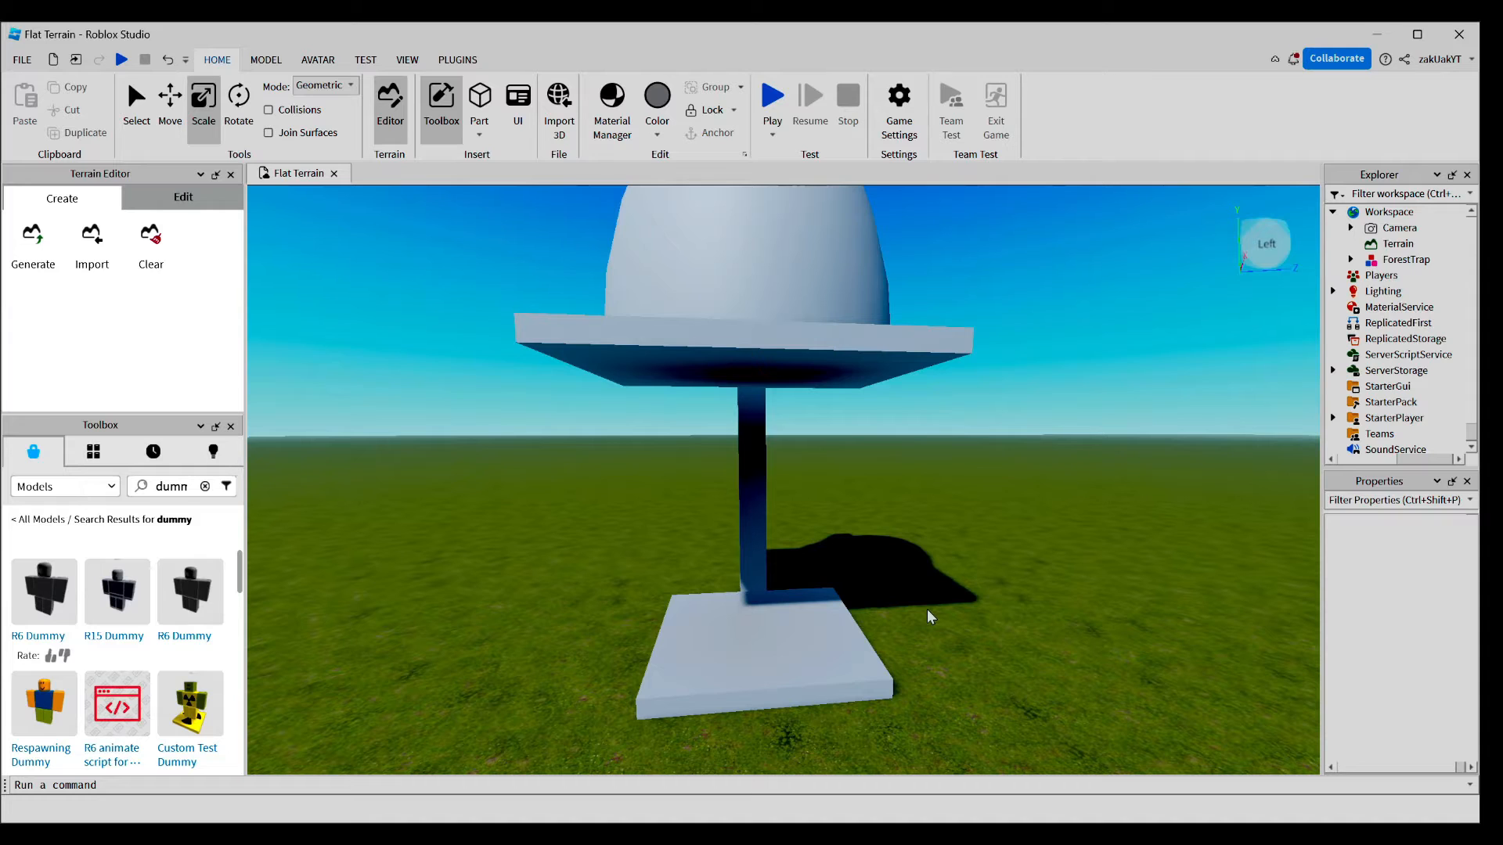
pyautogui.moveTo(1285, 330)
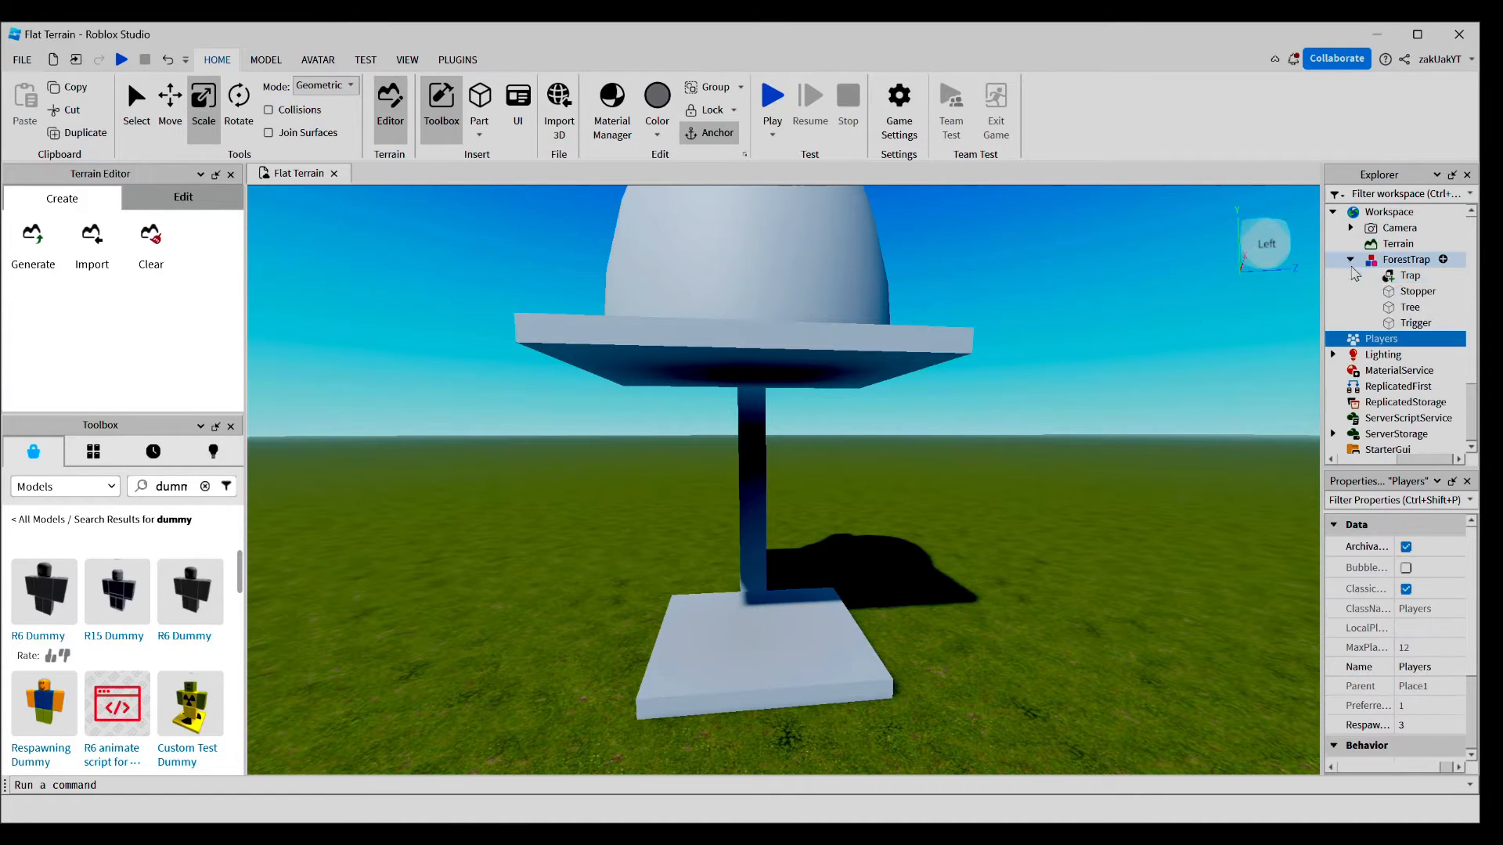
pyautogui.click(1410, 307)
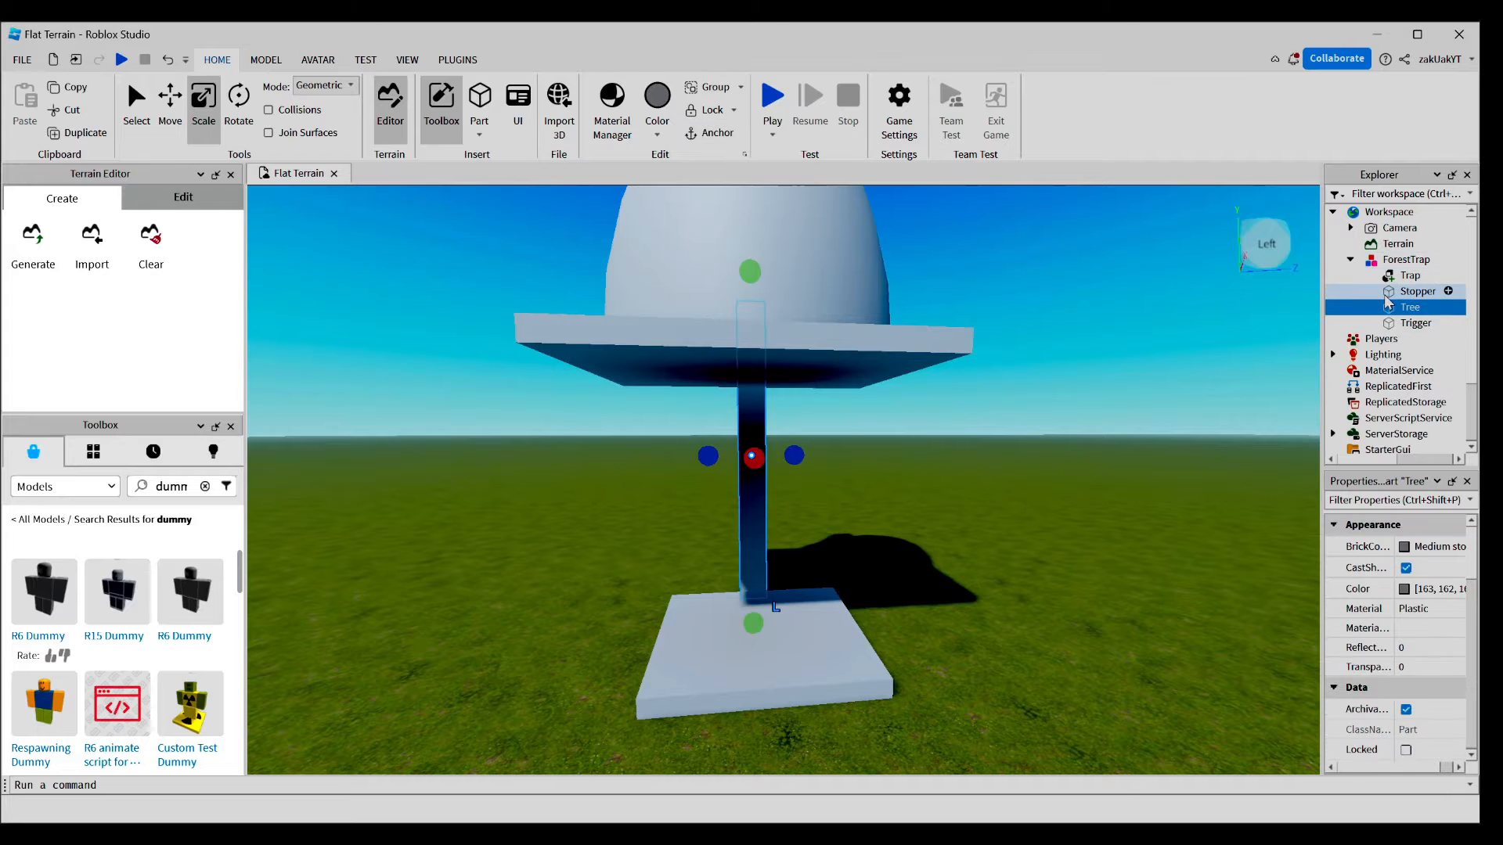
pyautogui.click(1418, 290)
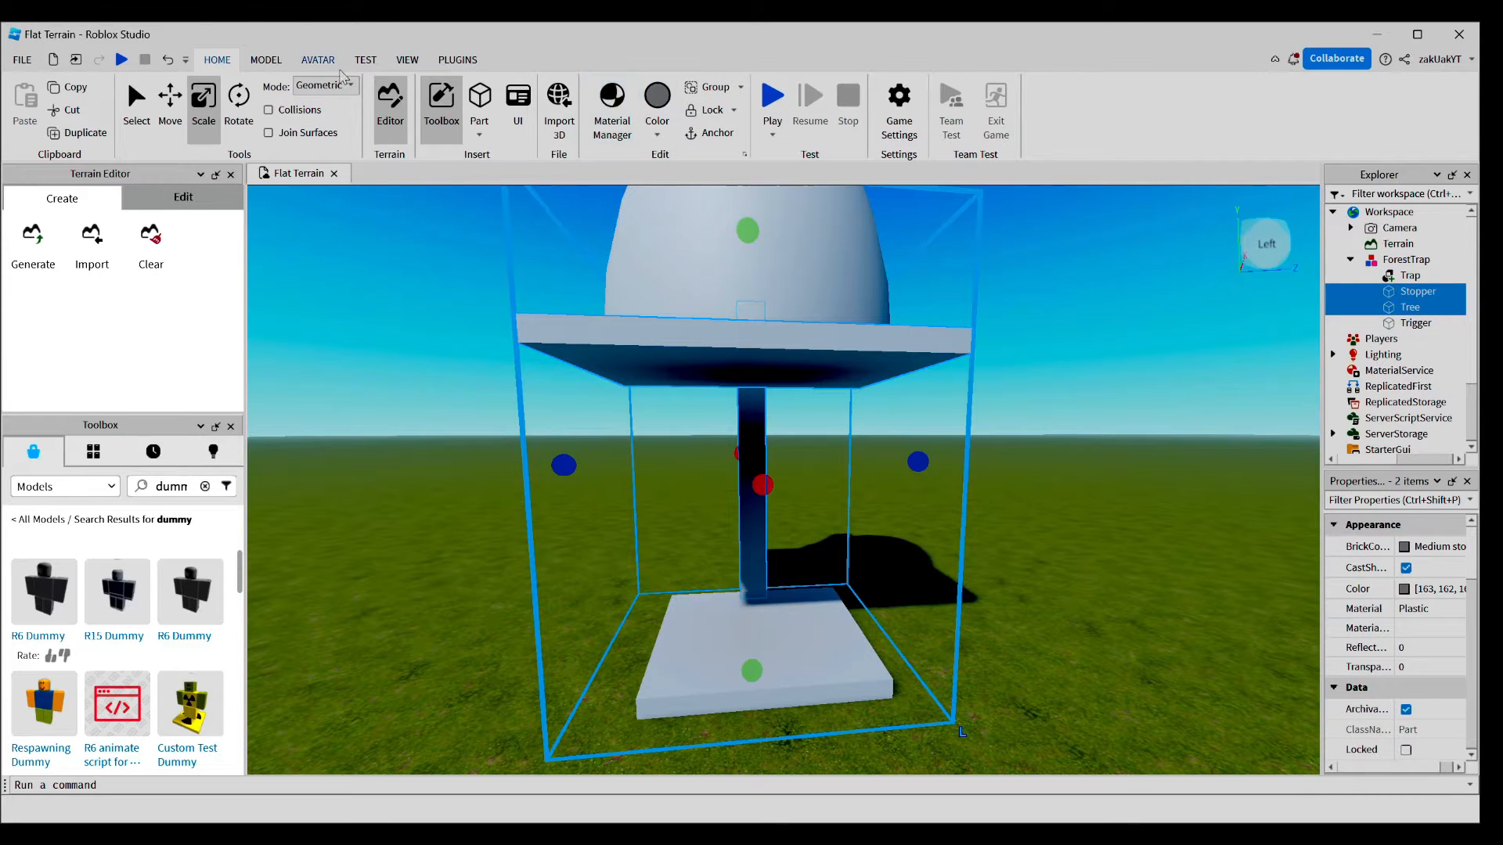
pyautogui.click(265, 59)
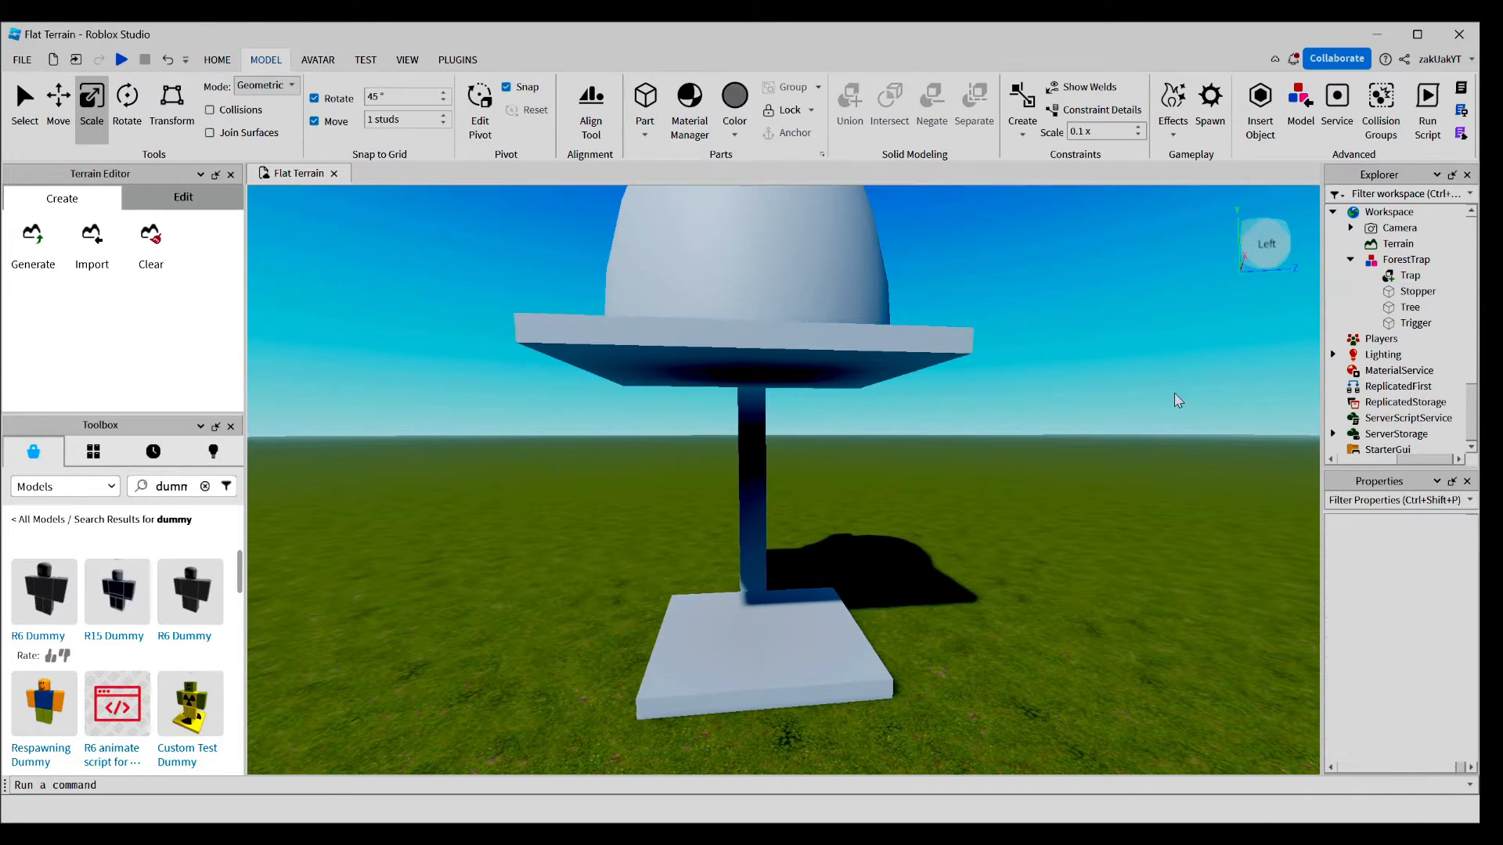
pyautogui.moveTo(1214, 381)
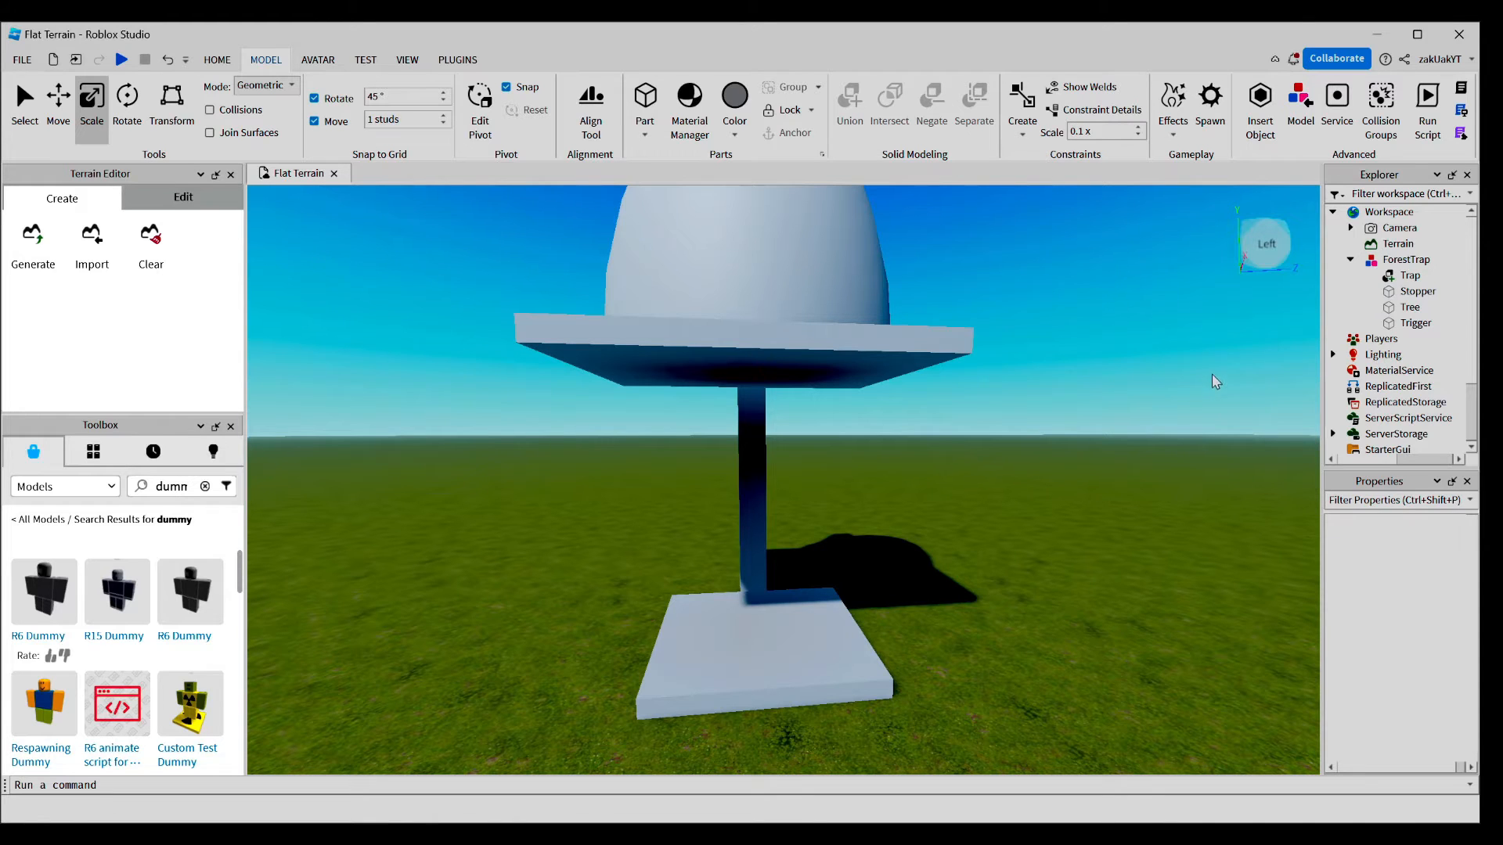
# - Insert a Script into ForestTrap, rename it TriggerScript, and clear its default code
pyautogui.click(1405, 259)
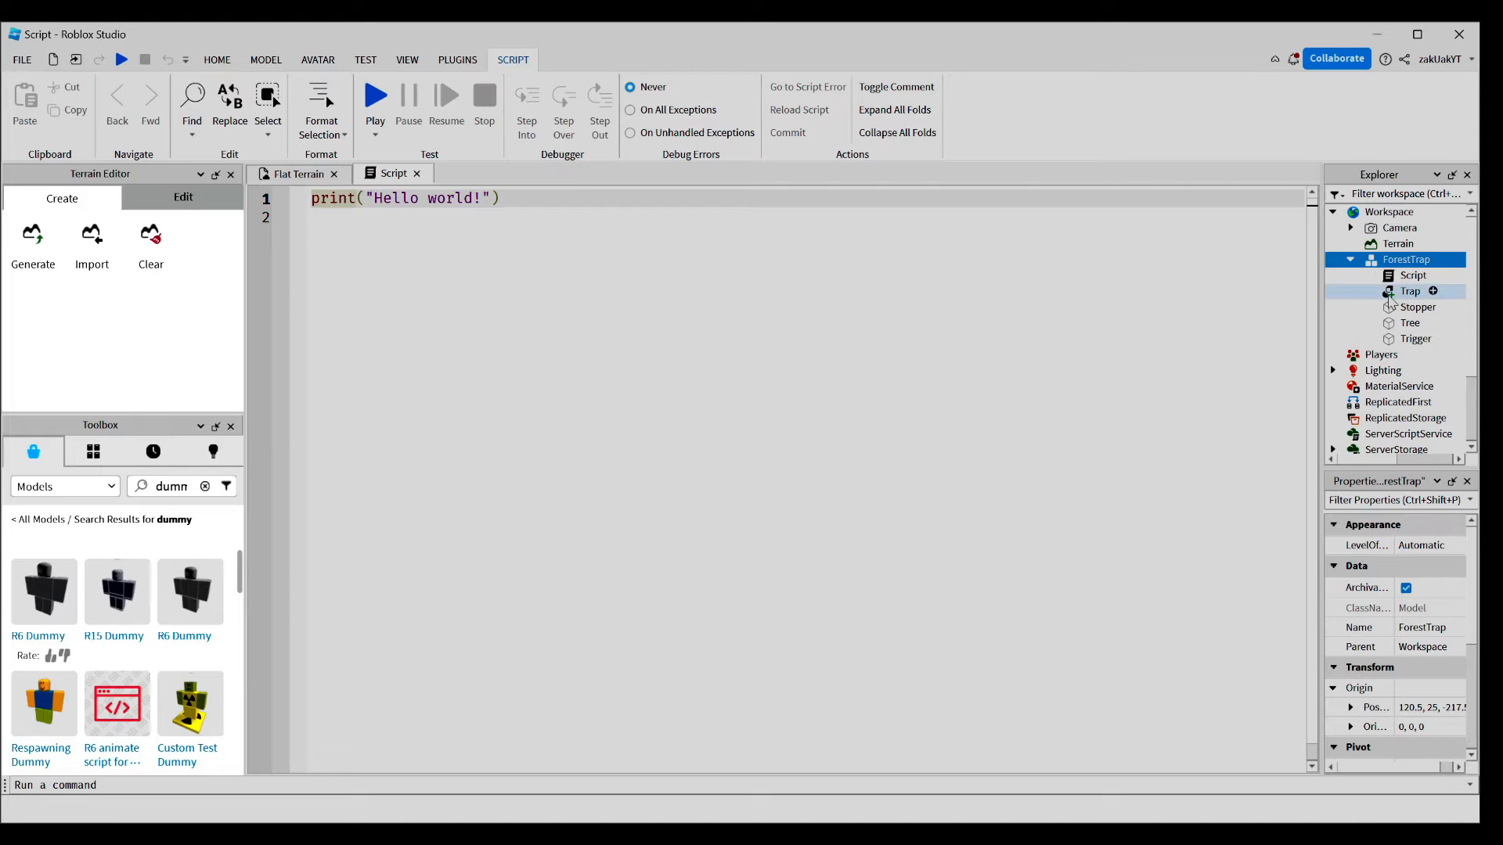
pyautogui.click(1412, 275)
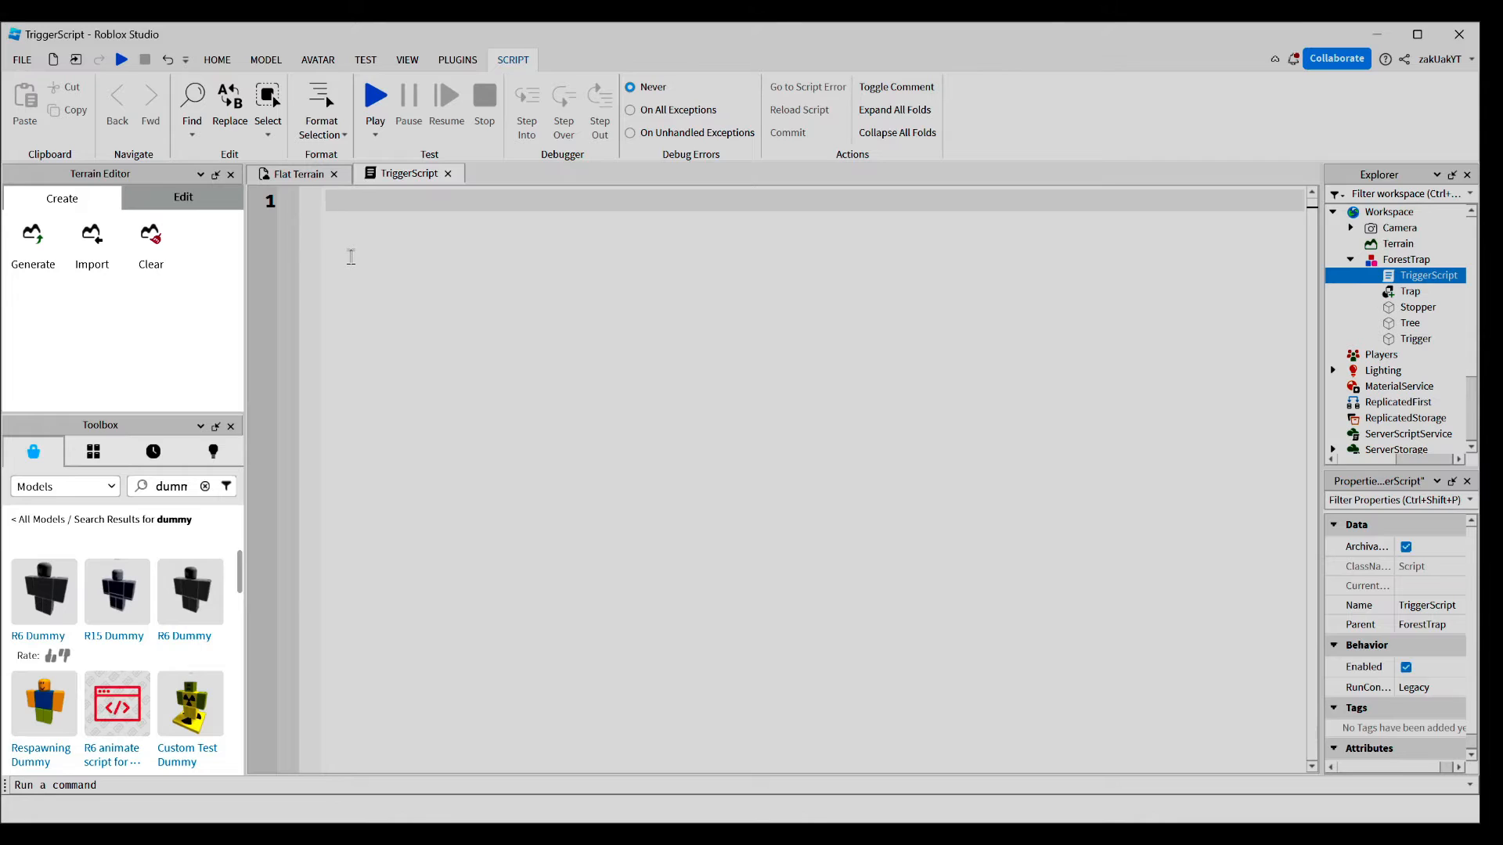
# - Declare local forestTrap = script.Parent at the top of TriggerScript
pyautogui.write('local')
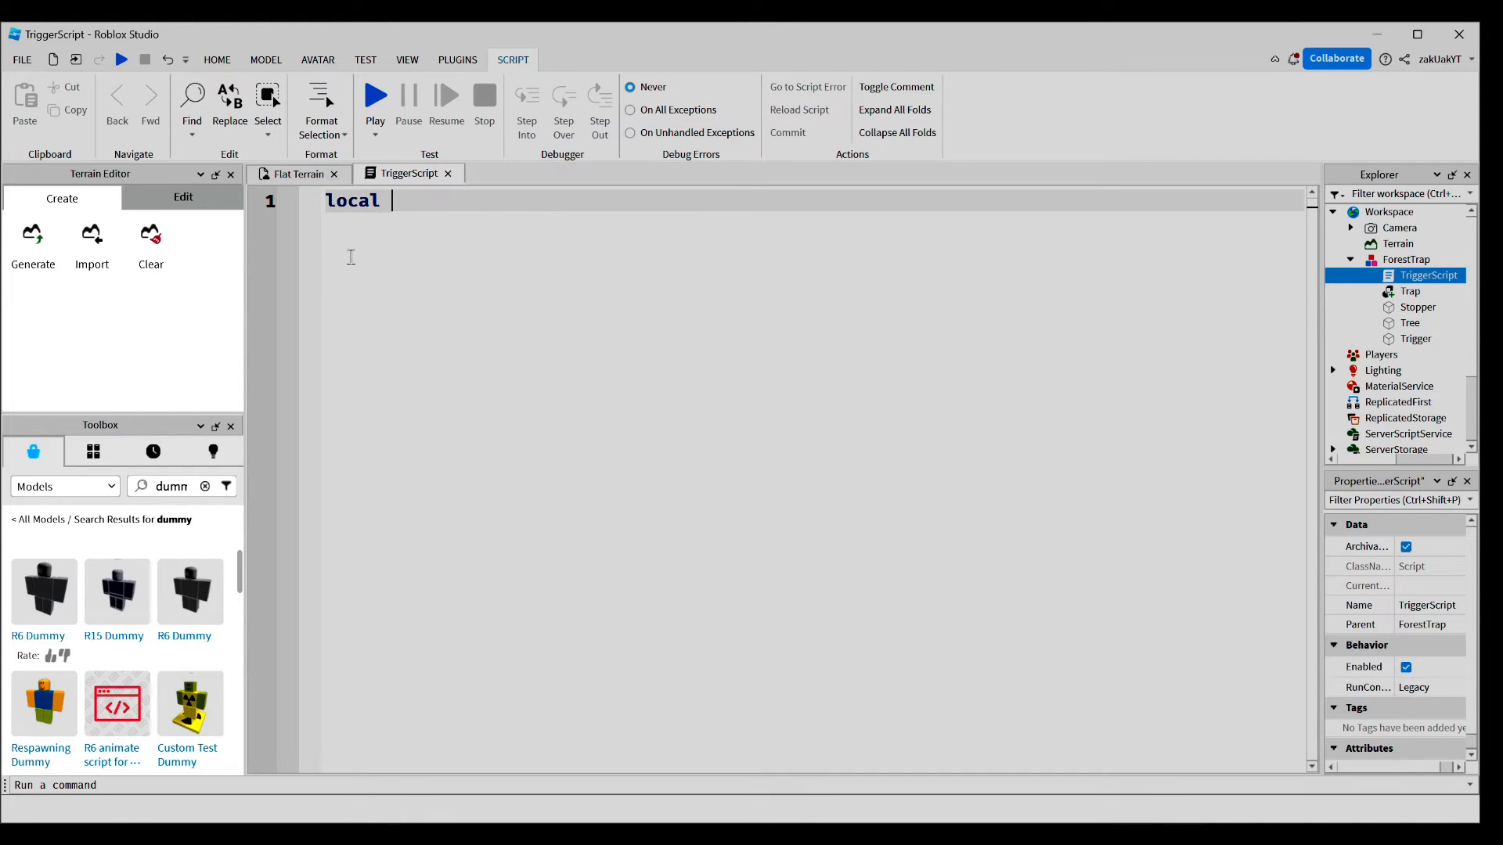
pyautogui.write('fores')
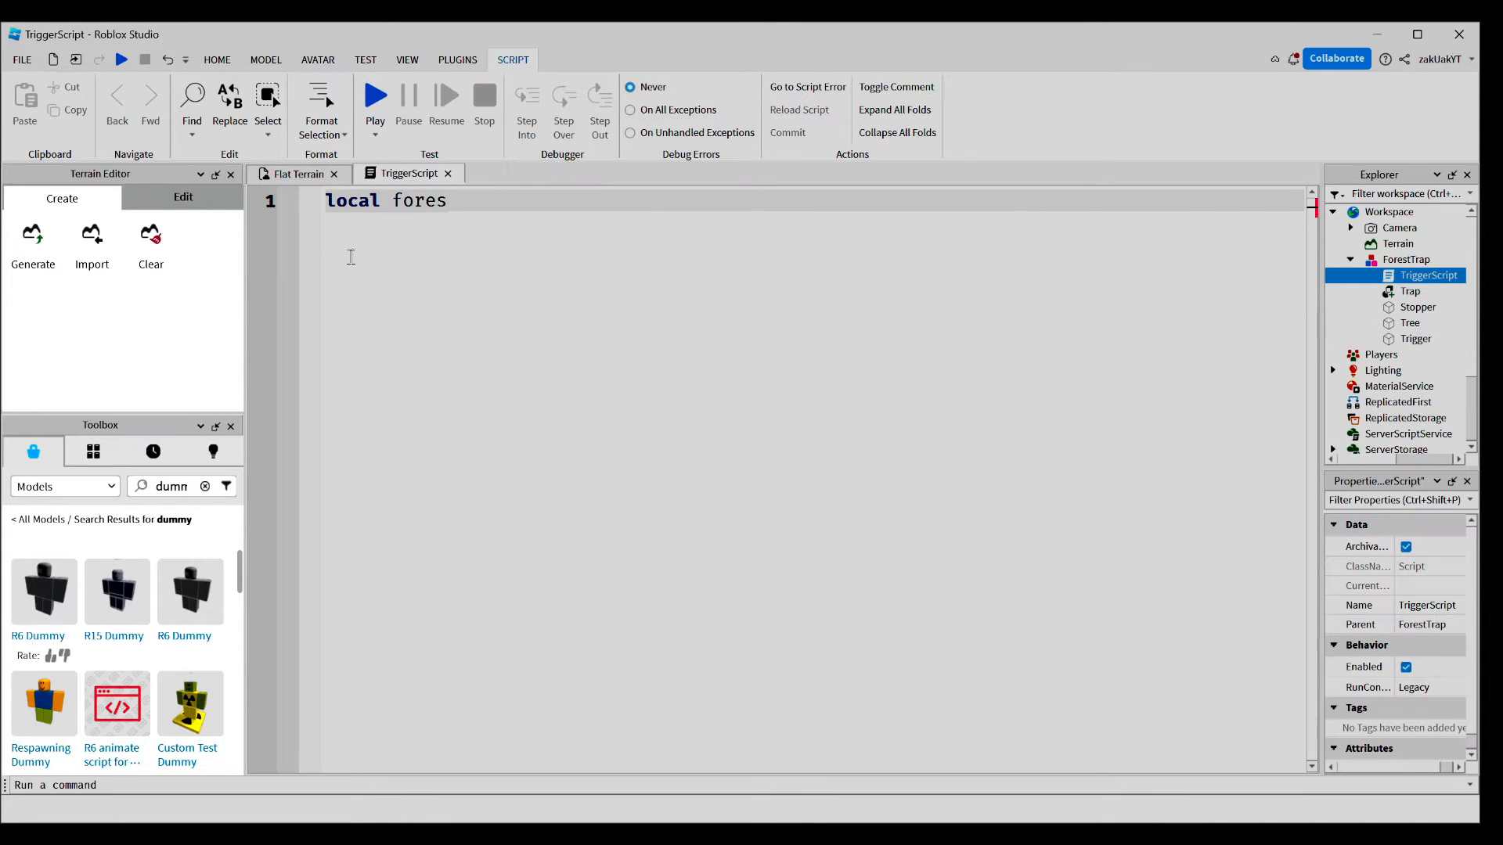
pyautogui.write('tTrap')
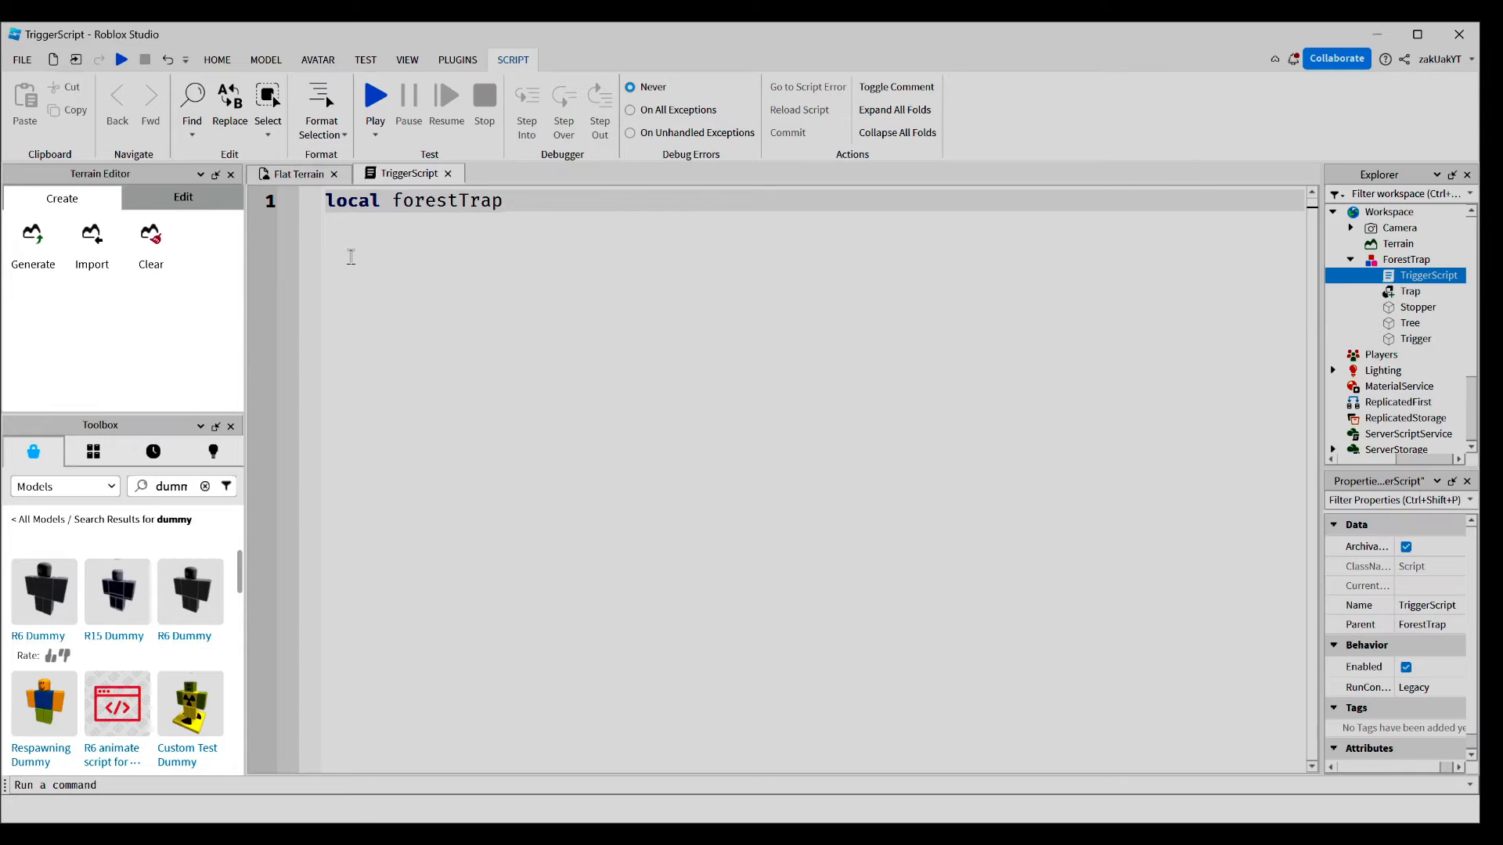
pyautogui.write('= script.')
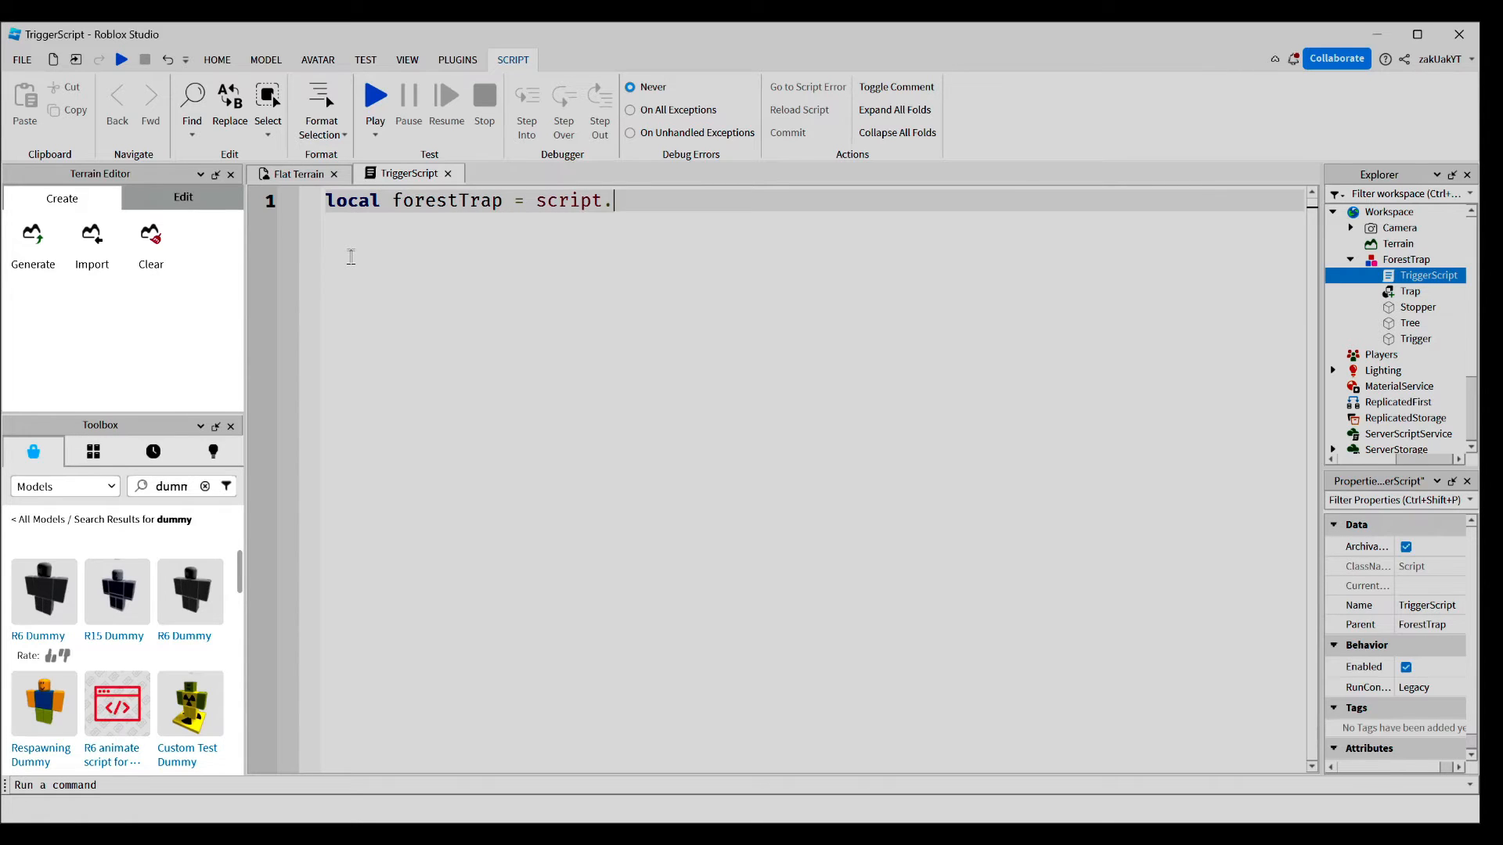
pyautogui.write('Parent')
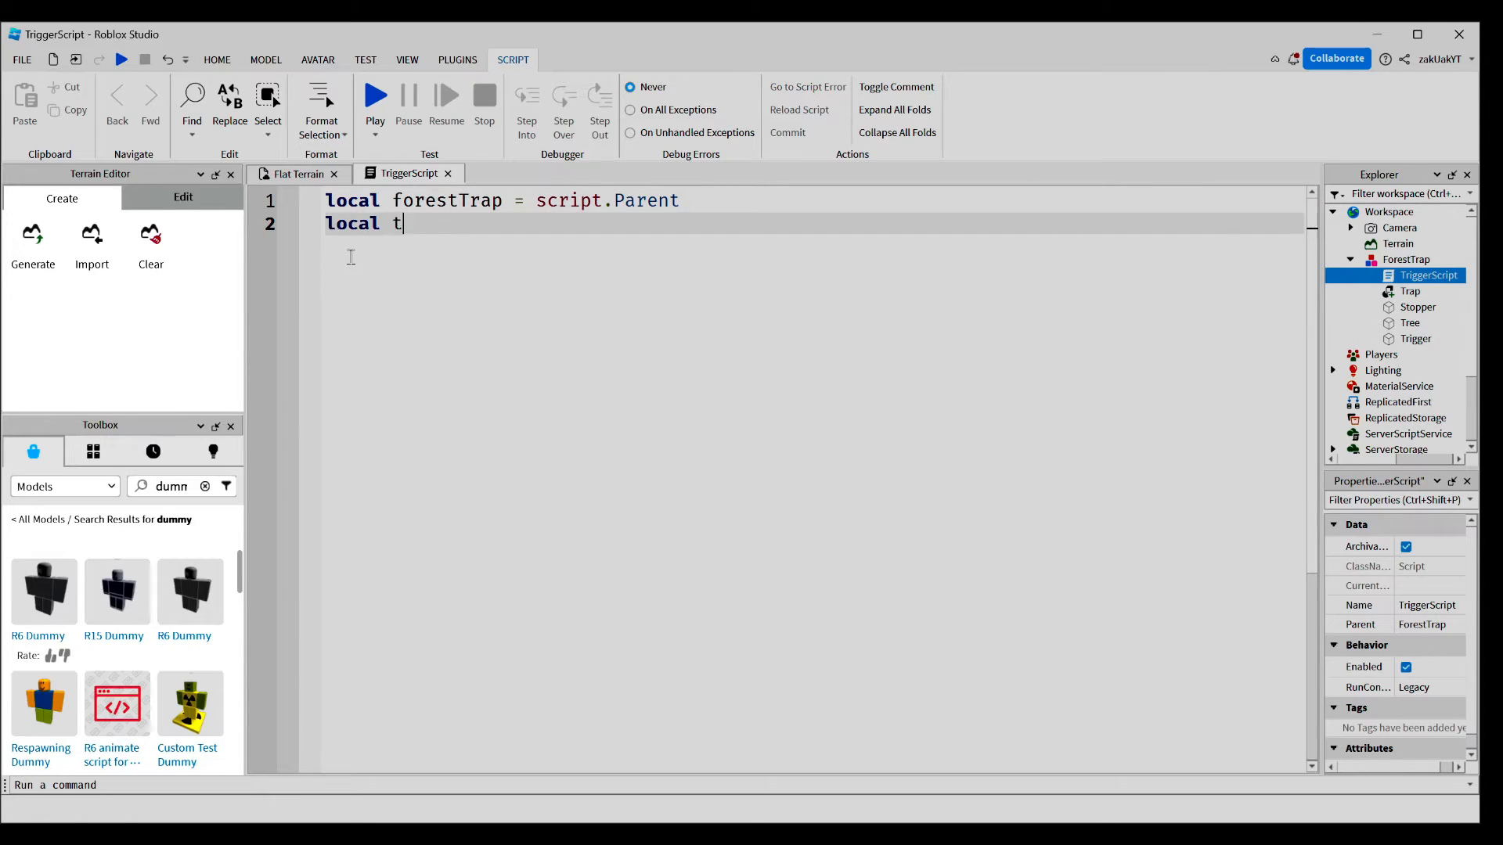
# - Add local trigger = forestTrap.Trigger and local stopper = forestTrap.Stopper
pyautogui.write('rigger =')
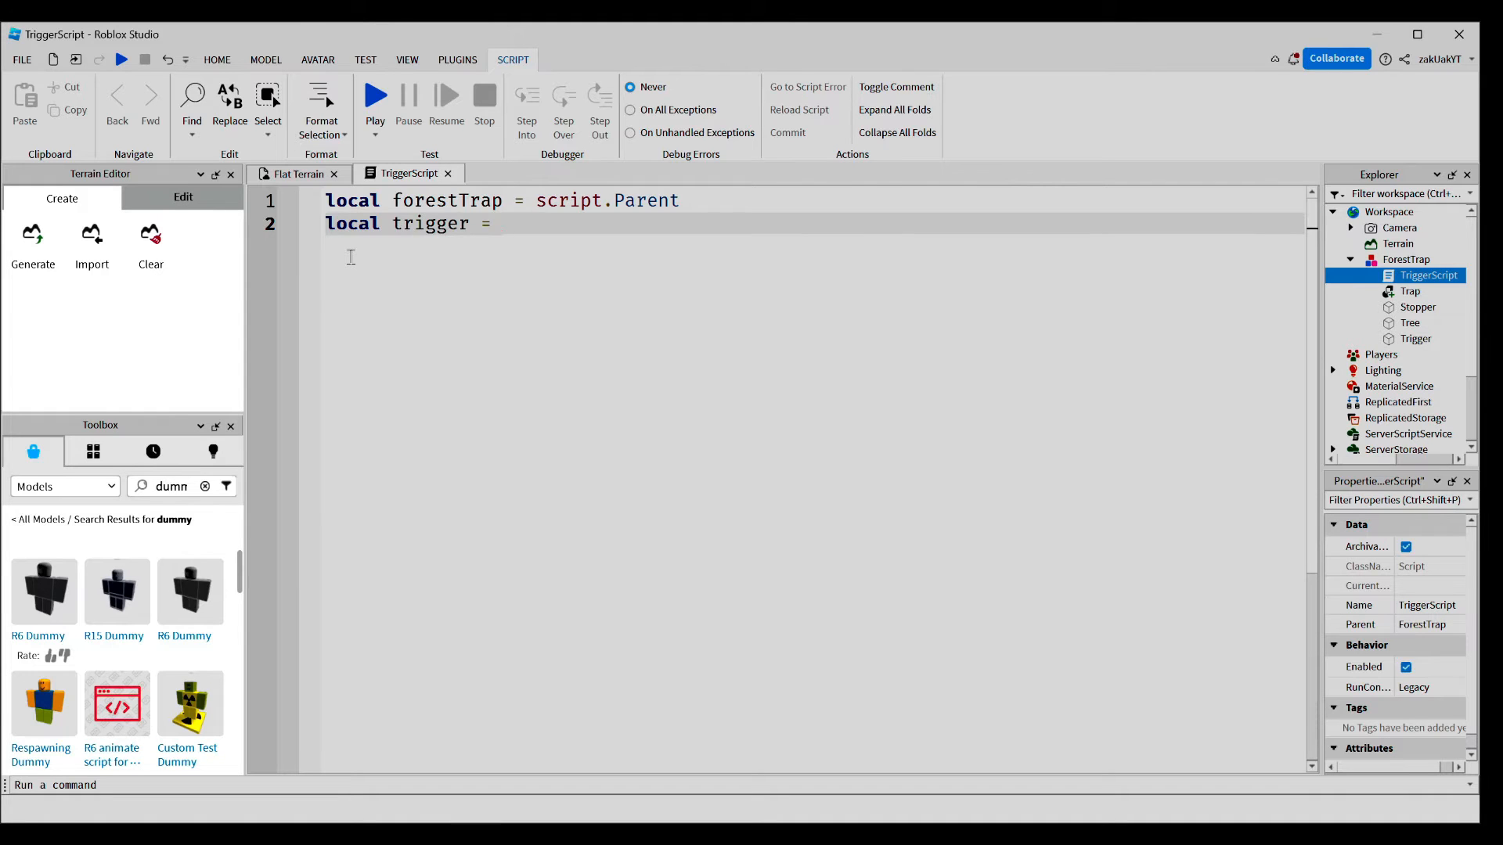
pyautogui.write('forestTrap.')
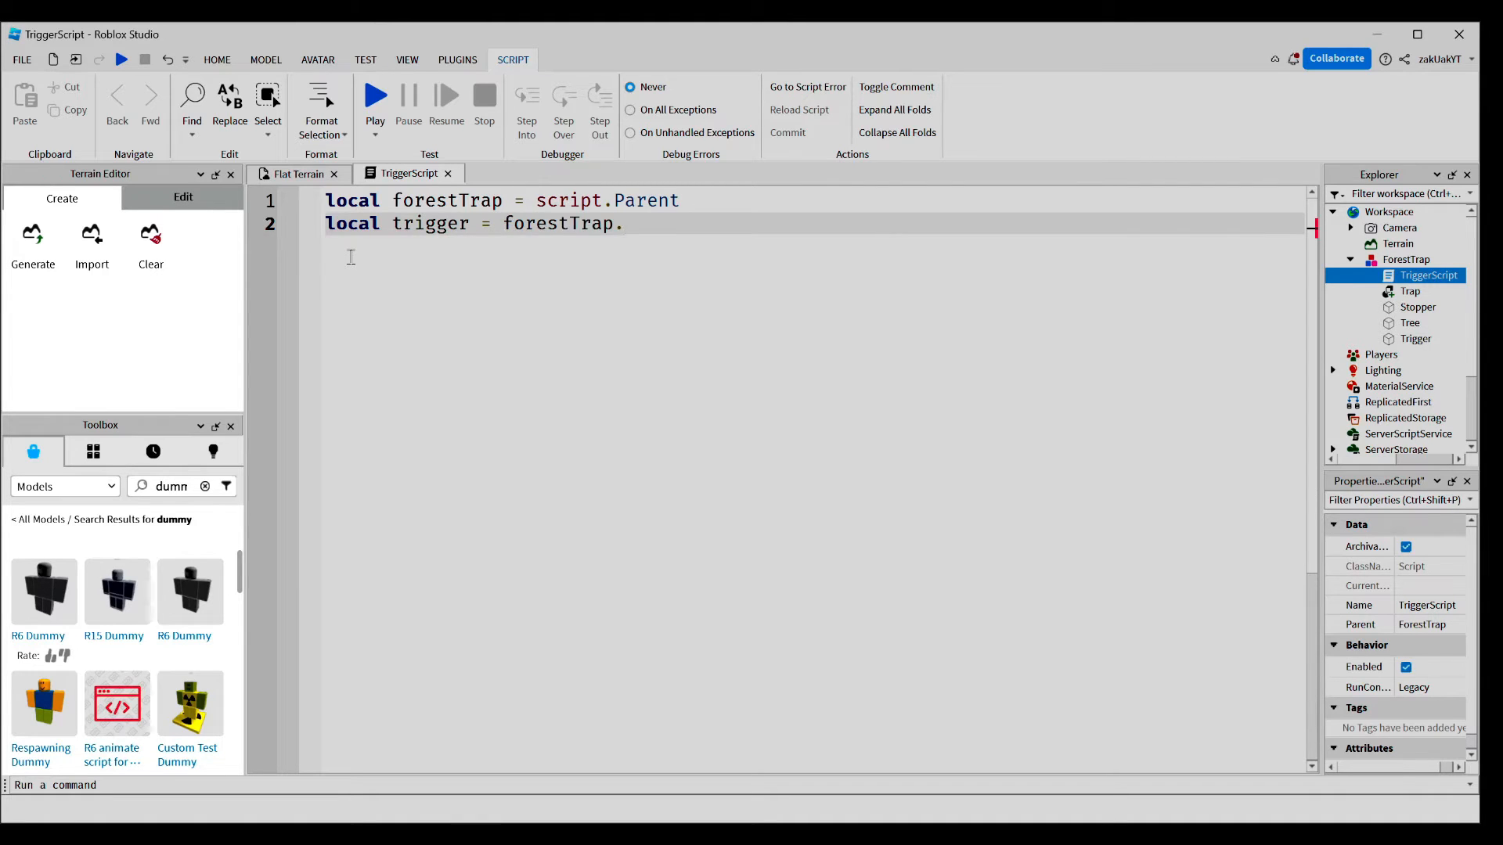
pyautogui.write('Tr')
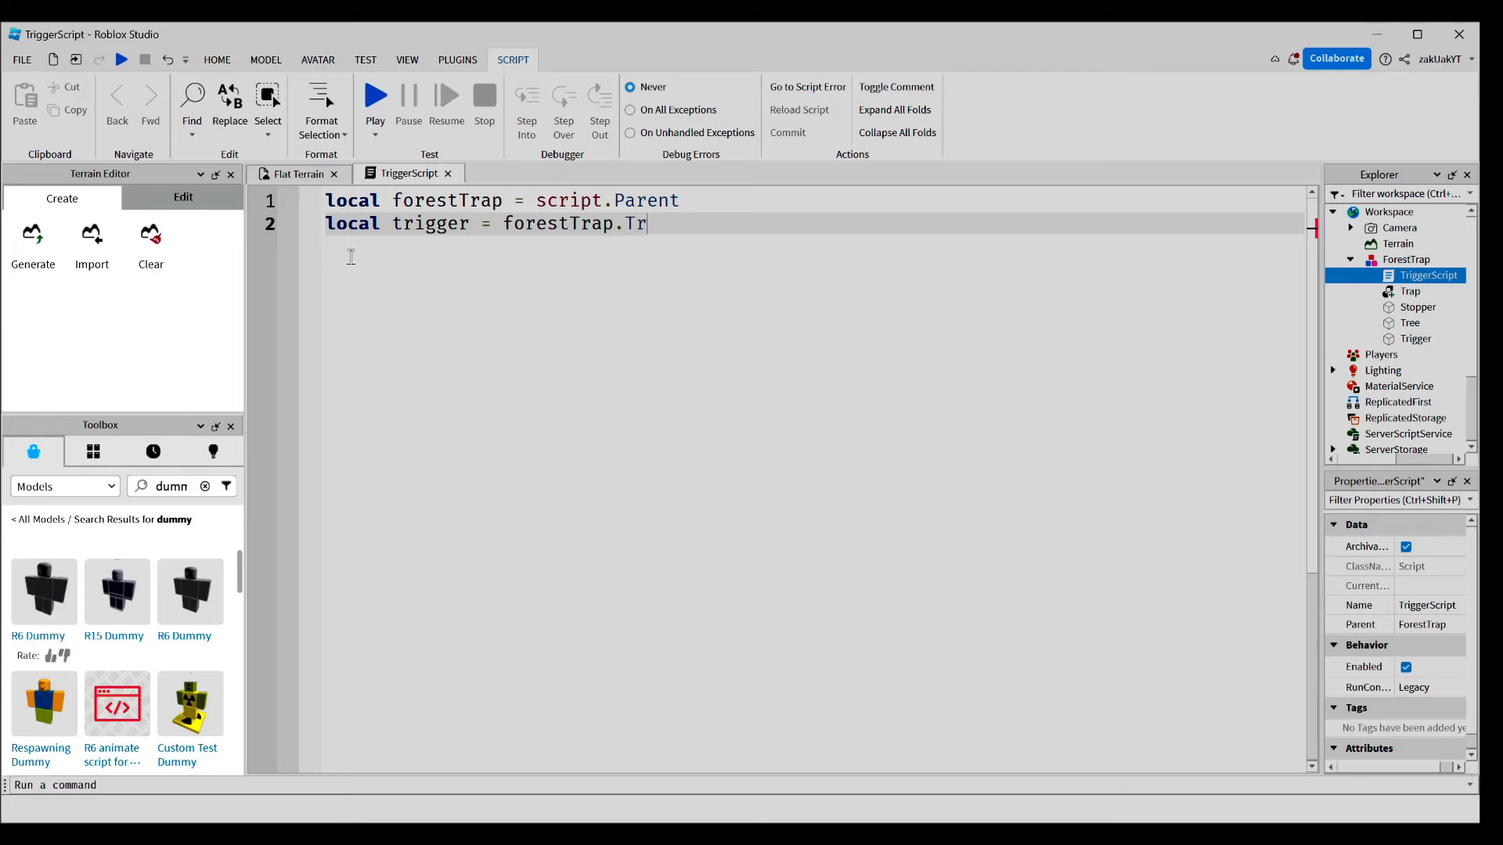
pyautogui.write('igger')
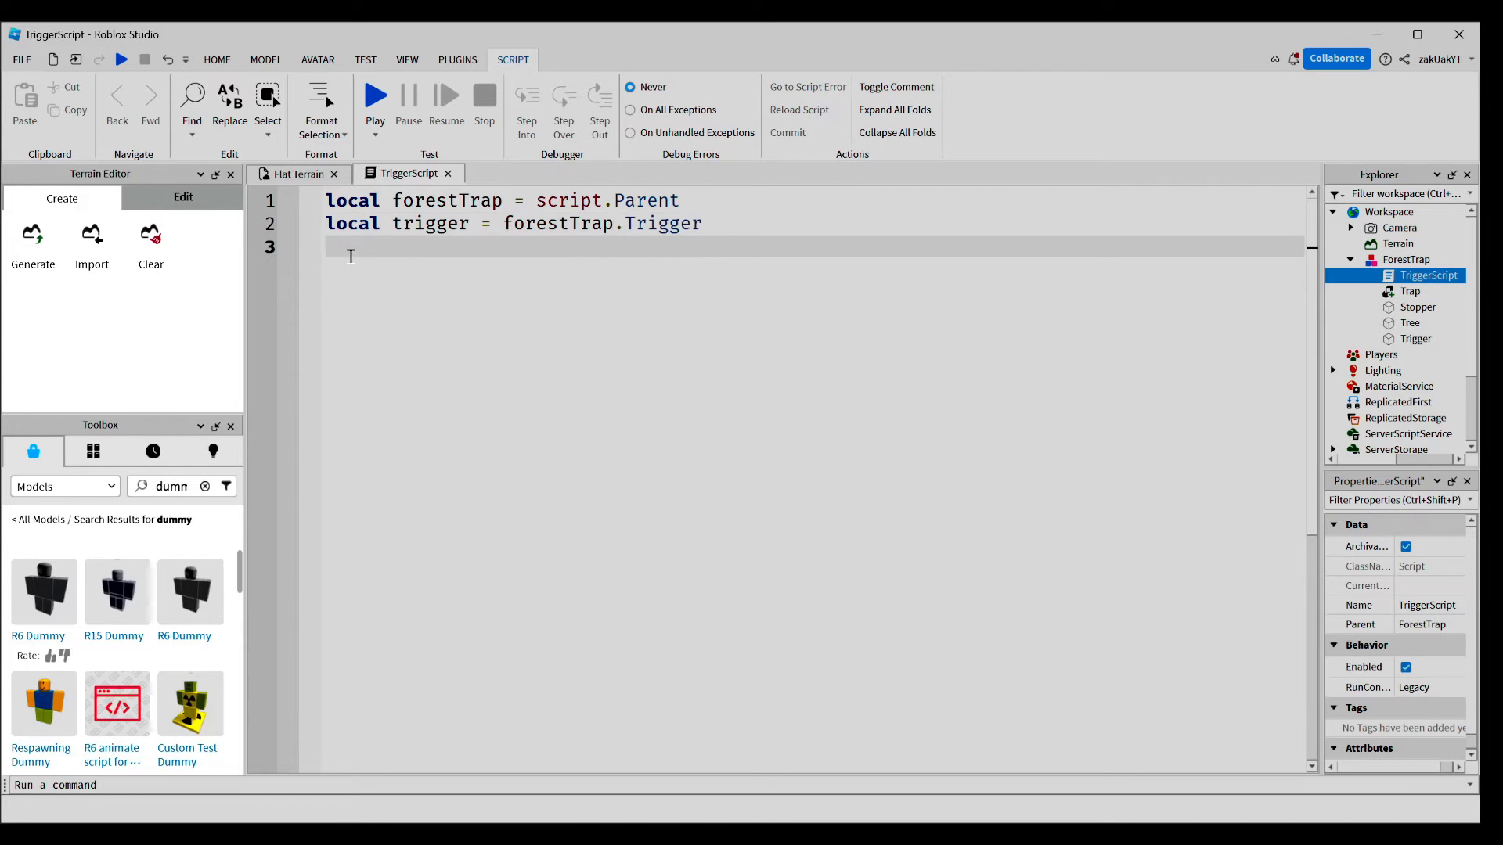
pyautogui.write('local stop')
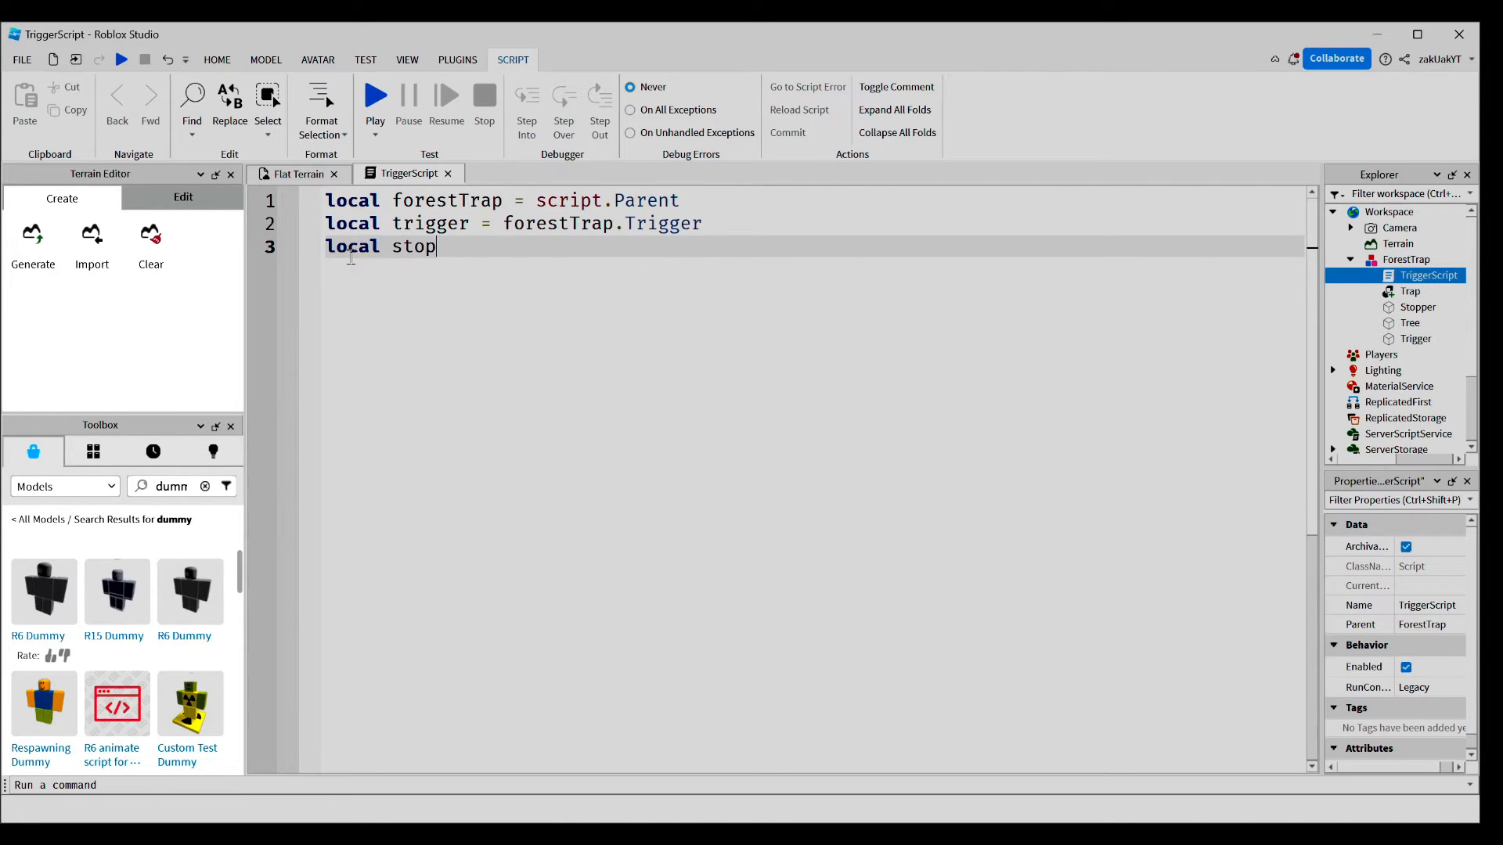
pyautogui.write('er =')
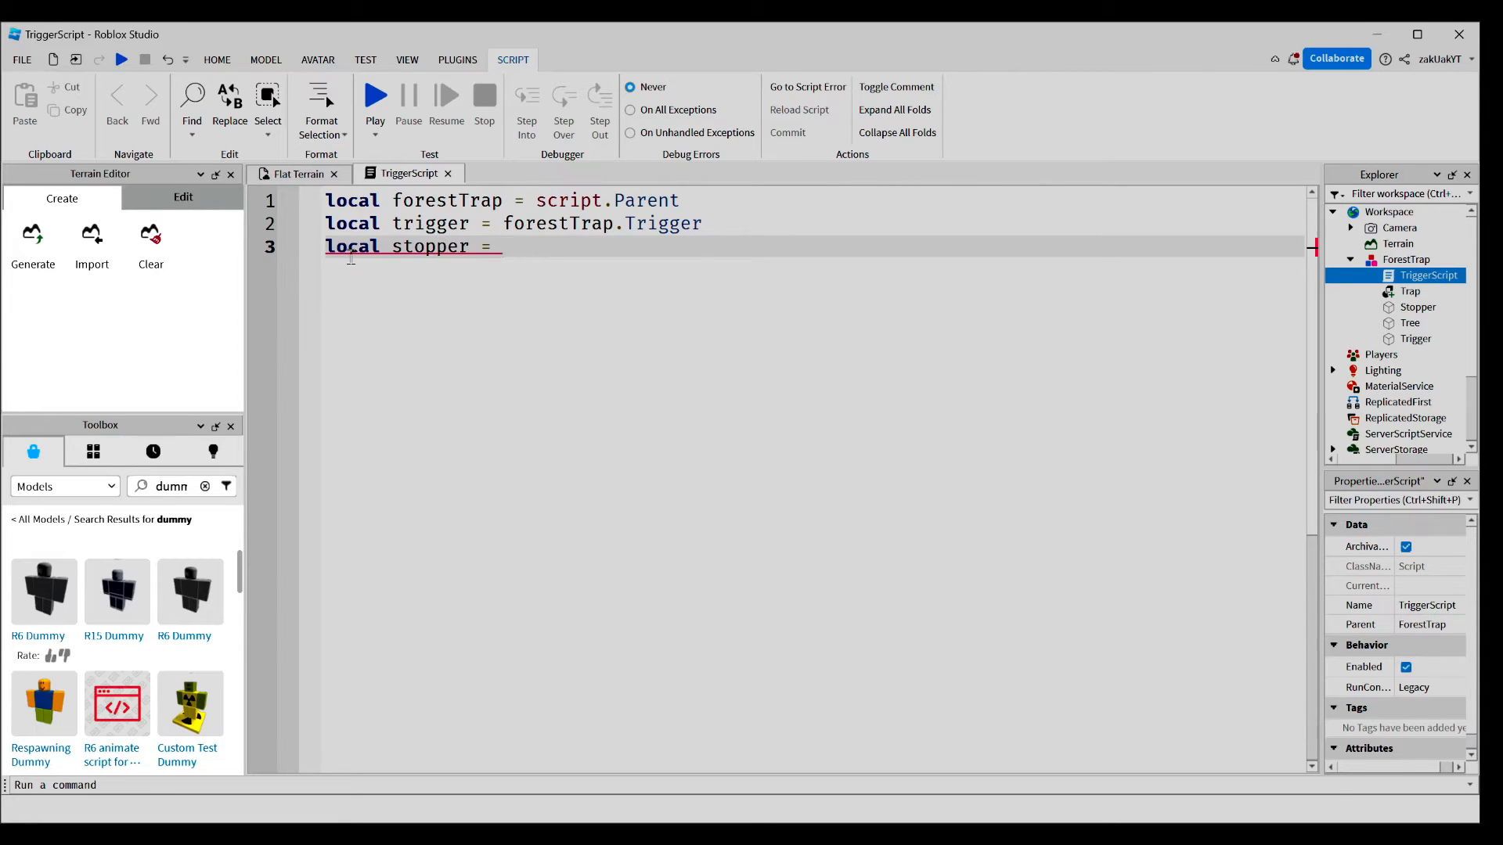
pyautogui.write('forestTrap.')
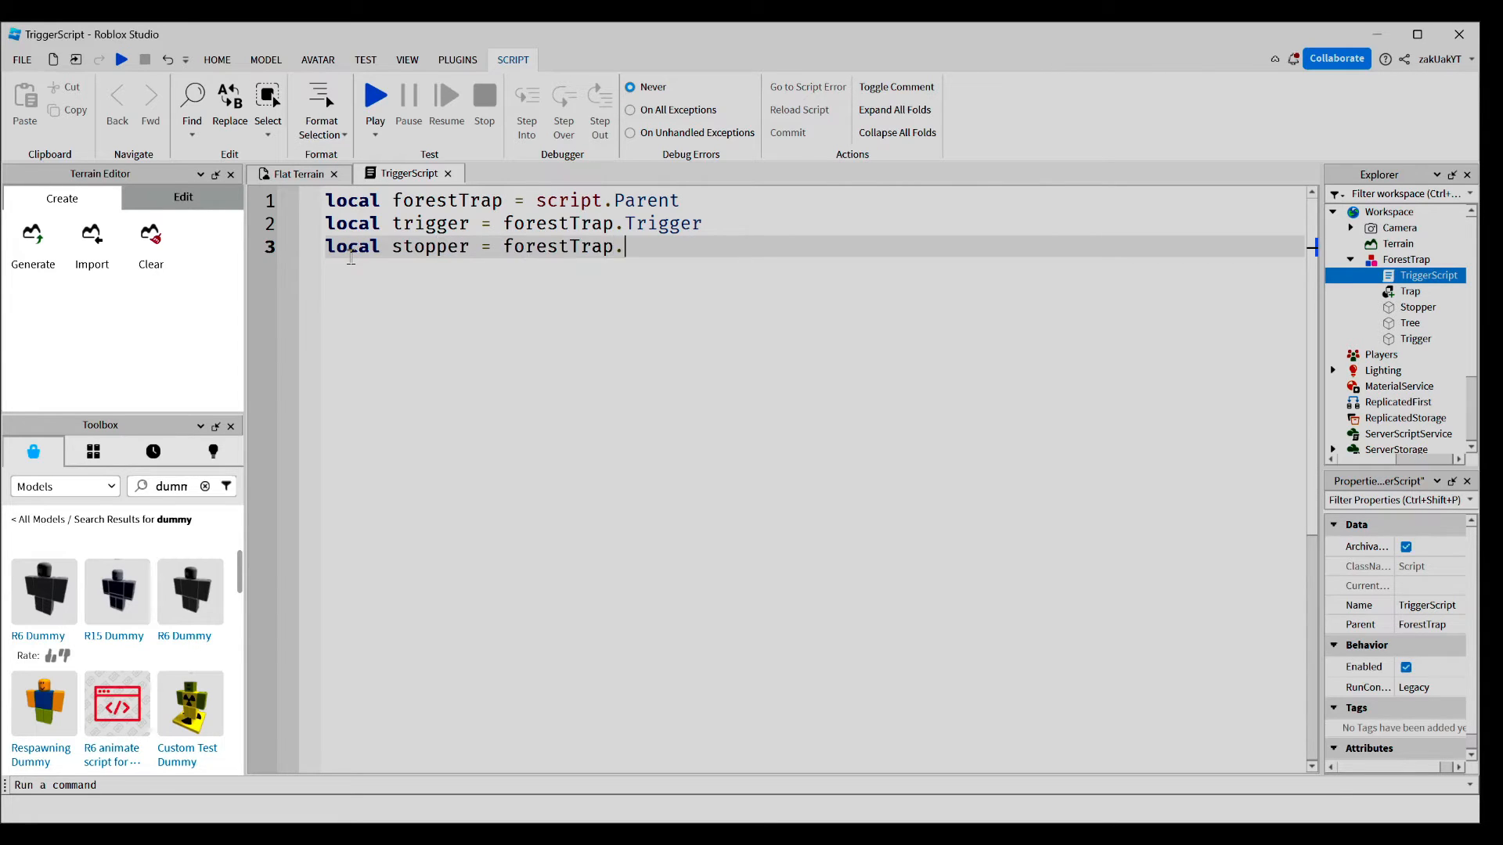
pyautogui.write('Stopper')
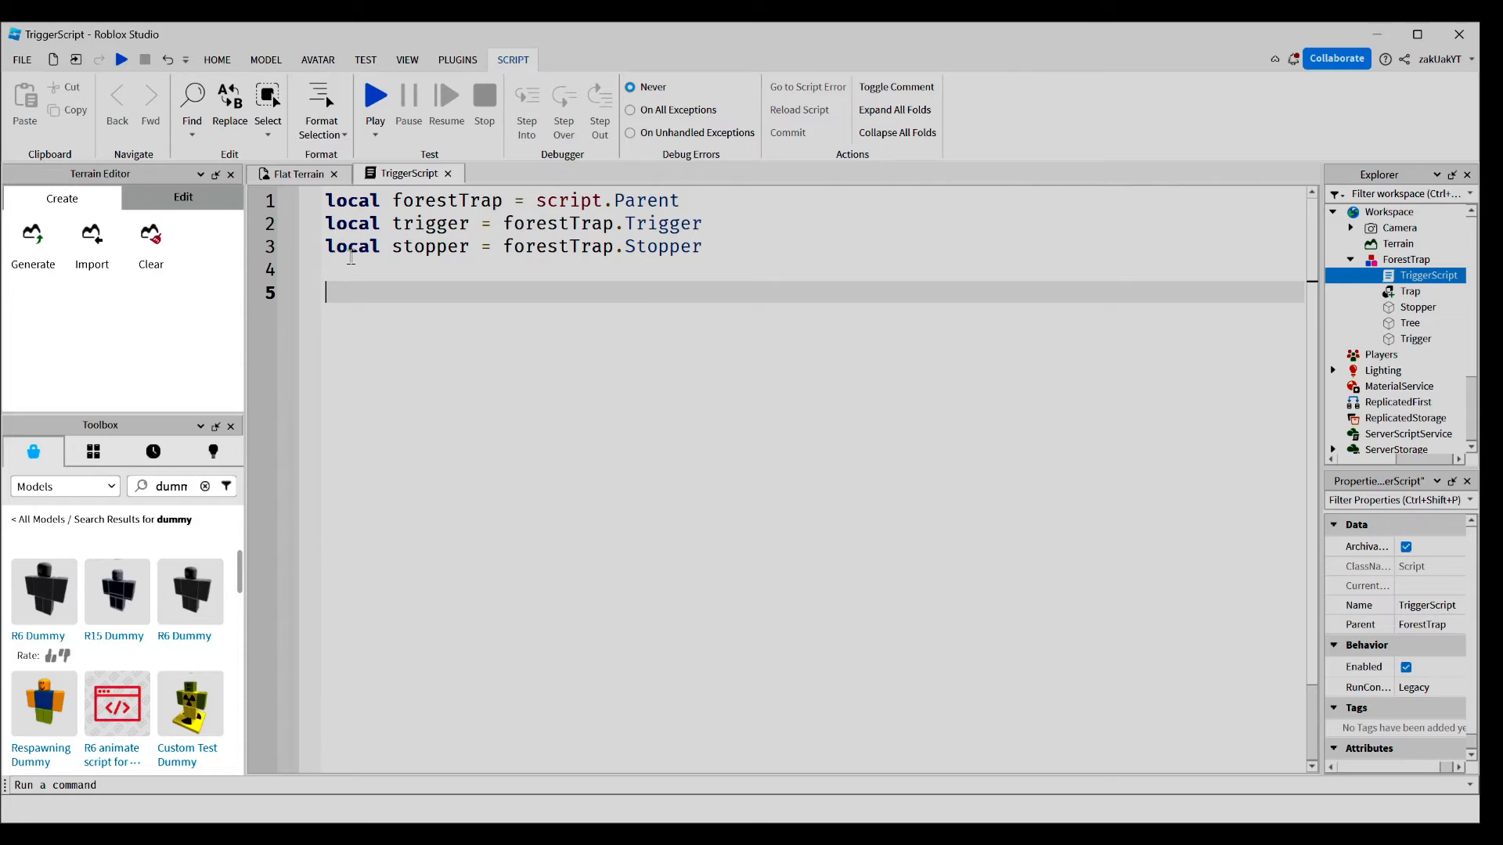
# - Write an empty local function onTouch(otherPart) with its closing end
pyautogui.write('local')
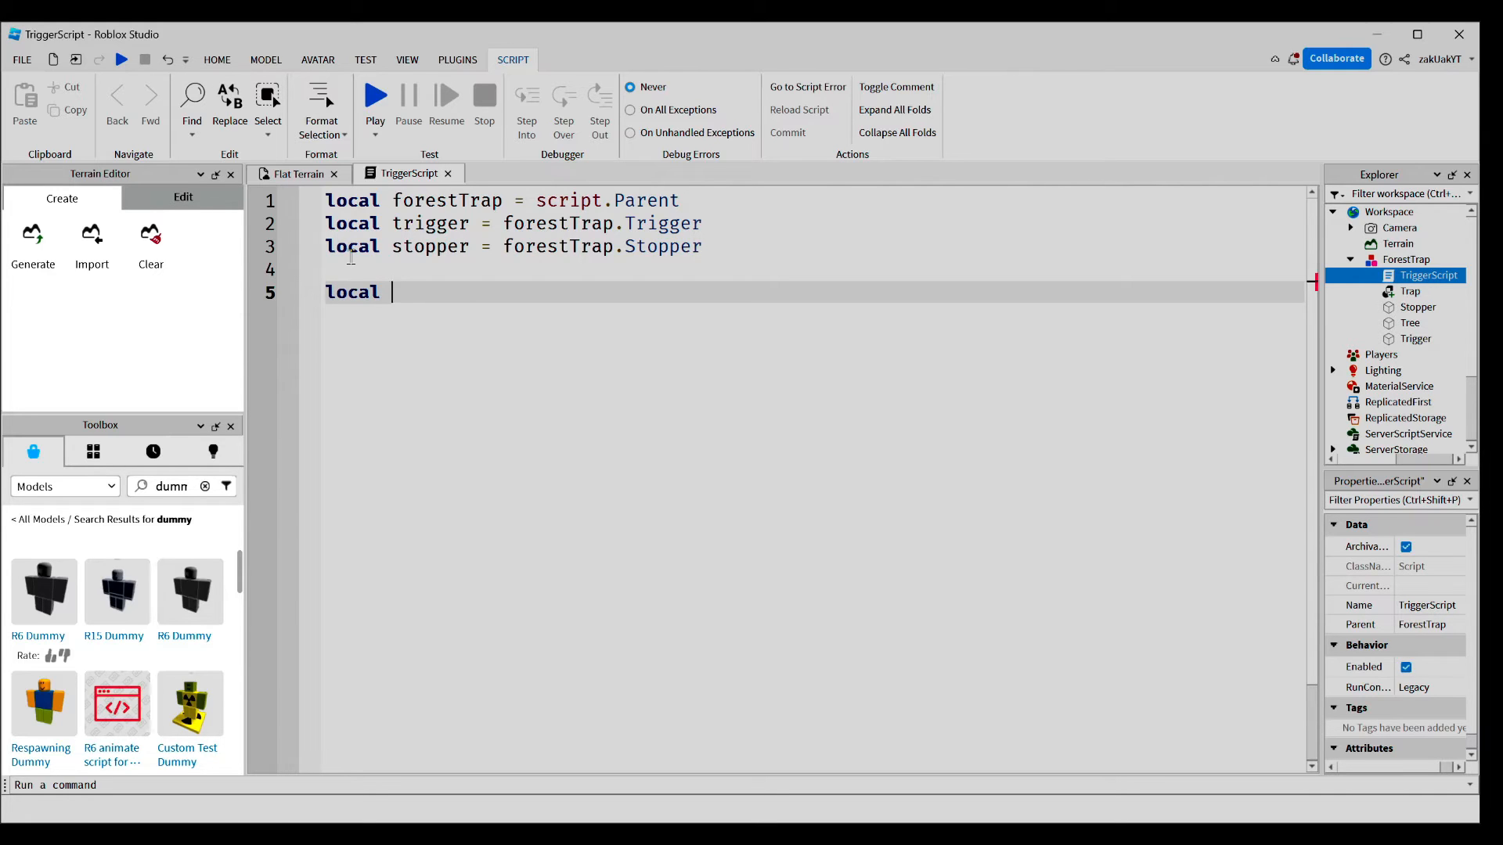
pyautogui.write('function on')
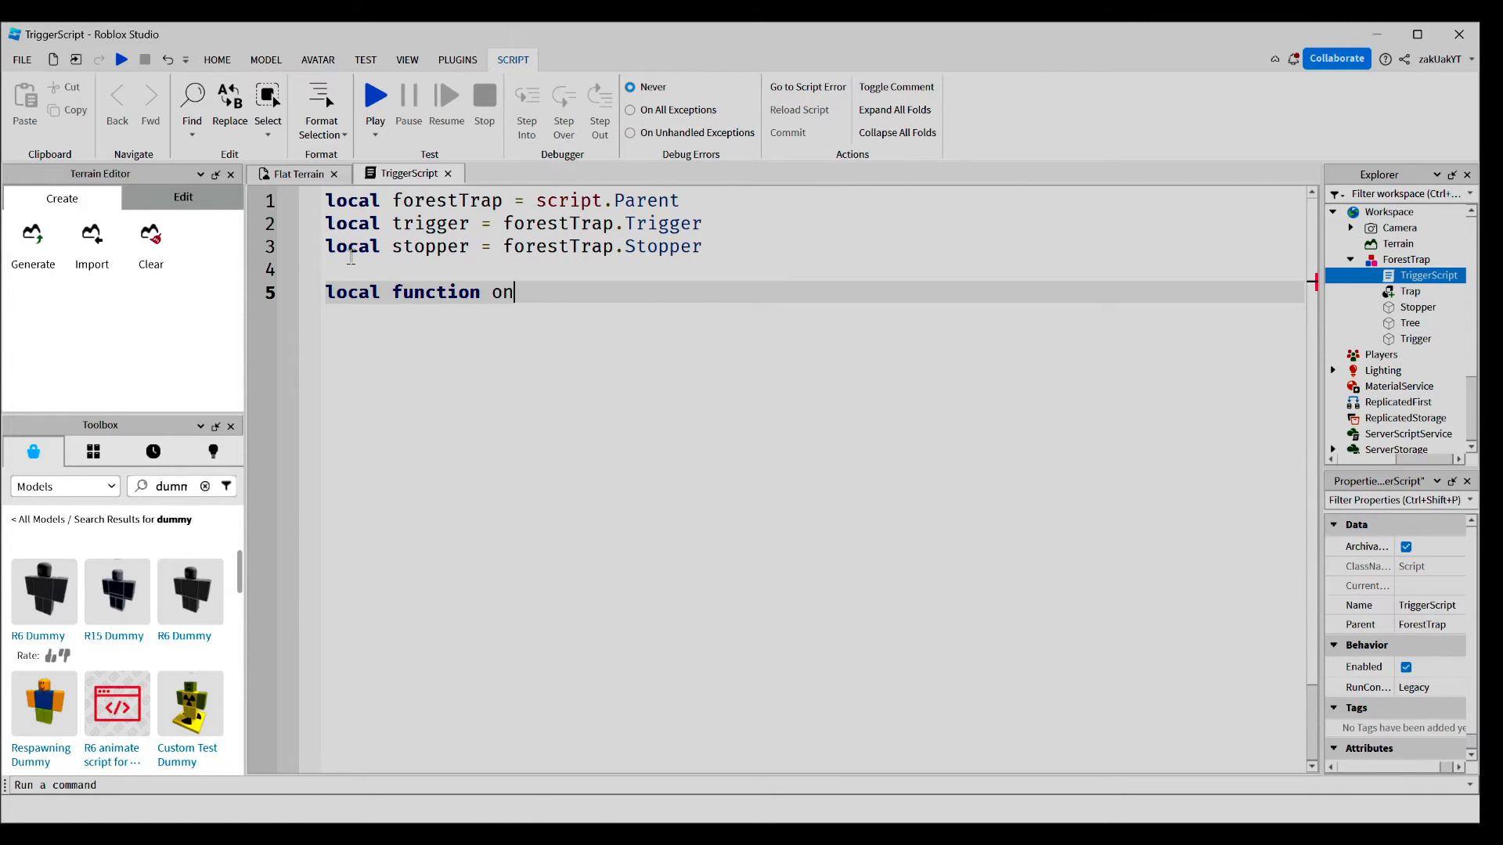
pyautogui.write('Touch()')
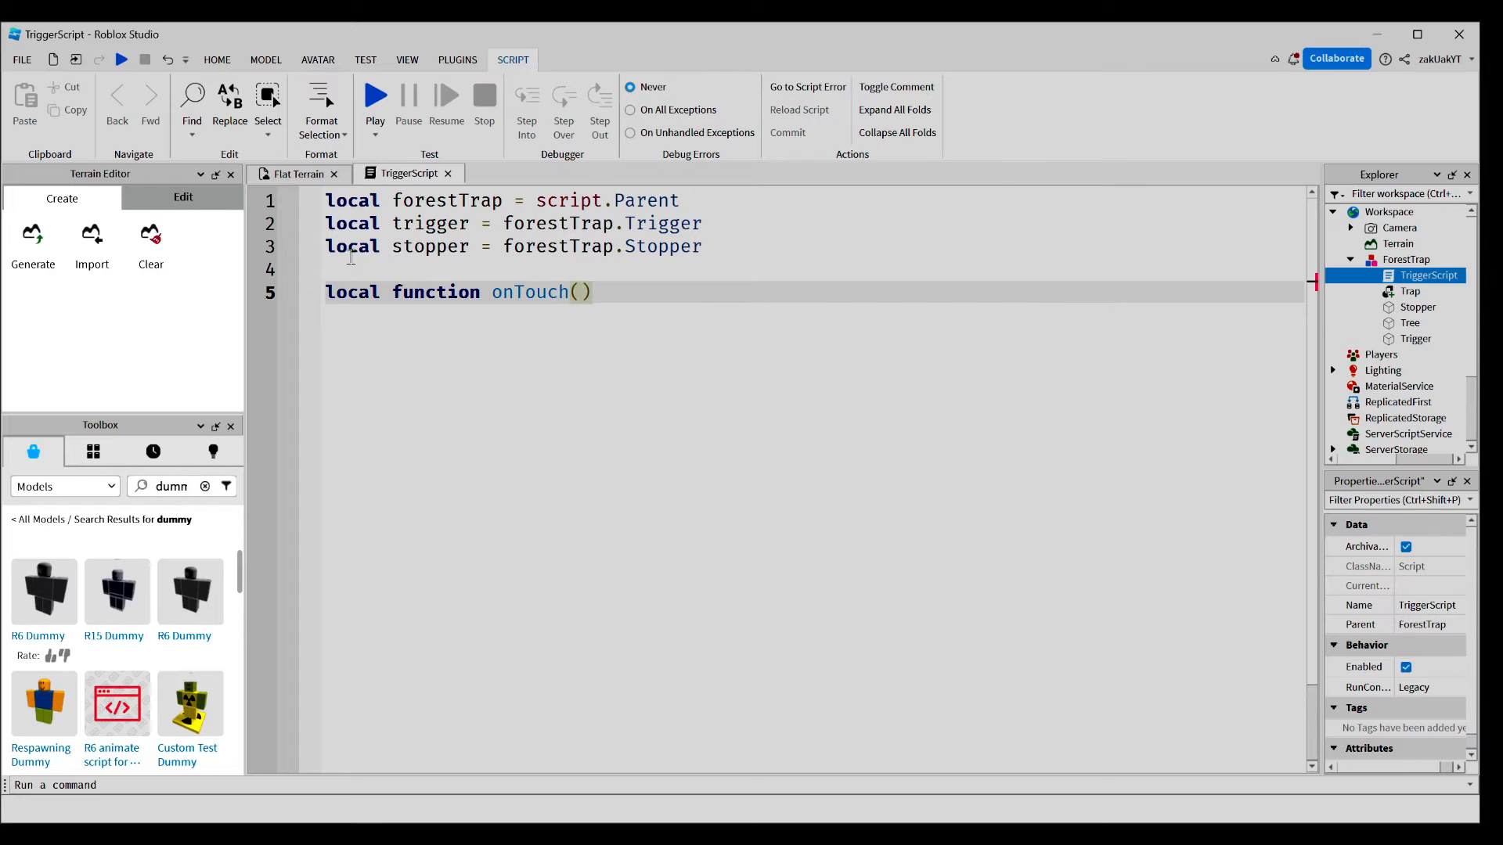
pyautogui.write('other')
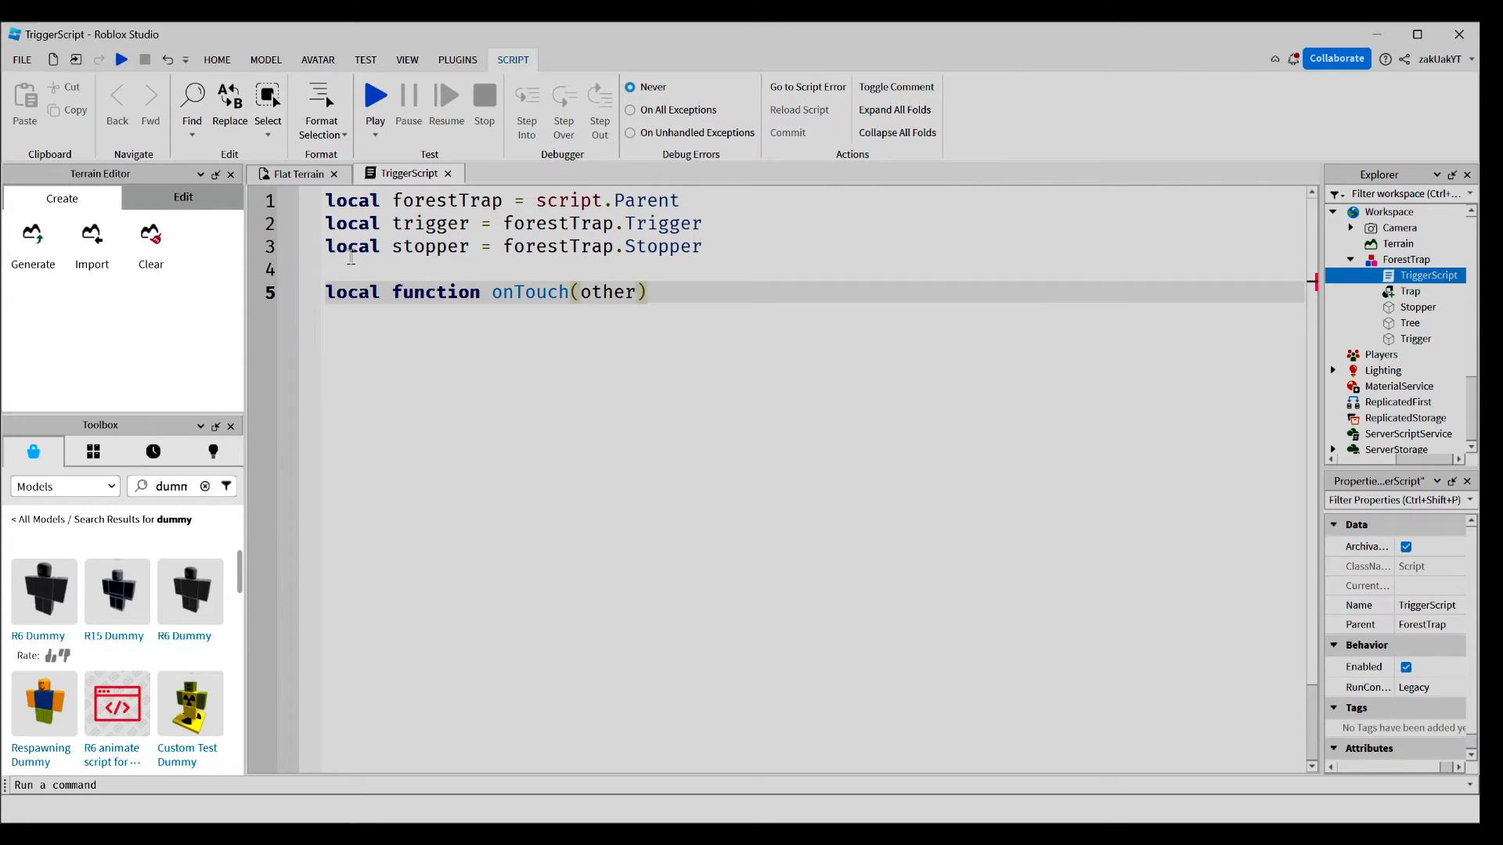
pyautogui.write('Part')
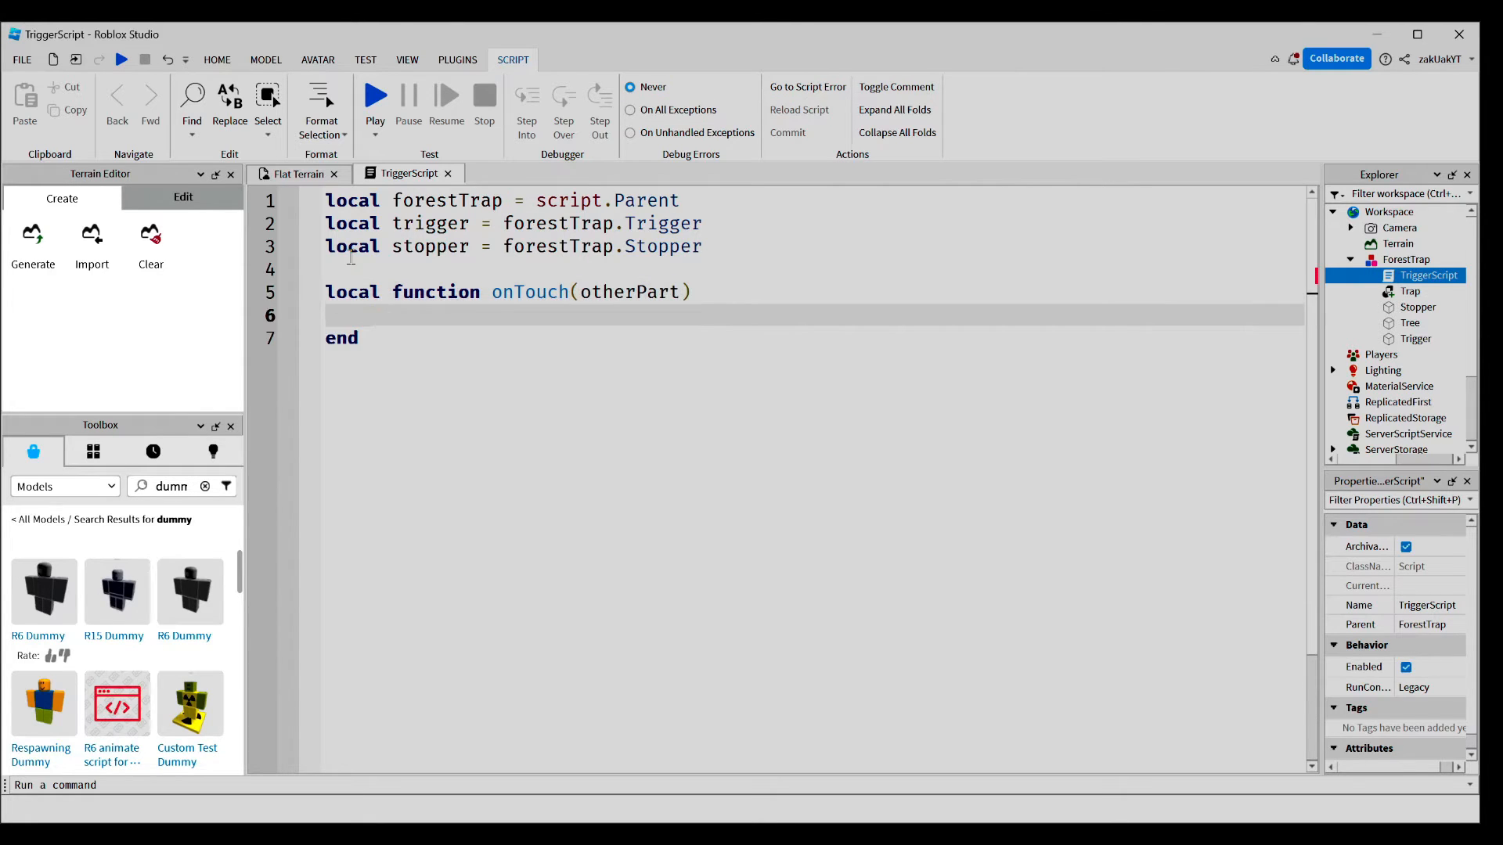
pyautogui.press('enter')
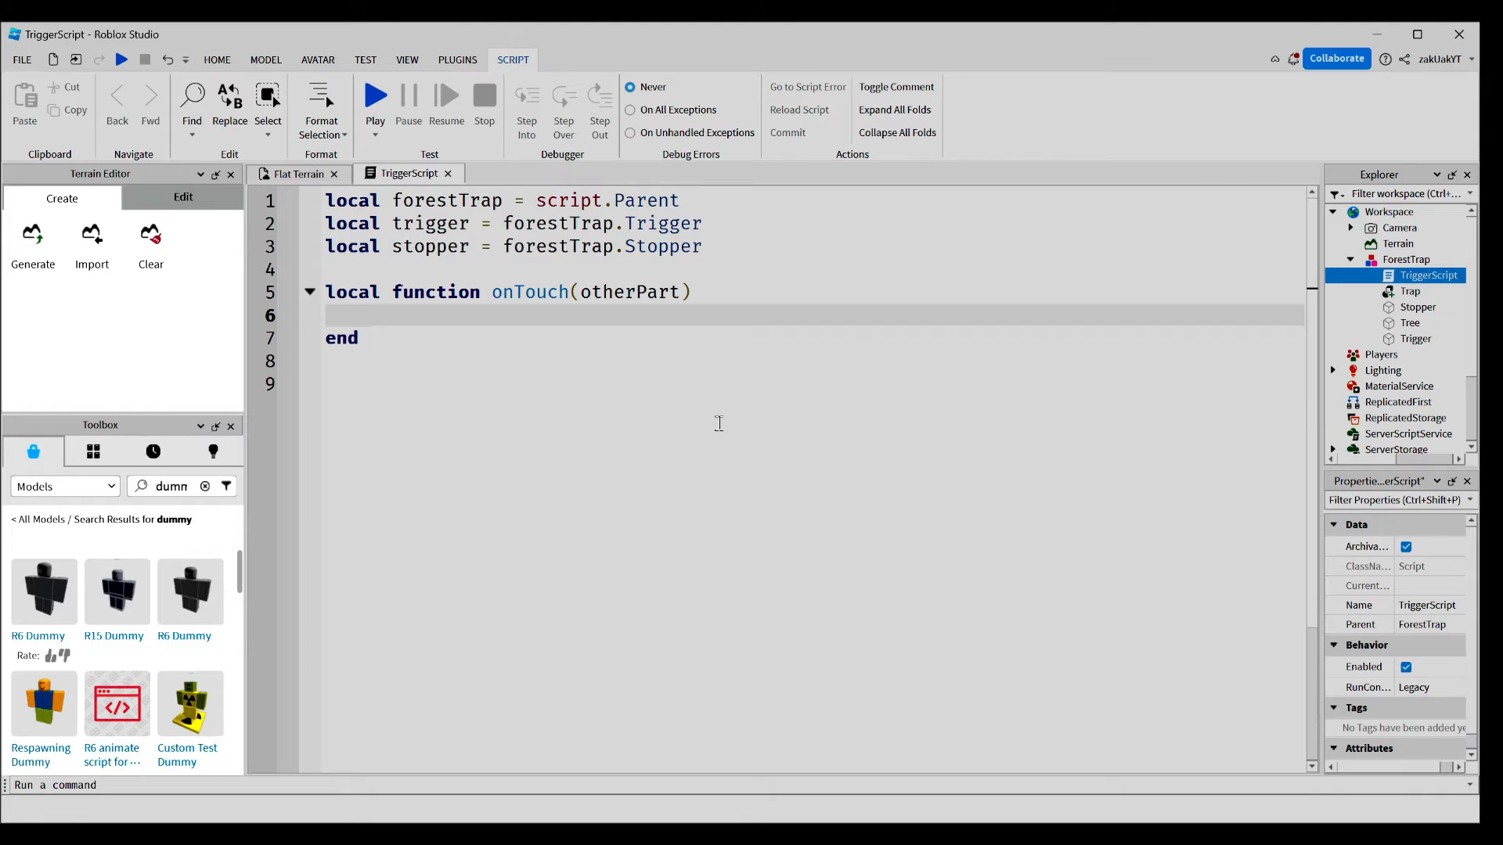
# - Add local hum = otherPart.Parent:FindFirstChild("Humanoid") inside onTouch
pyautogui.write('local hum =')
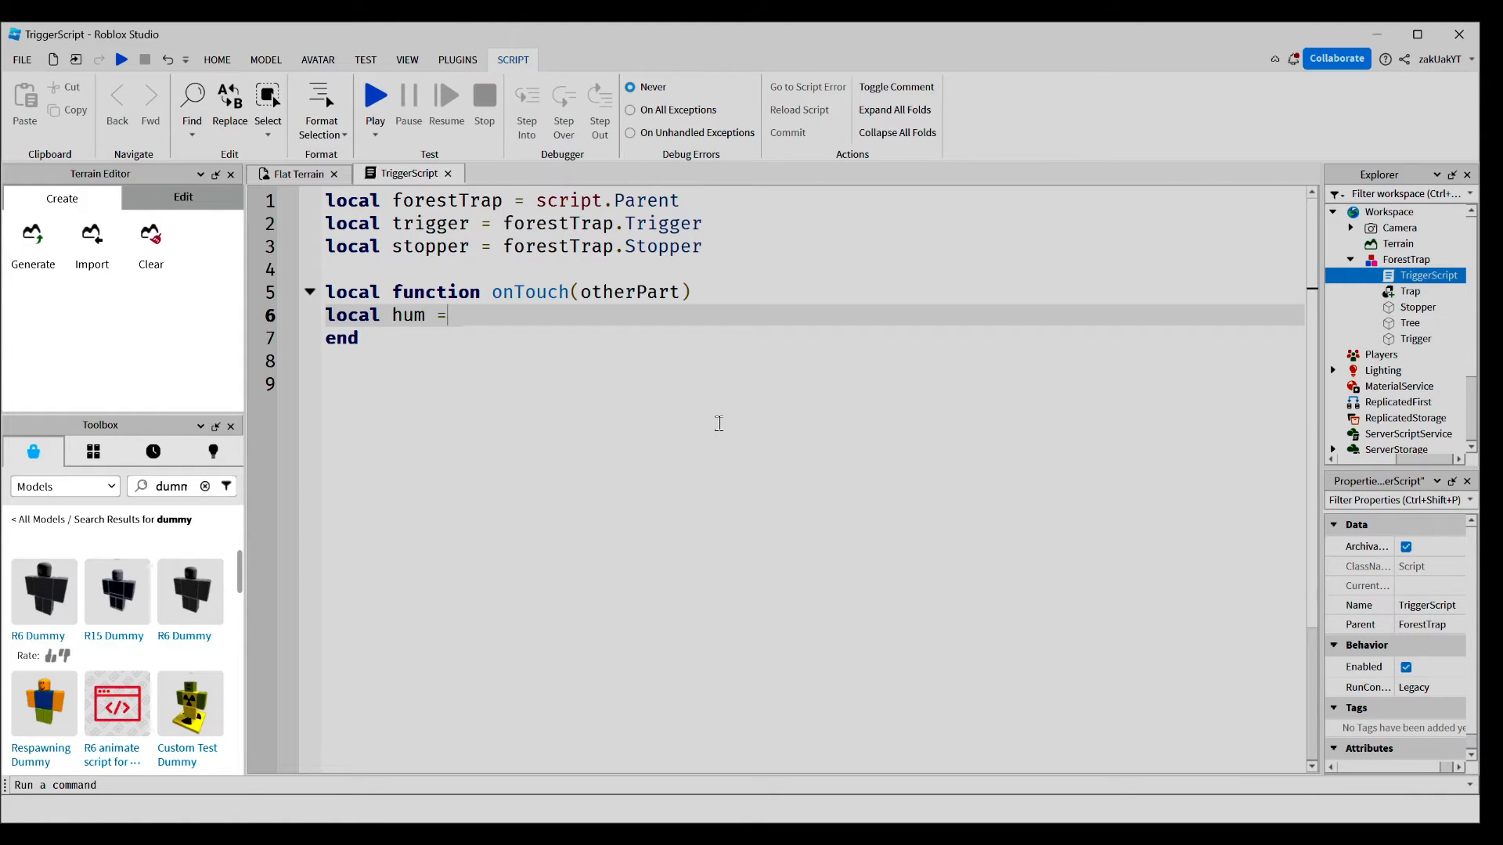
pyautogui.write('otherPart.')
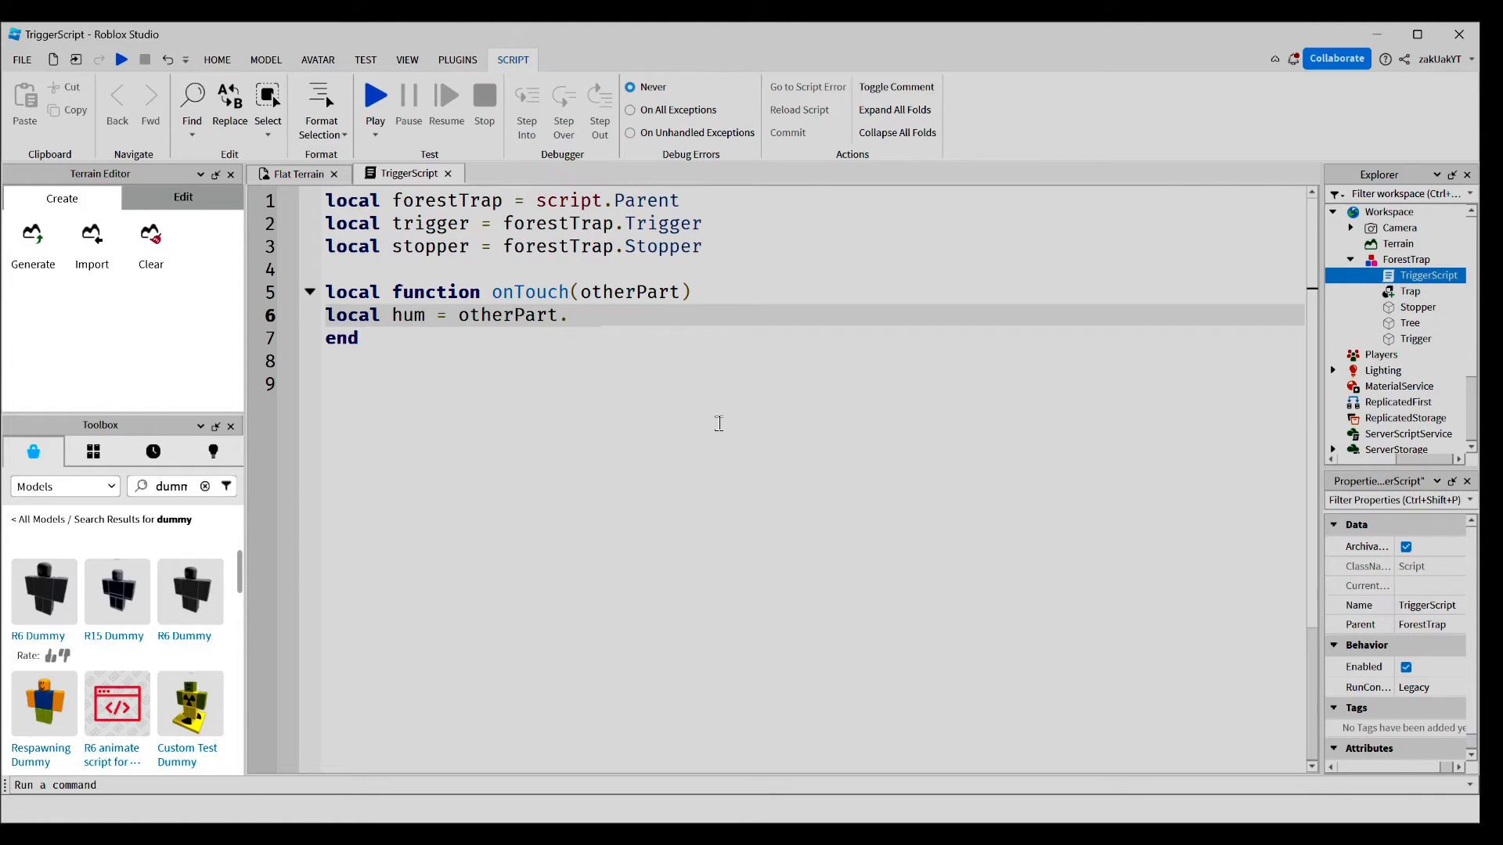
pyautogui.write('Parent:')
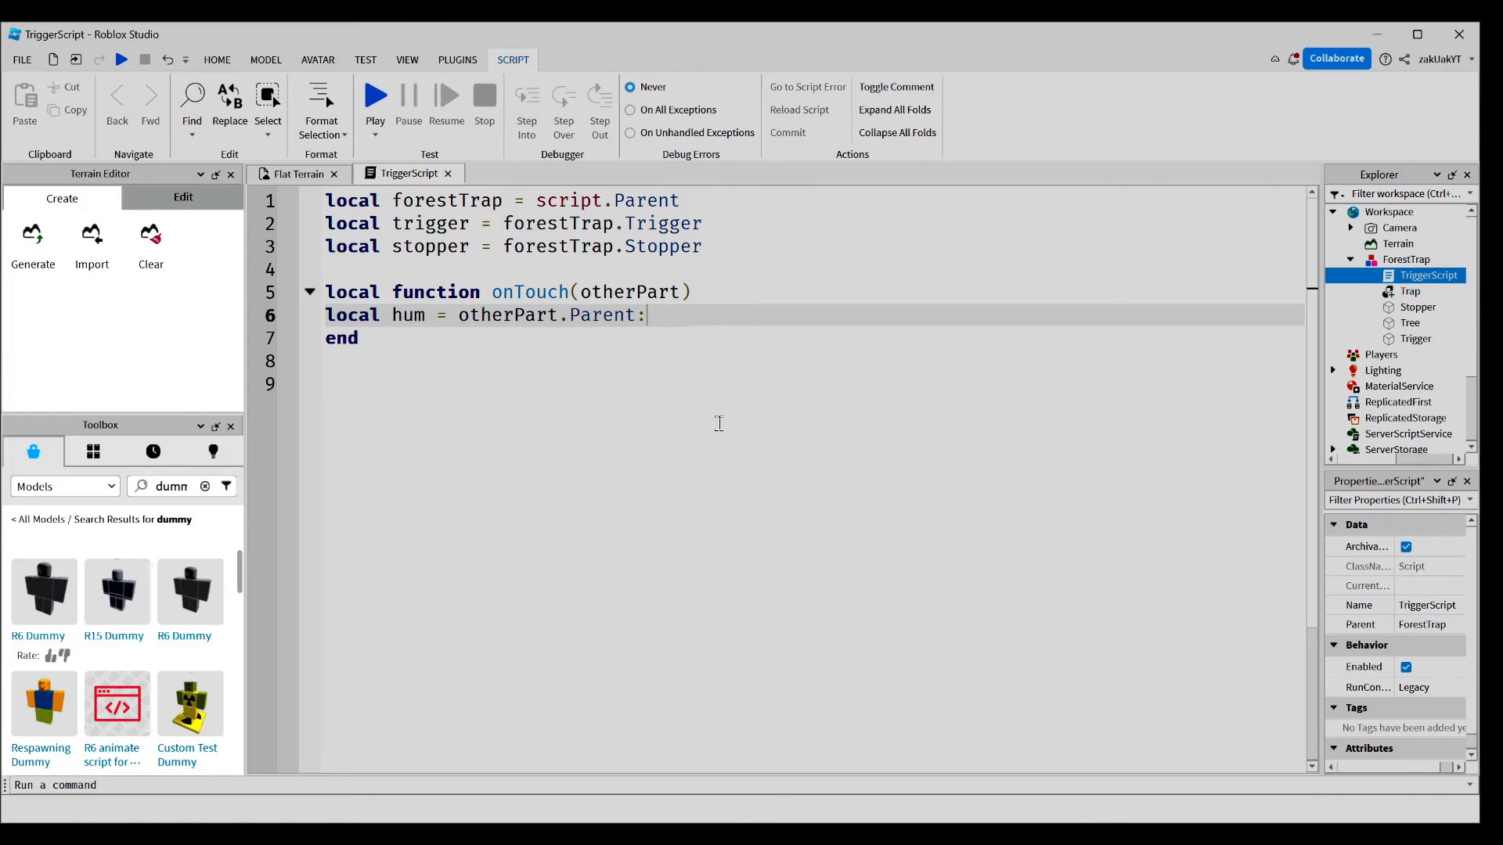
pyautogui.write('Fis')
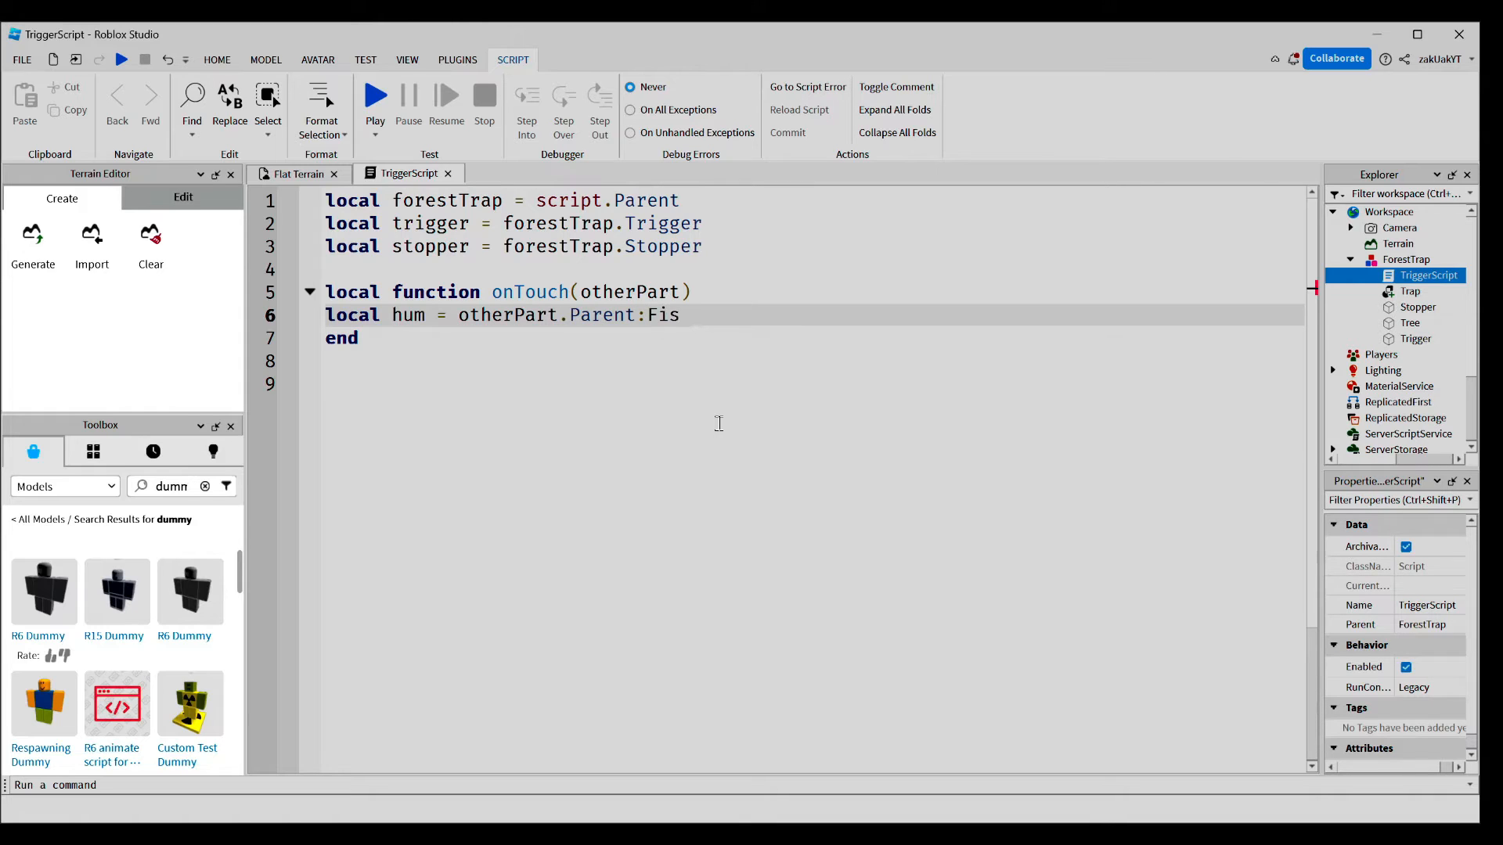
pyautogui.write('ndFir')
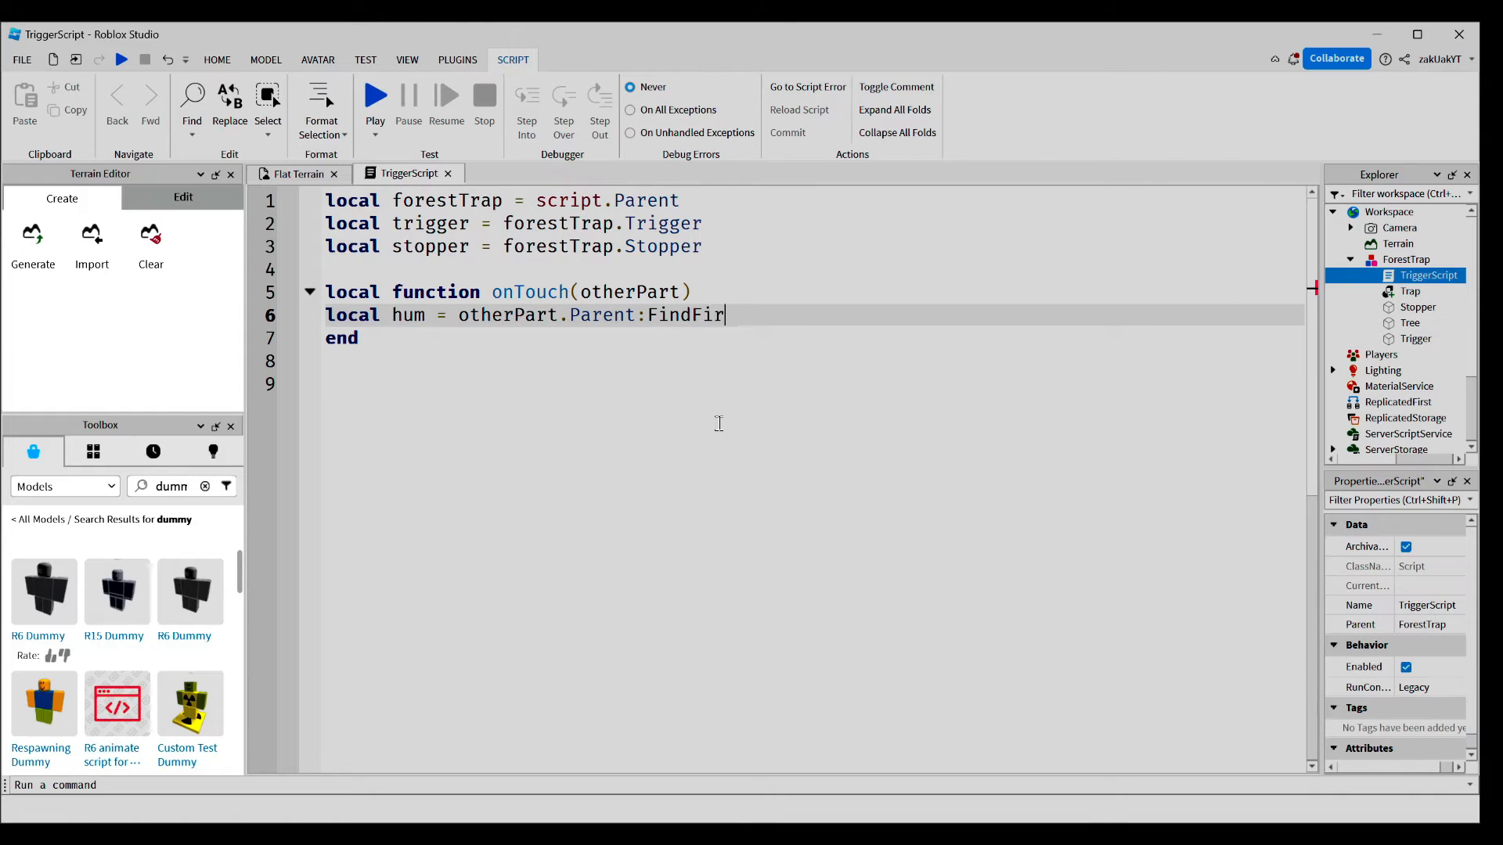
pyautogui.write('stChild')
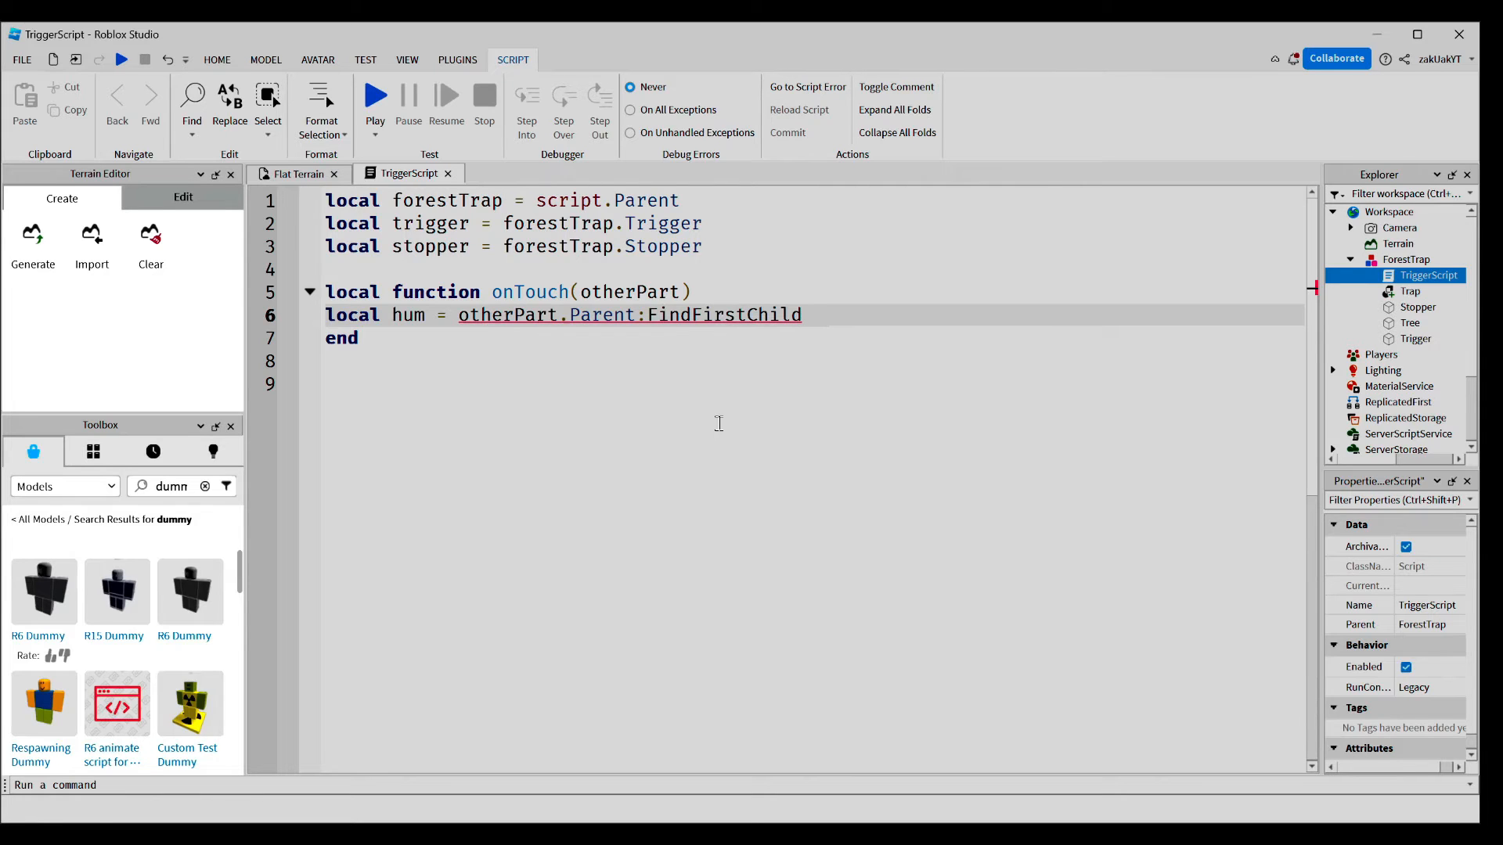
pyautogui.write('("")')
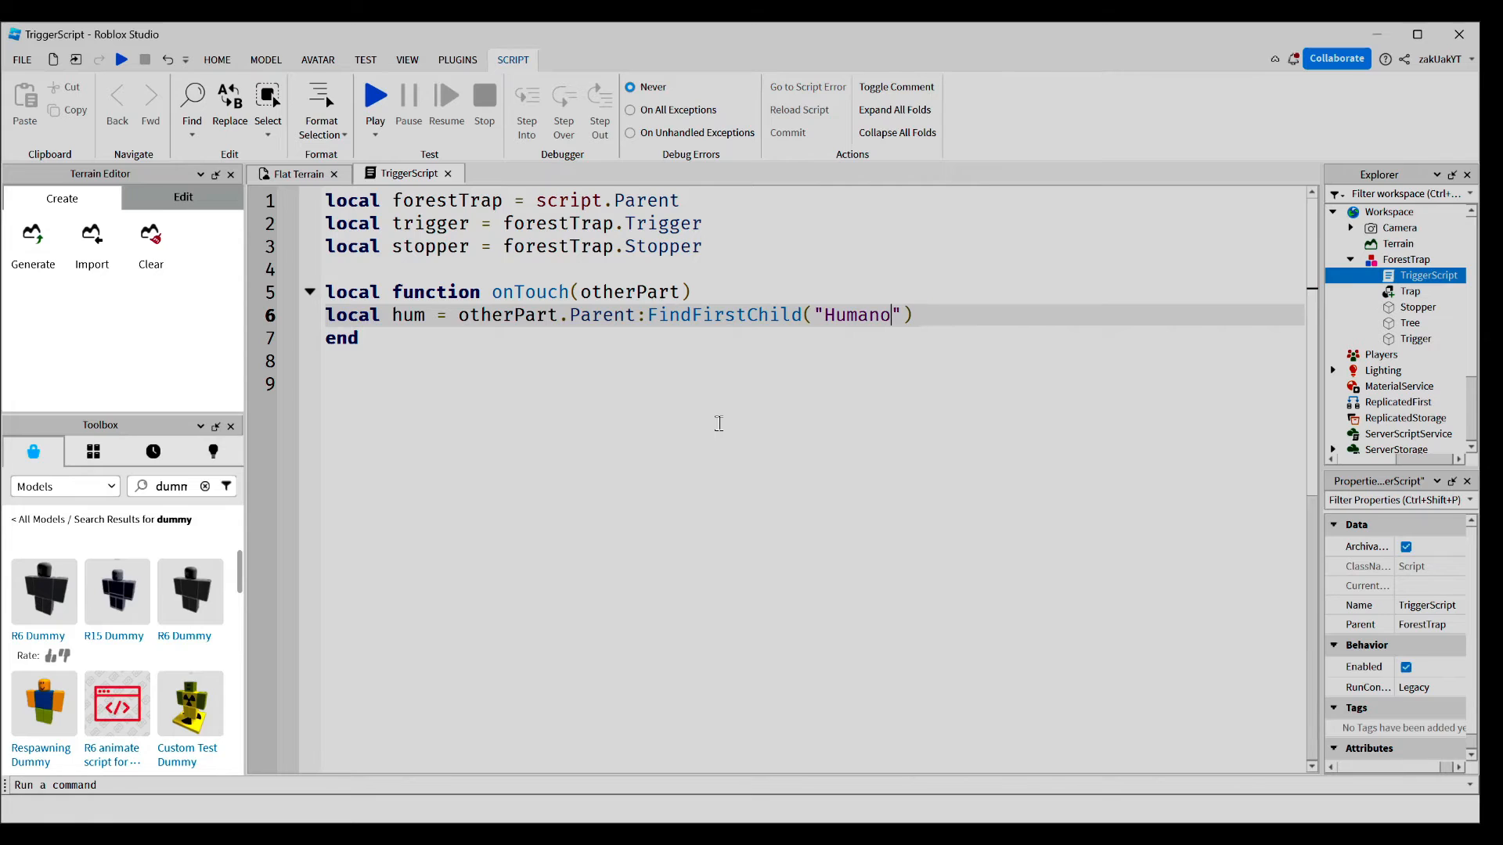
pyautogui.write('id')
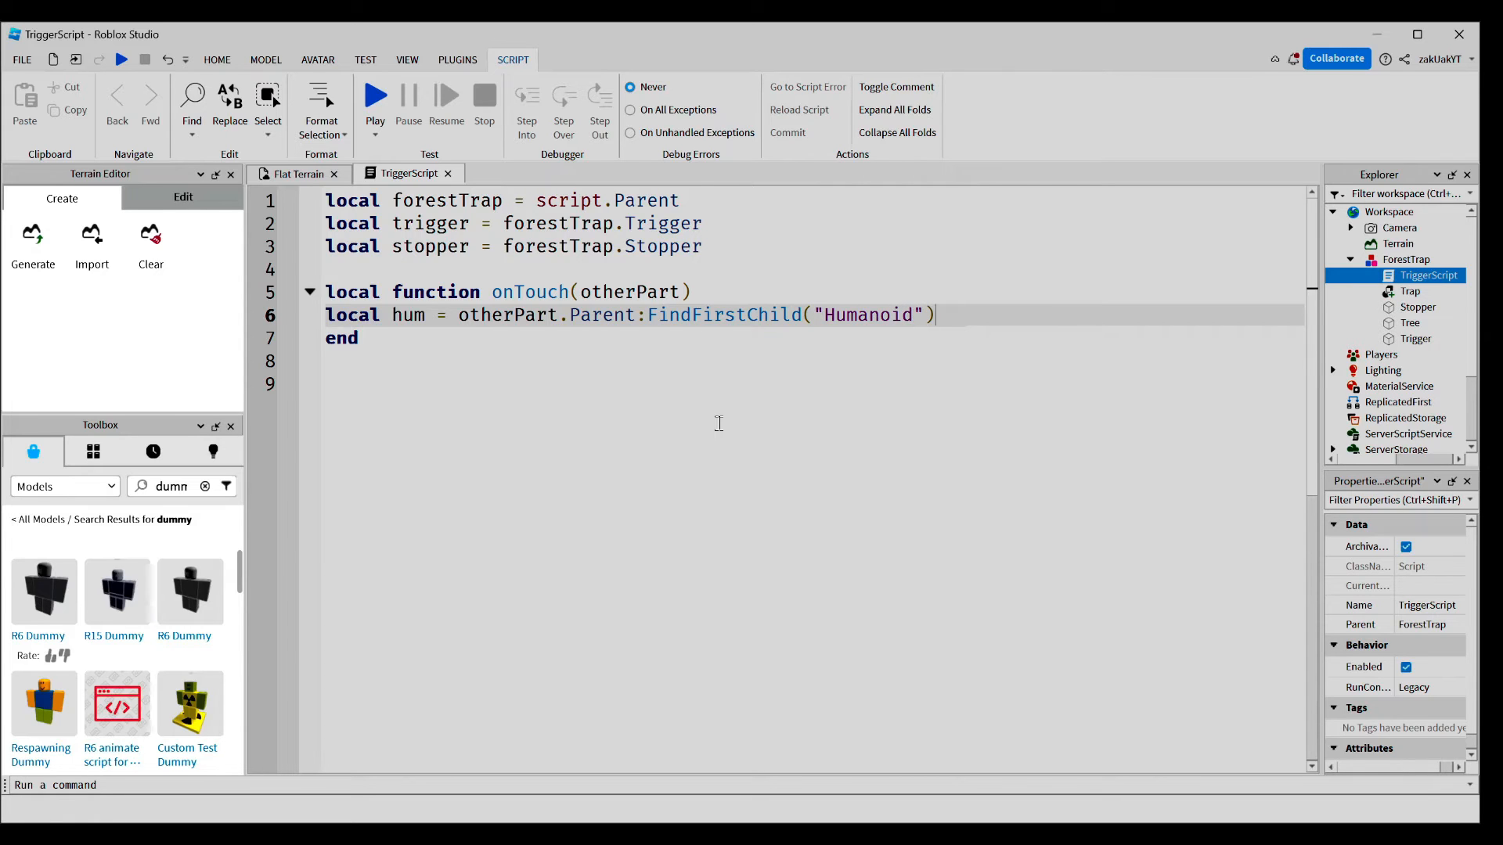
pyautogui.press('Return')
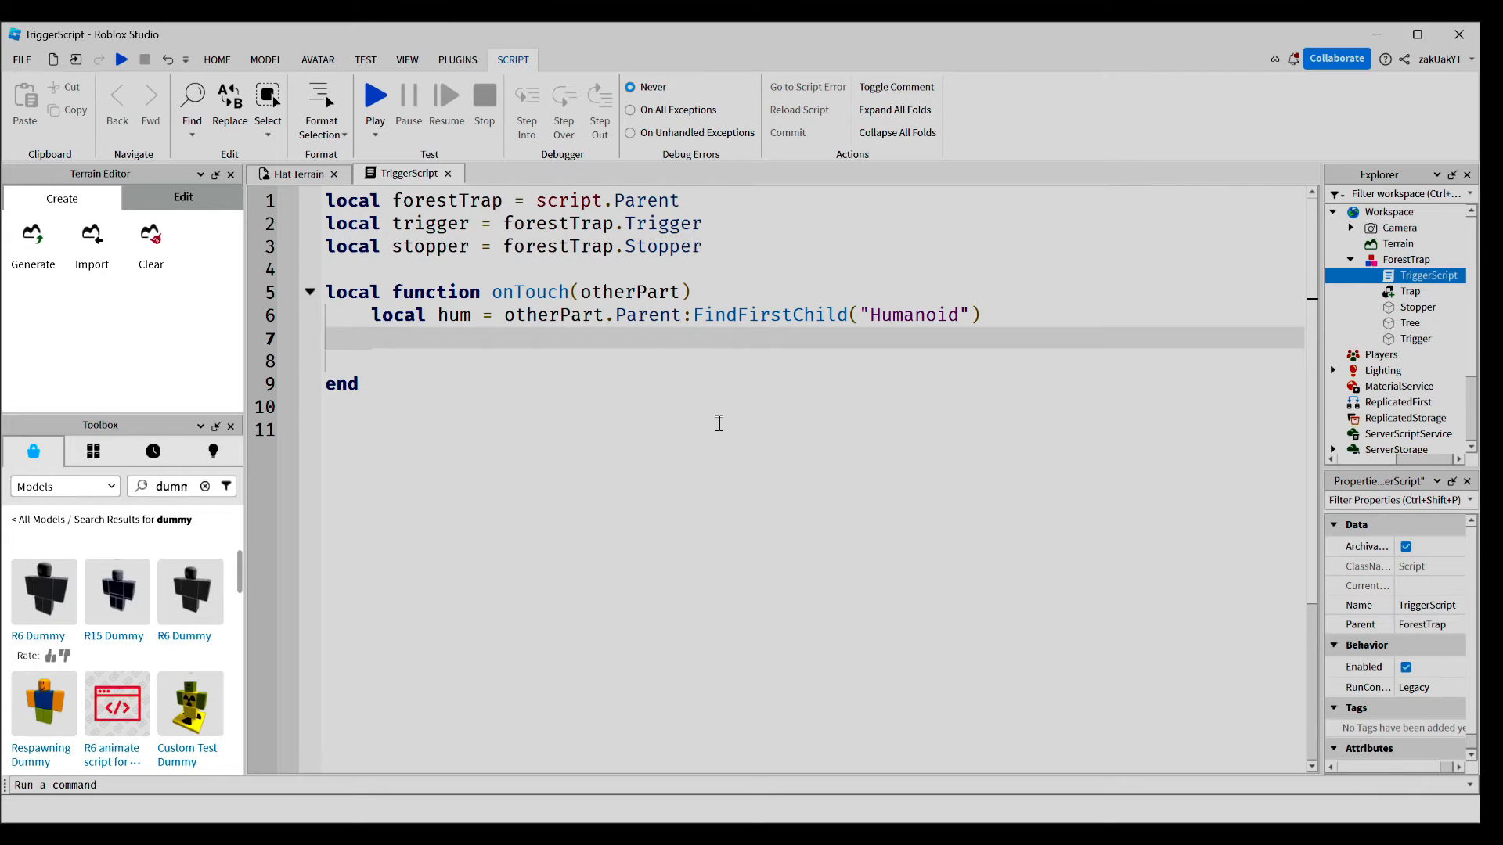
# - Add an if hum then block setting stopper.CanCollide = false and Transparency = 1
pyautogui.write('if ghum')
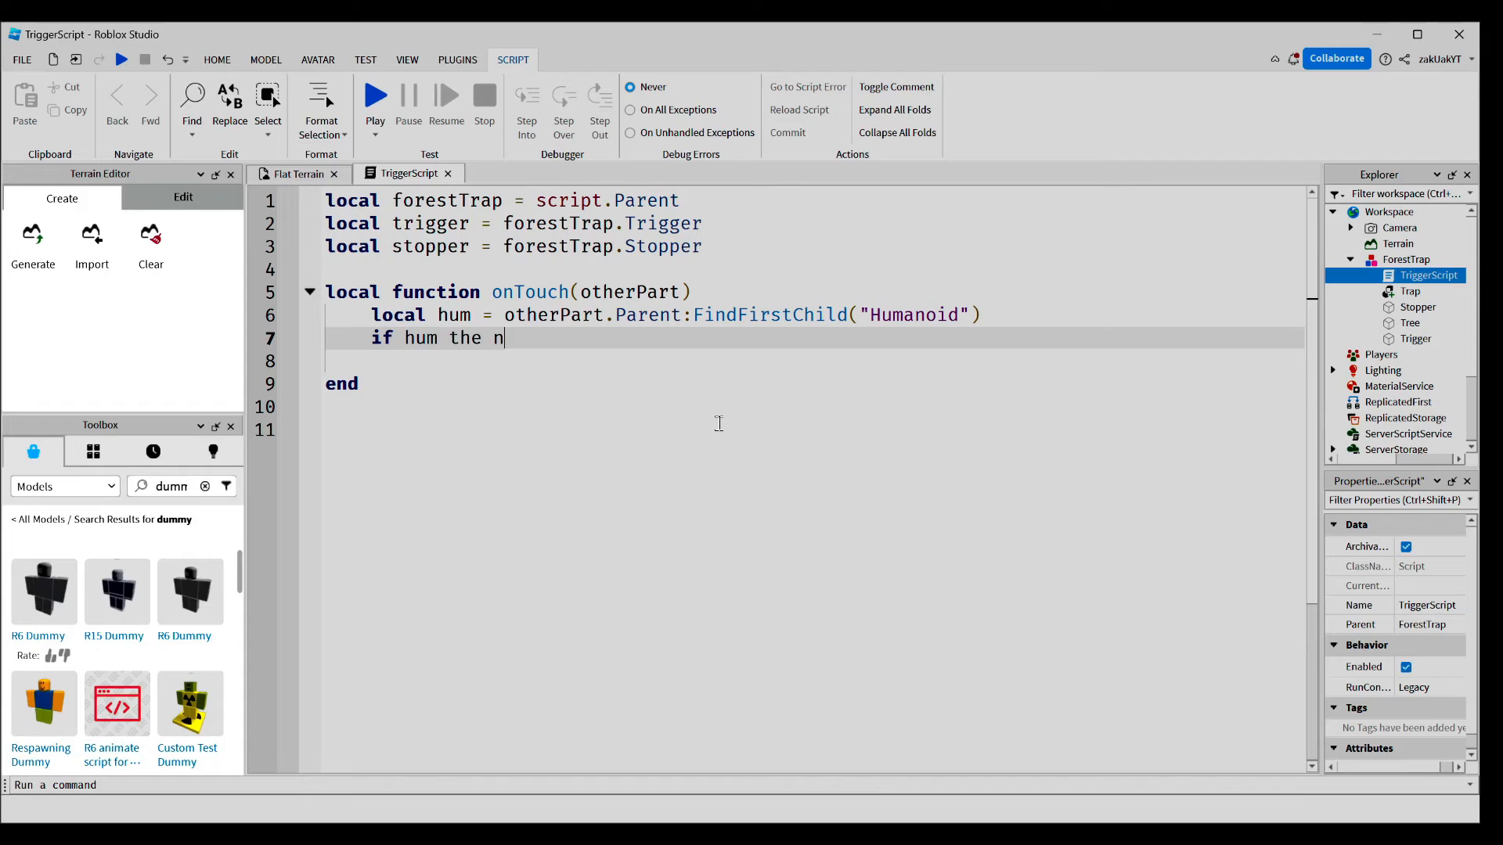
pyautogui.write('then')
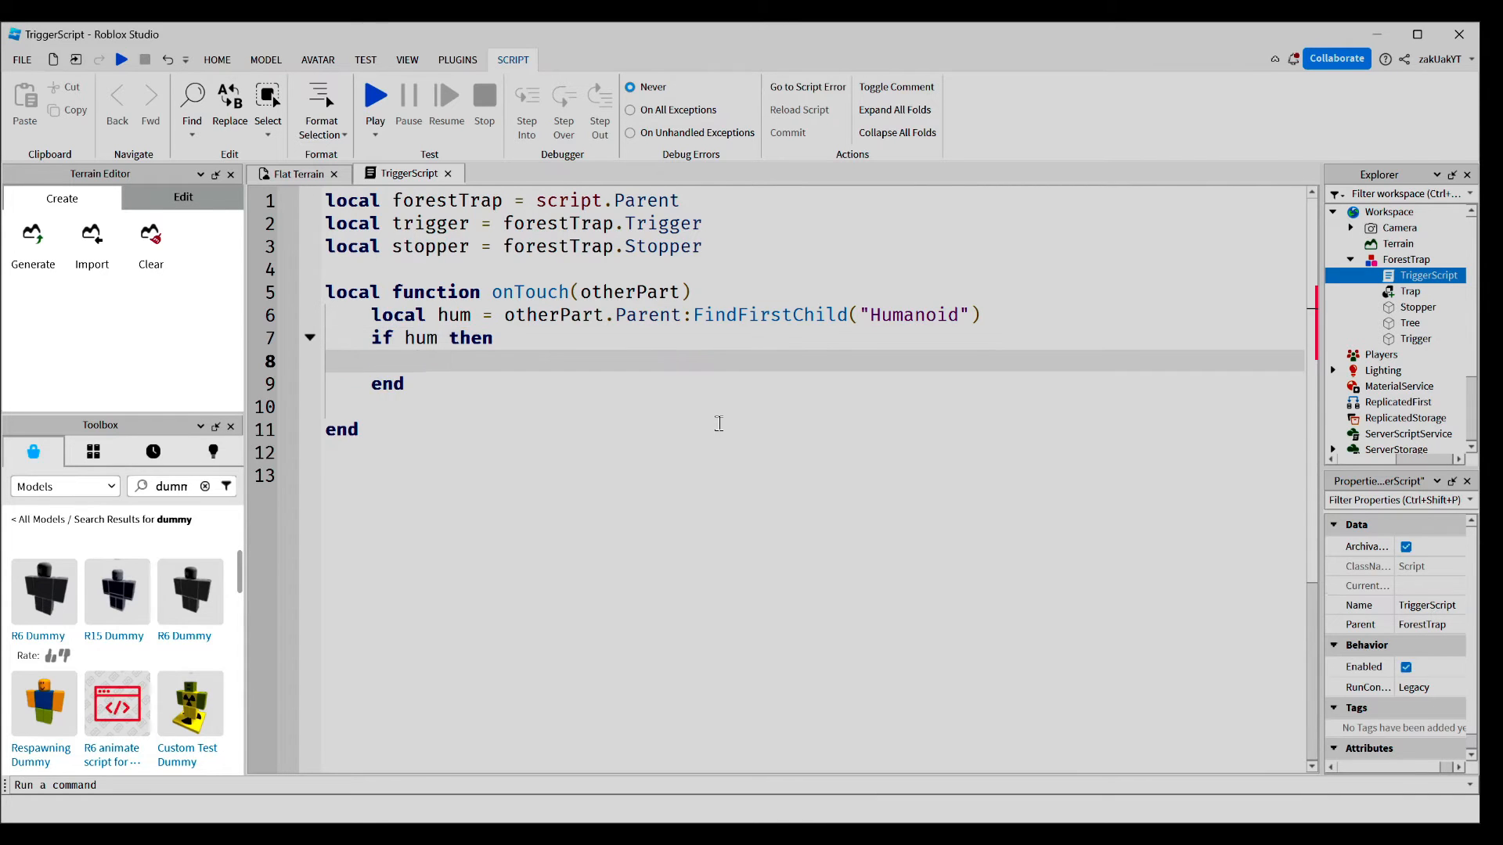
pyautogui.click(424, 360)
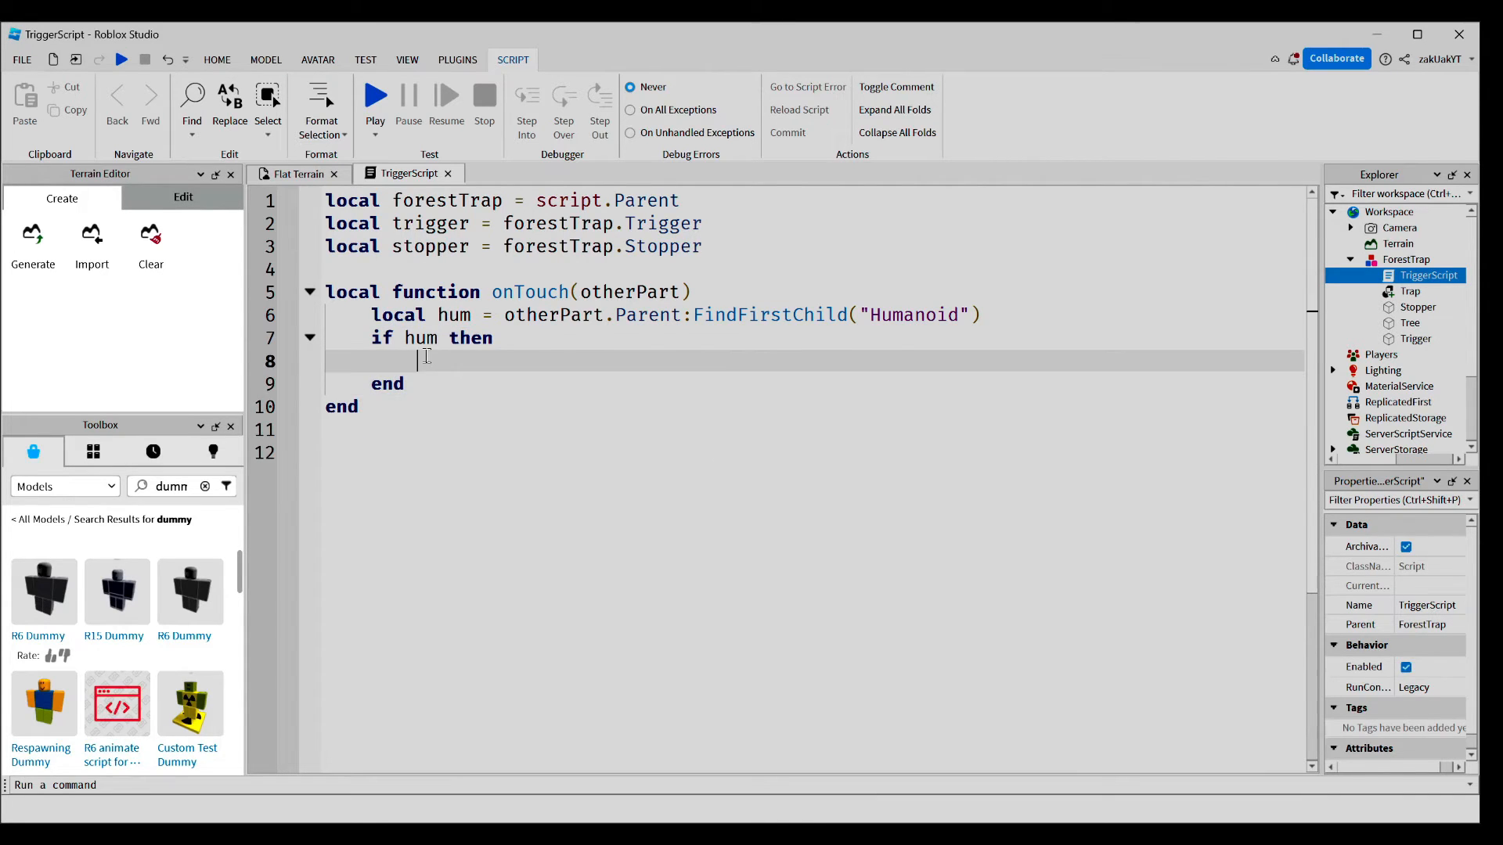
pyautogui.write('stopper.CanCollide')
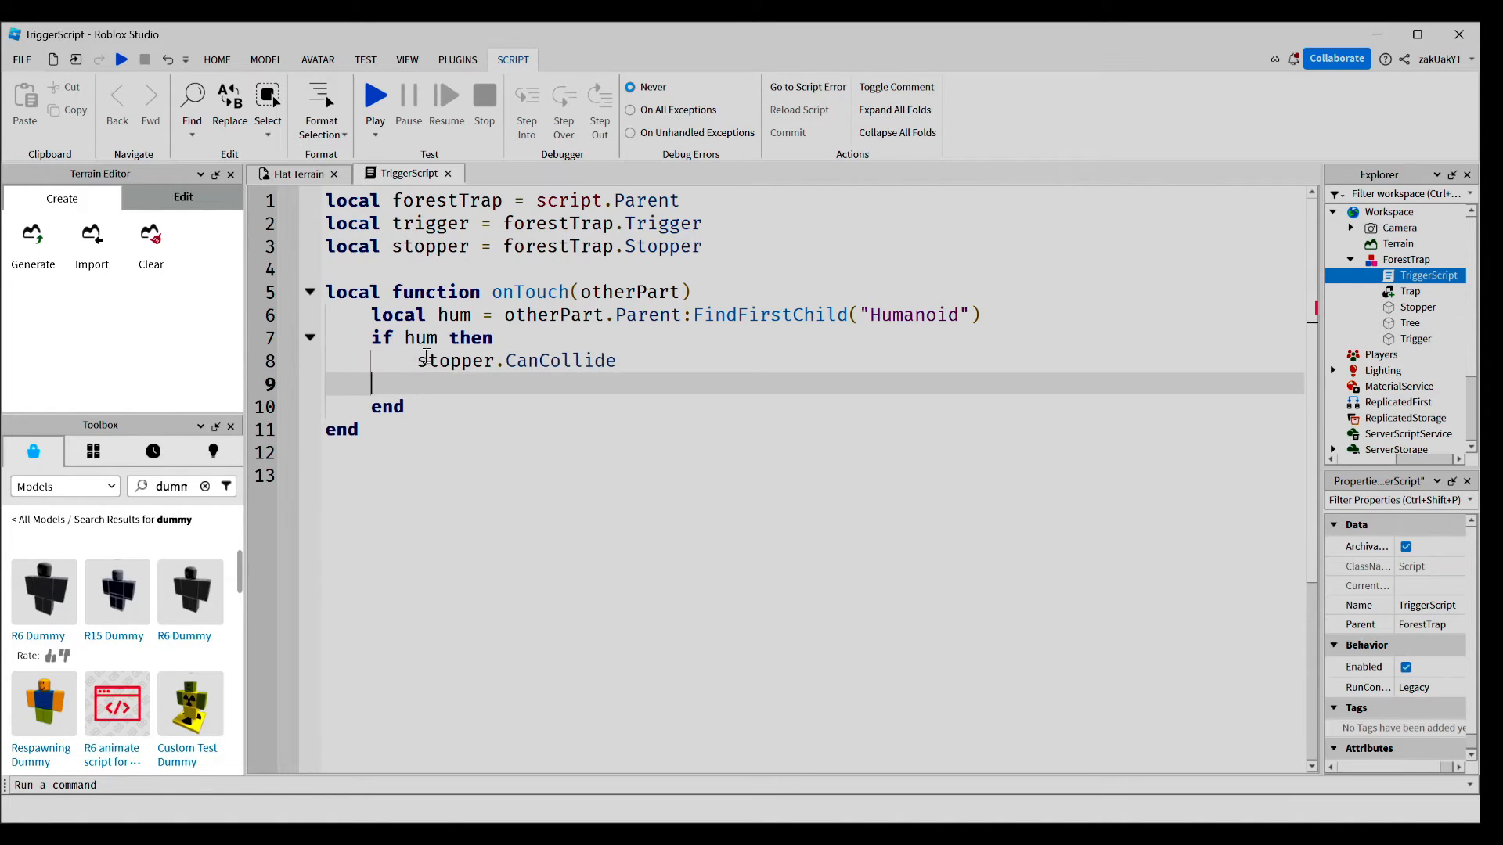
pyautogui.write('= false')
pyautogui.write('stopper.Transparency =')
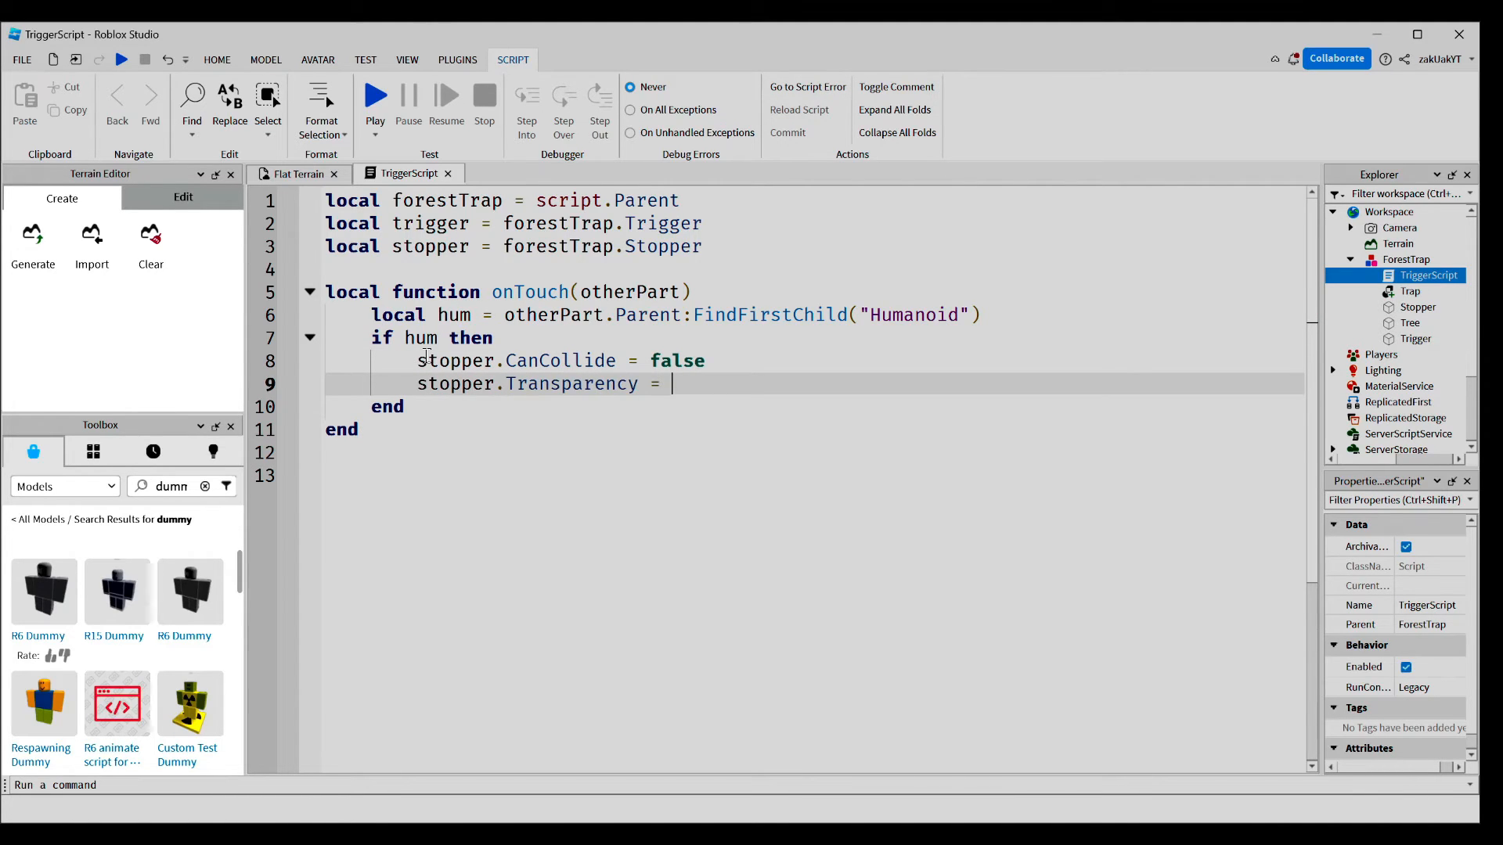
pyautogui.write('1')
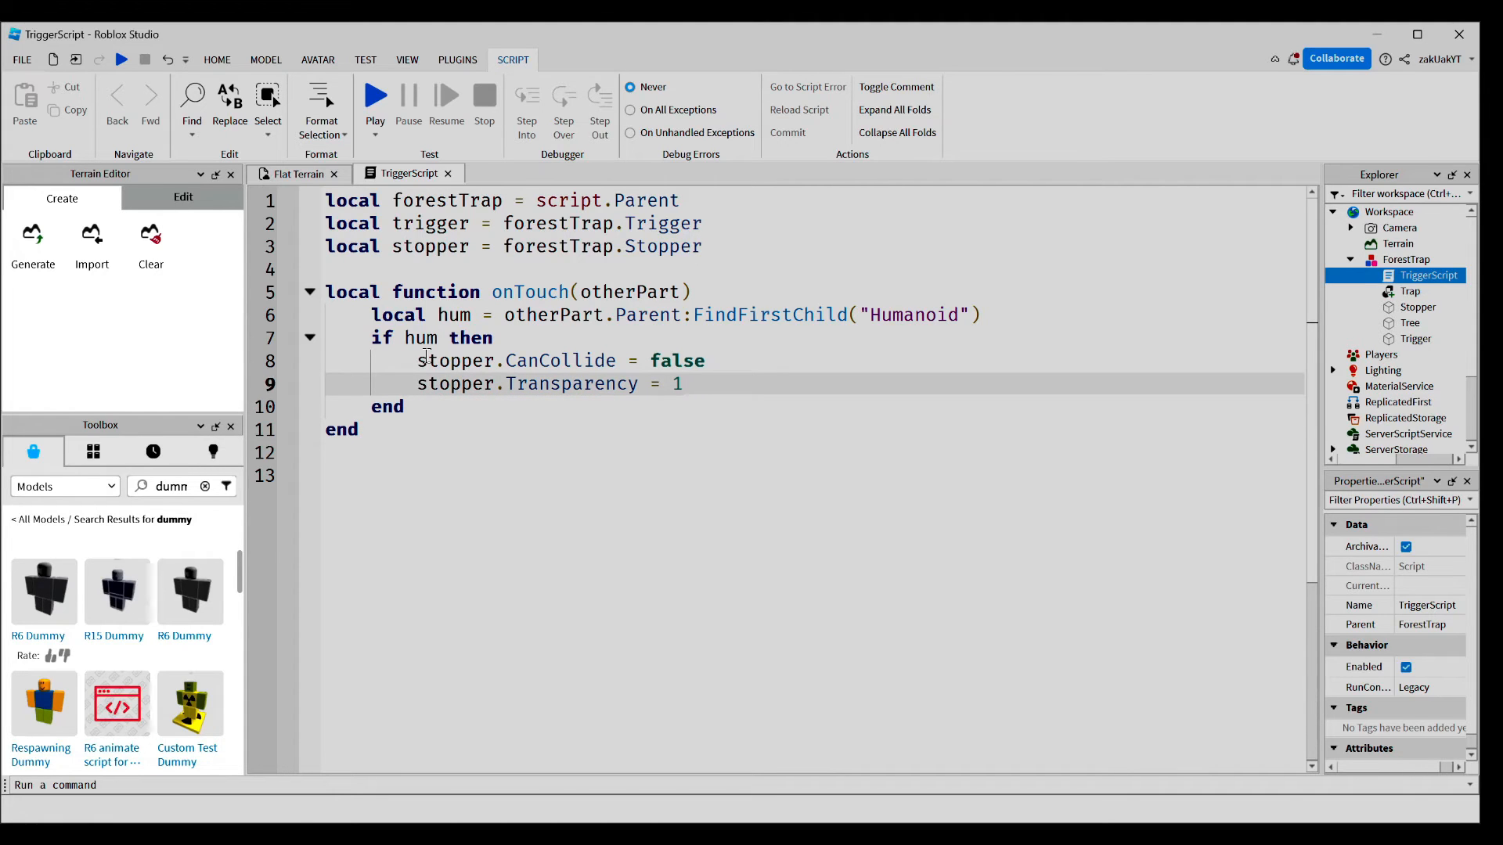
pyautogui.click(678, 384)
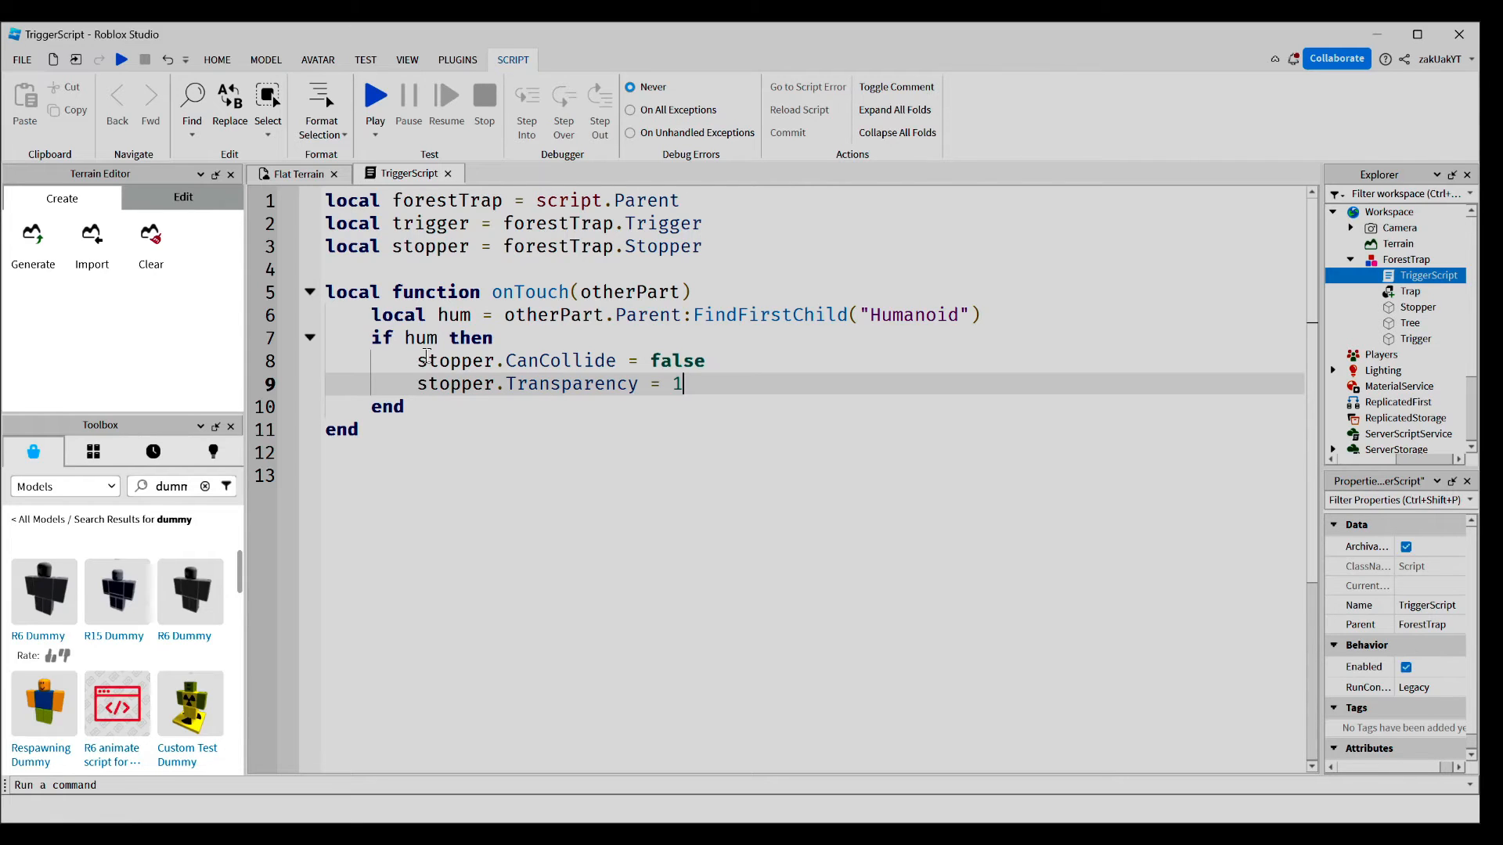
# - Below the function, type trigger.Touched:Connect(onTouch)
pyautogui.click(479, 476)
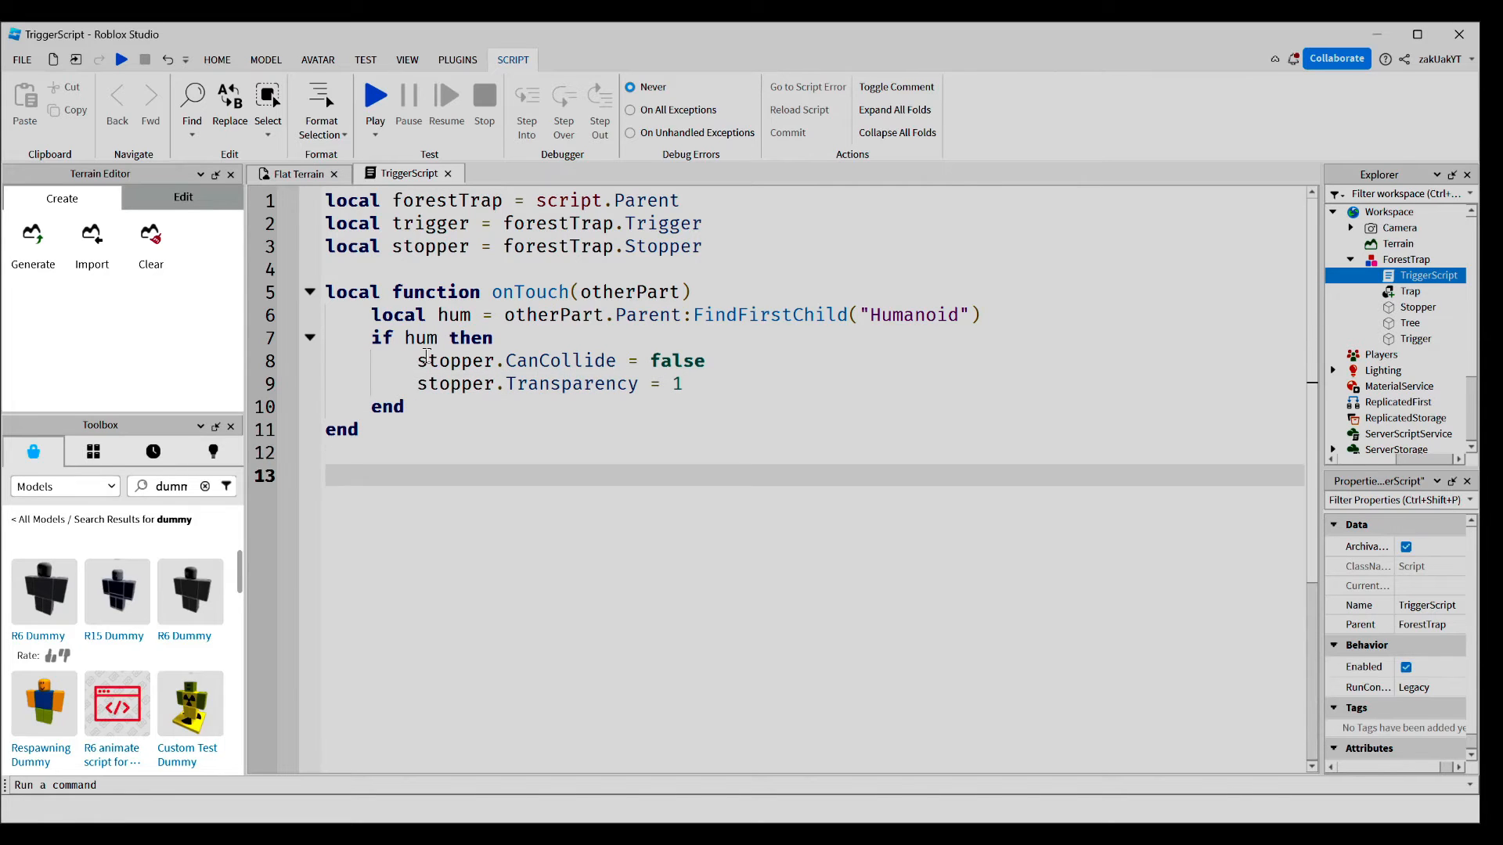
pyautogui.write('tir')
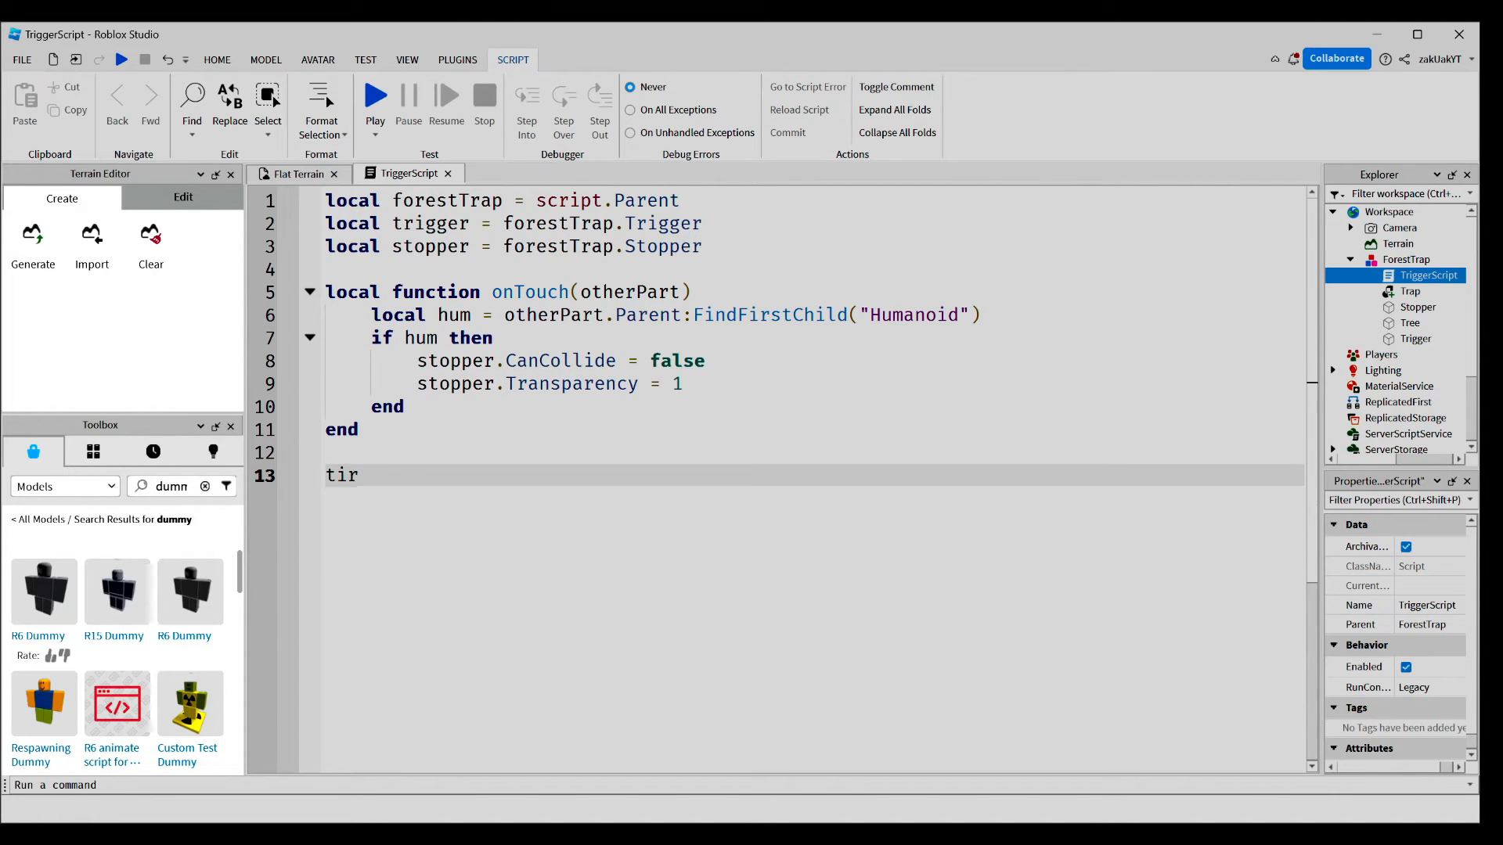
pyautogui.write('rigger.T')
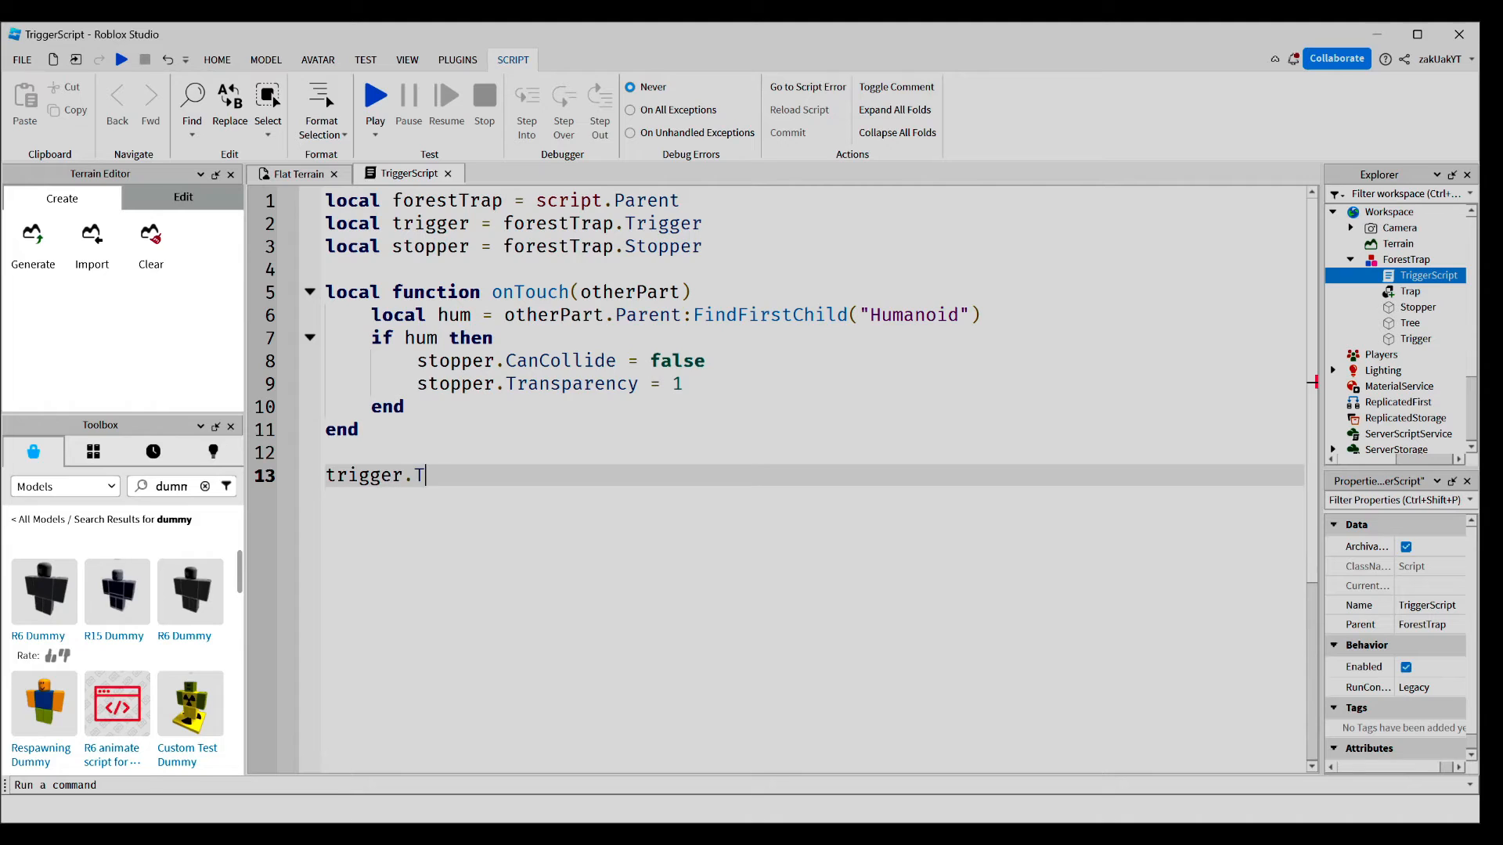
pyautogui.write('ouched:C')
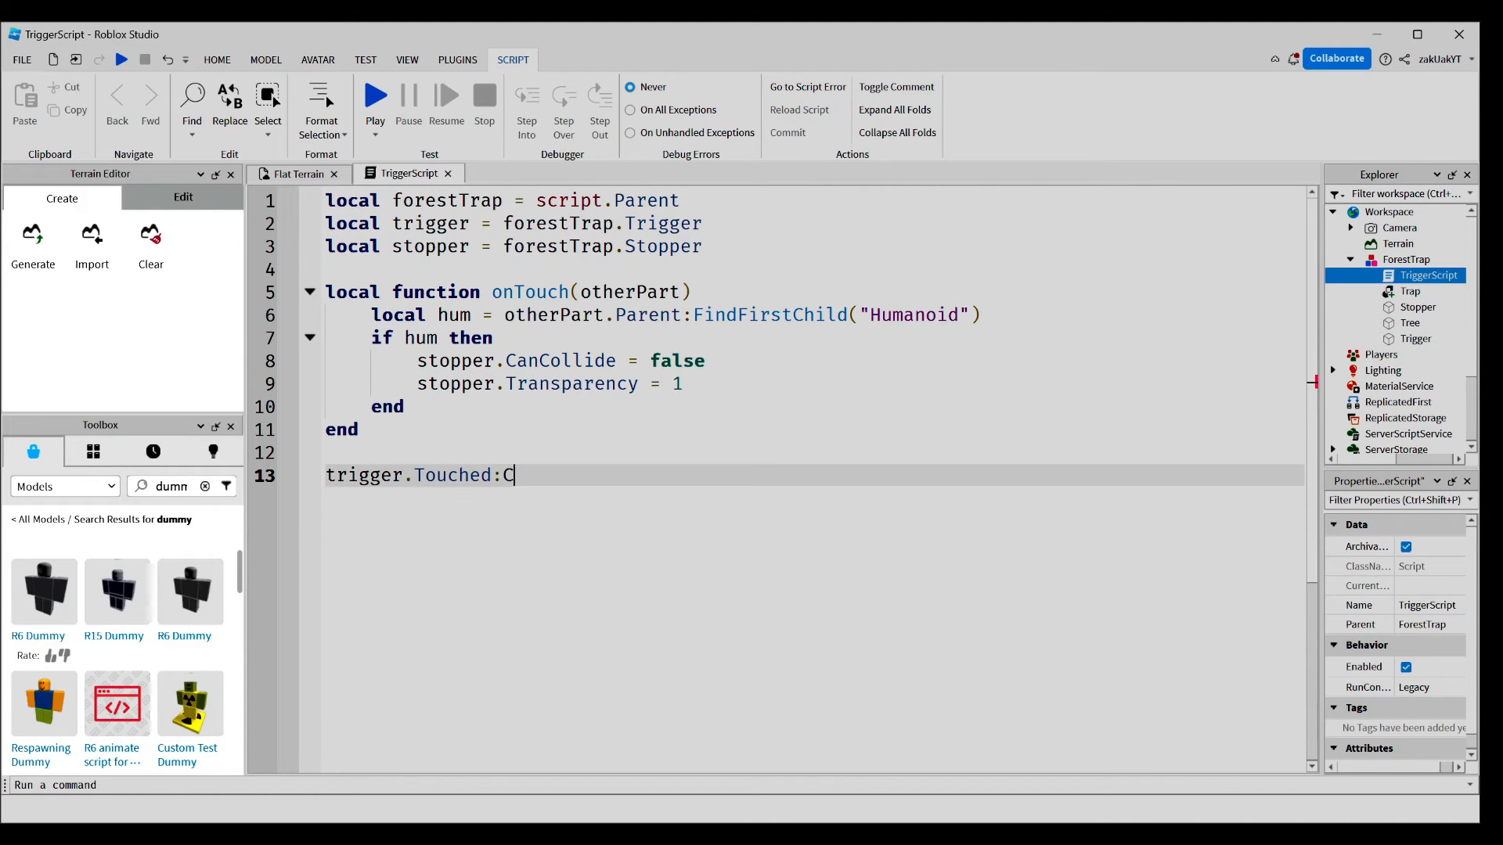
pyautogui.write('onnect(onT')
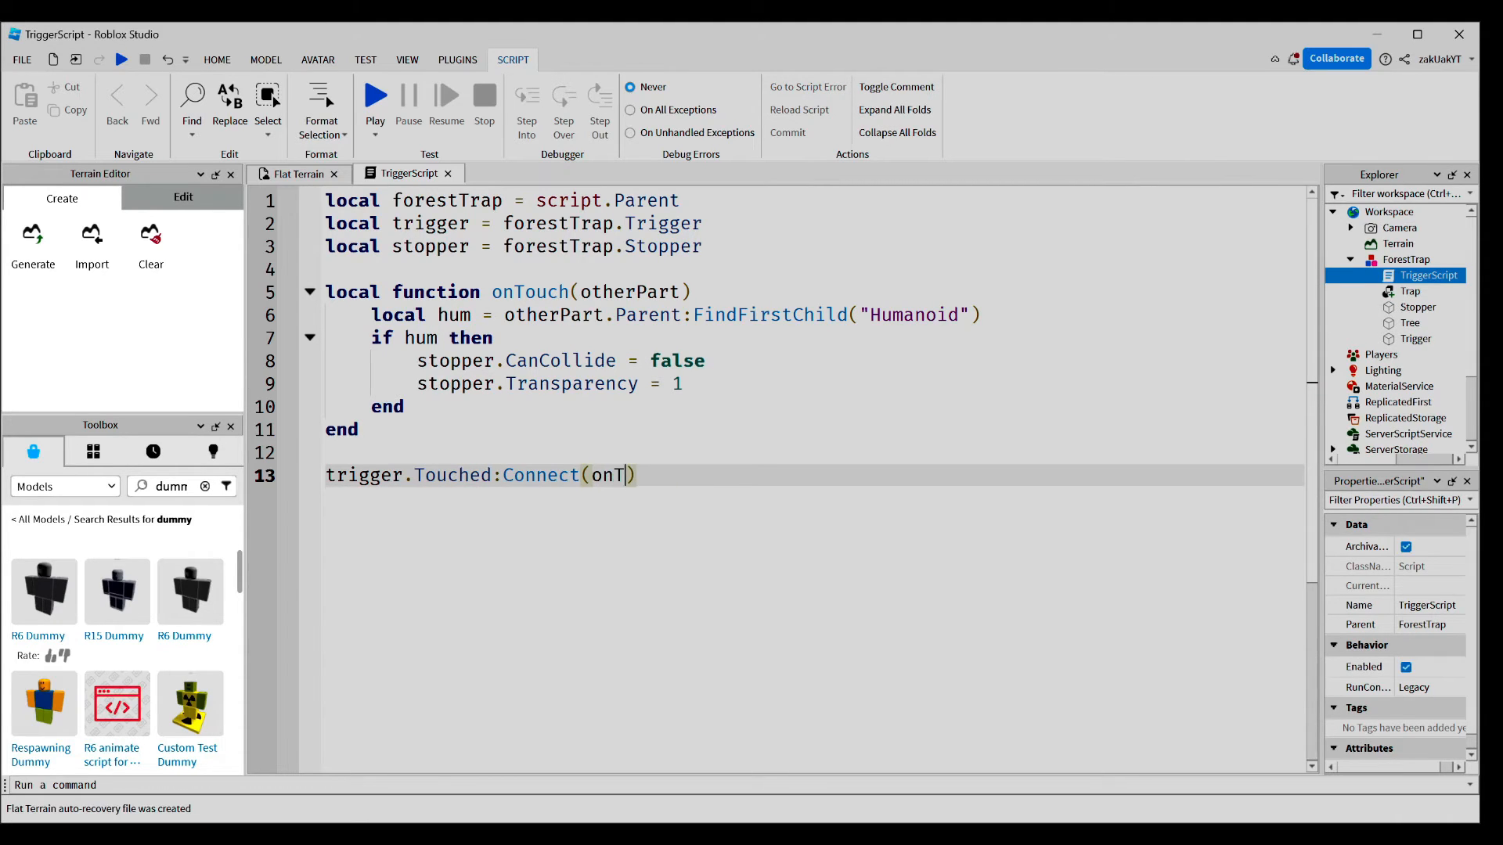
pyautogui.write('ouch')
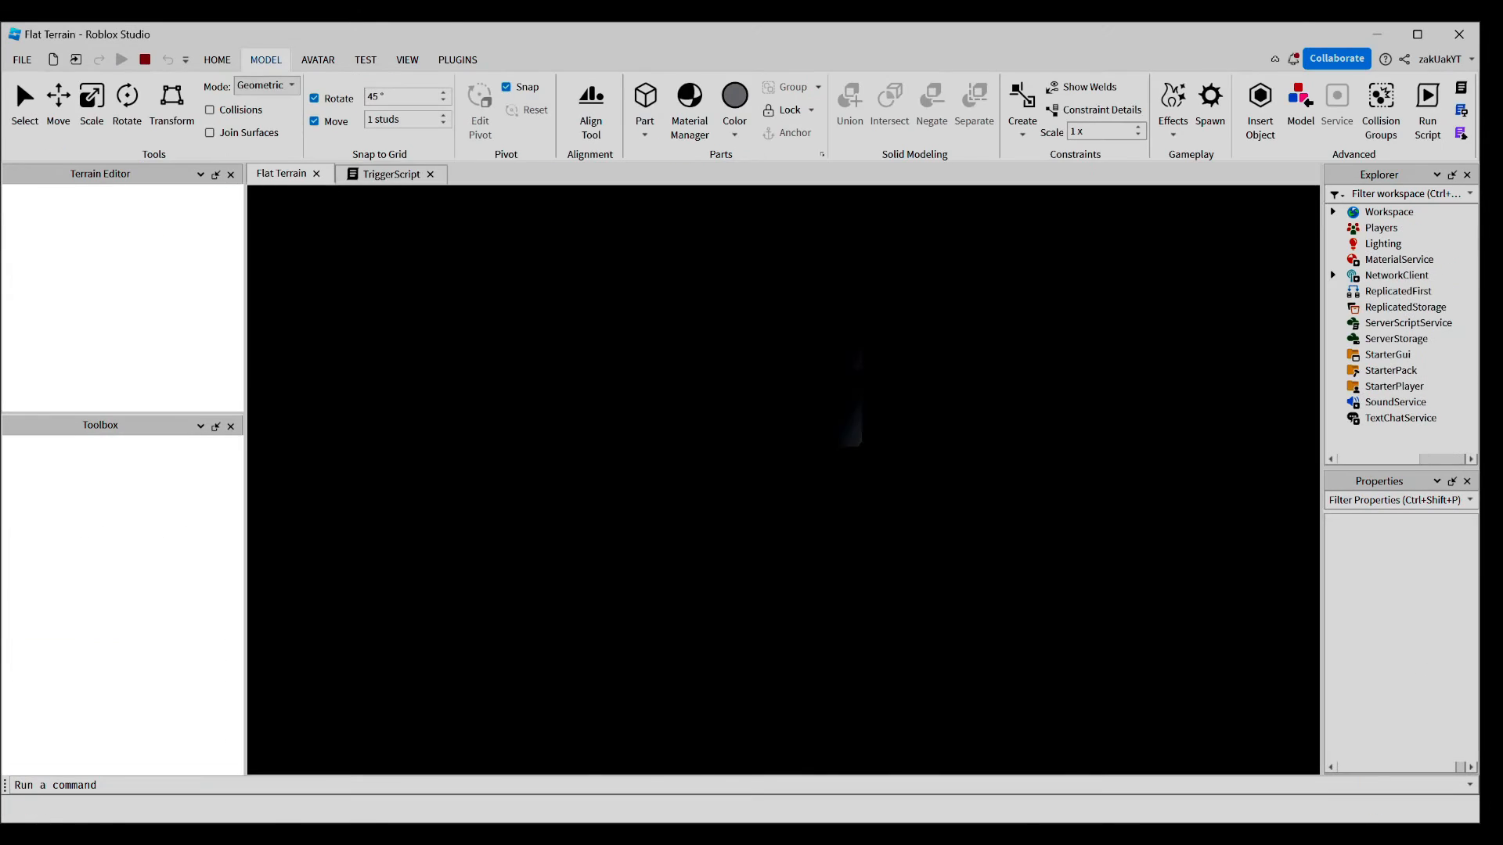
# - Run a quick Play test, then stop and return to the TriggerScript tab
pyautogui.click(120, 60)
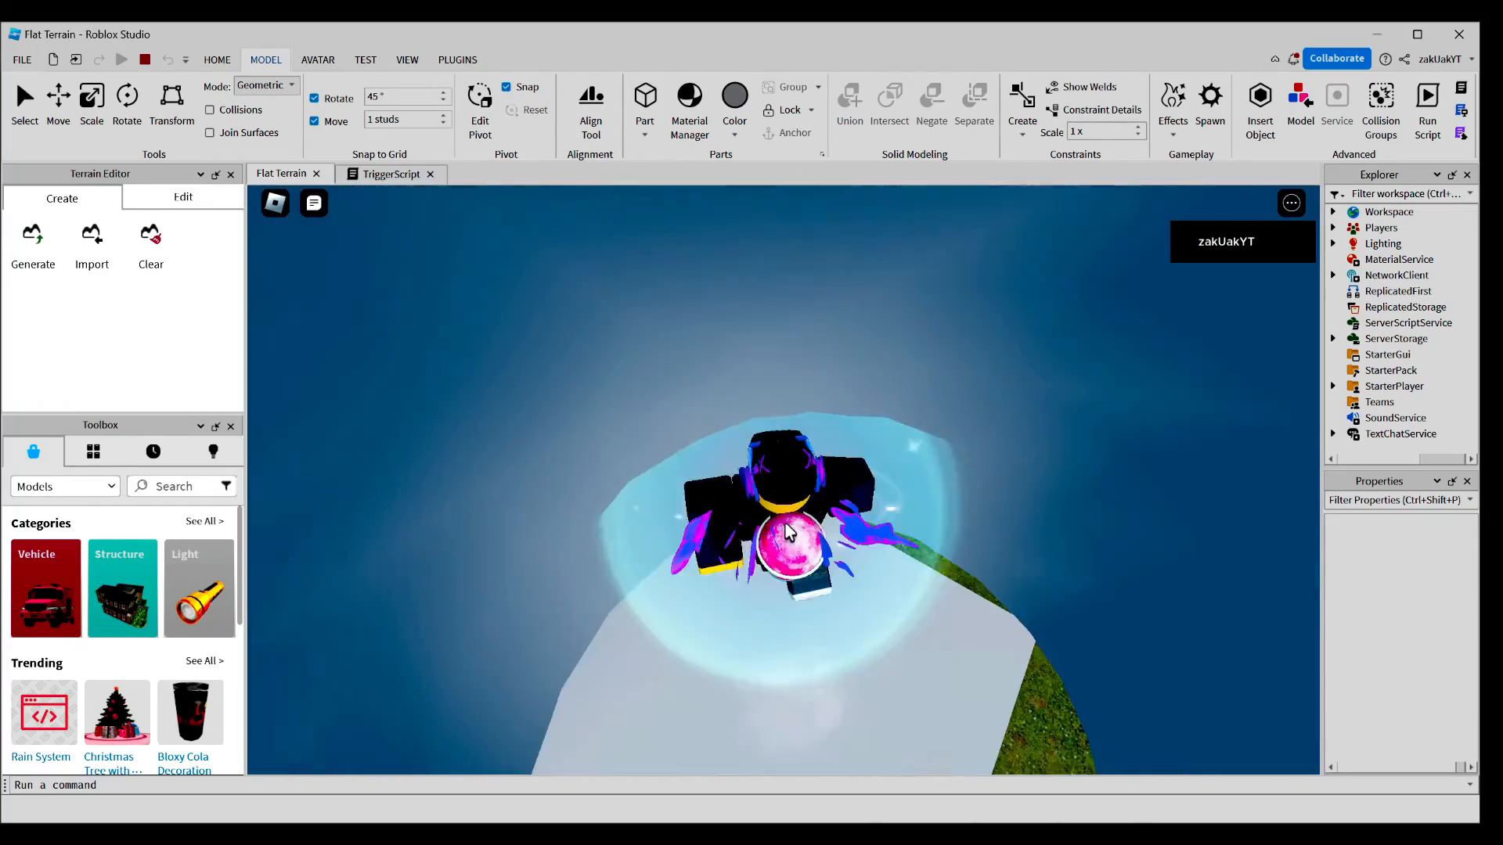
pyautogui.click(391, 174)
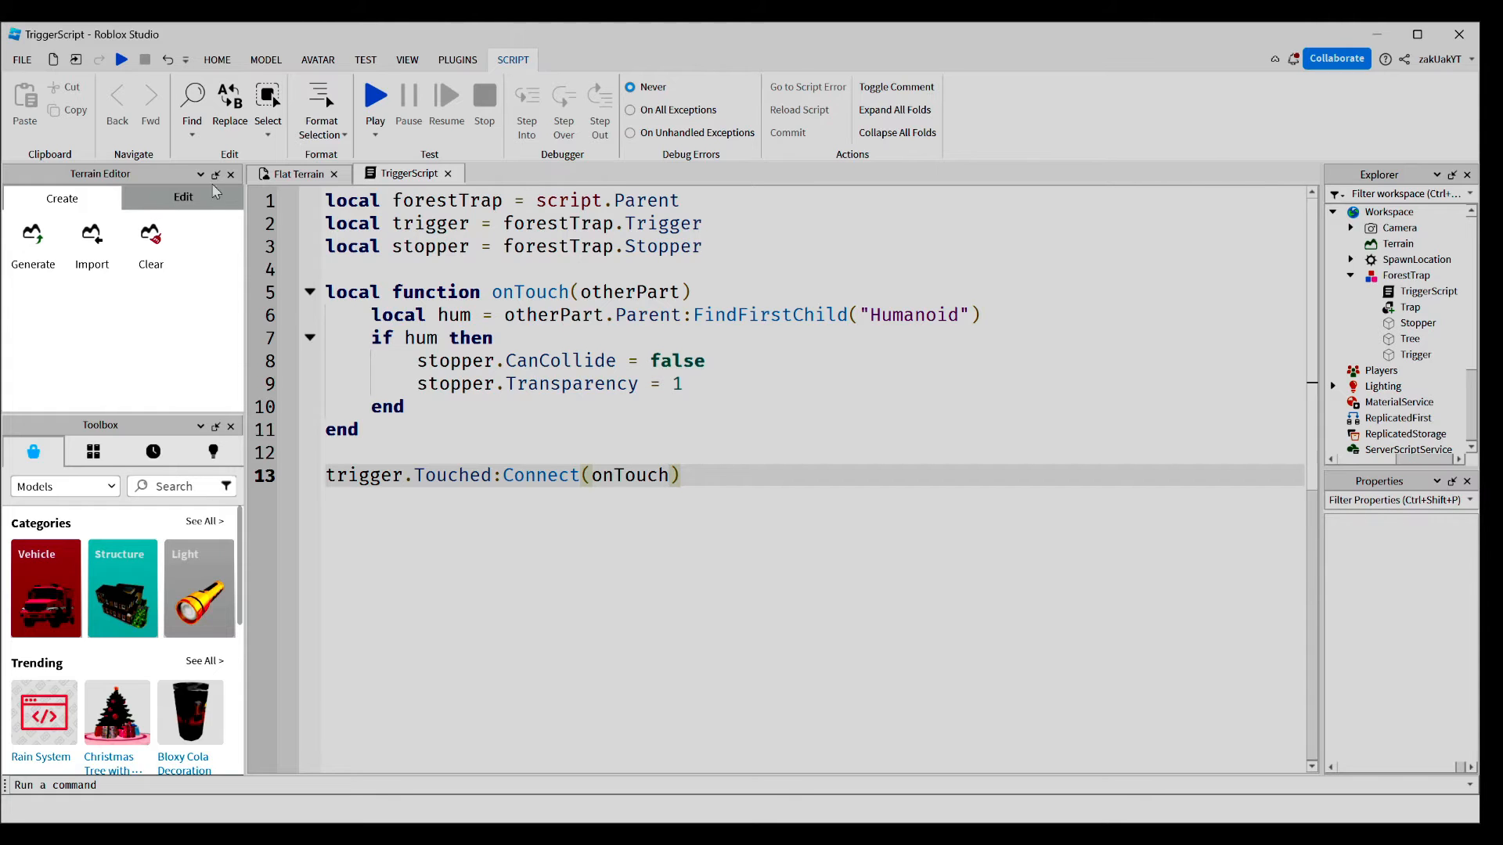
# - Select the ForestTrap model's Trap part and adjust its properties, then return to TriggerScript
pyautogui.click(297, 174)
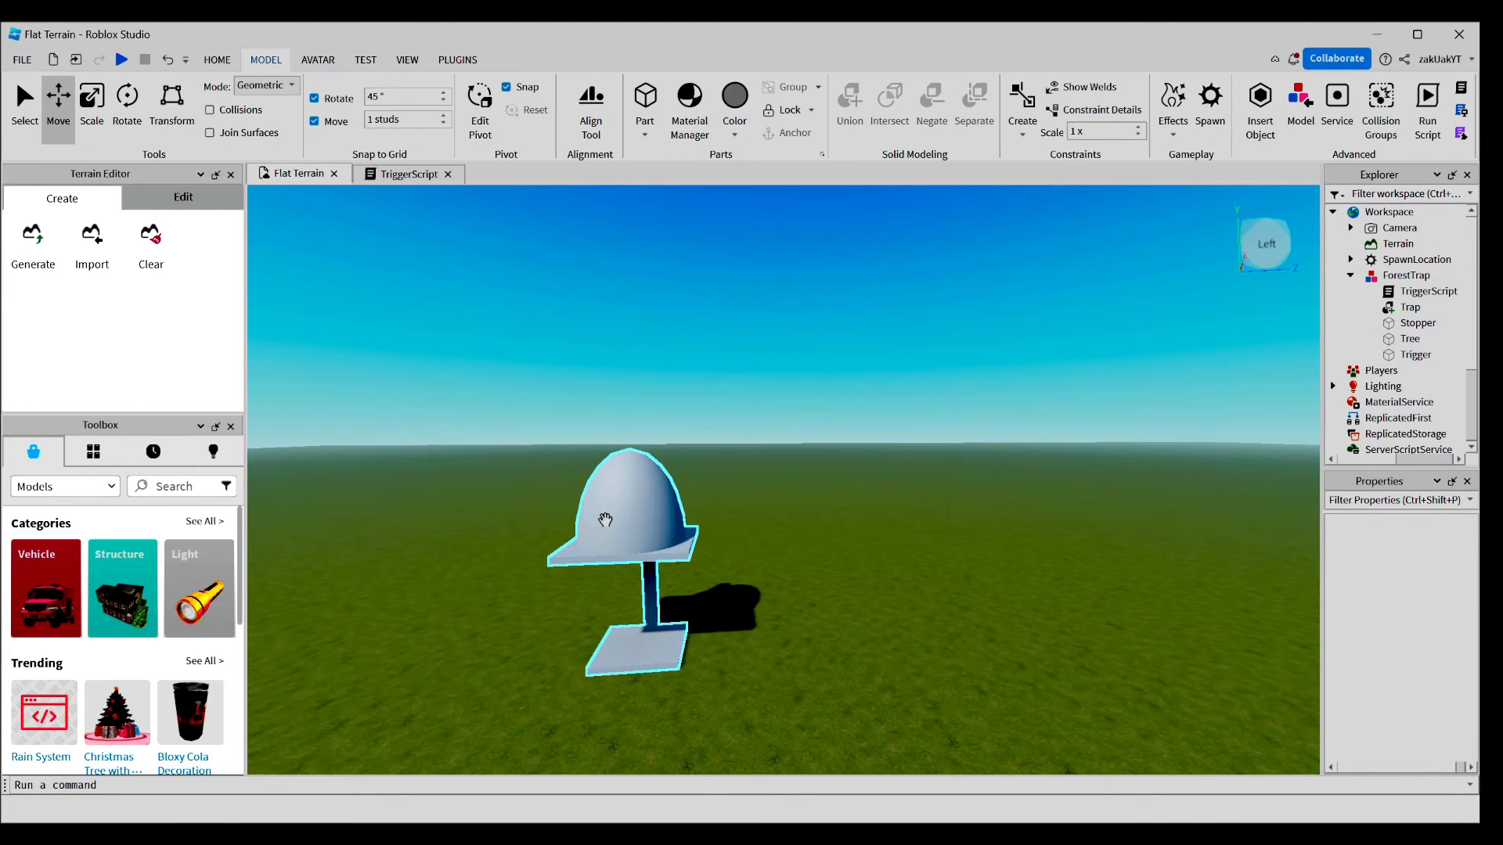
pyautogui.click(1406, 274)
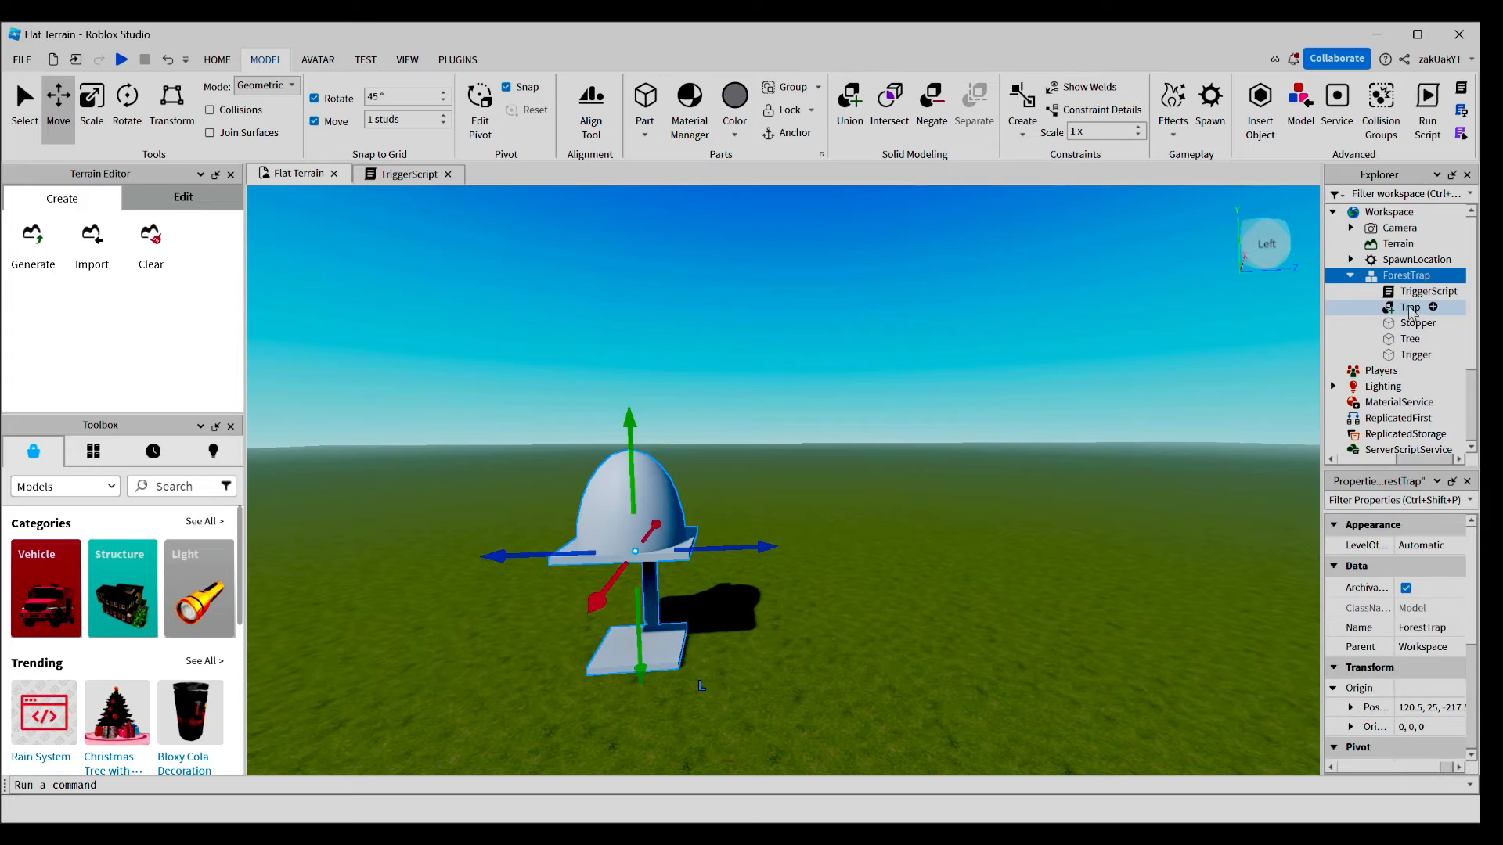
pyautogui.click(1409, 306)
pyautogui.write('1')
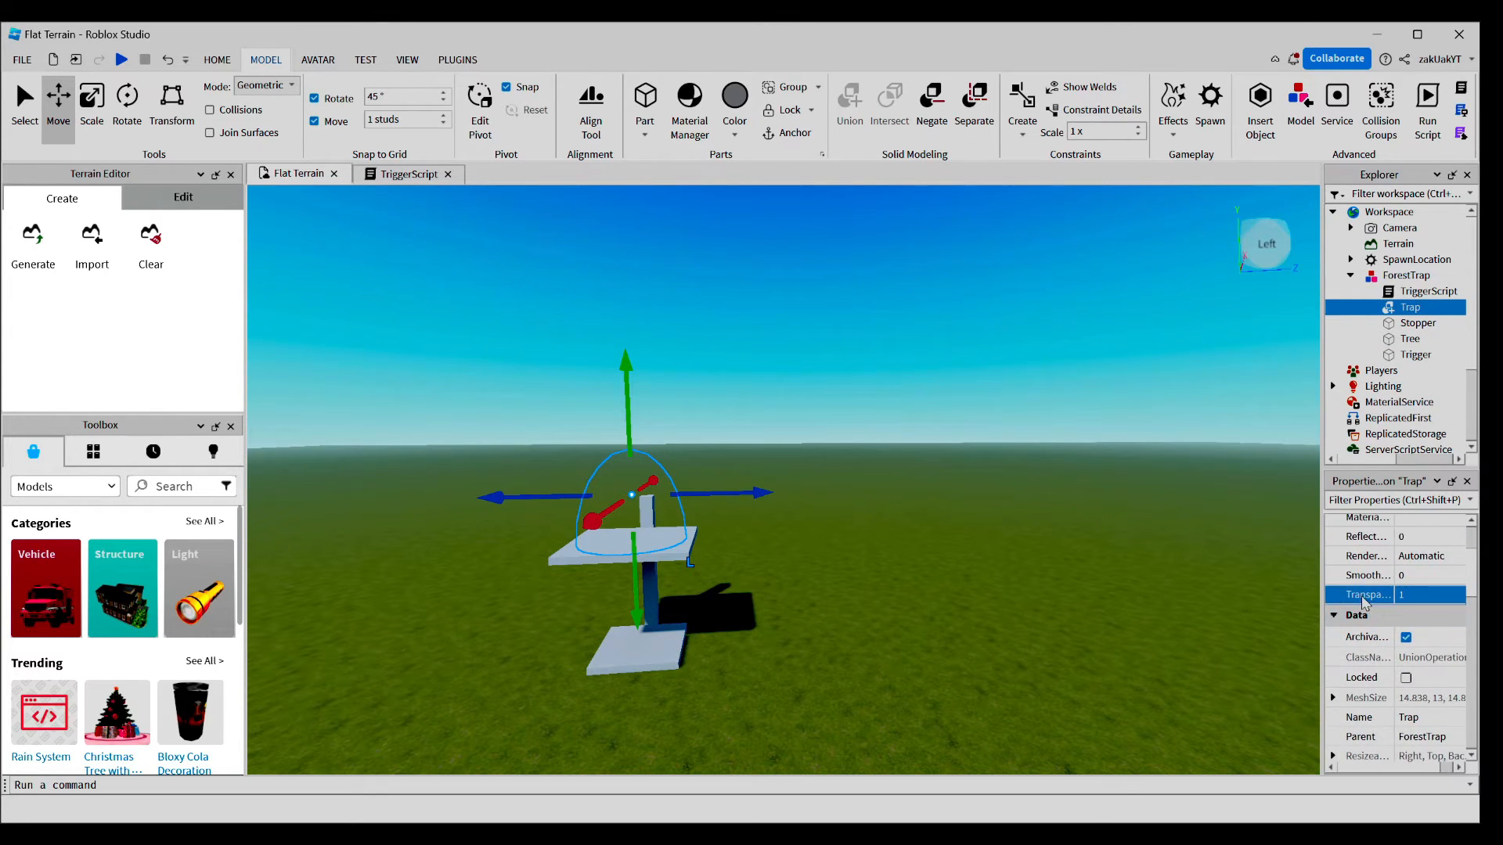
pyautogui.scroll(-3)
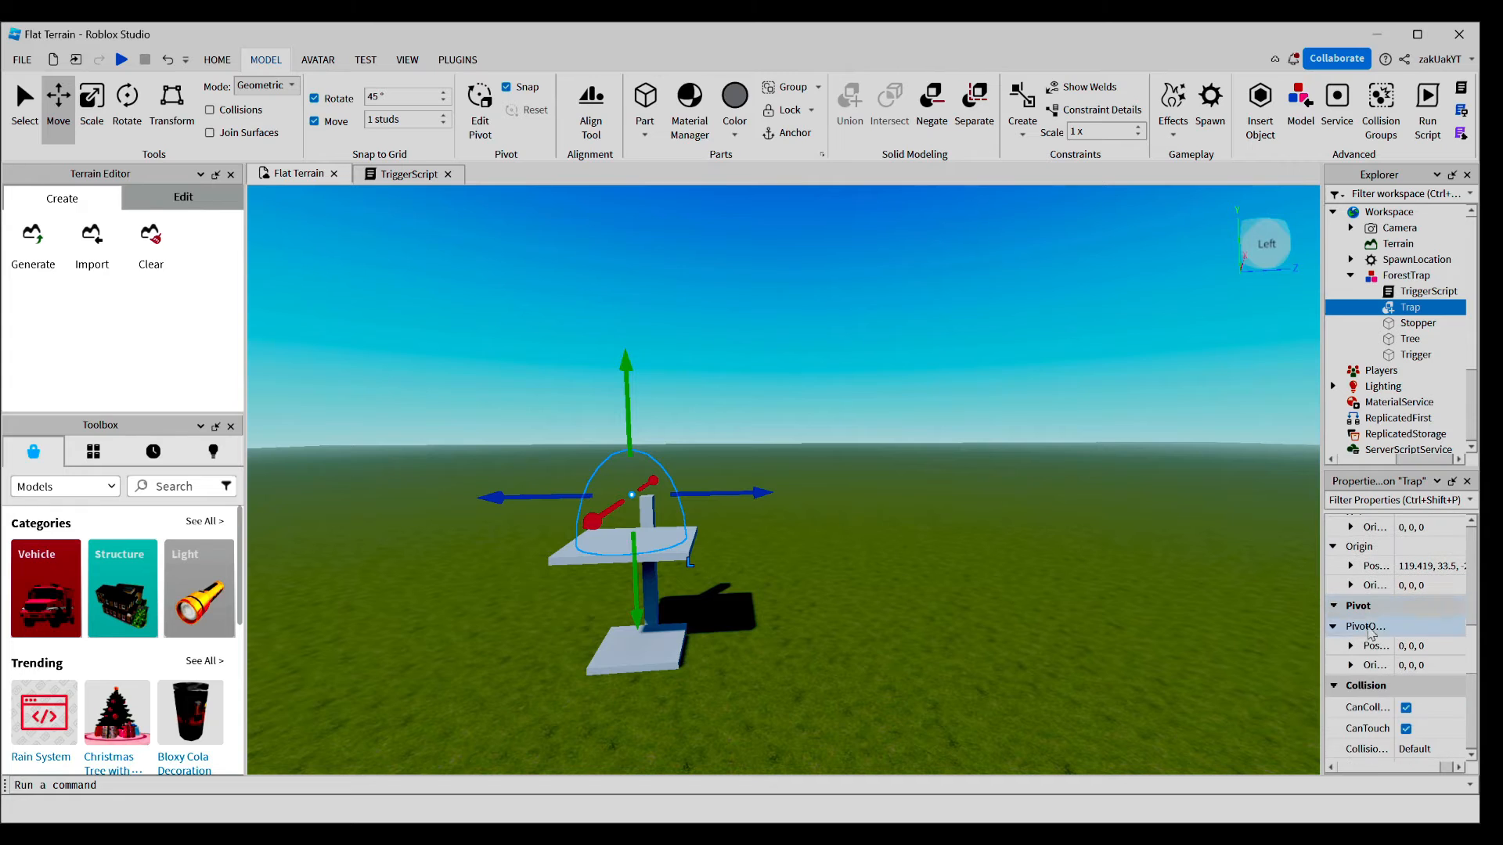
pyautogui.click(1406, 708)
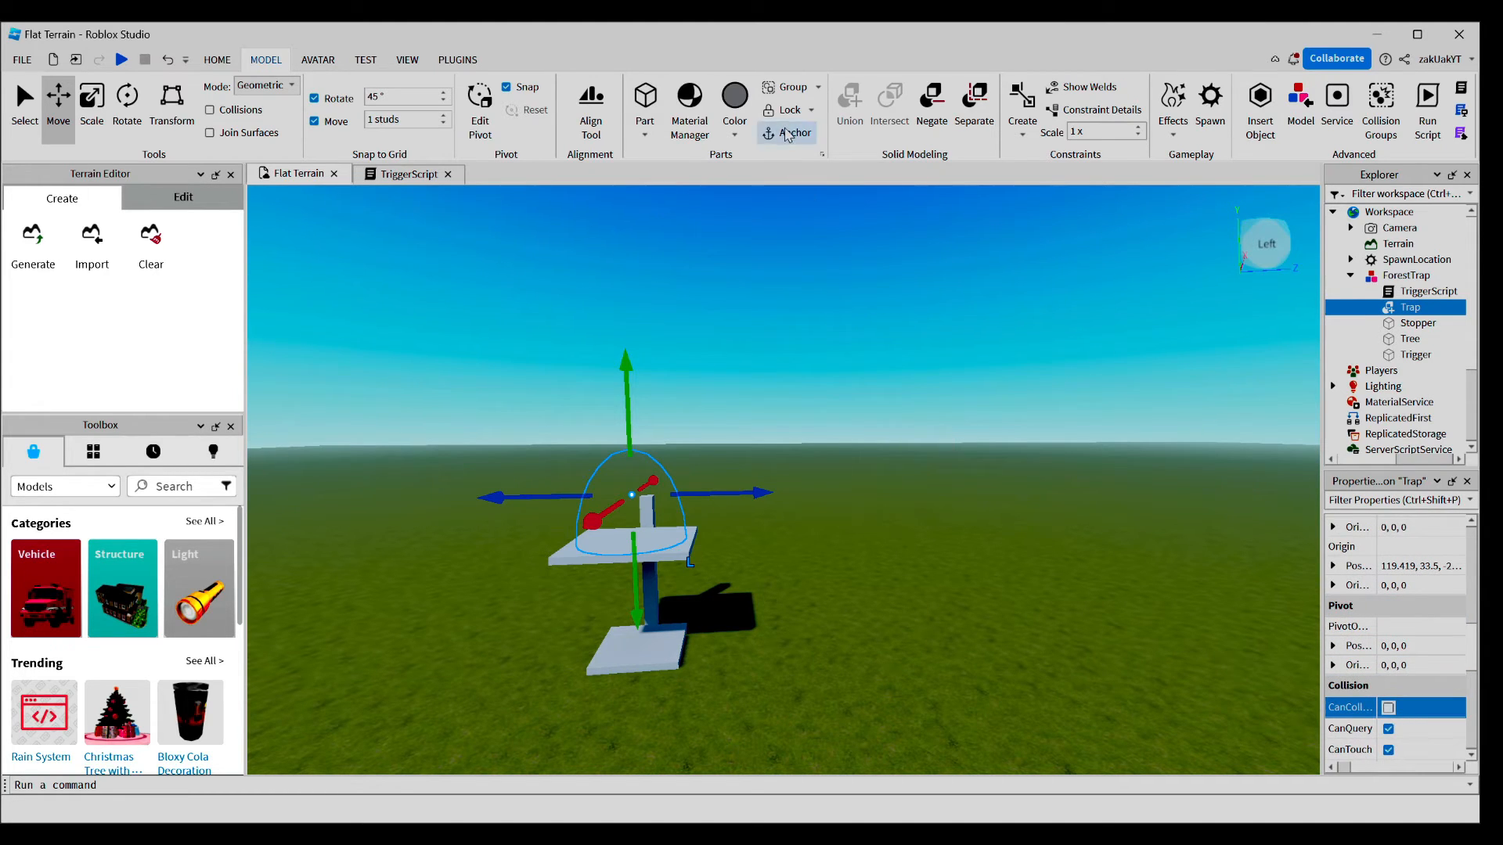
pyautogui.click(407, 174)
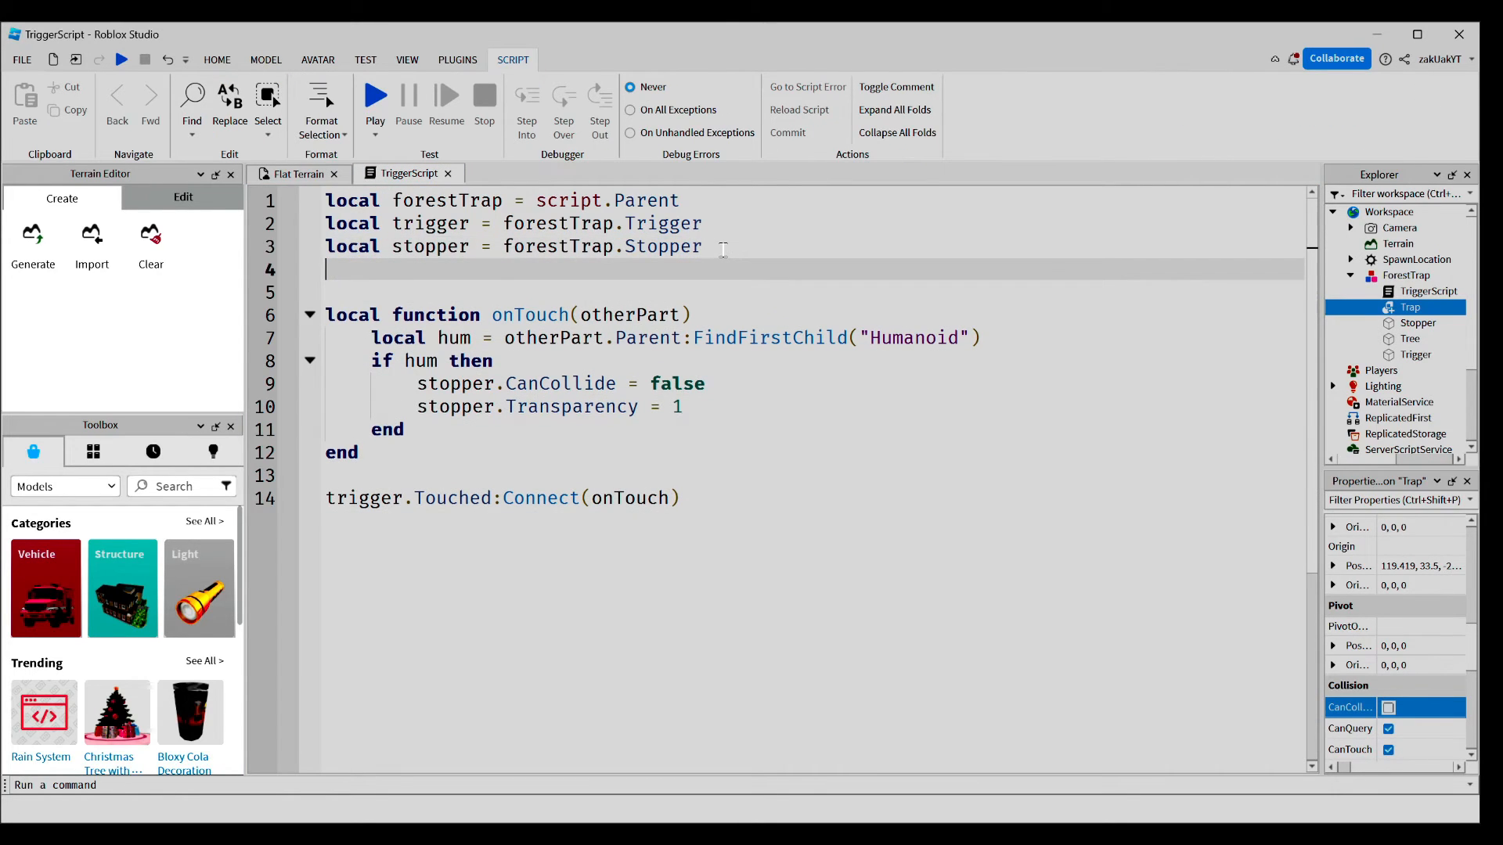
# - Declare local trapTemplate = forestTrap.Trap and currTrap = nil
pyautogui.write('local trapT')
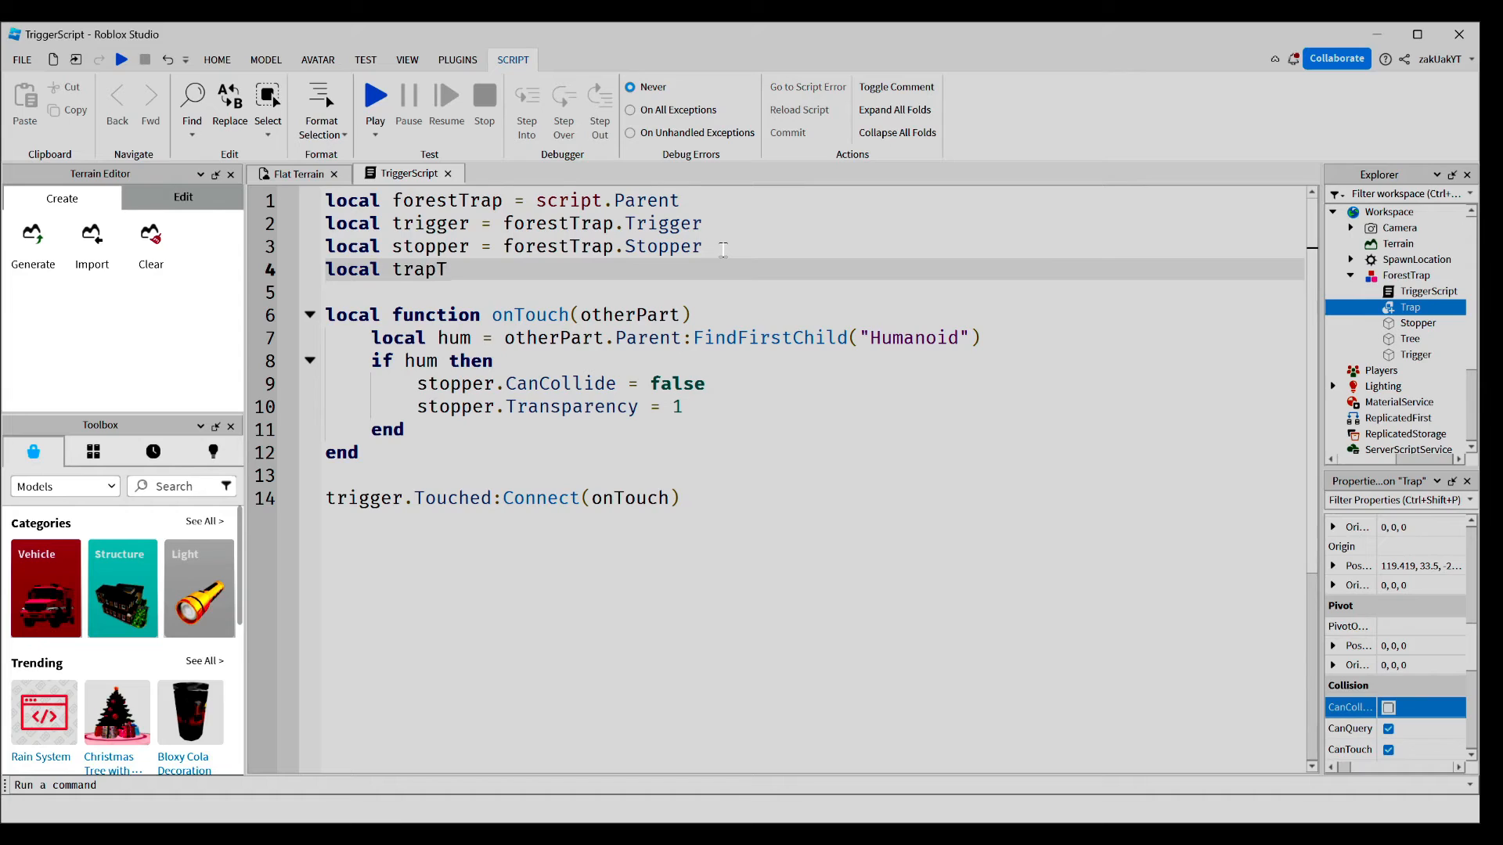
pyautogui.write('emplate = for')
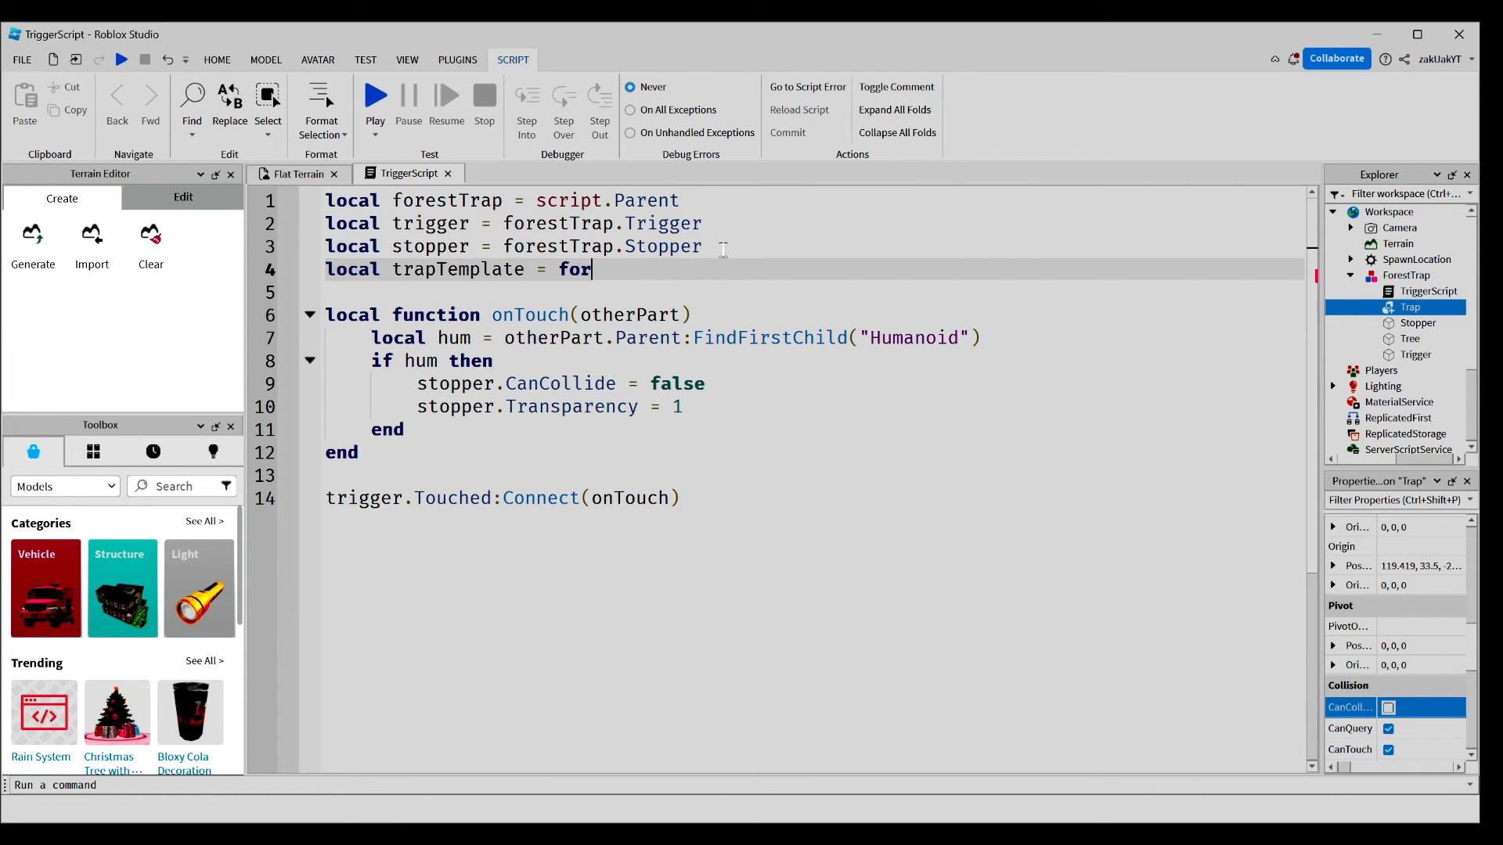
pyautogui.write('estTrap.Tr')
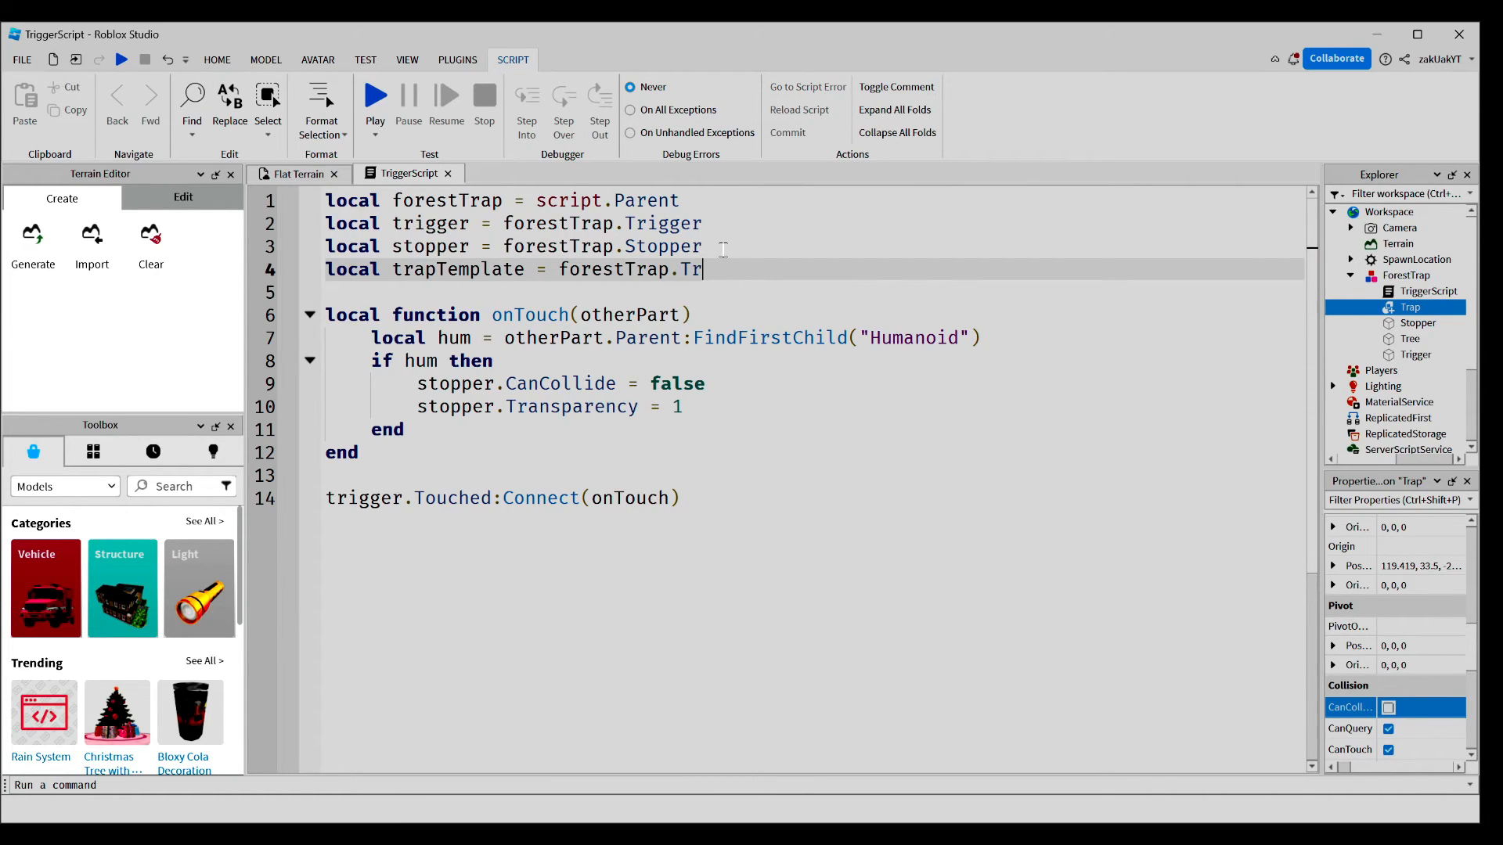
pyautogui.write('ap')
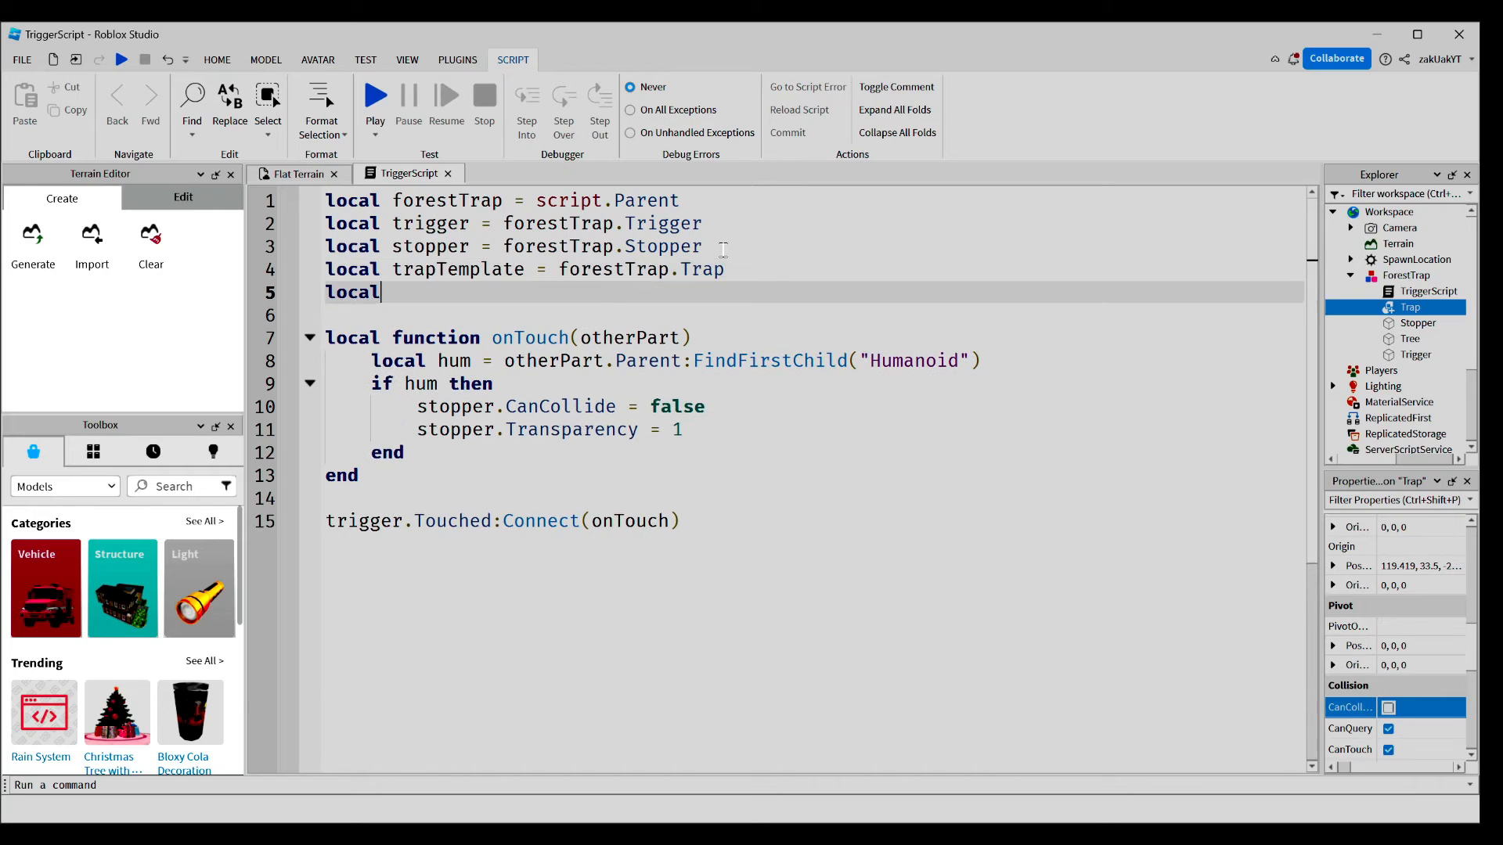
pyautogui.write('currTrap = nil')
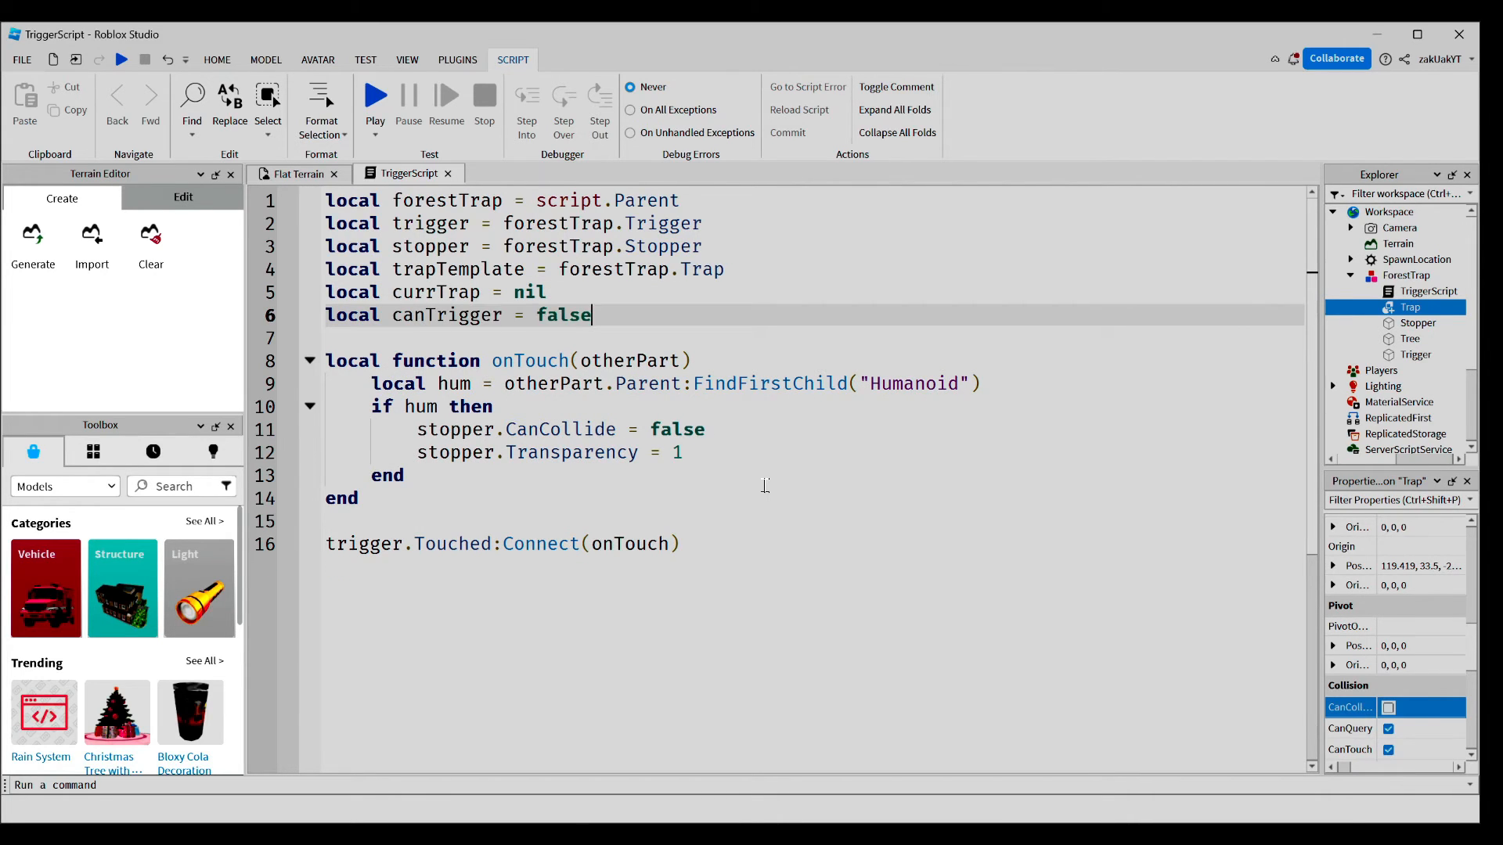
# - Add local debris = game:GetService("Debris") and start a blank line below onTouch
pyautogui.write('local debris')
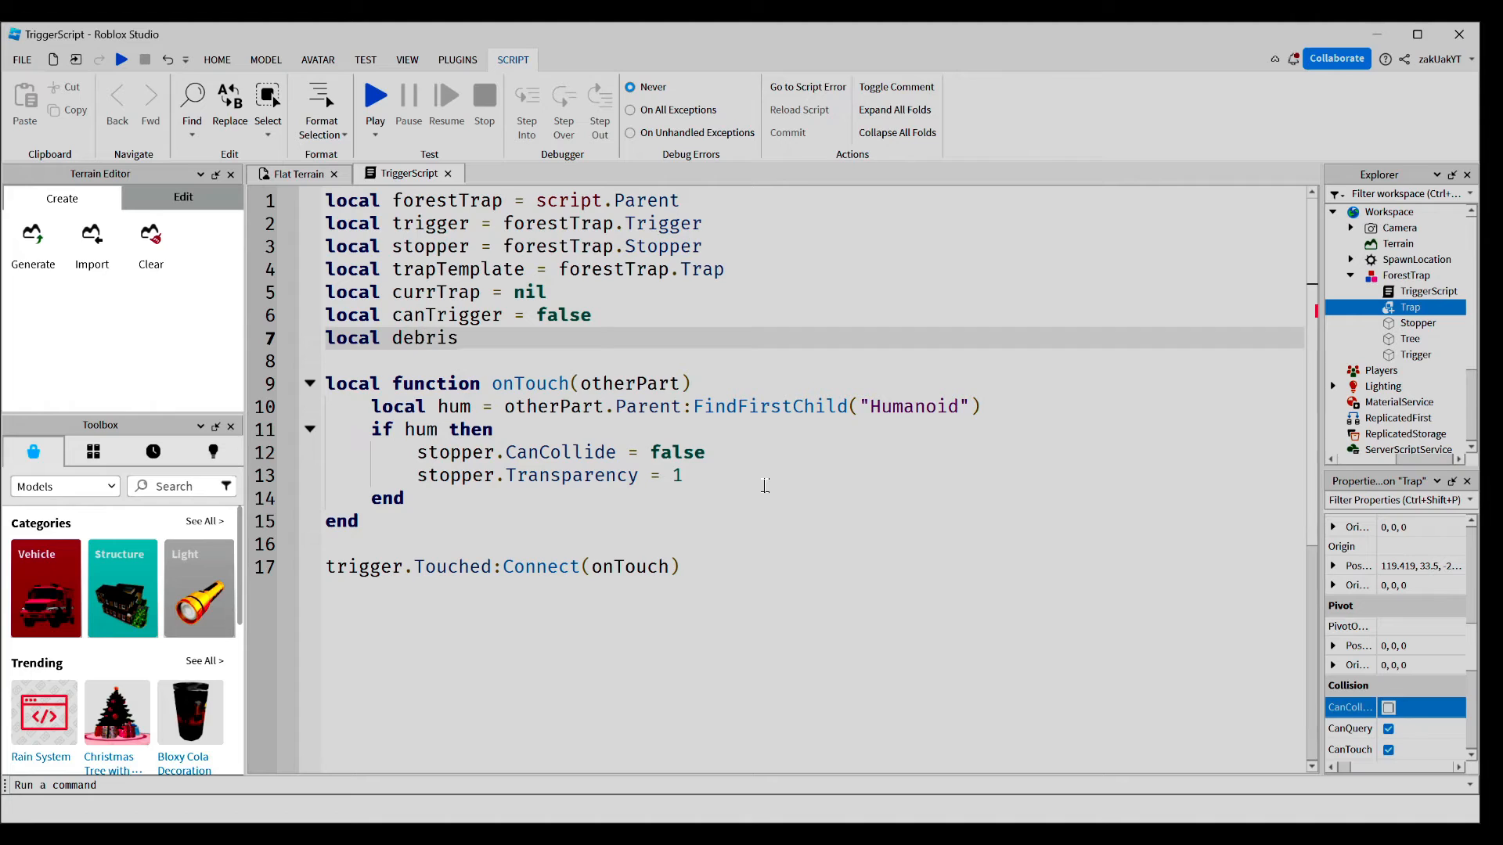
pyautogui.write('= game:GetService()')
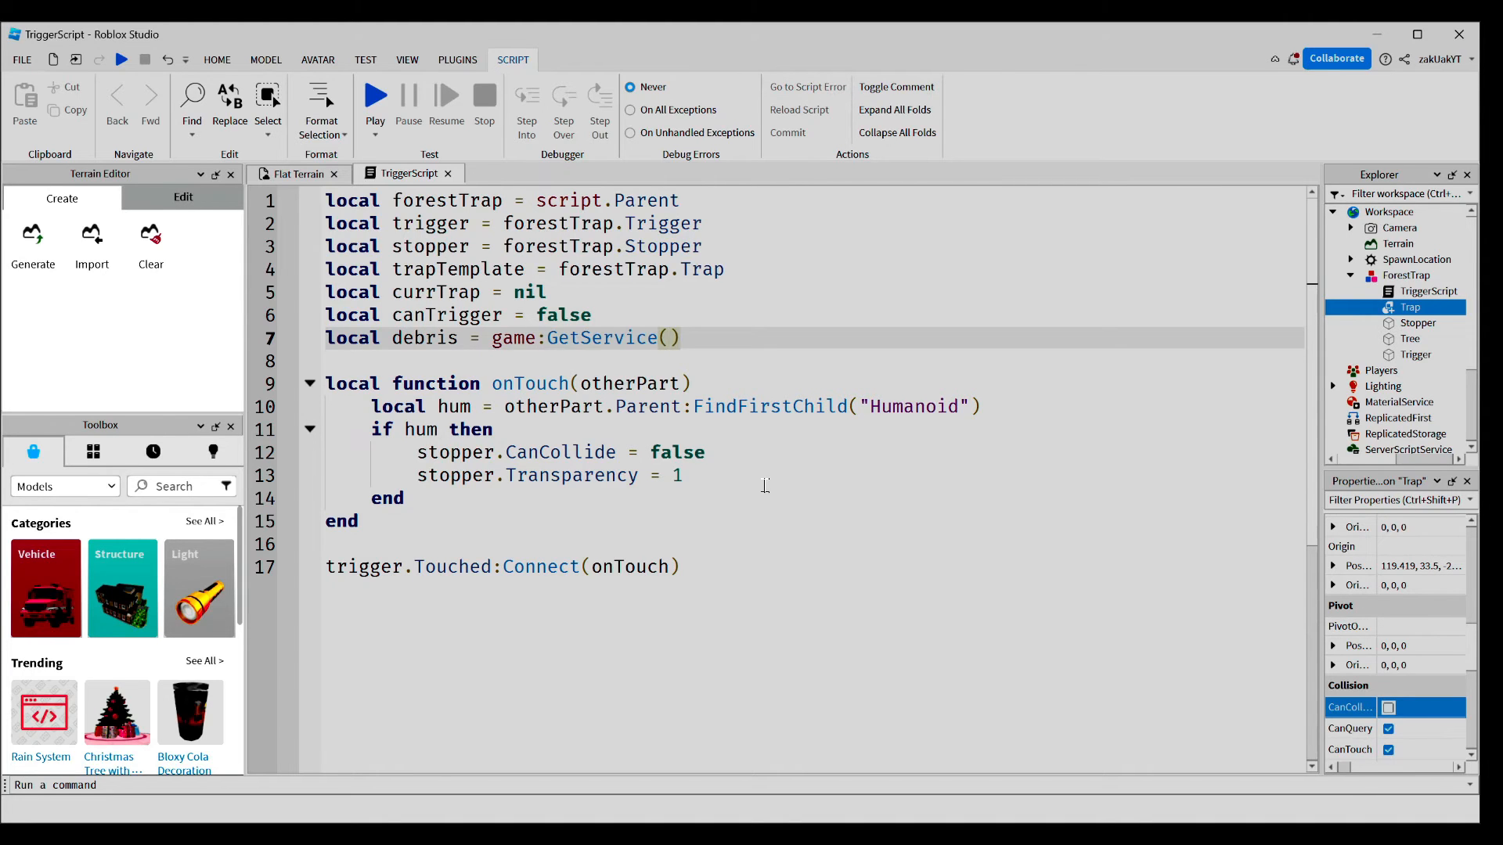
pyautogui.write('"Debris"')
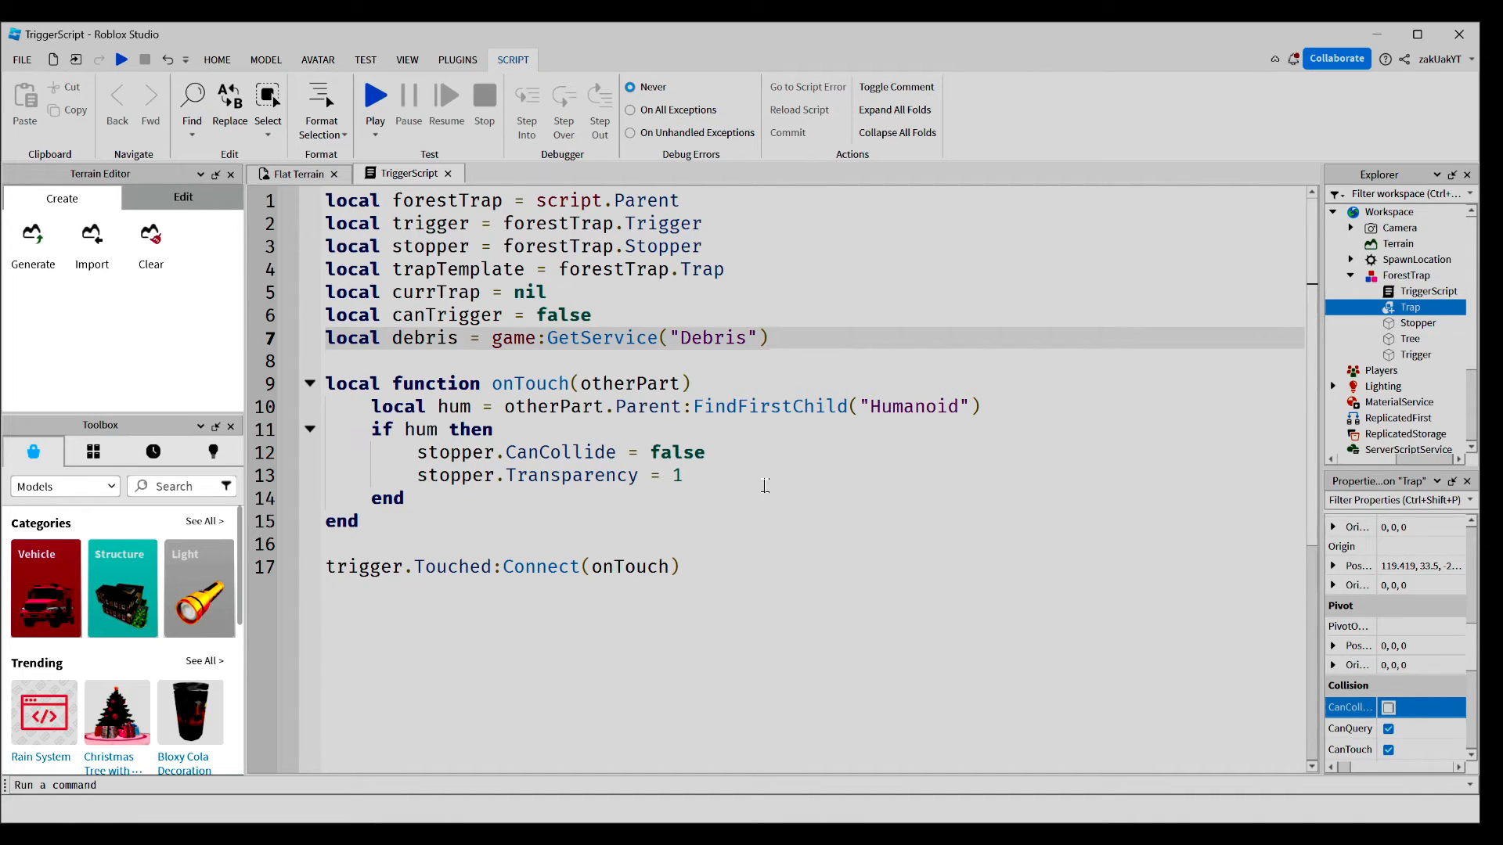
pyautogui.click(746, 337)
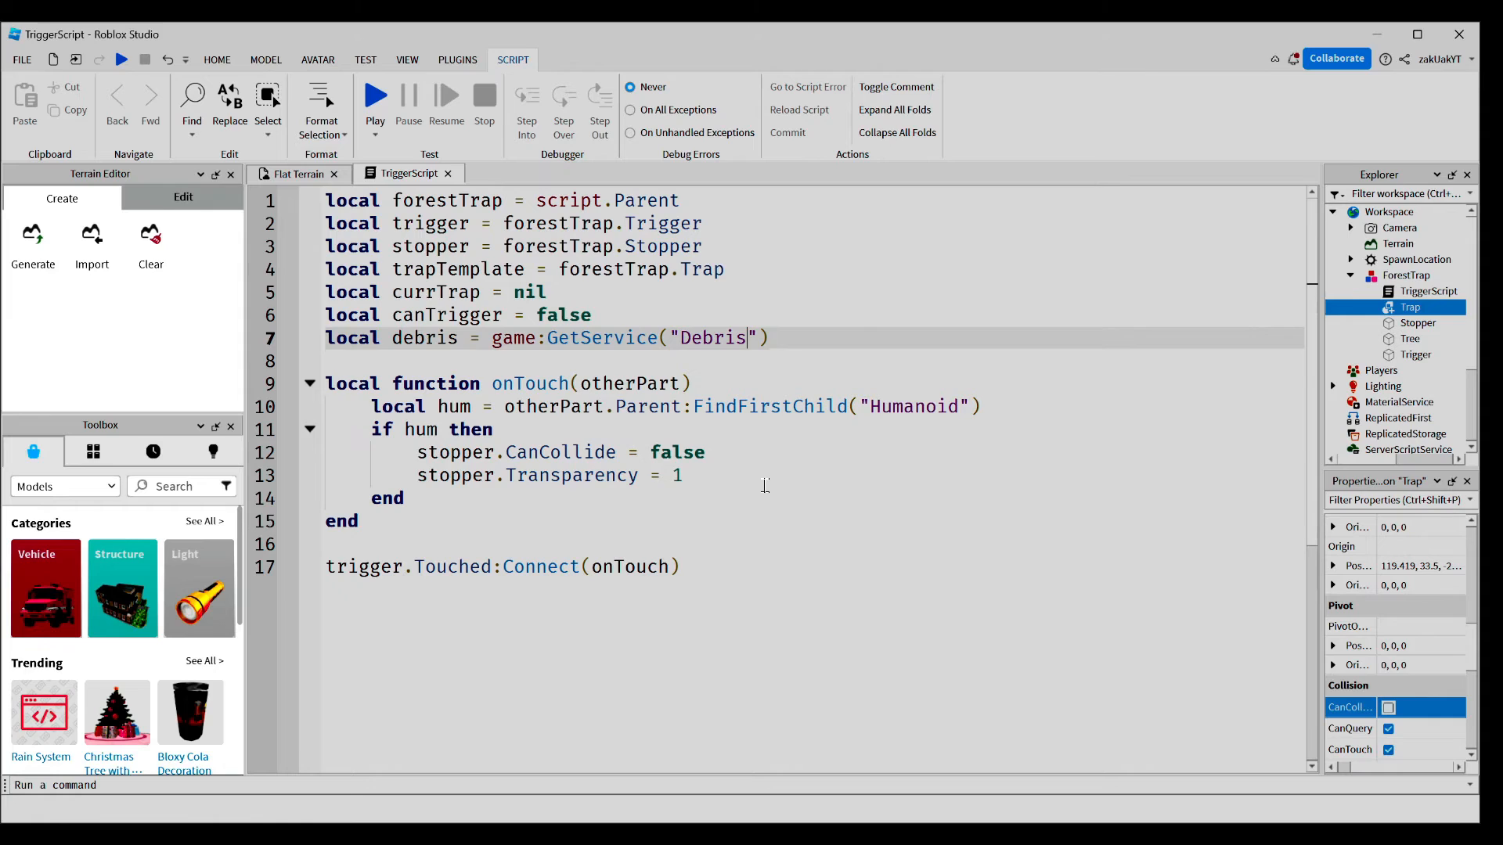
pyautogui.press('Return')
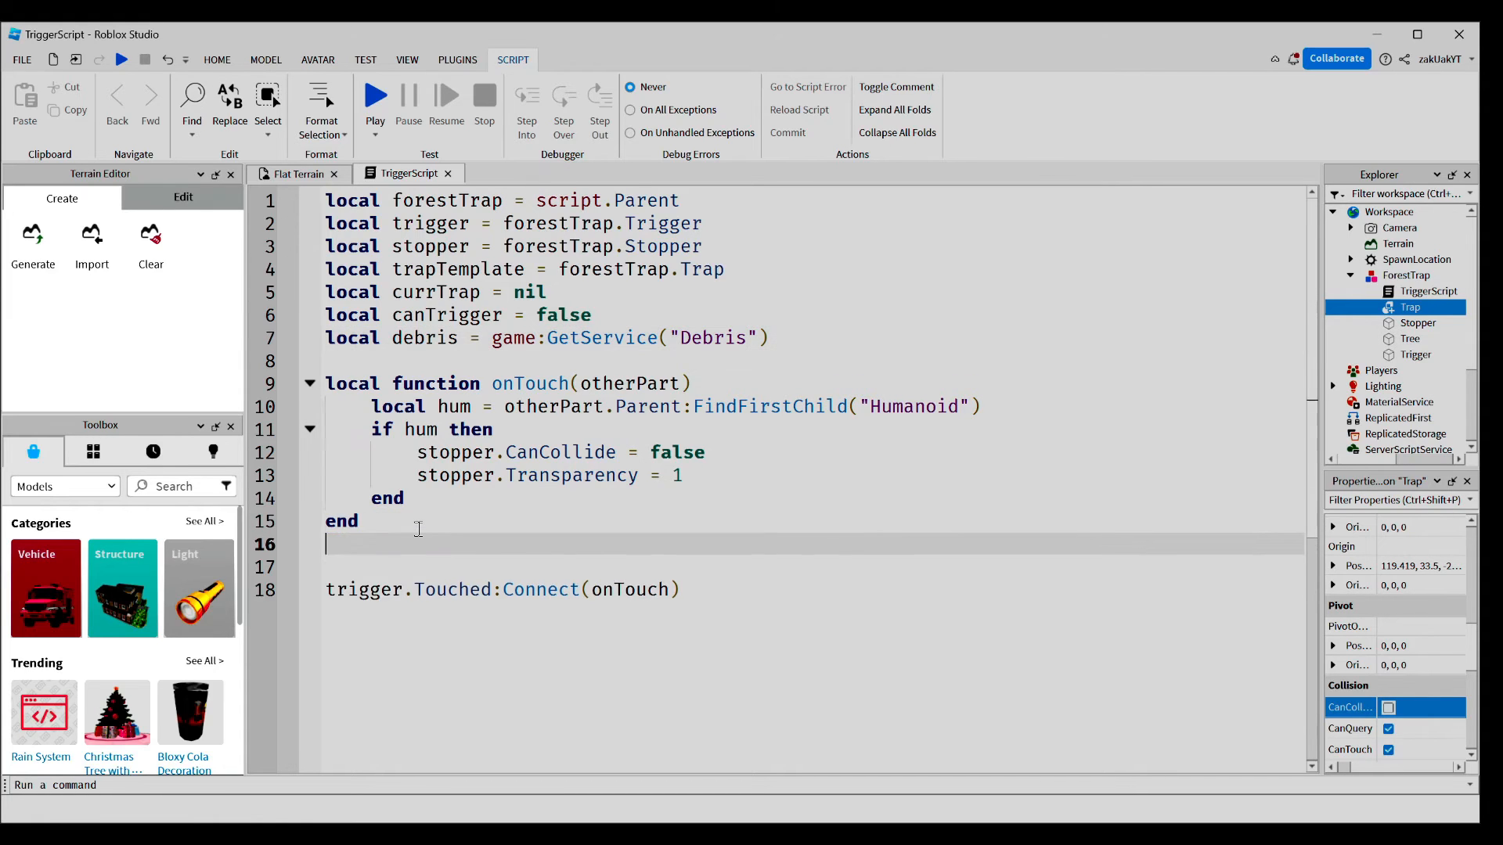
# - Create local function setTrap that sets currTrap = trapTemplate:Clone()
pyautogui.write('loca')
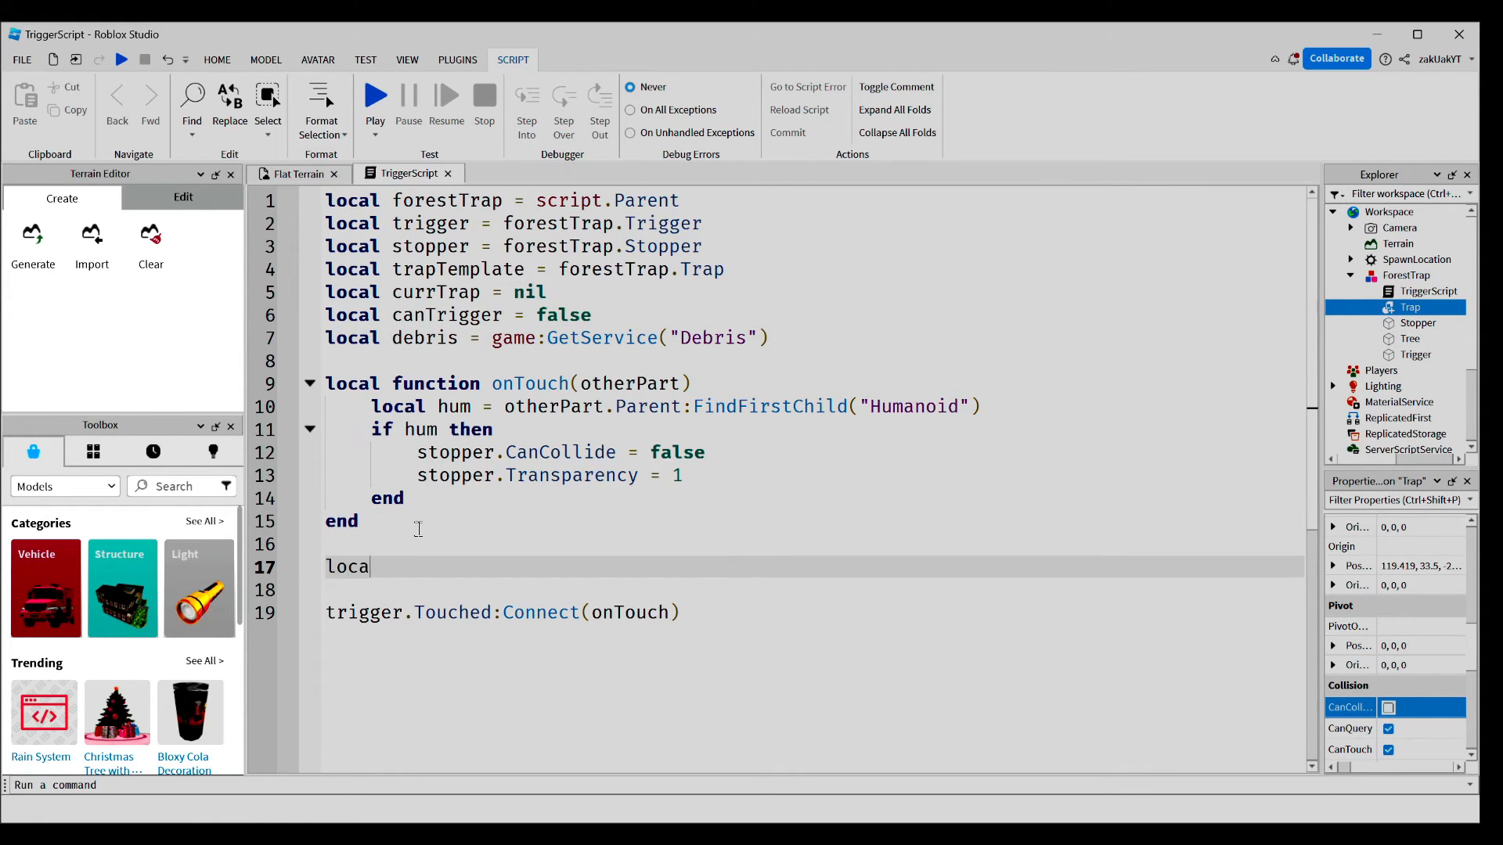
pyautogui.write('functio')
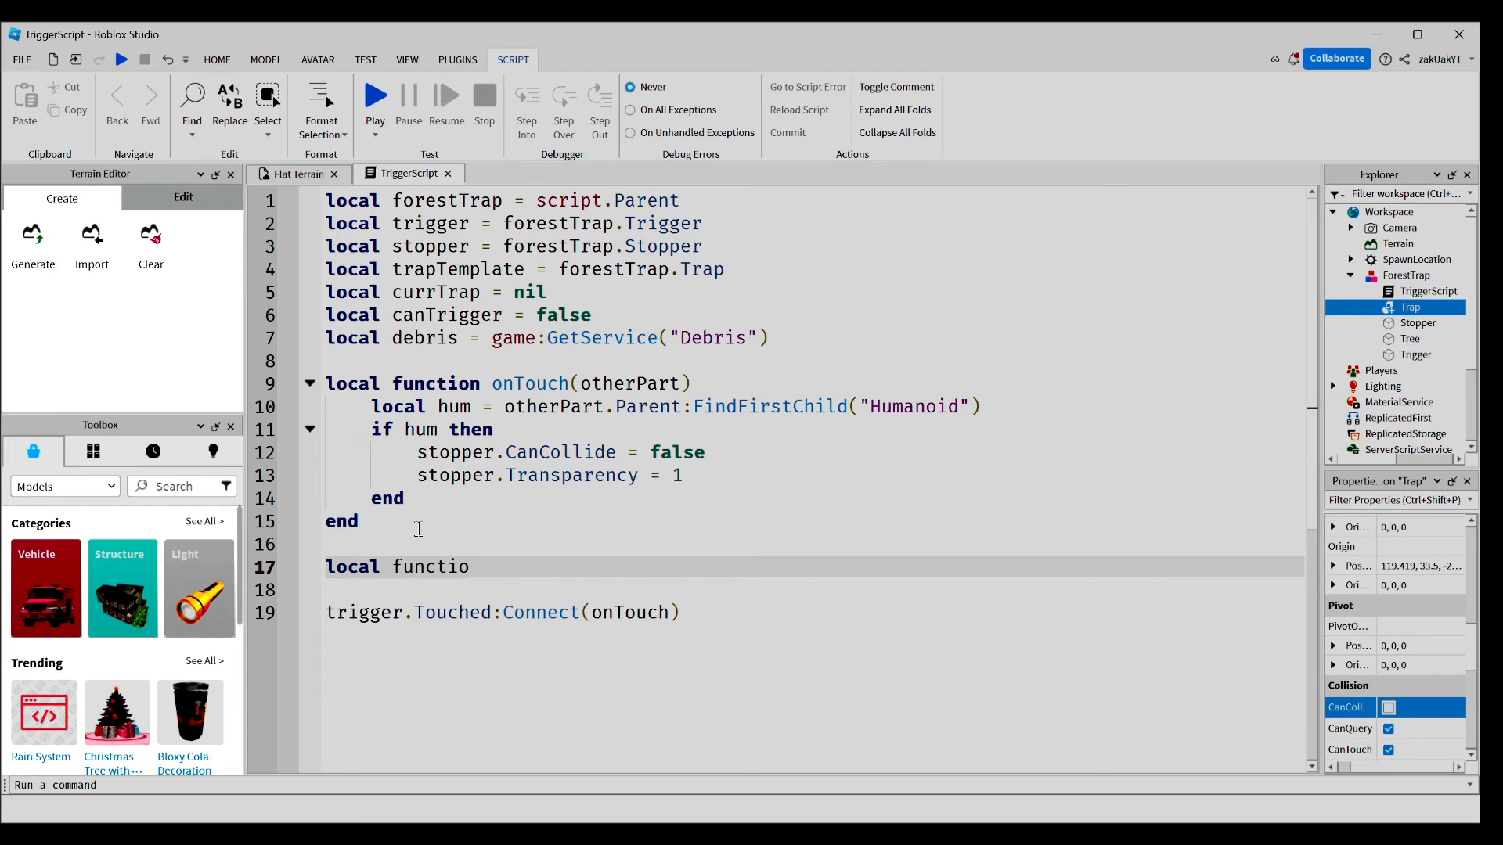
pyautogui.write('n')
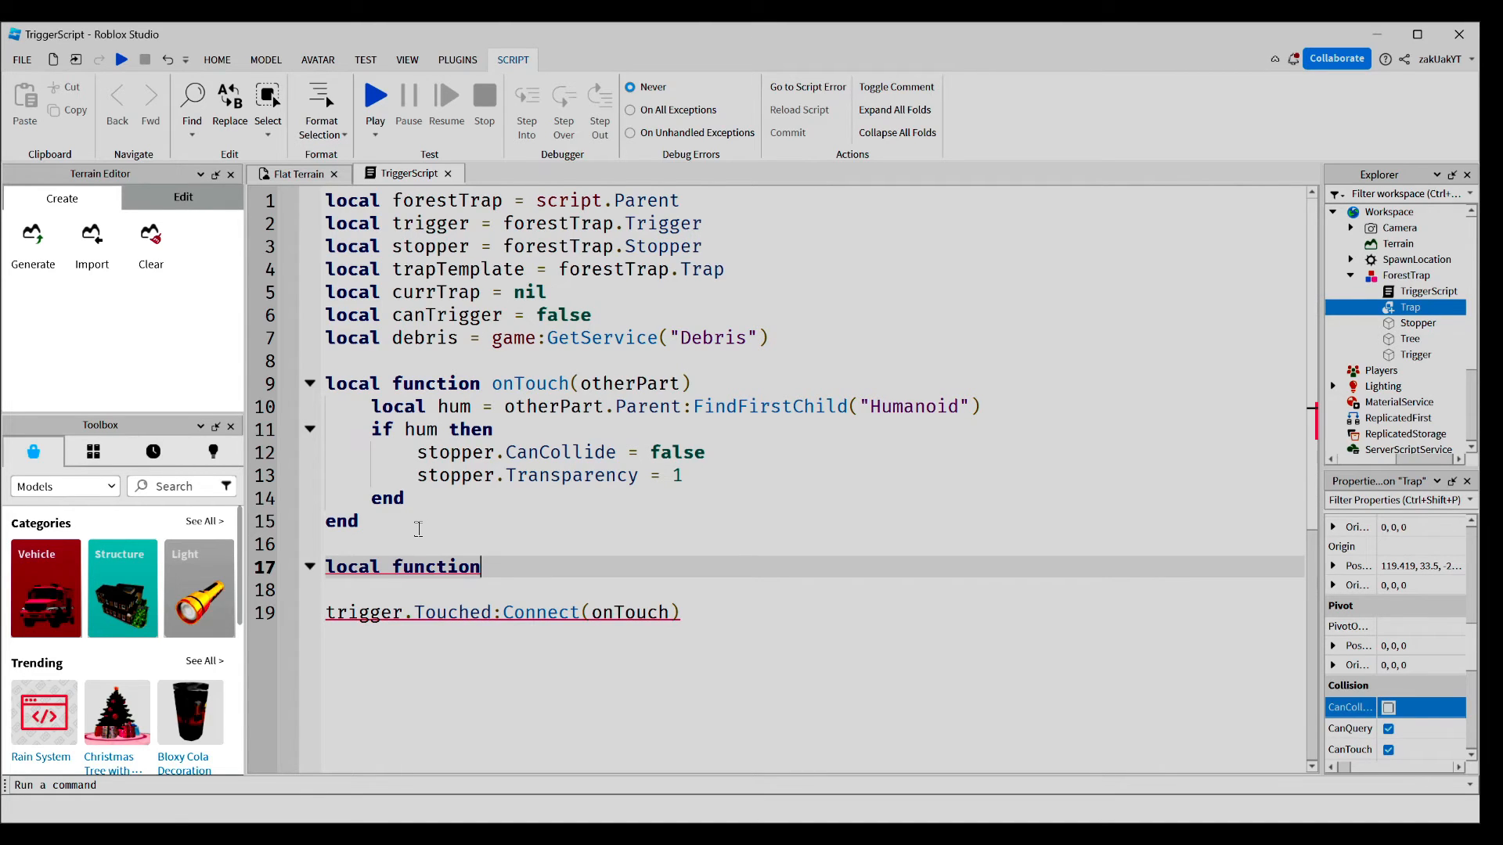
pyautogui.write('setTrap(')
pyautogui.click(810, 590)
pyautogui.write('cu')
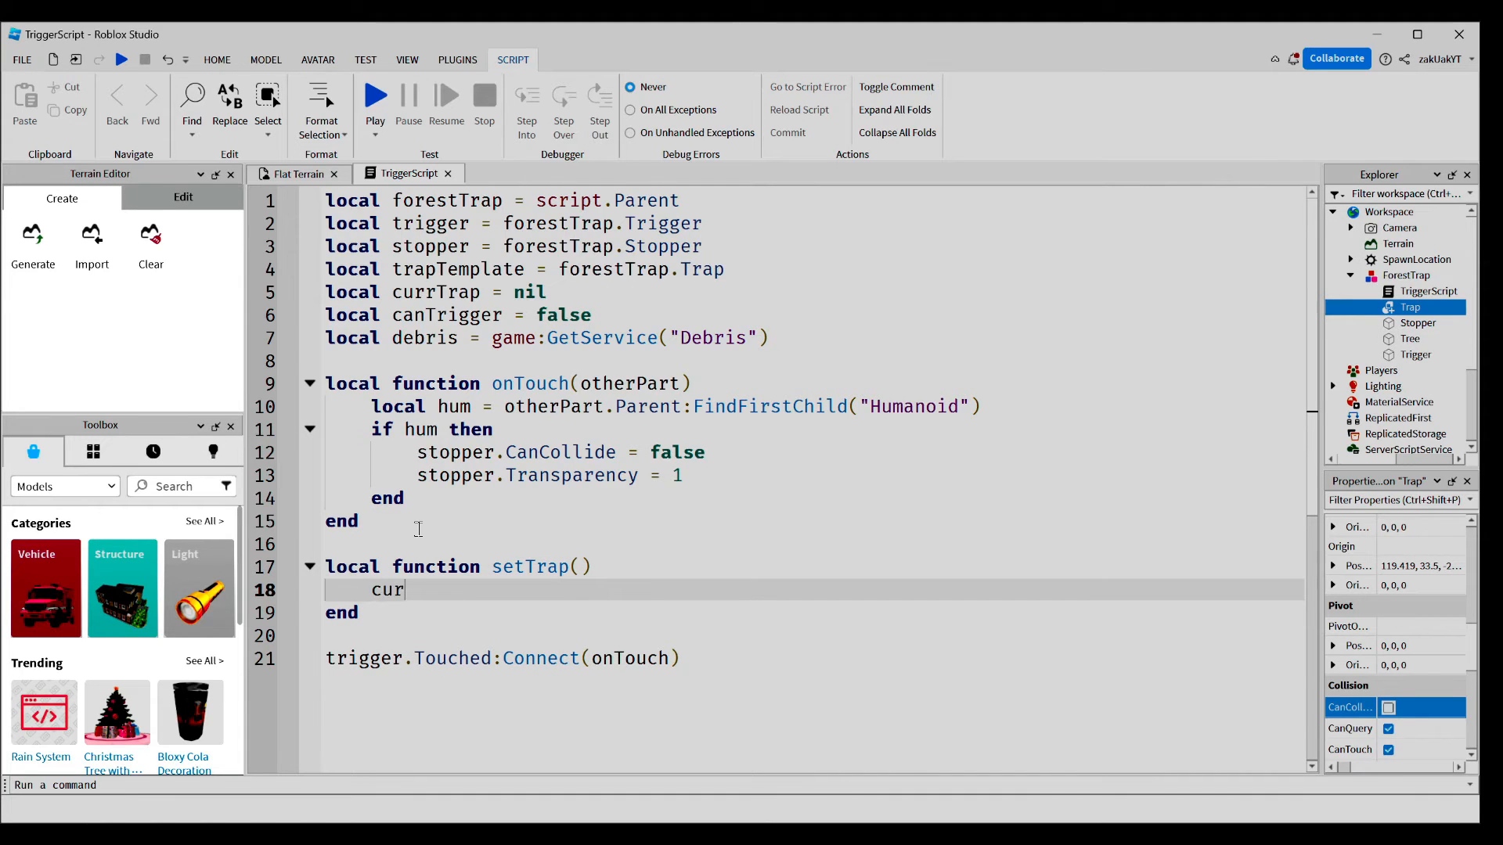
pyautogui.write('rTrap = trapTemplate.')
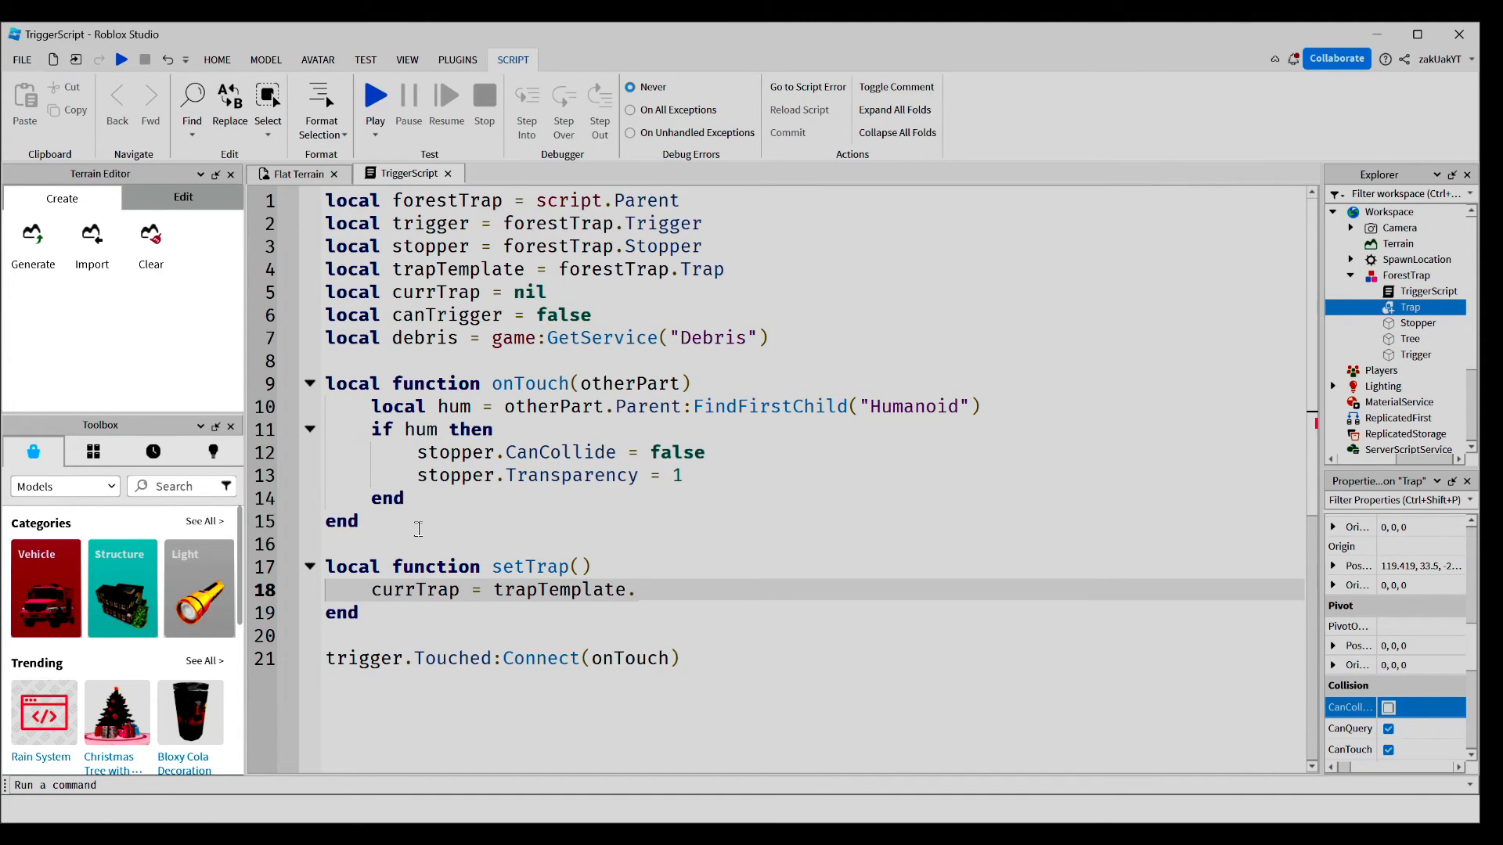
pyautogui.write('Clone()')
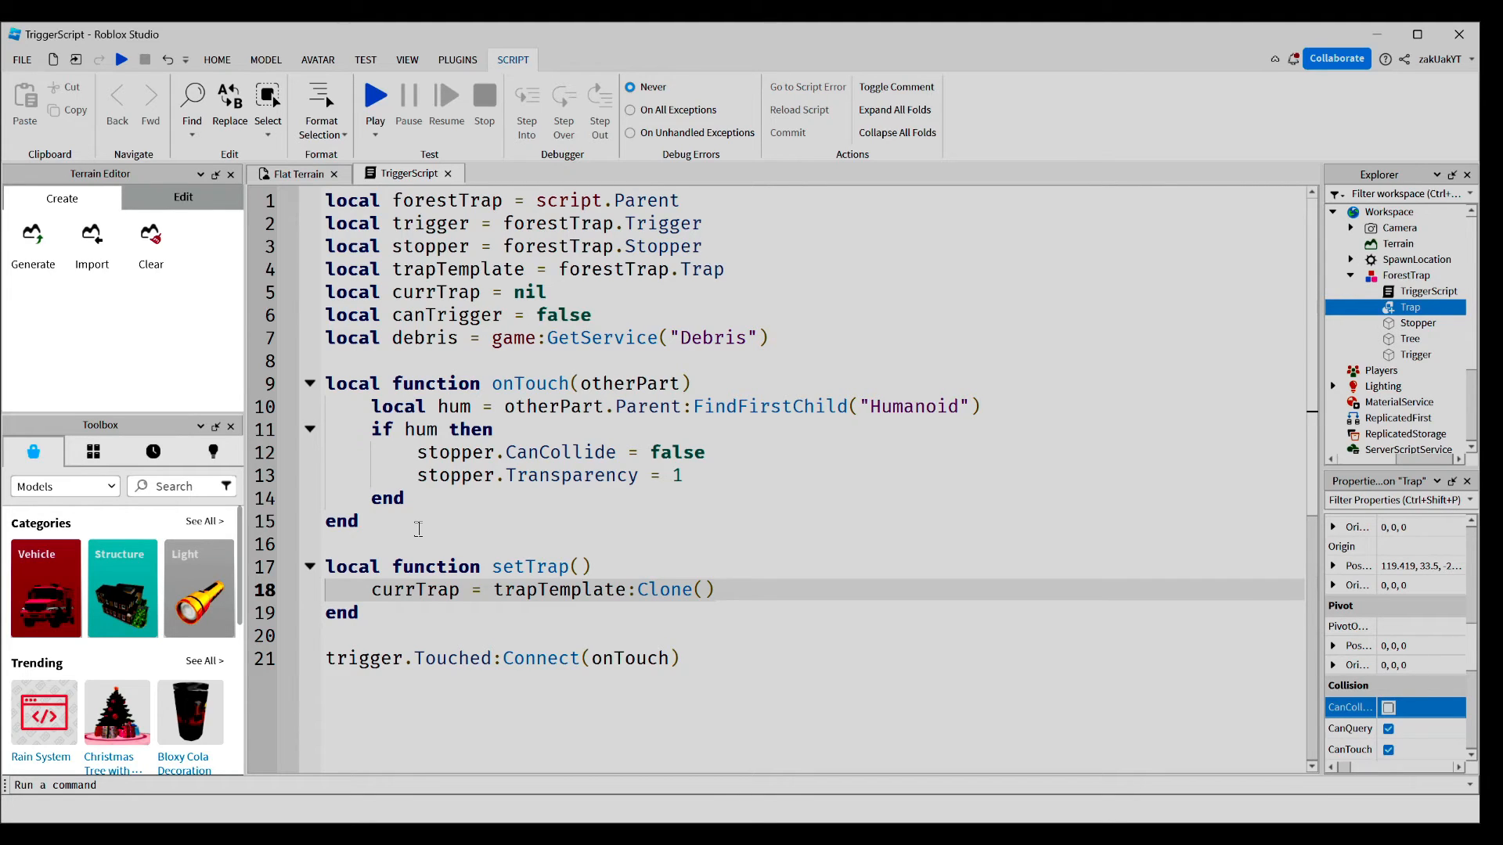
# - Make the cloned trap CanCollide true, Anchored false, and parent it to forestTrap
pyautogui.write('currTrap =')
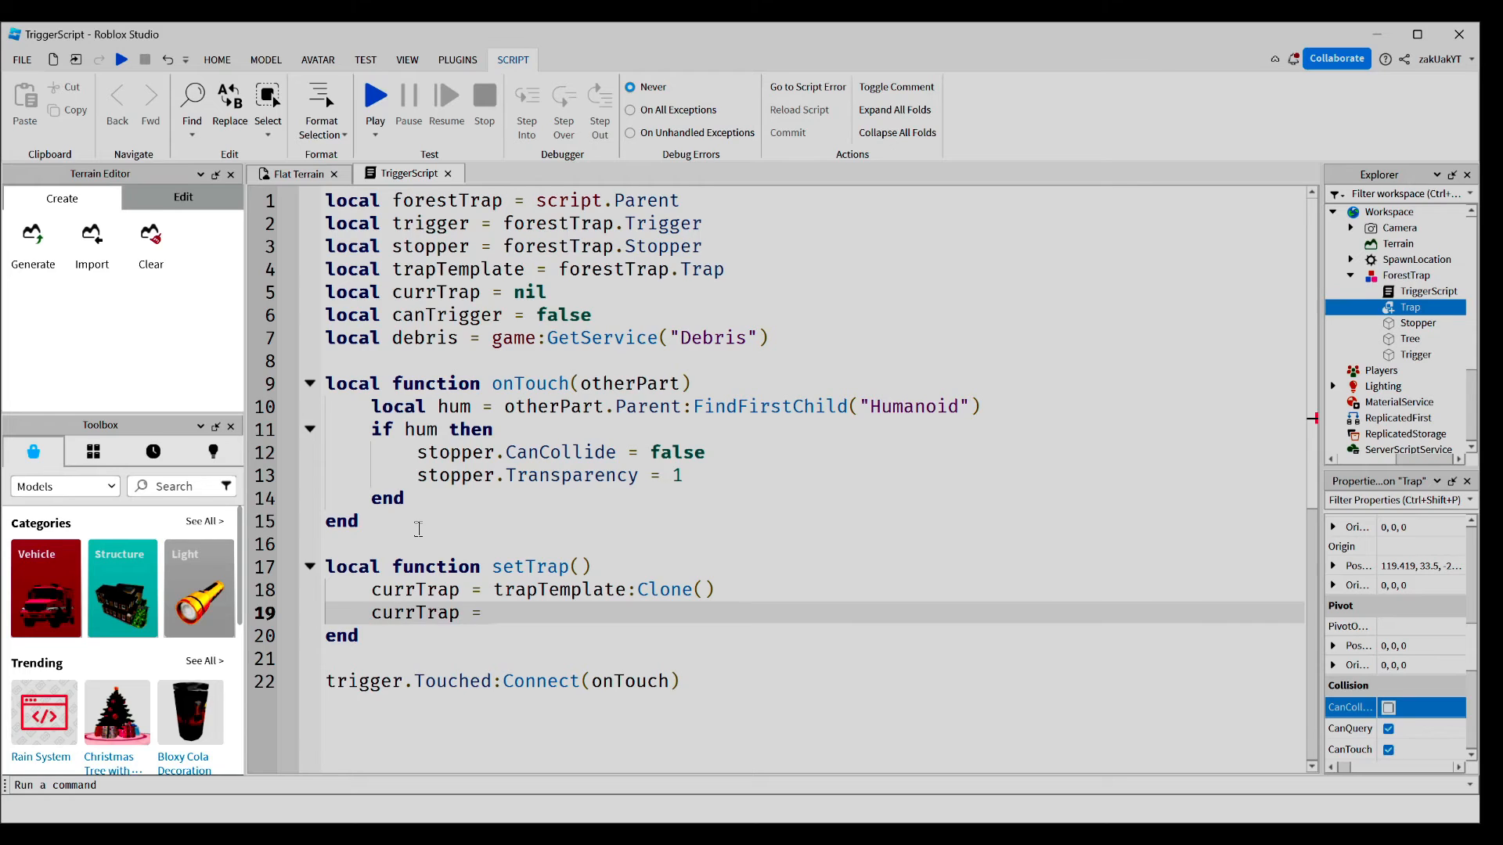
pyautogui.write('.CanCollide')
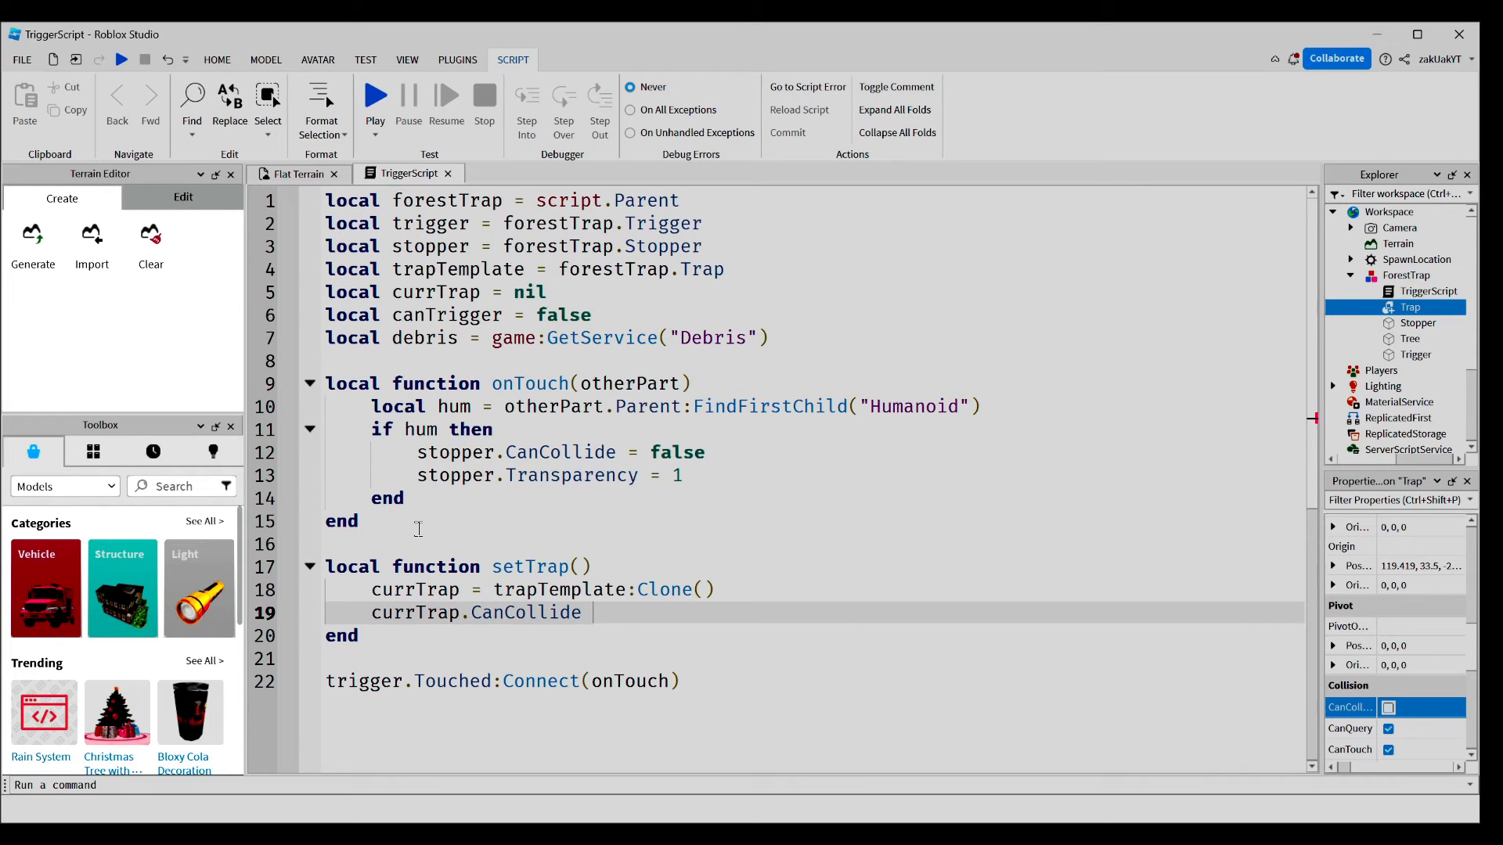
pyautogui.write('= true')
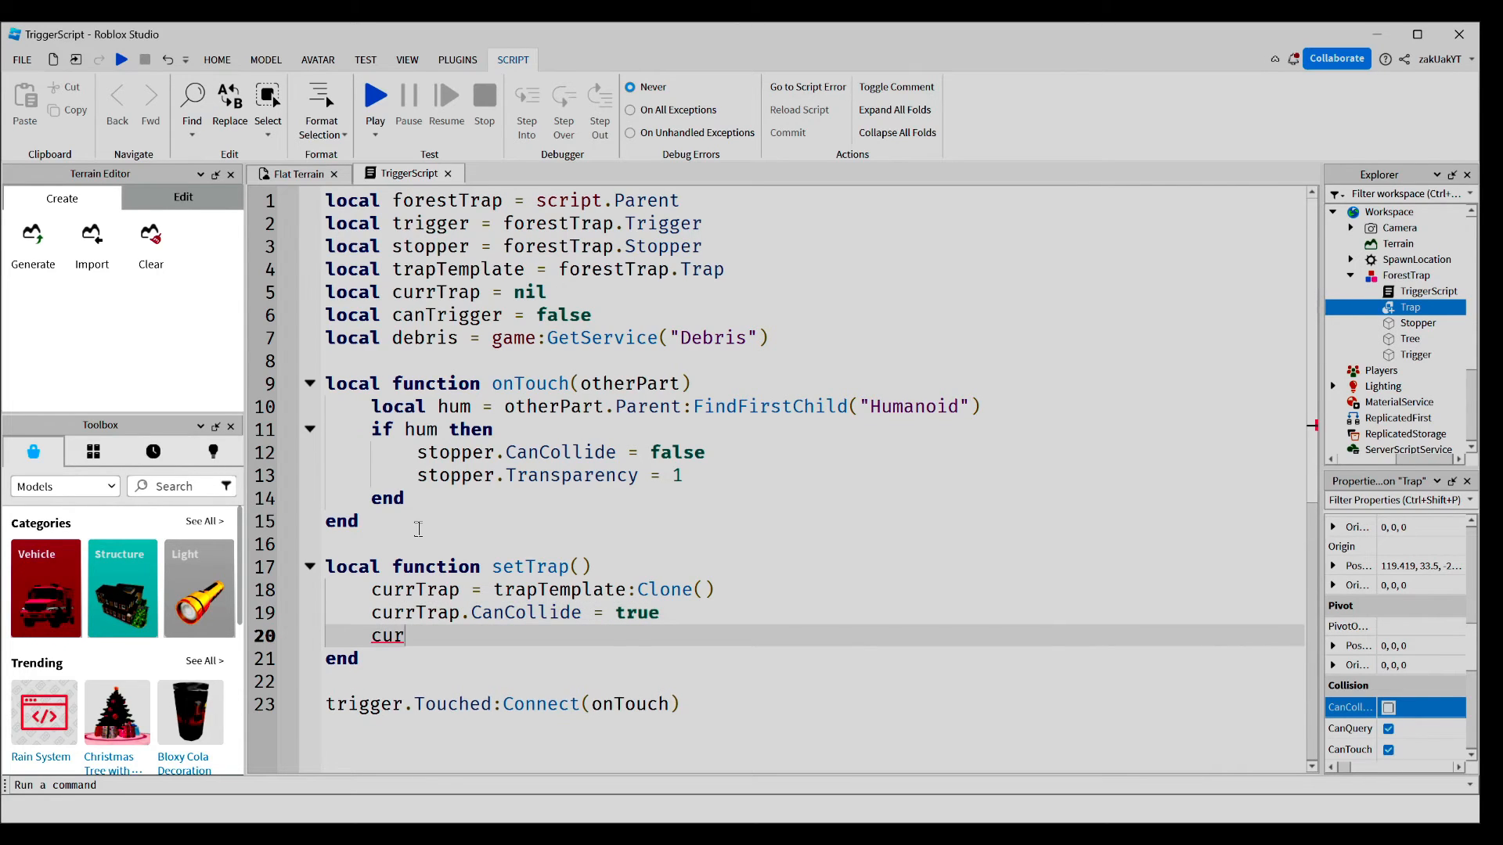
pyautogui.write('rTrap.Anchored =')
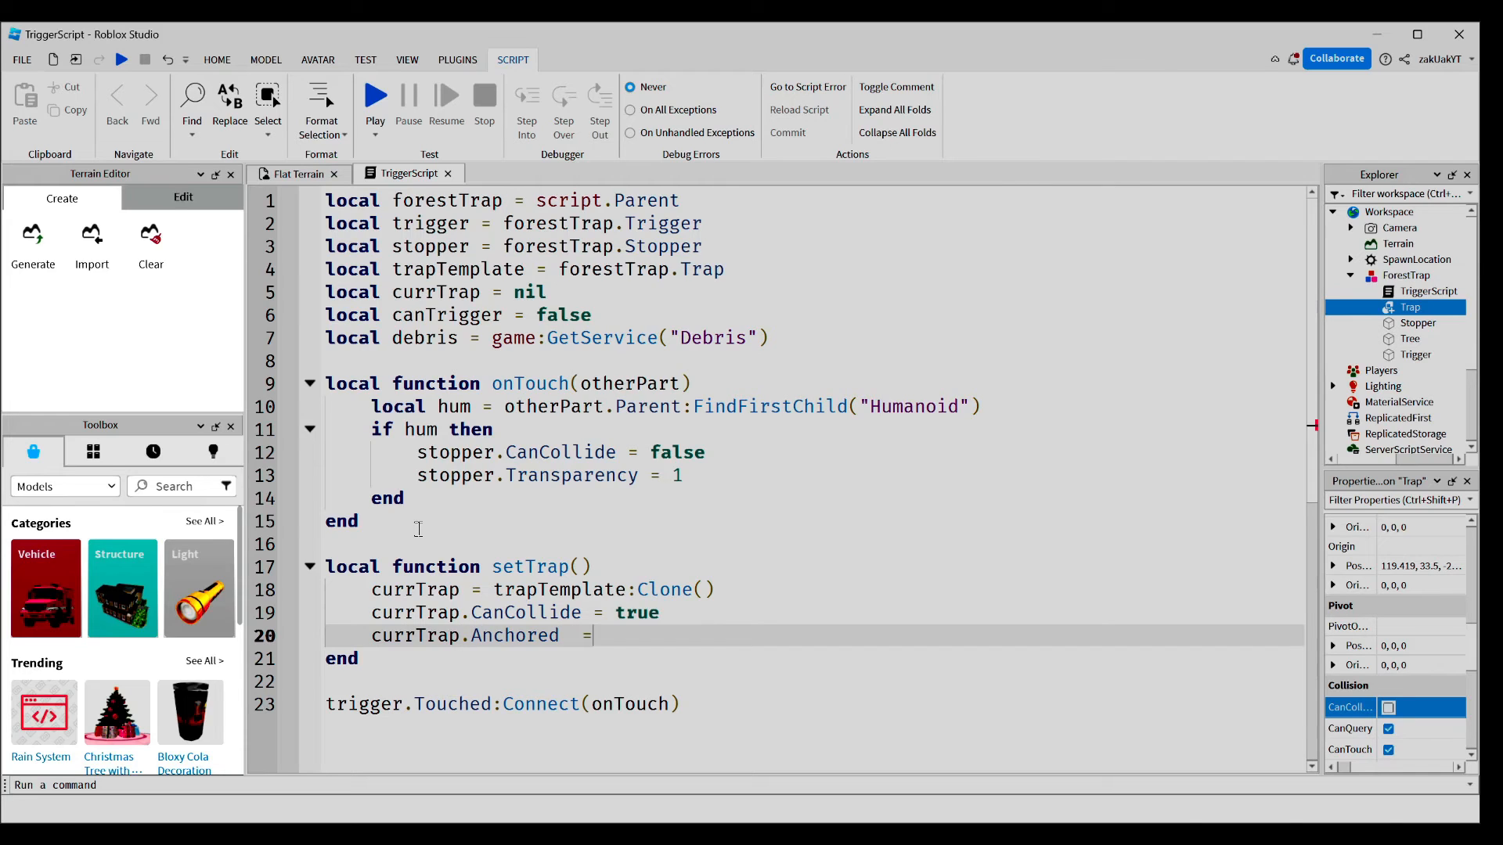
pyautogui.write('false')
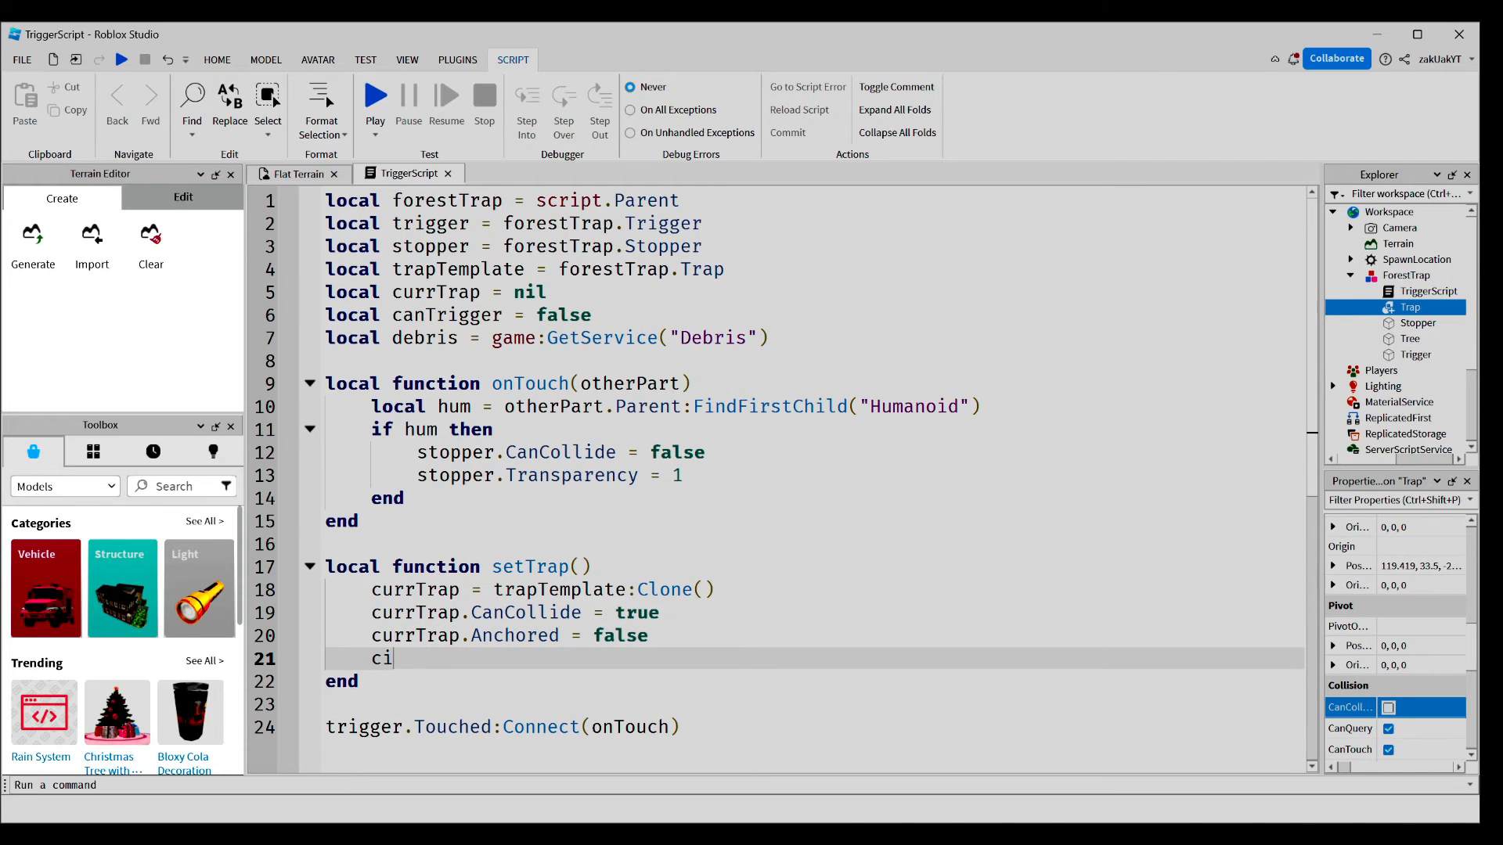
pyautogui.write('urrTrap.P')
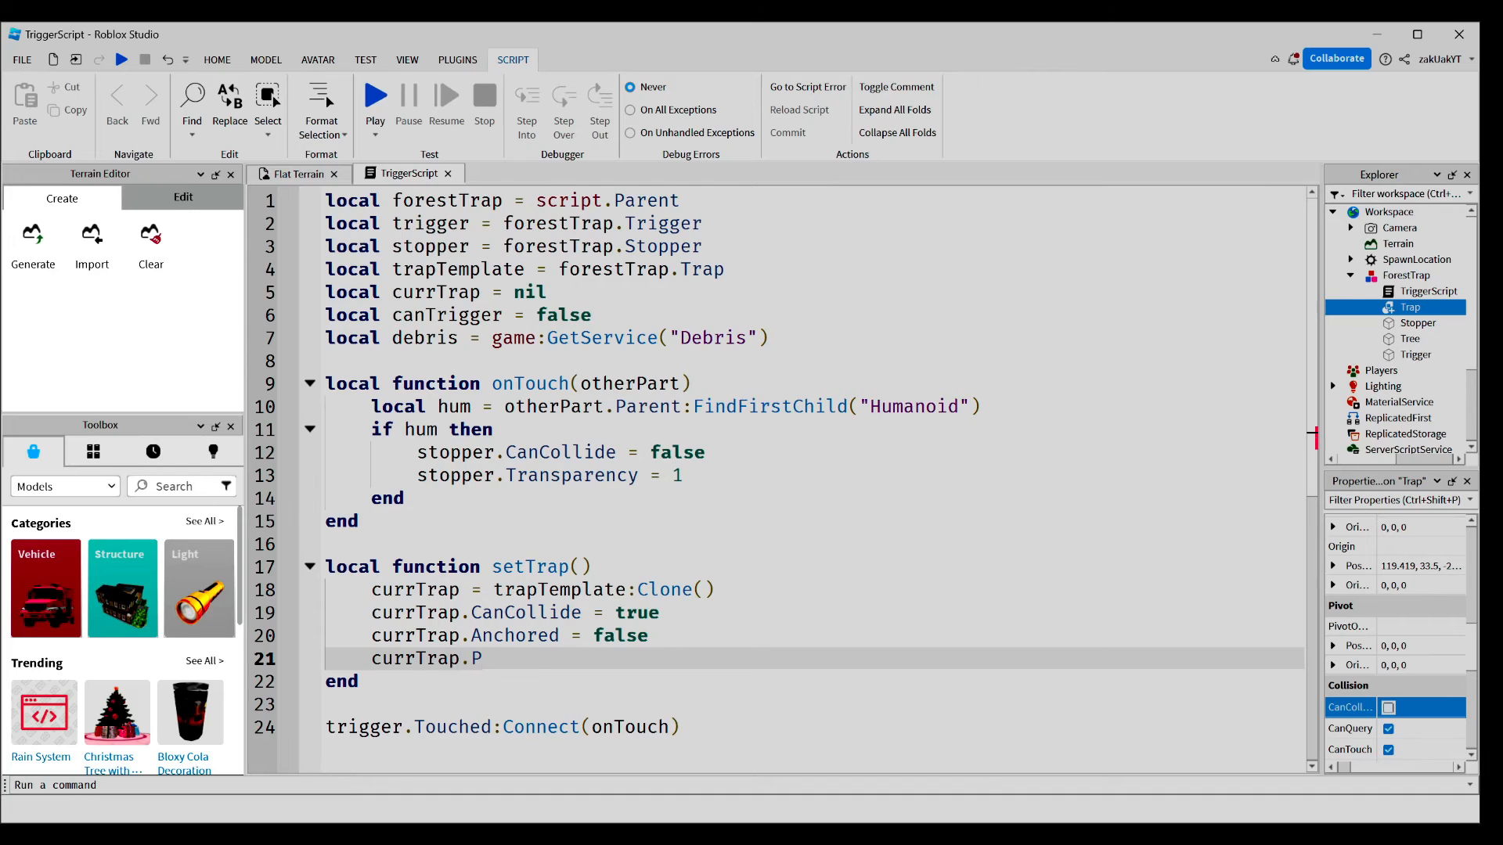
pyautogui.write('arent = forestTrap')
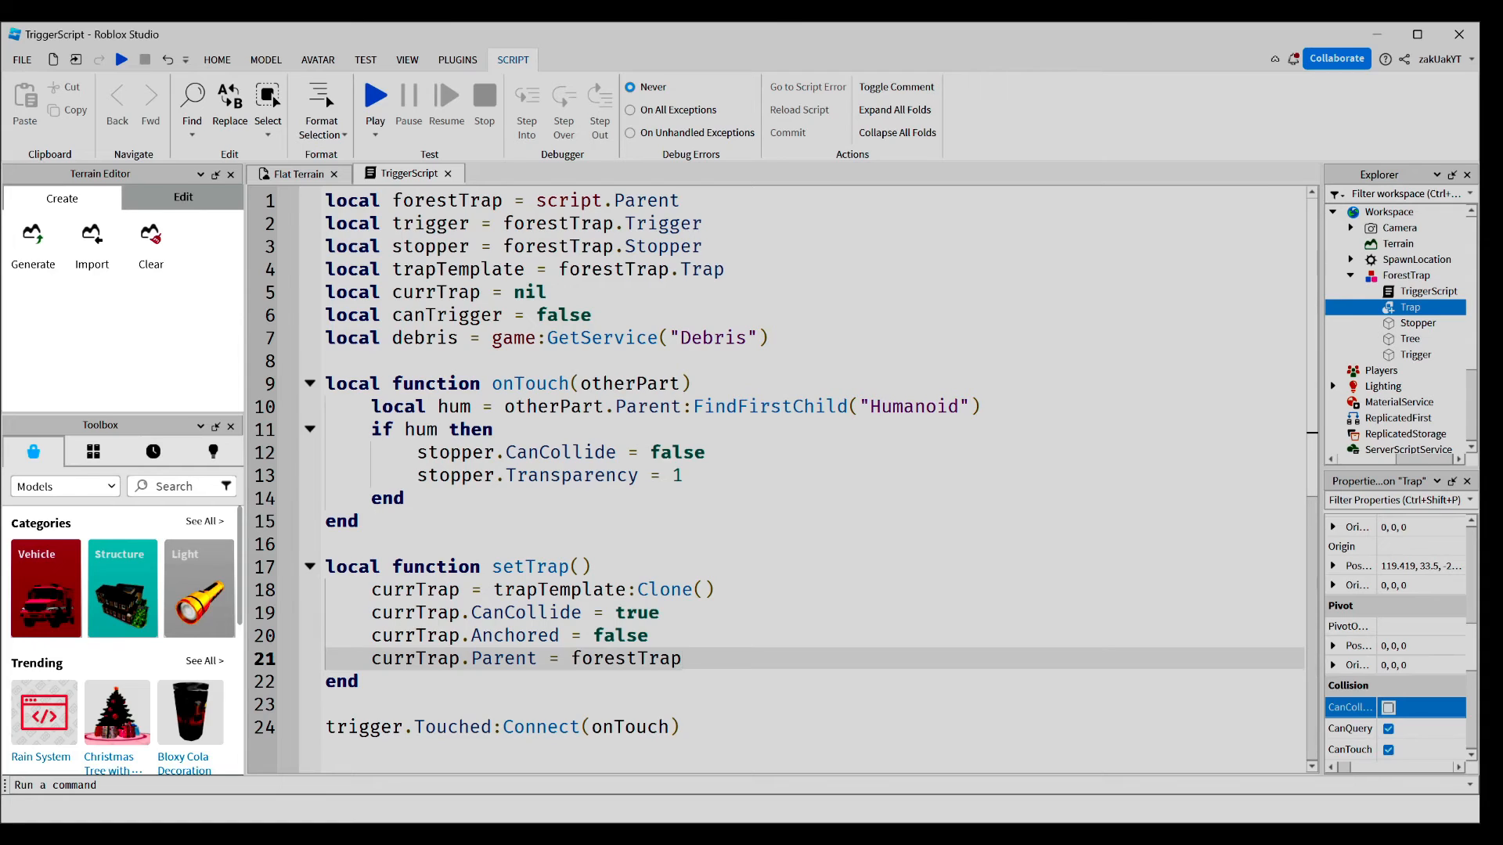
# - Restore the stopper's CanCollide true and Transparency 0, and connect currTrap.Destroying to setTrap
pyautogui.write('stopper.CanCollide =')
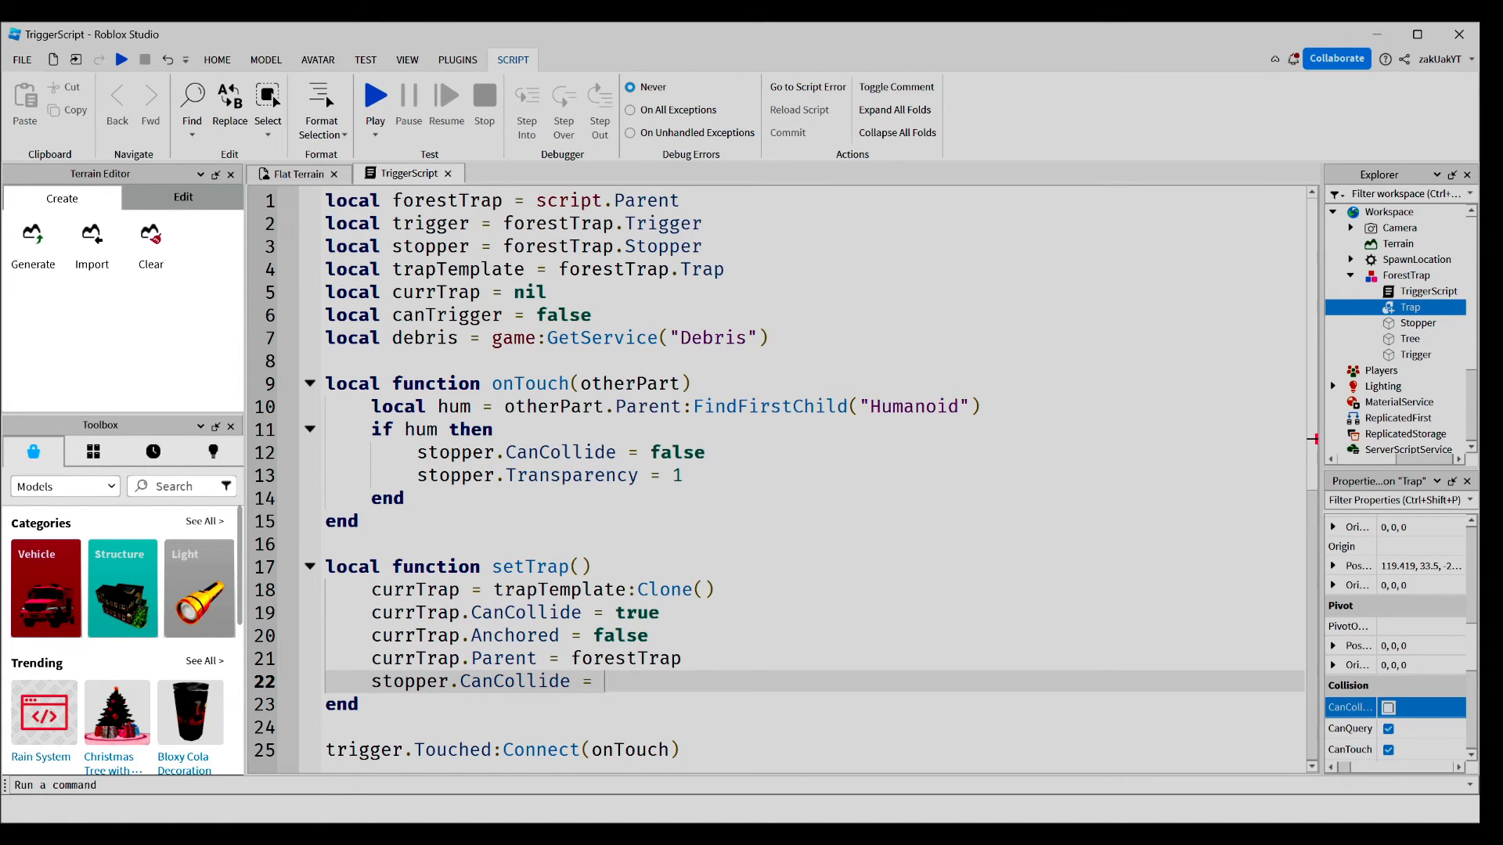
pyautogui.write('true')
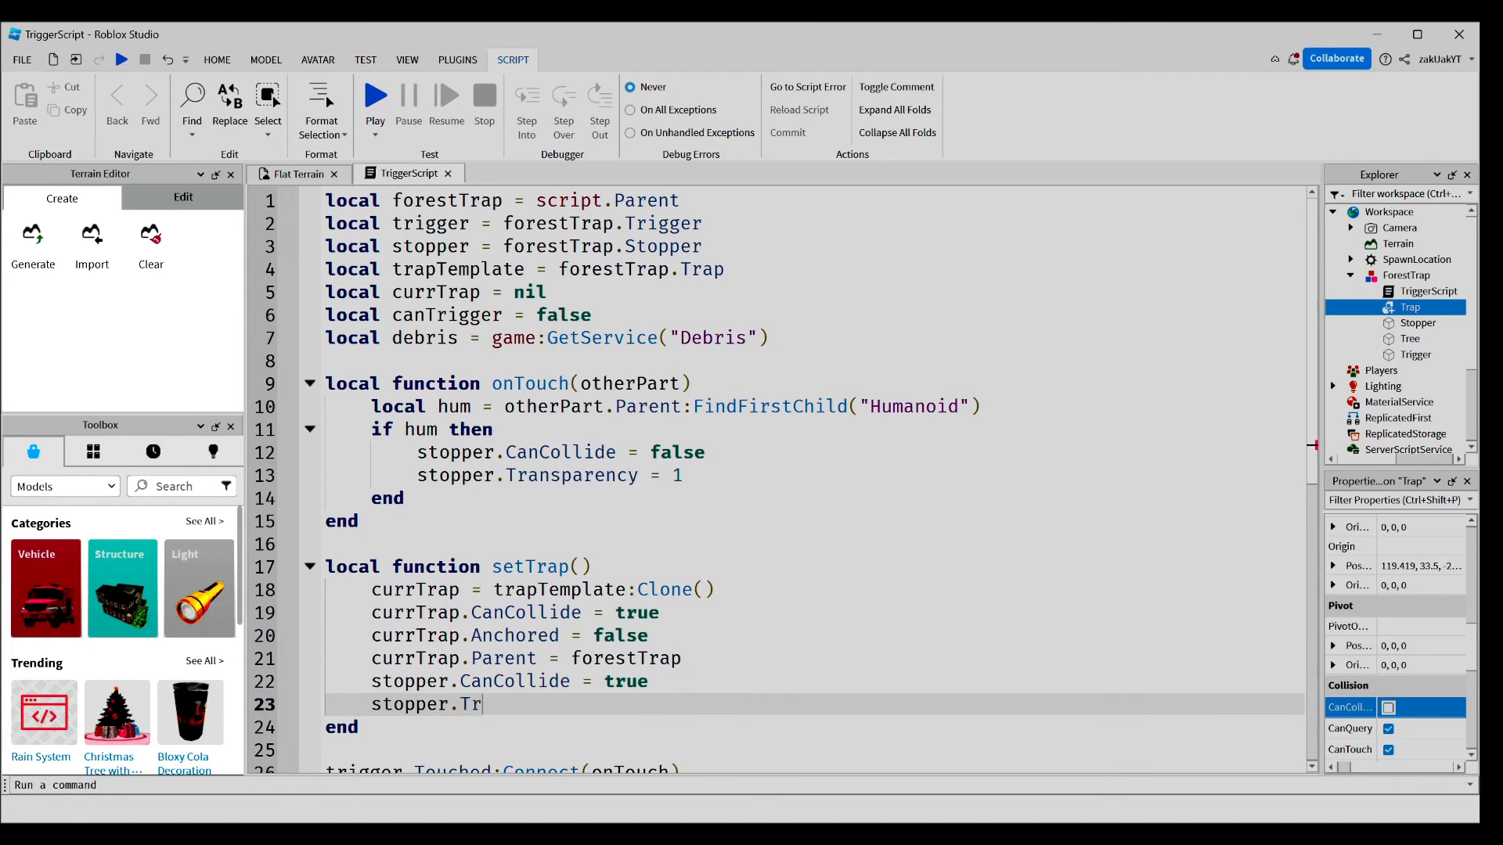
pyautogui.write('ansparency = 0')
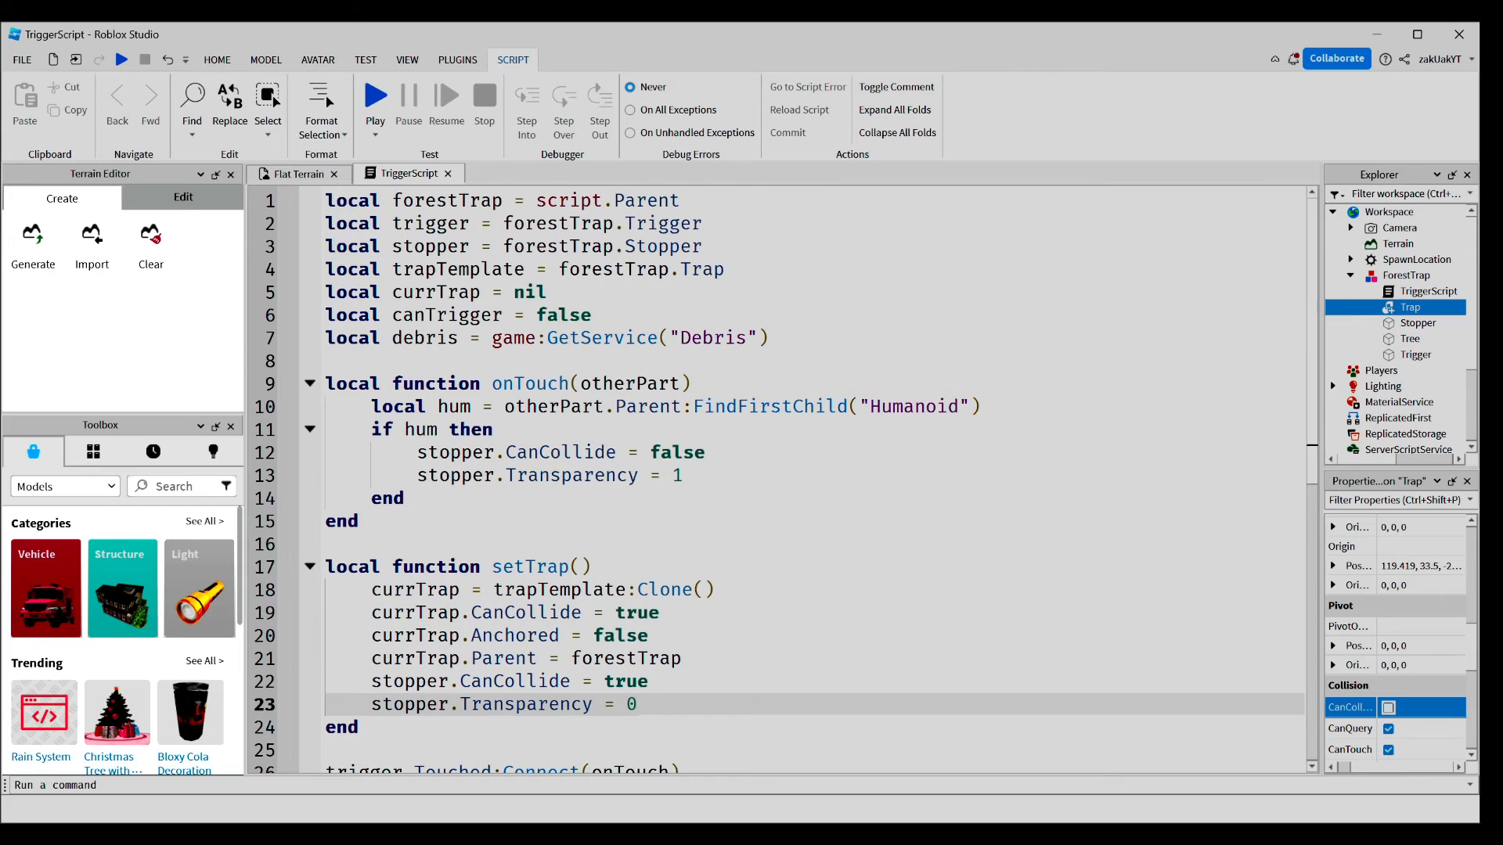
pyautogui.write('currTrap')
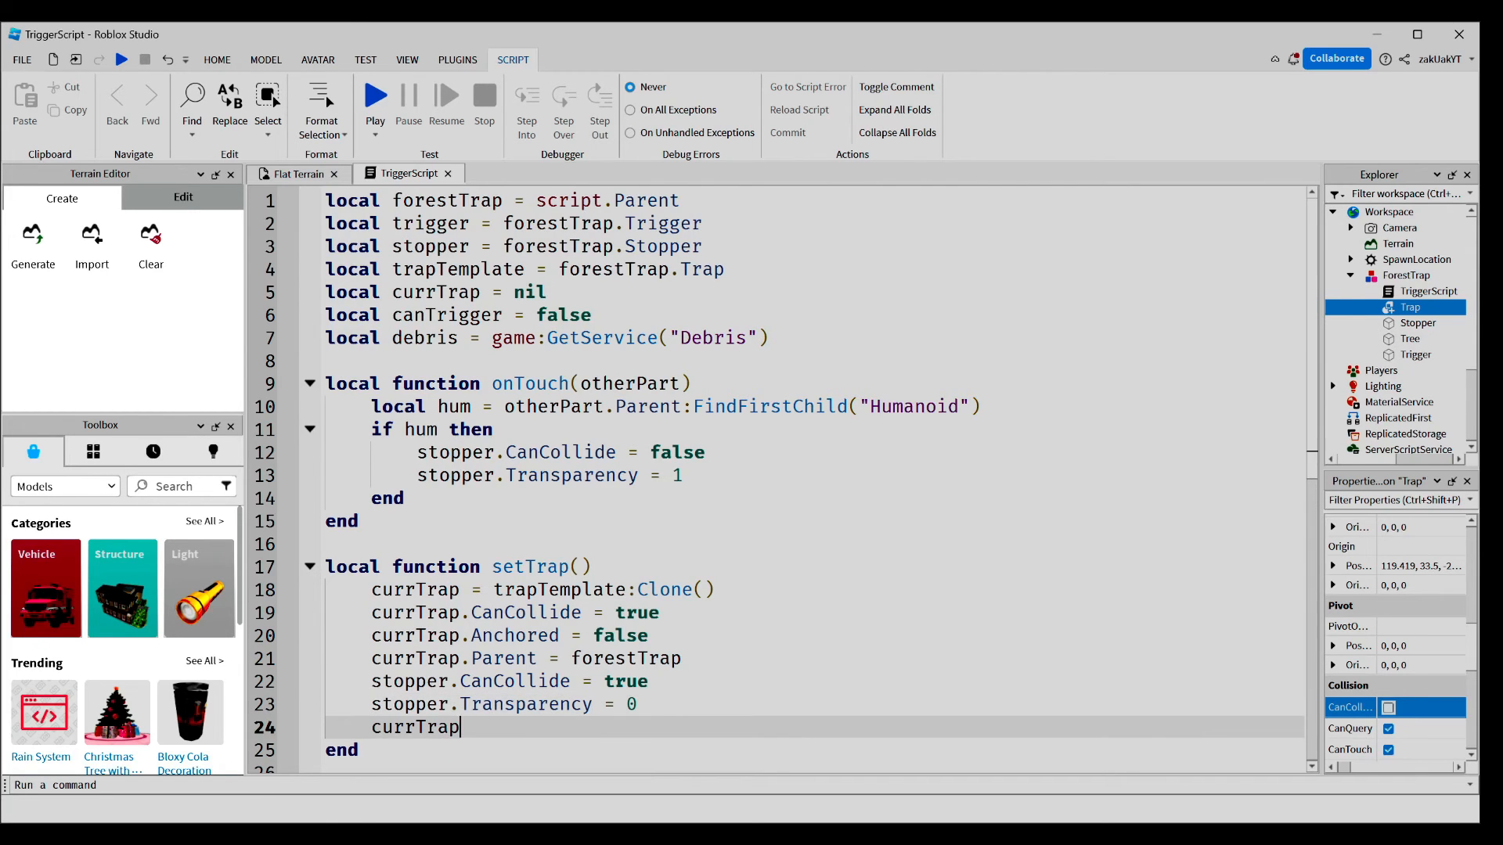
pyautogui.write('.Destroying.')
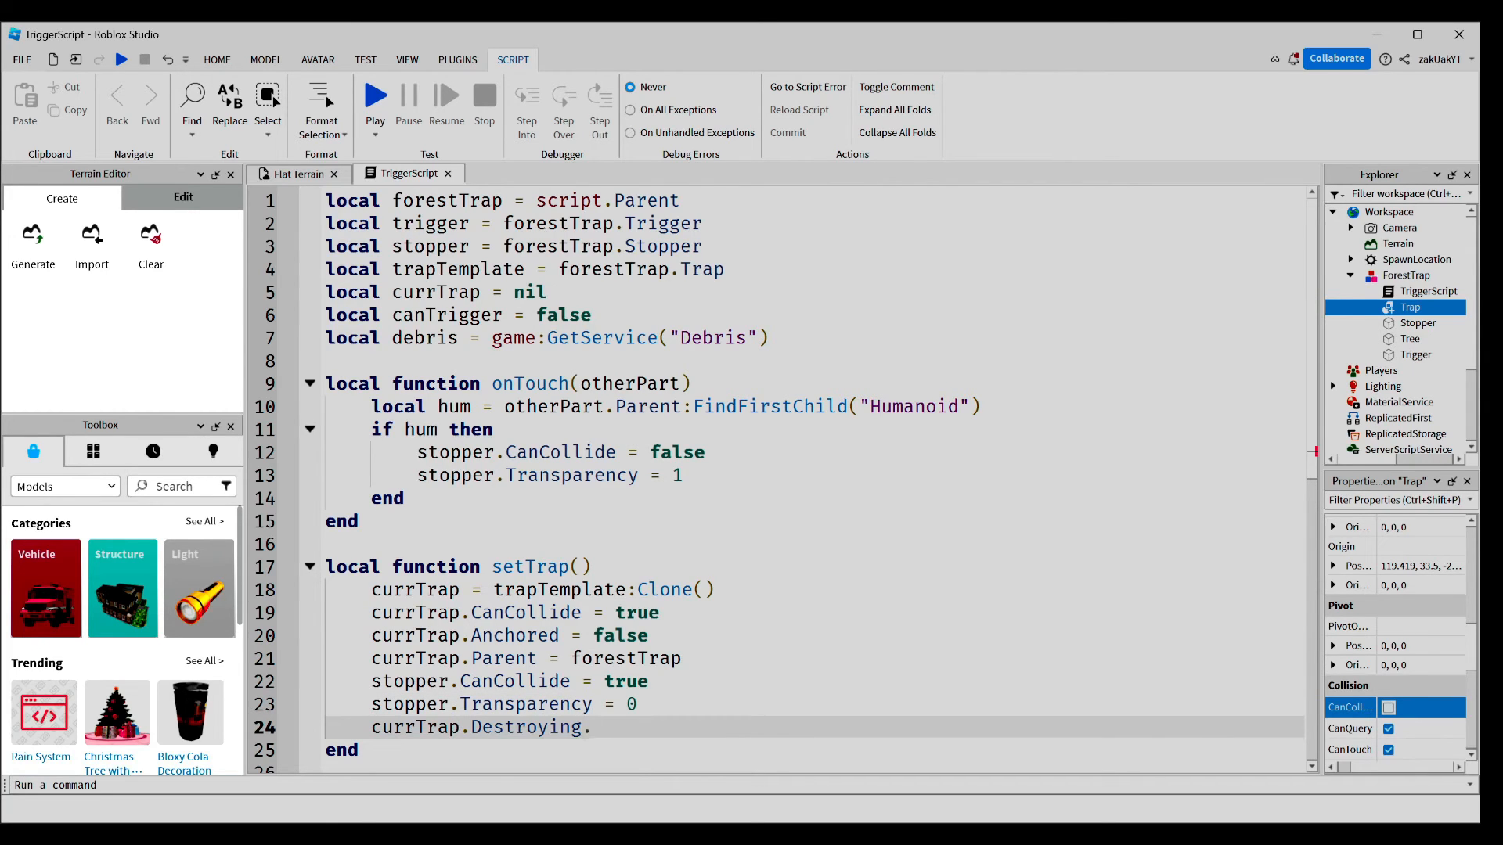
pyautogui.write(':Connect(setTrap)')
pyautogui.write('canTrigger = true')
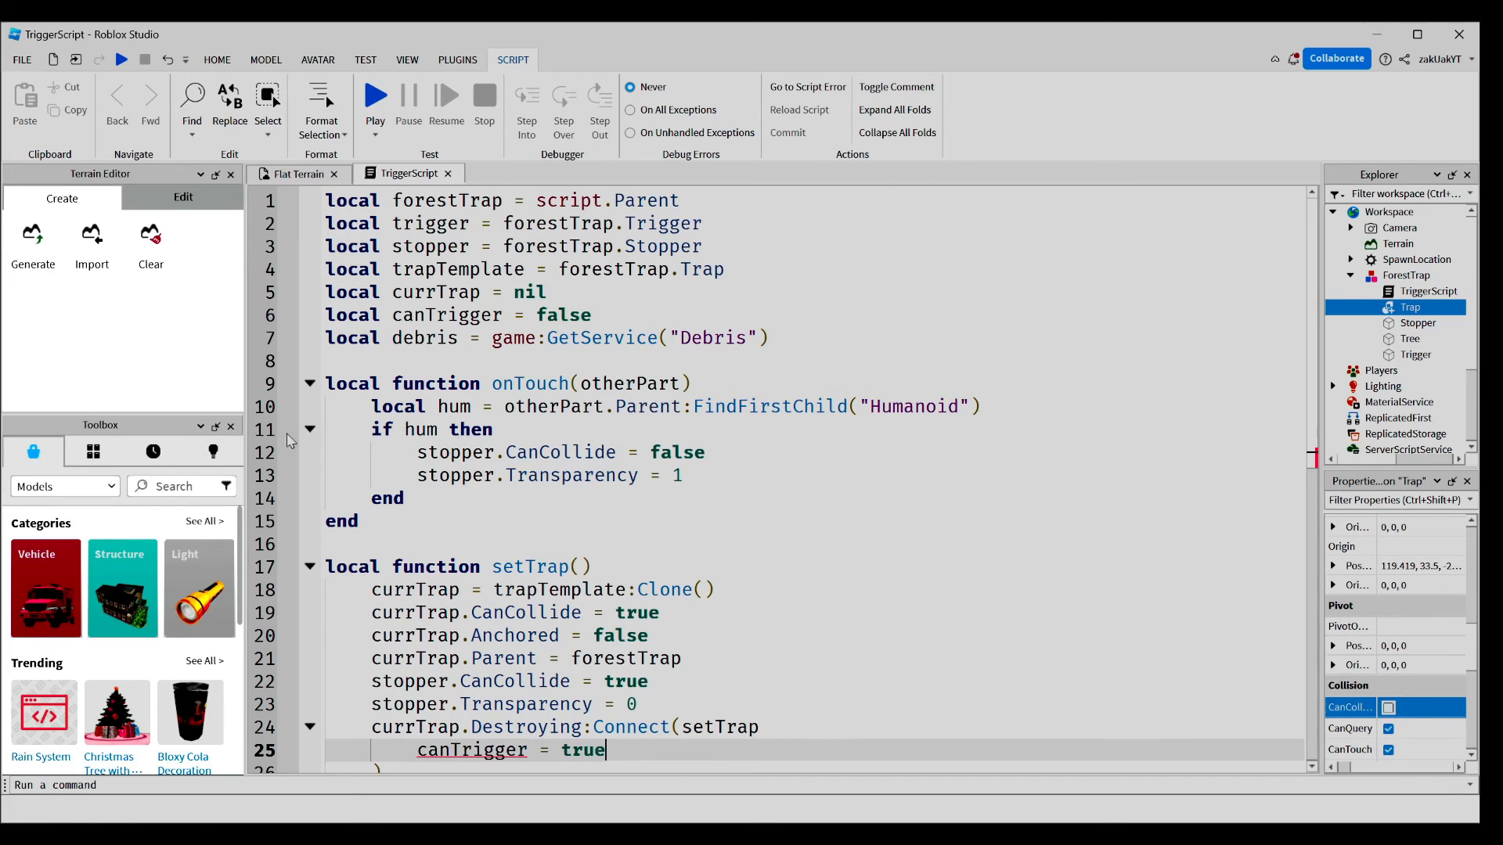
# - Add debris:AddItem(currTrap, 10) after the stopper transparency line in onTouch
pyautogui.click(713, 475)
pyautogui.write('canTrigger = false')
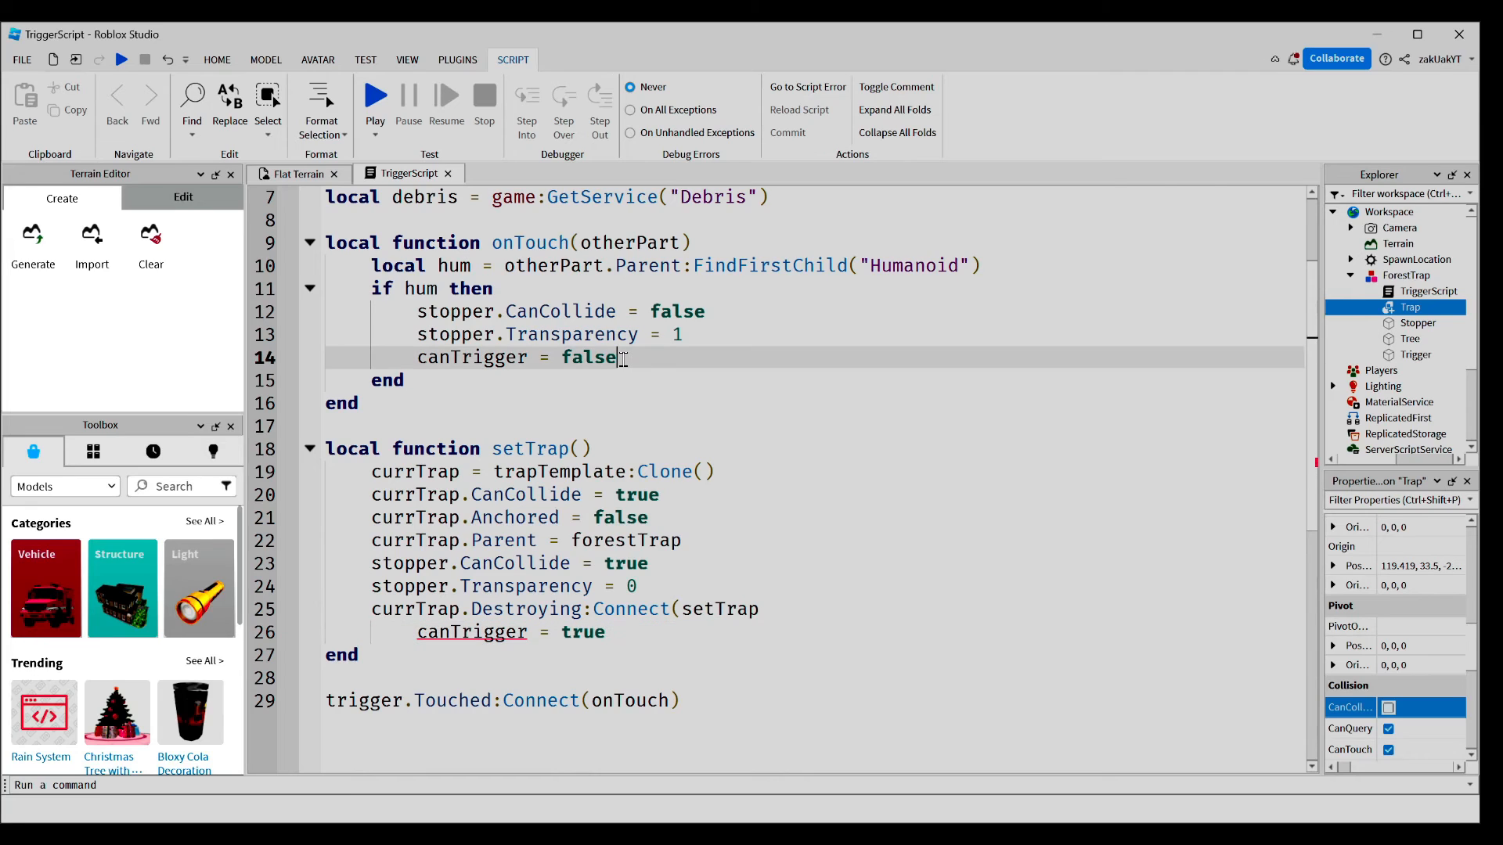
pyautogui.write('debris')
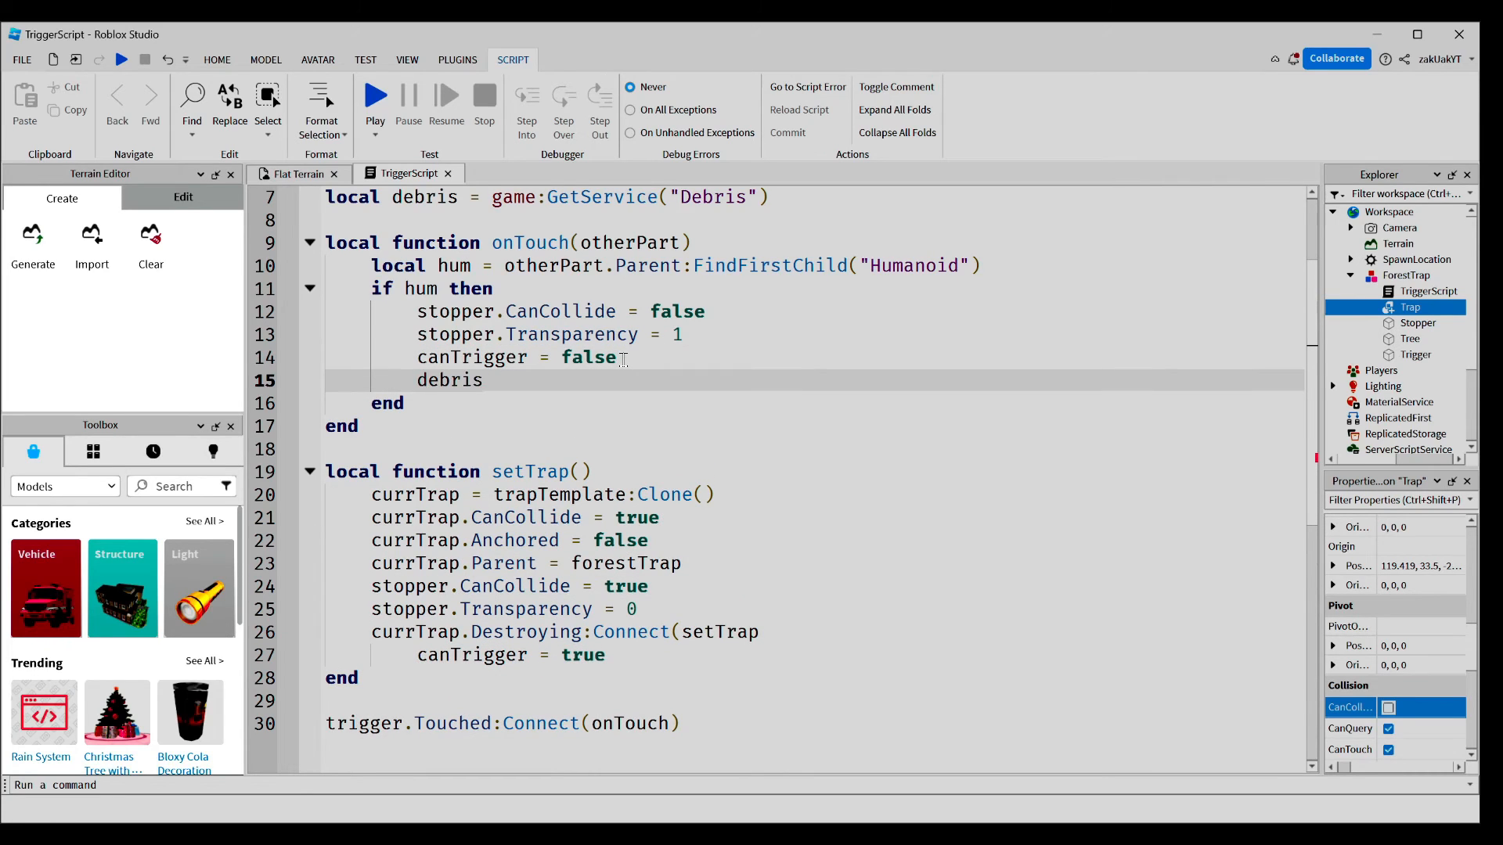
pyautogui.write(':AddItem()')
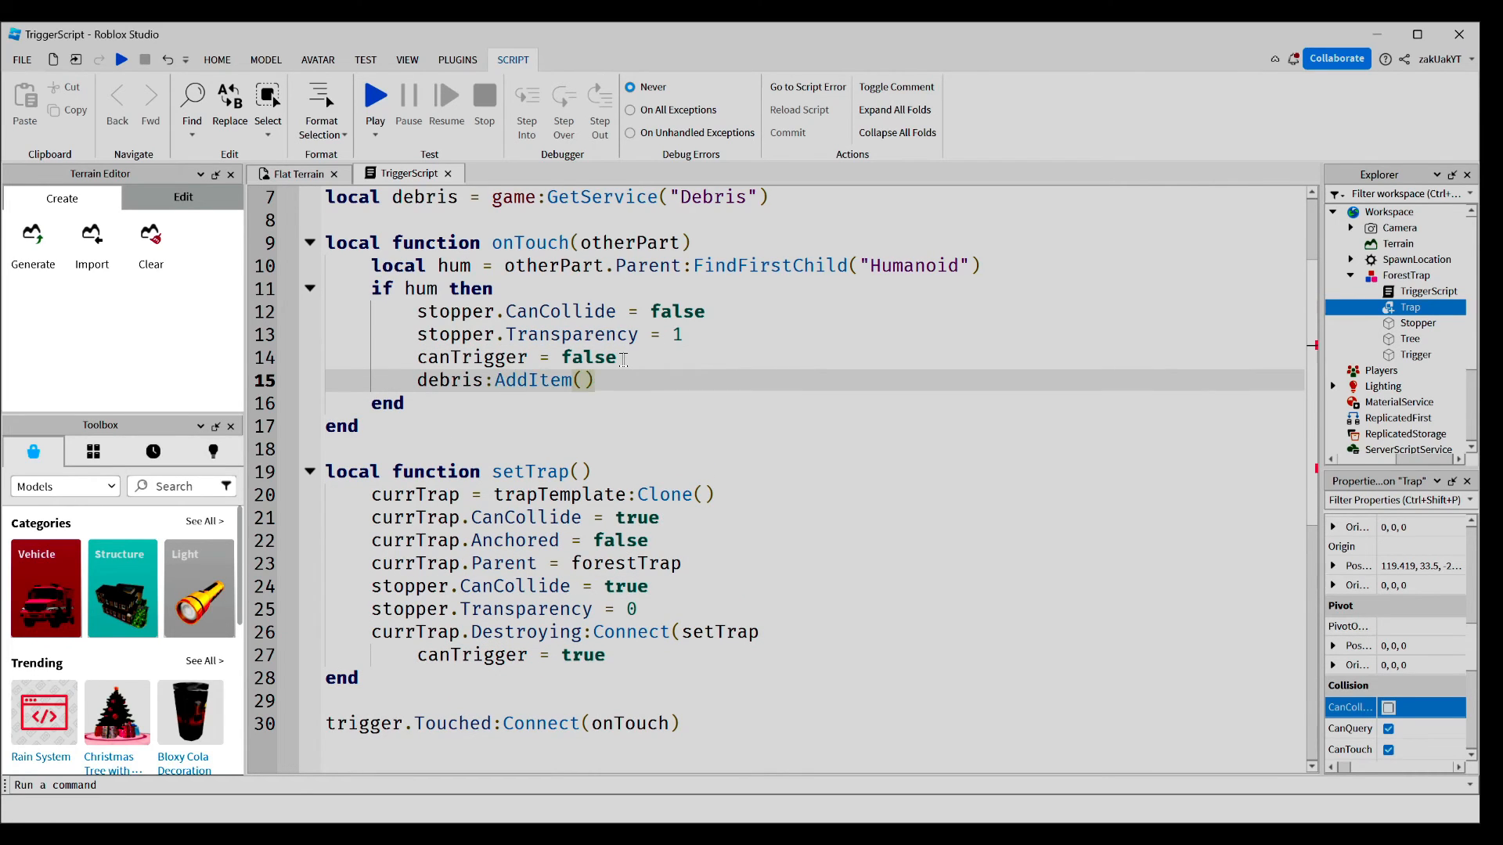
pyautogui.write('currTrap, 10')
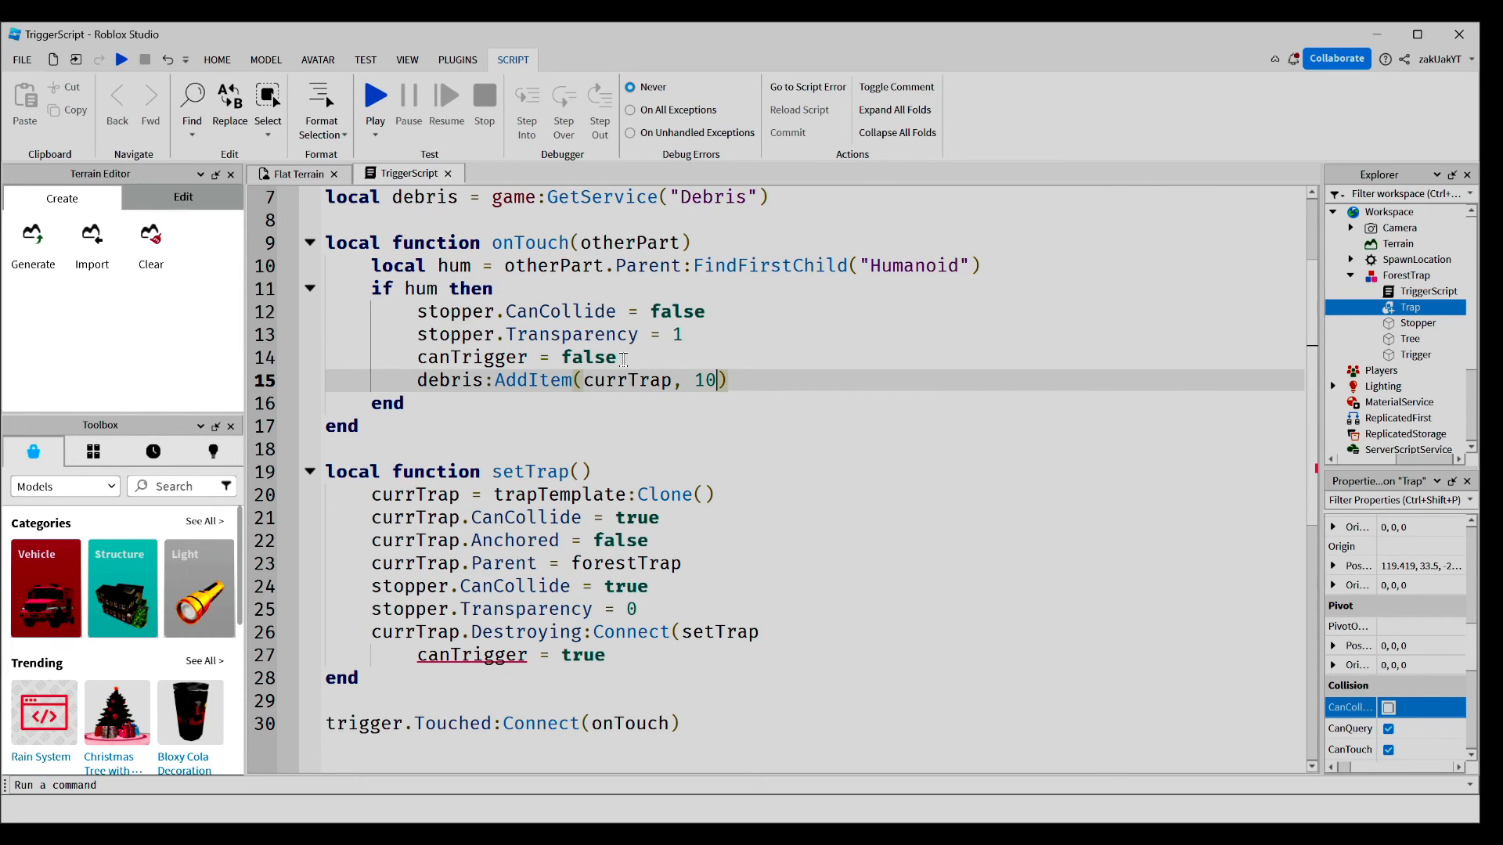
pyautogui.doubleClick(628, 380)
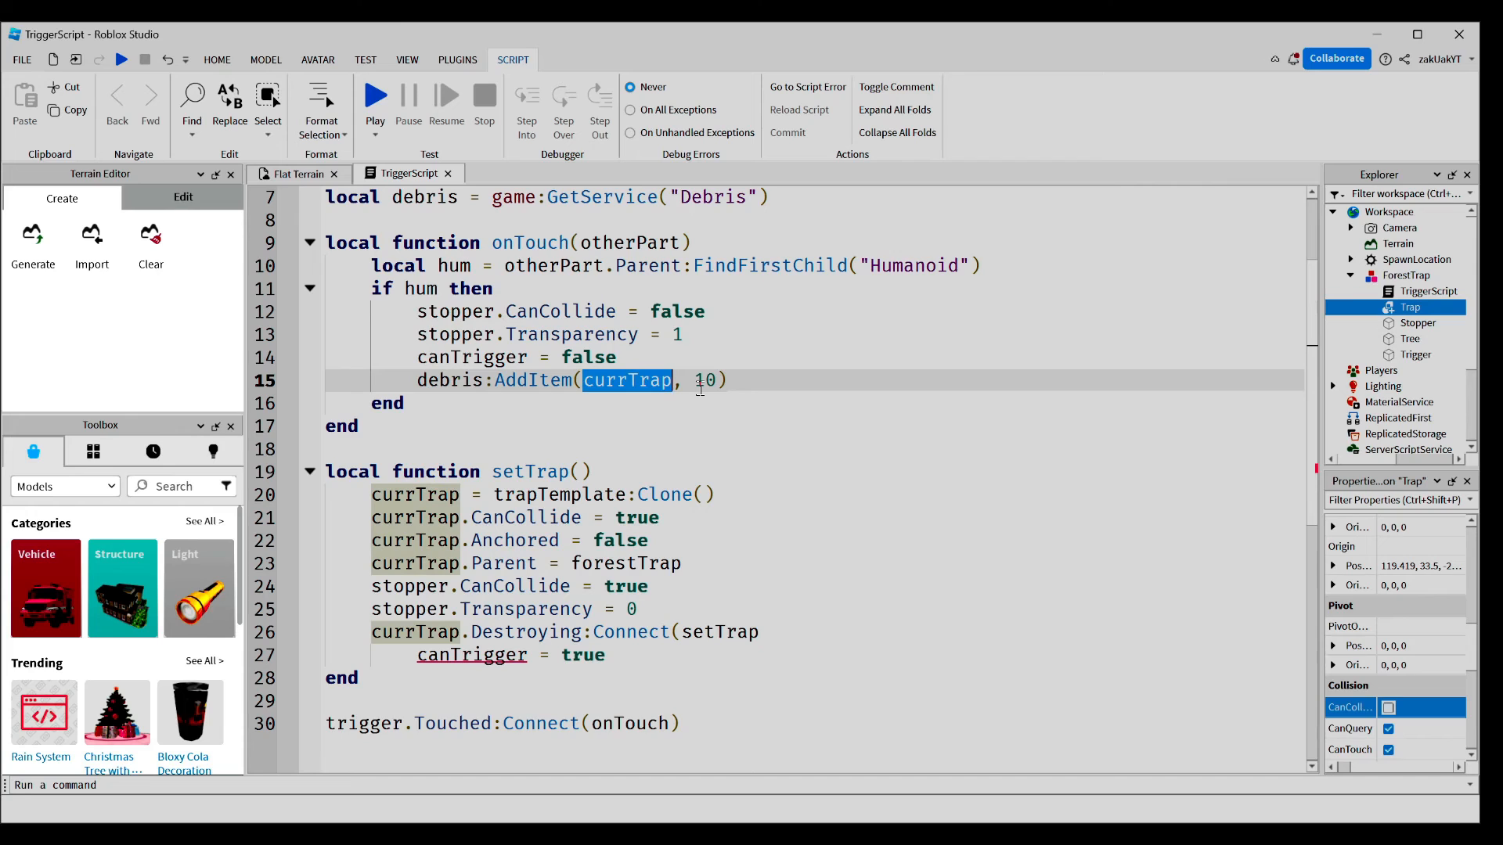
pyautogui.doubleClick(706, 379)
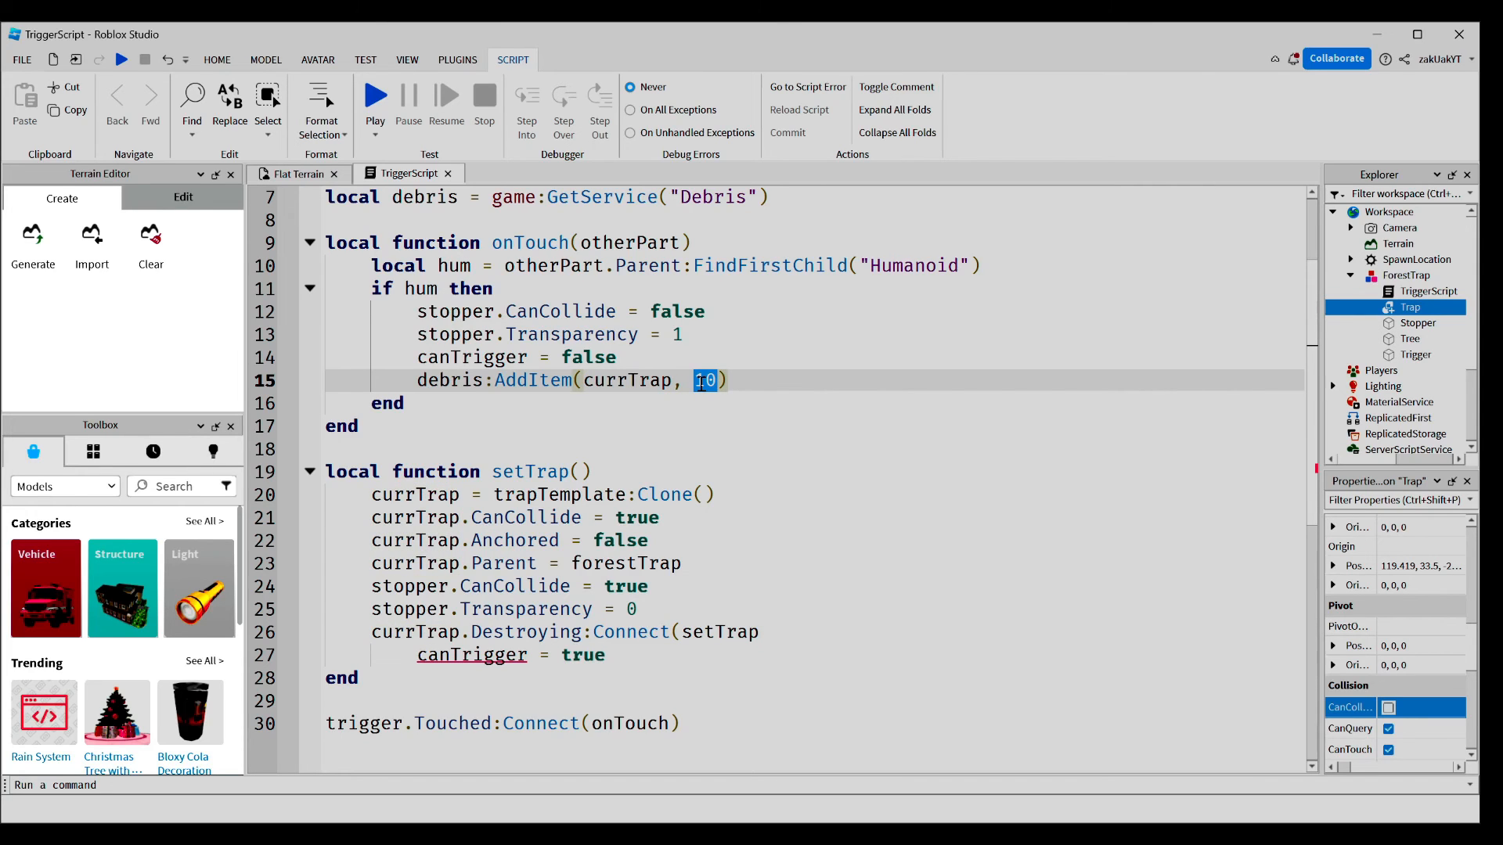
pyautogui.scroll(-3)
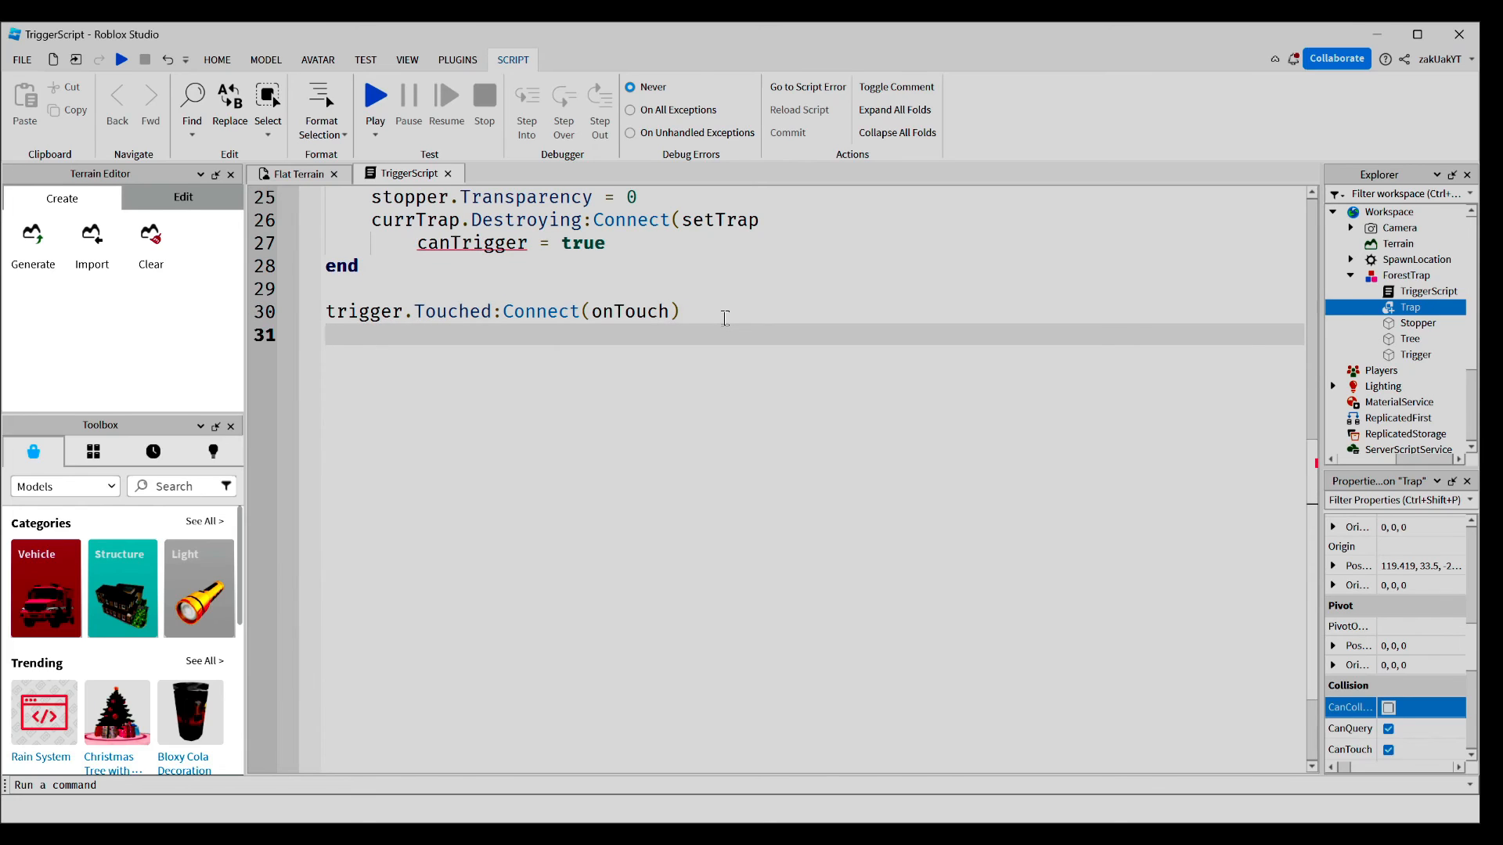
# - Call setTrap() at the script's end, fix the canTrigger line, and start a playtest
pyautogui.write('setTrap()')
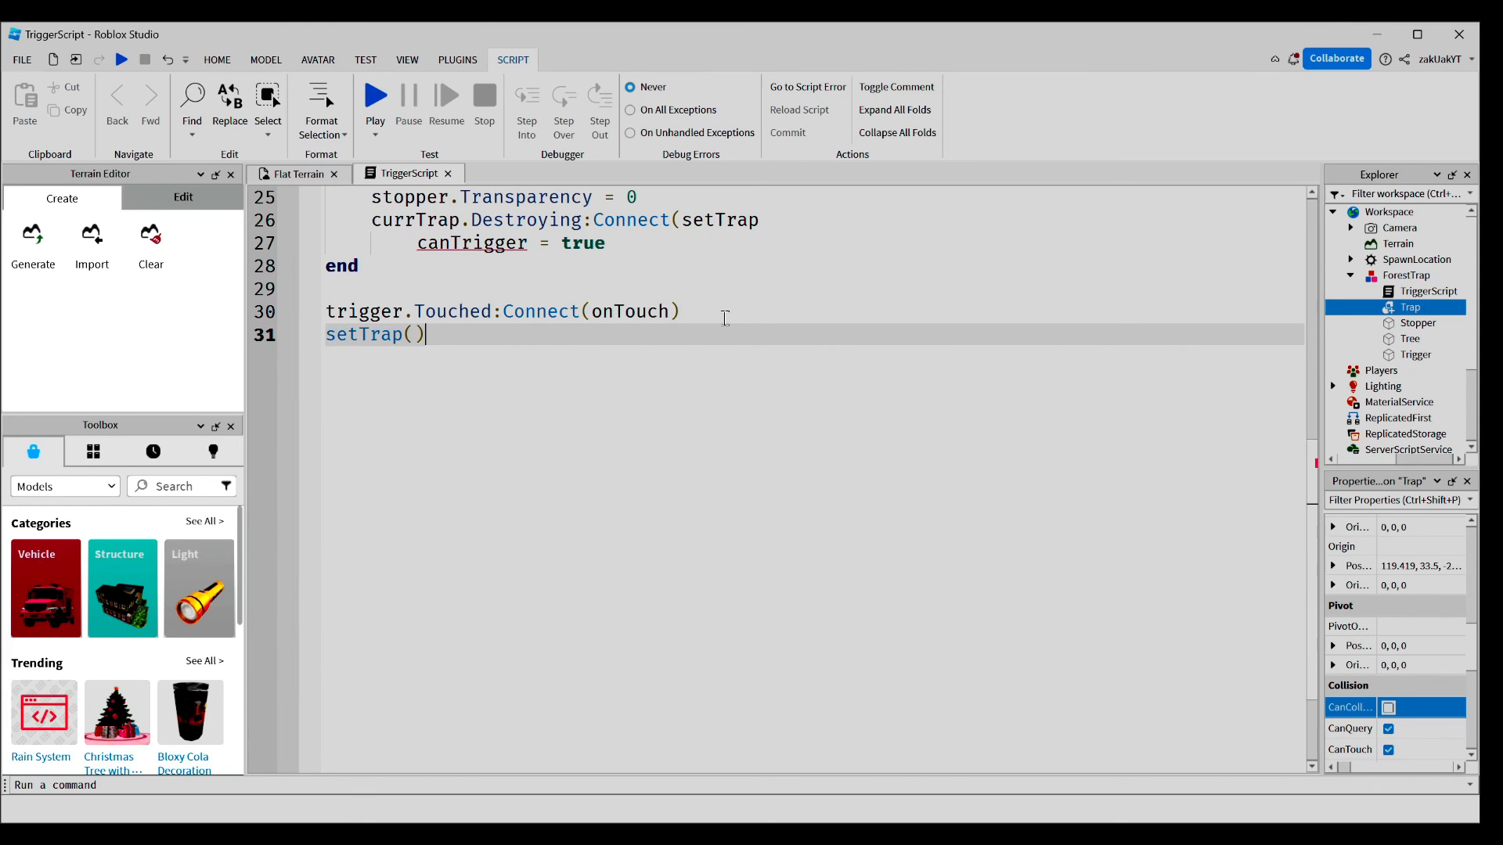
pyautogui.scroll(3)
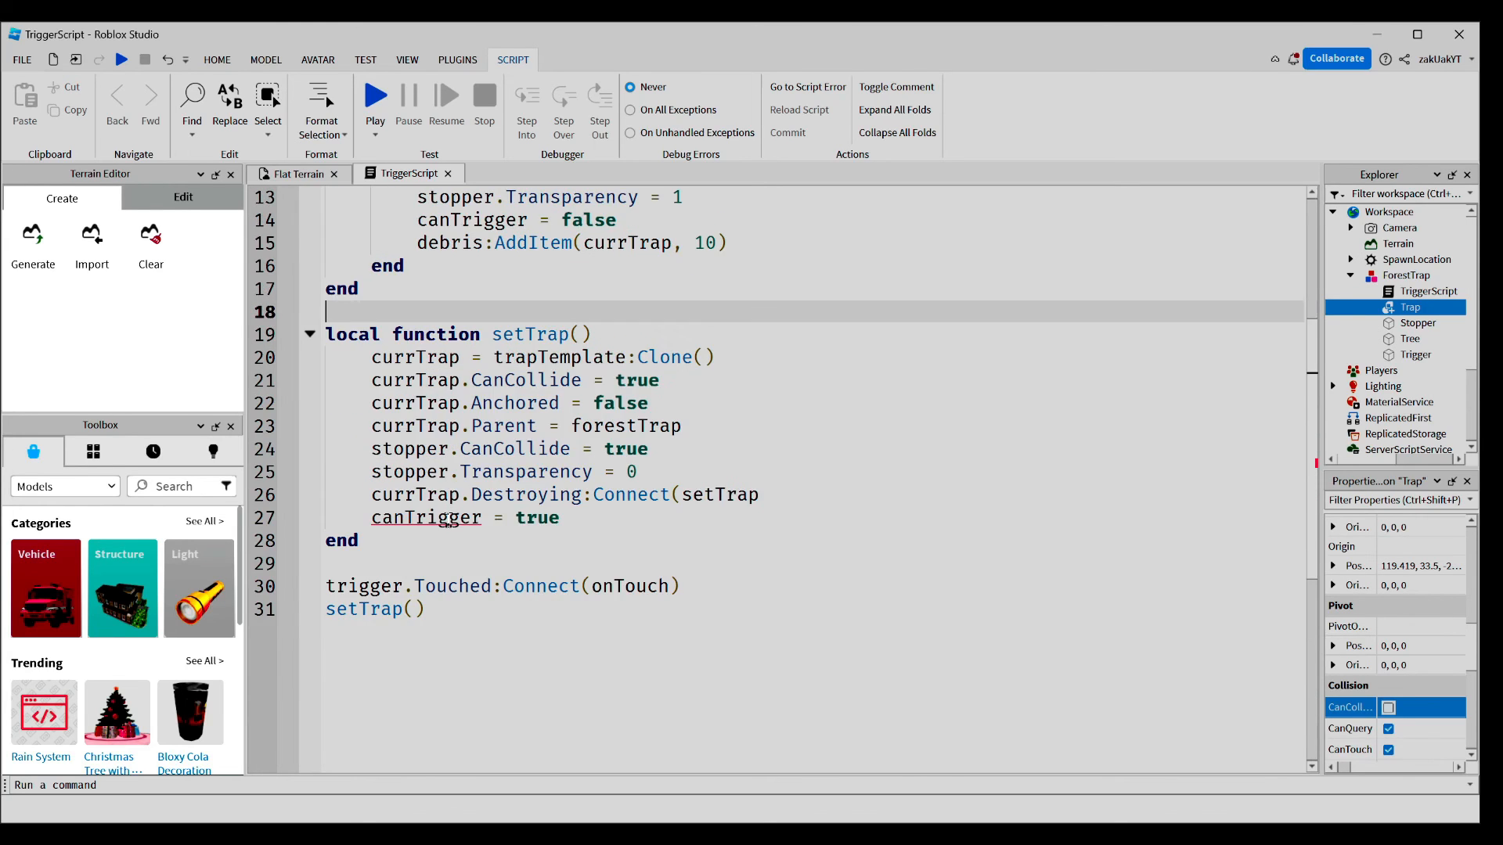
pyautogui.click(762, 494)
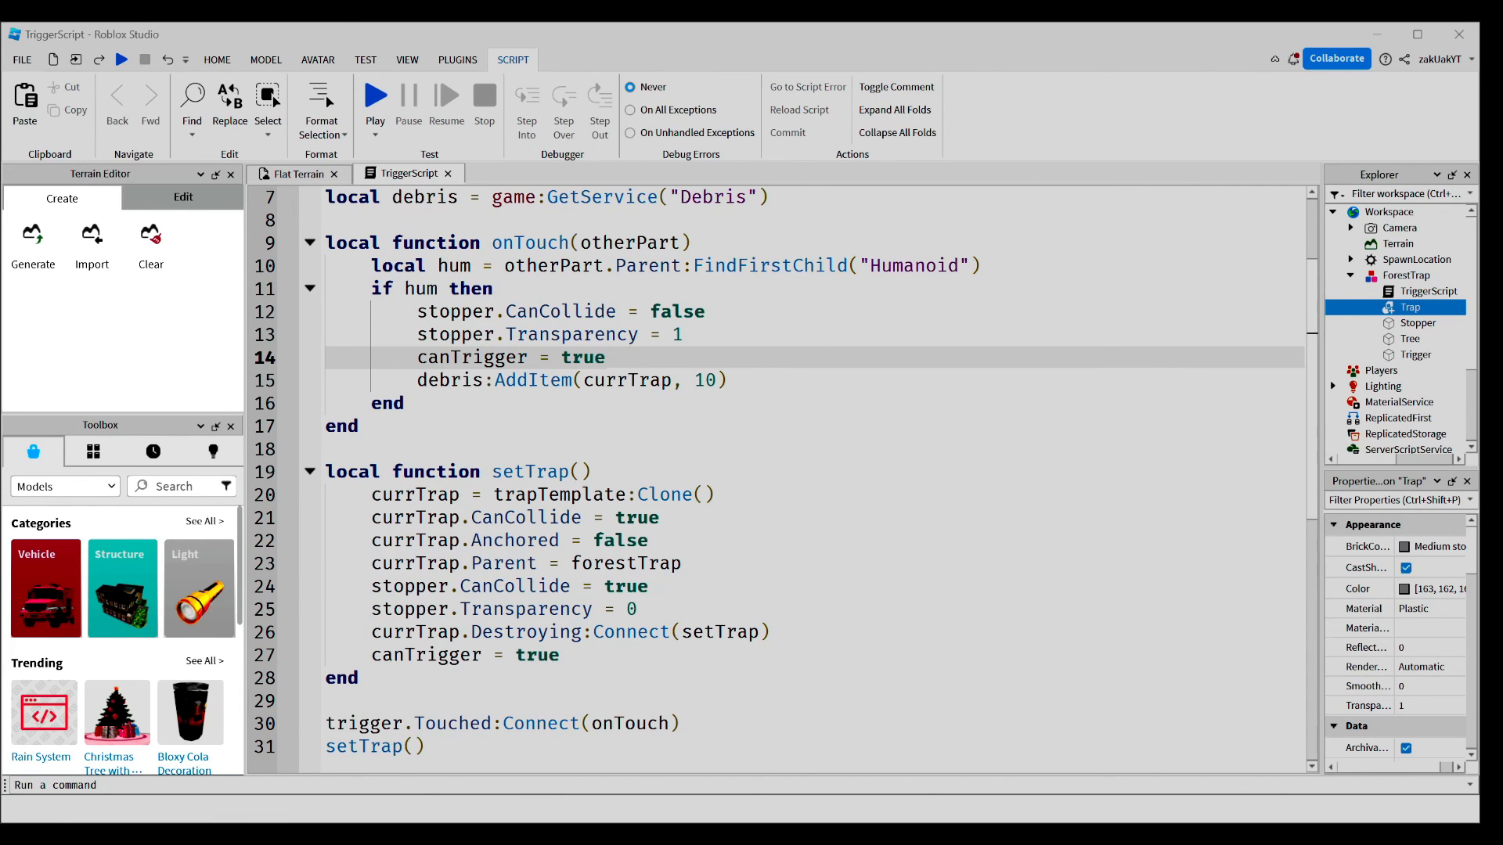
pyautogui.click(291, 173)
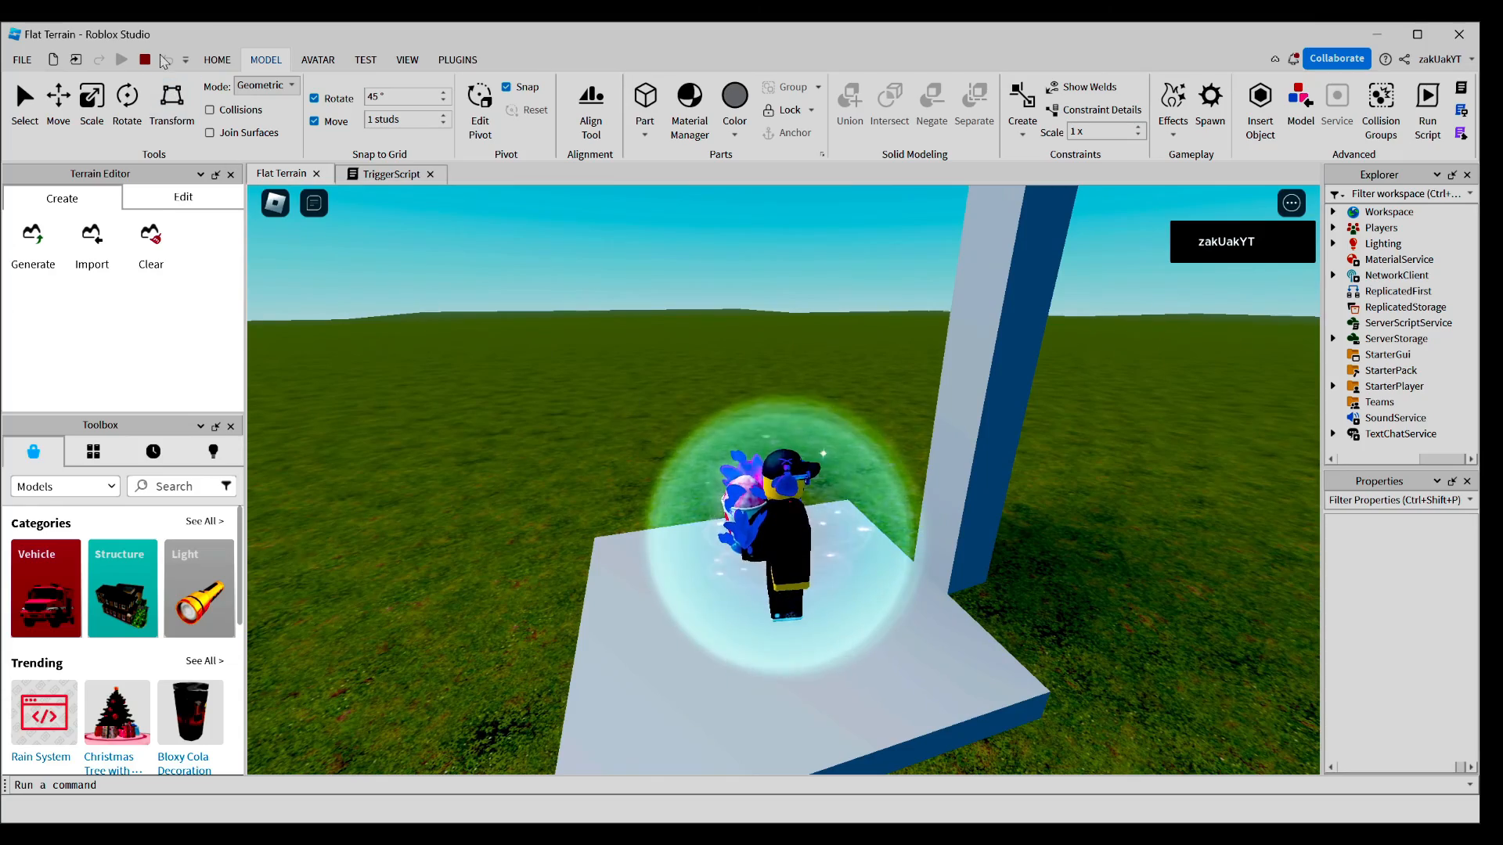
# - Stop the playtest and scroll back up through TriggerScript
pyautogui.click(393, 174)
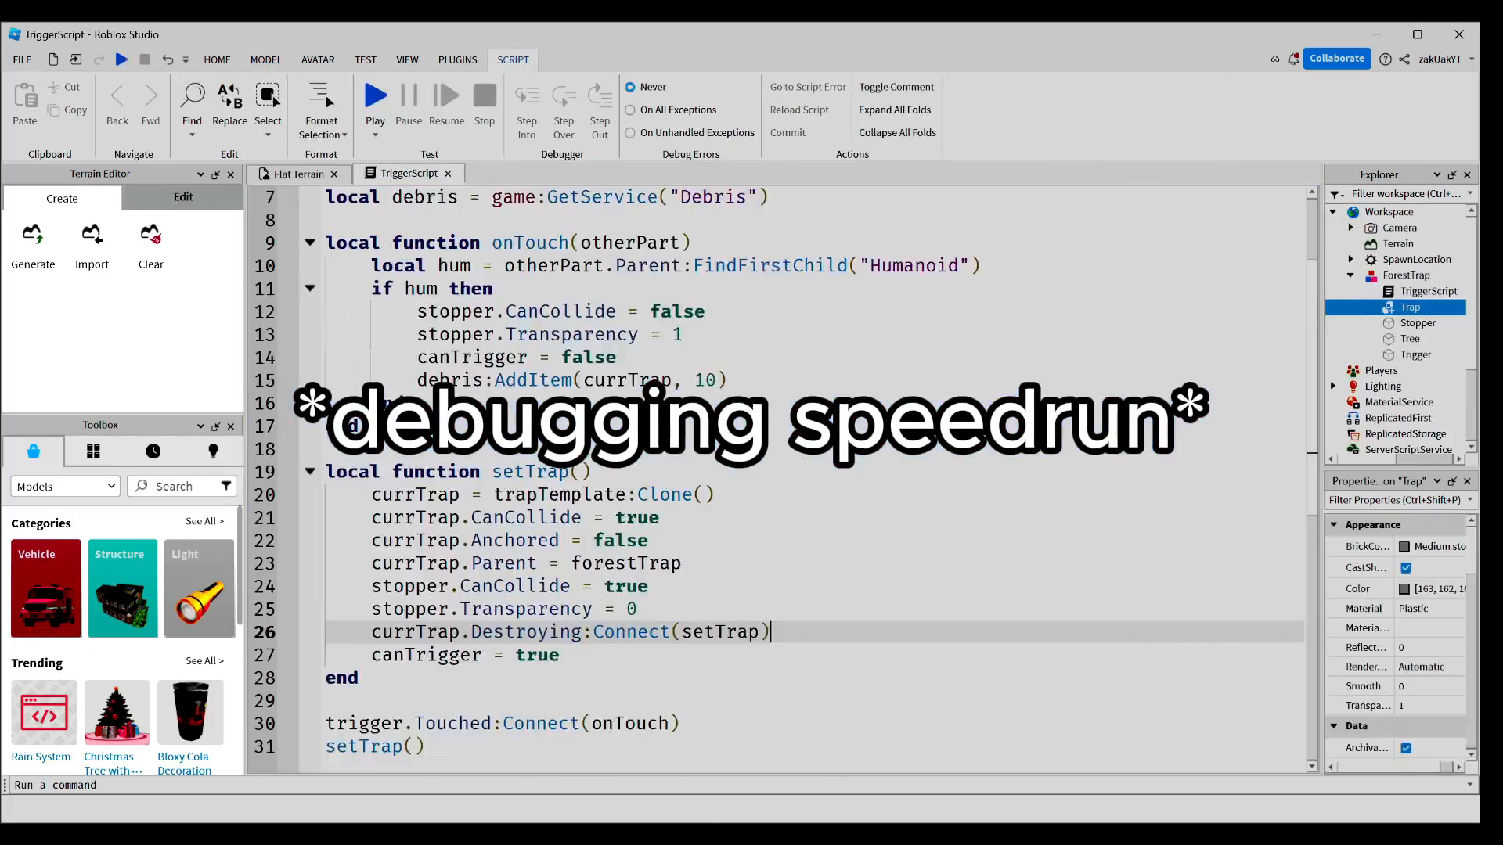
pyautogui.scroll(3)
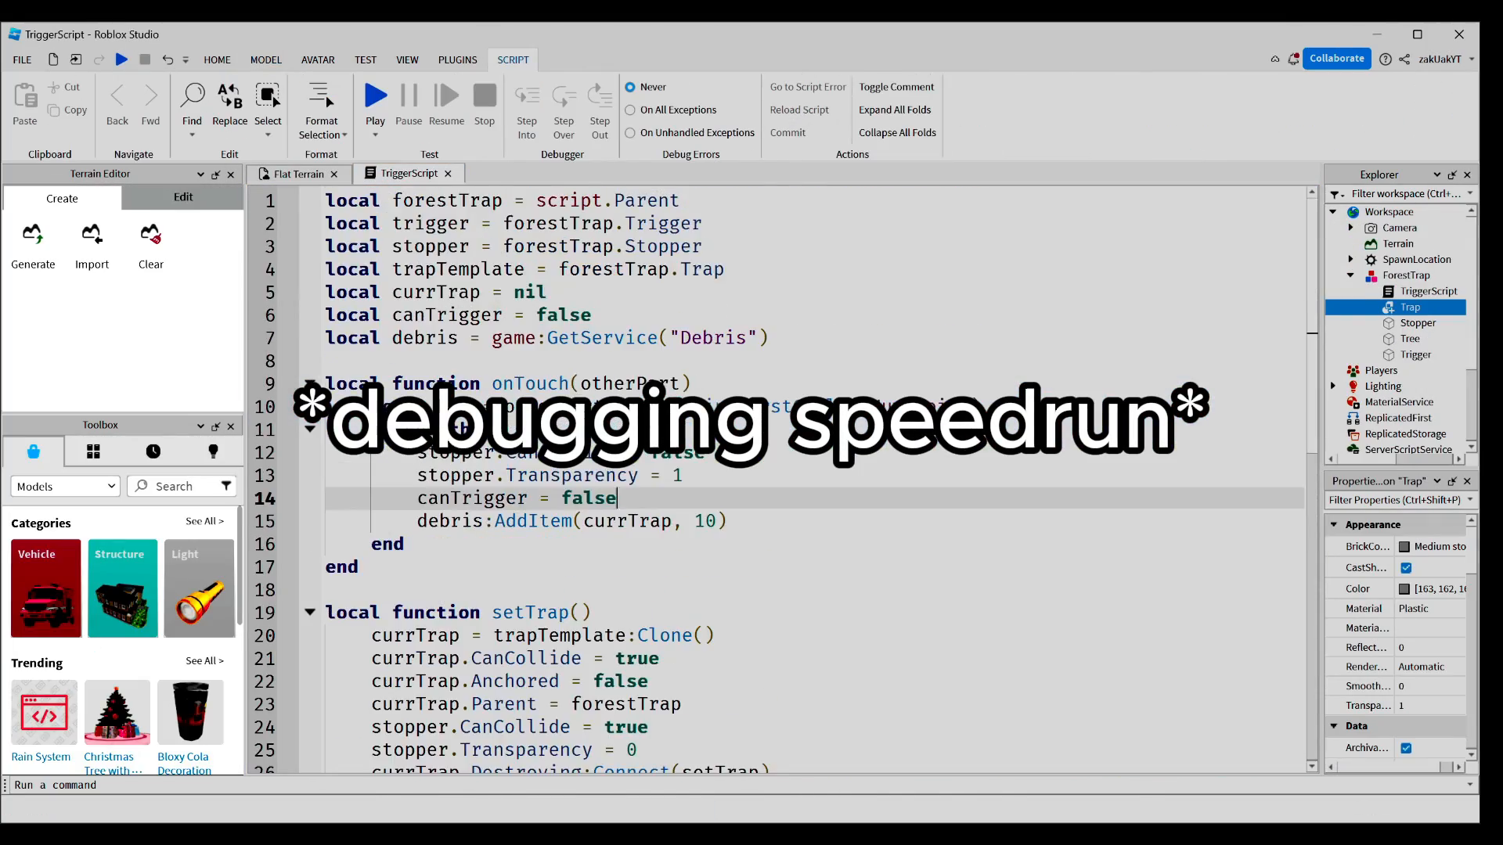
# - Add currTrap.Transparency = 0 after the clone line in setTrap
pyautogui.press('ctrl+a')
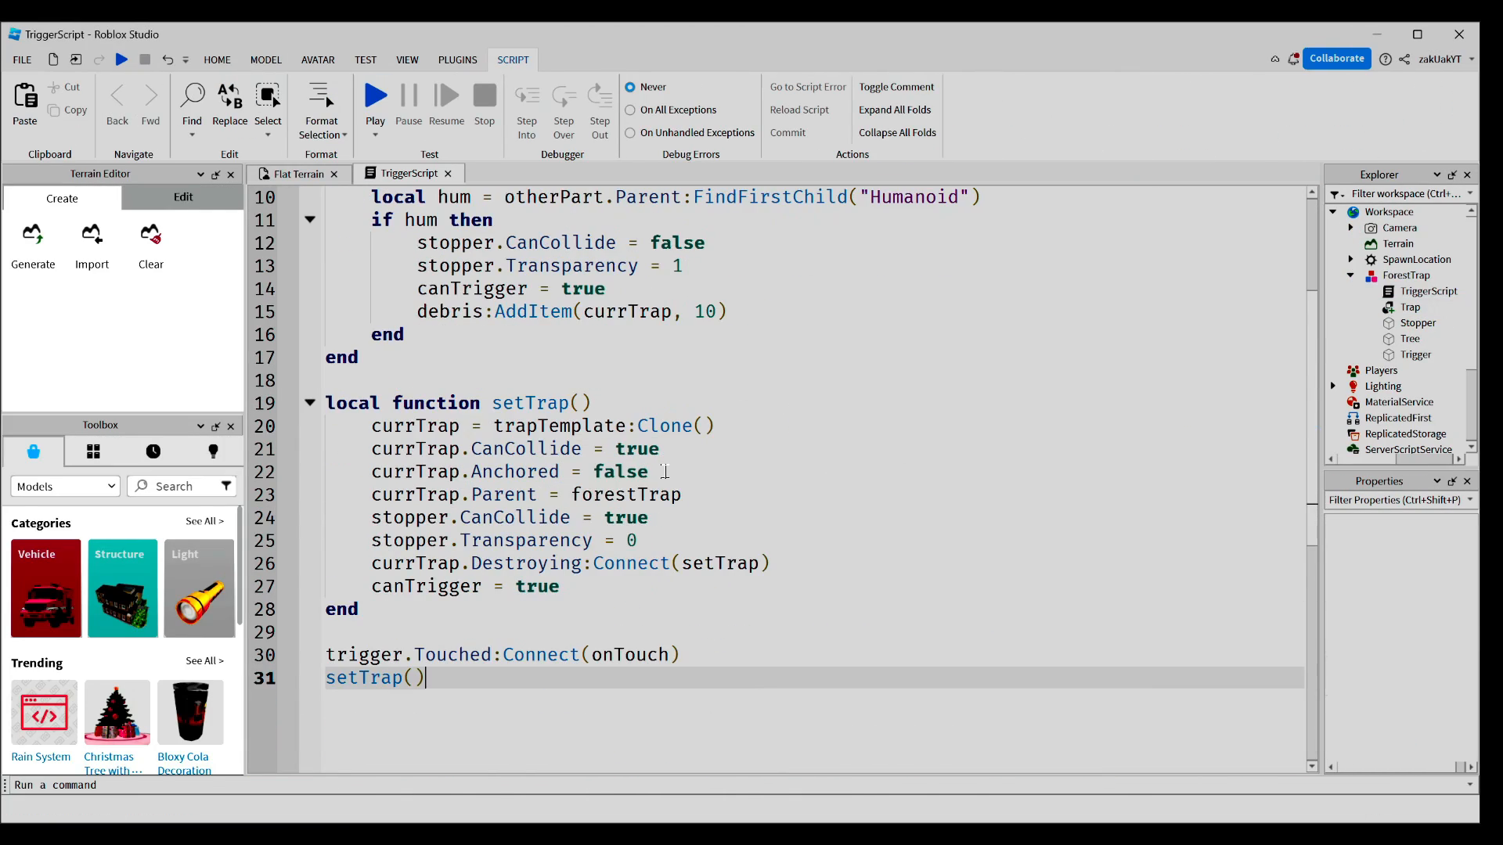
pyautogui.moveTo(720, 436)
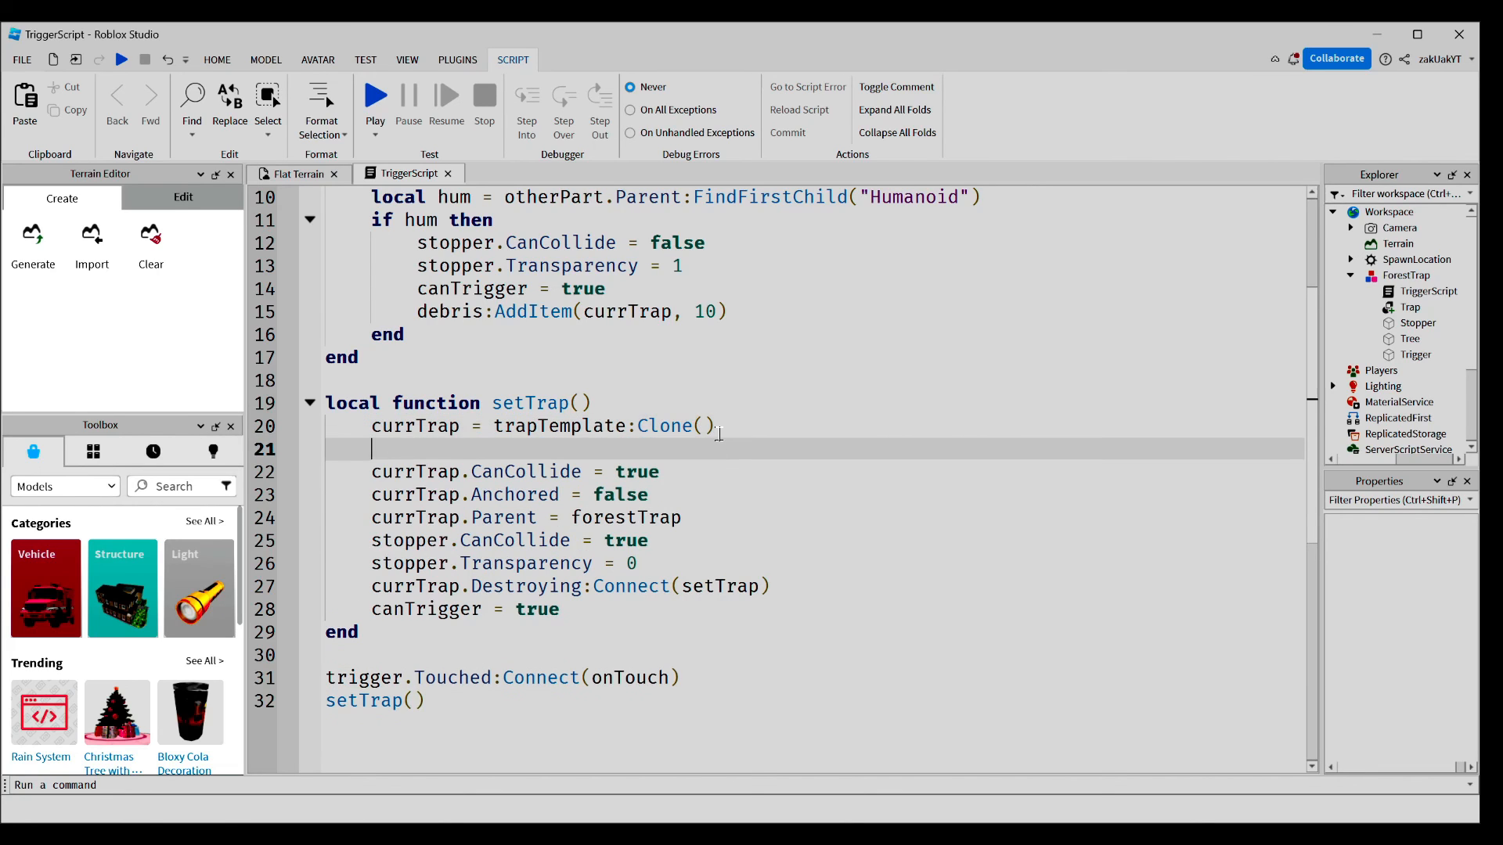
pyautogui.write('currTrap.')
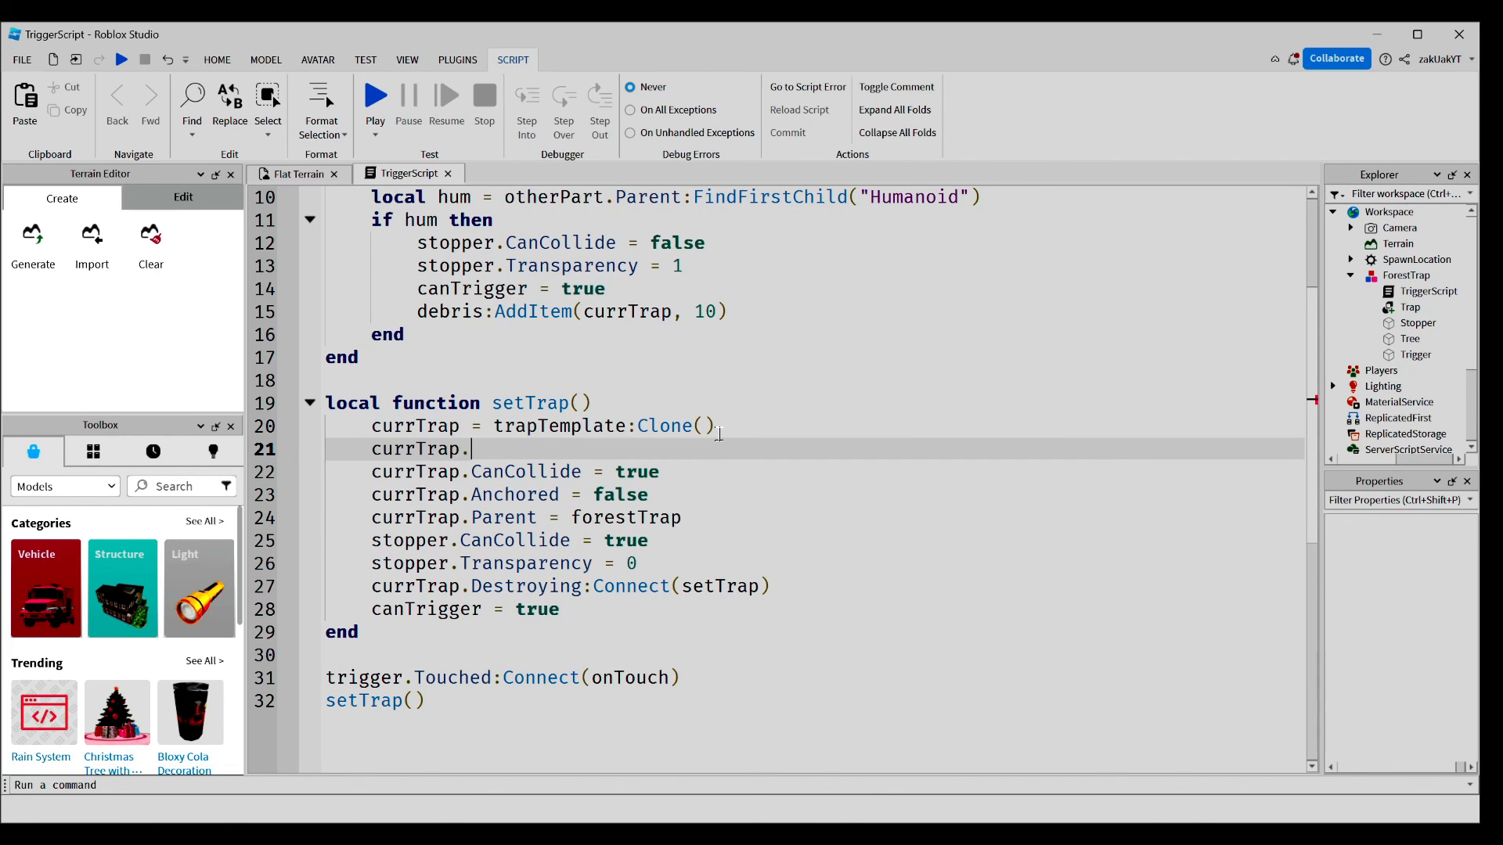
pyautogui.write('Tran')
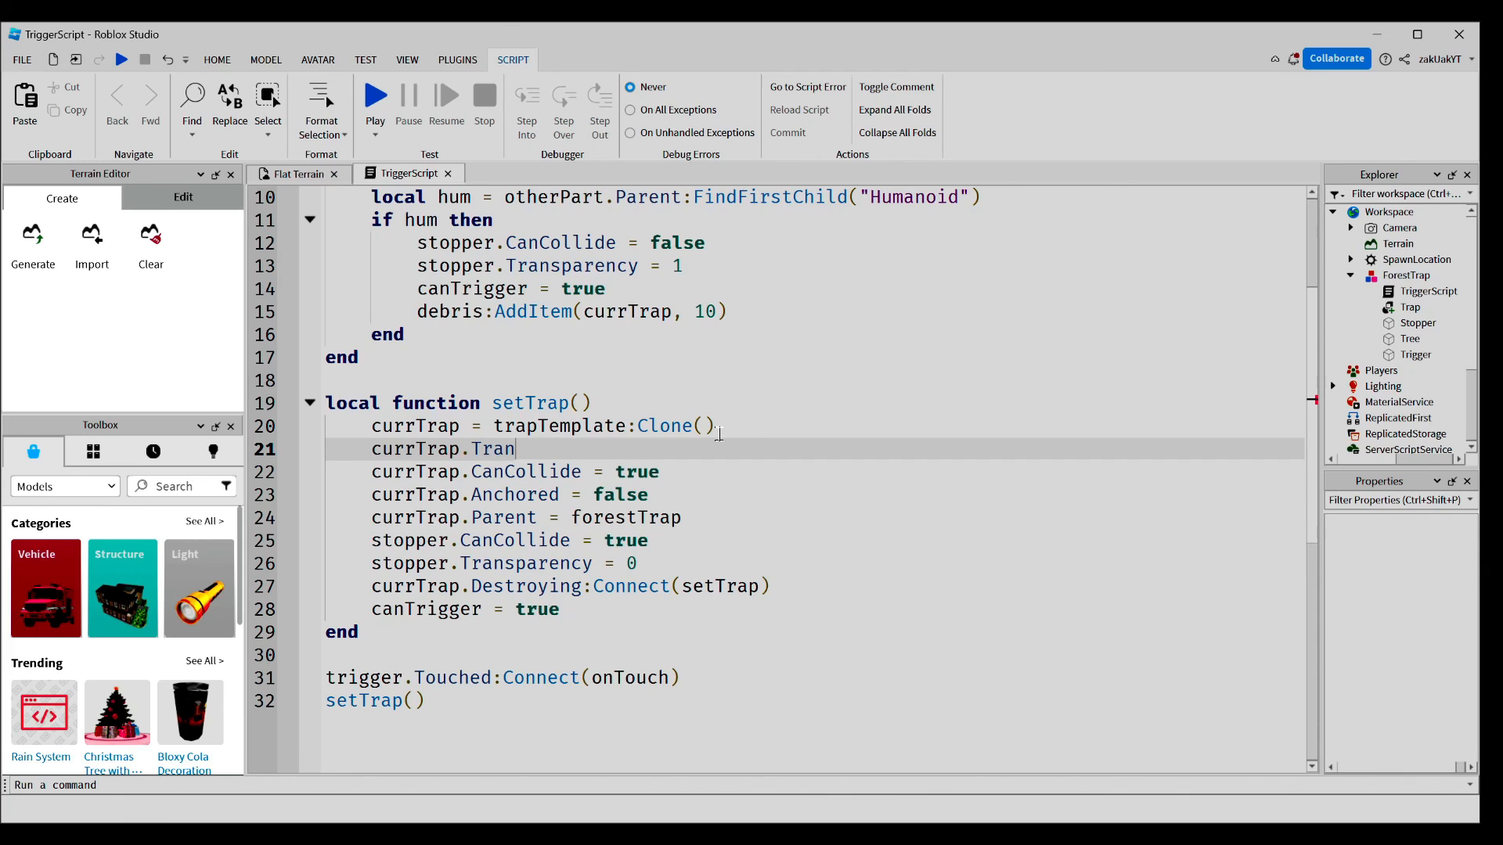
pyautogui.write('sparenc')
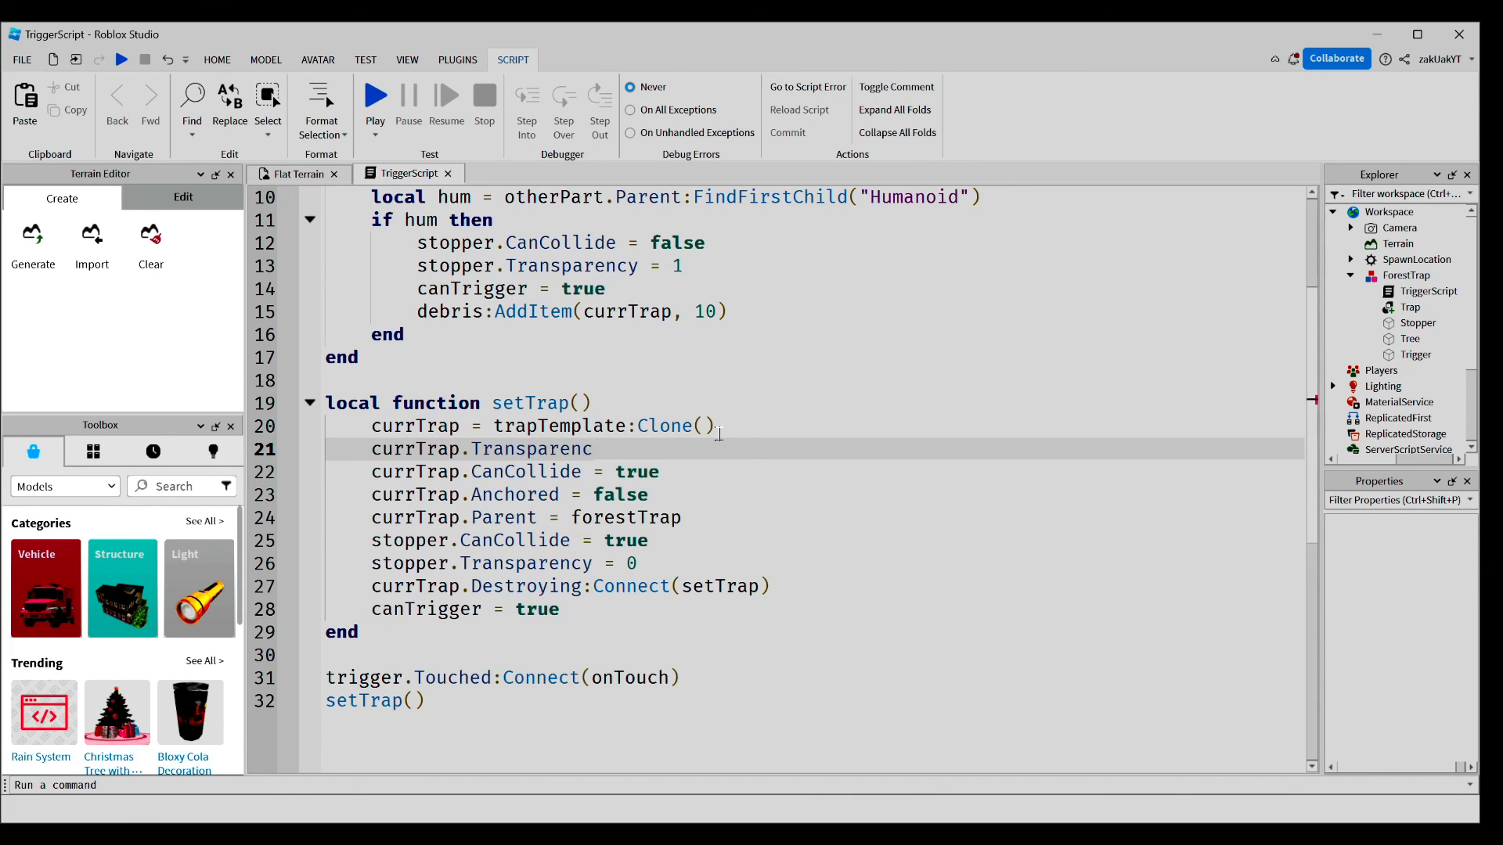
pyautogui.write('y = 0')
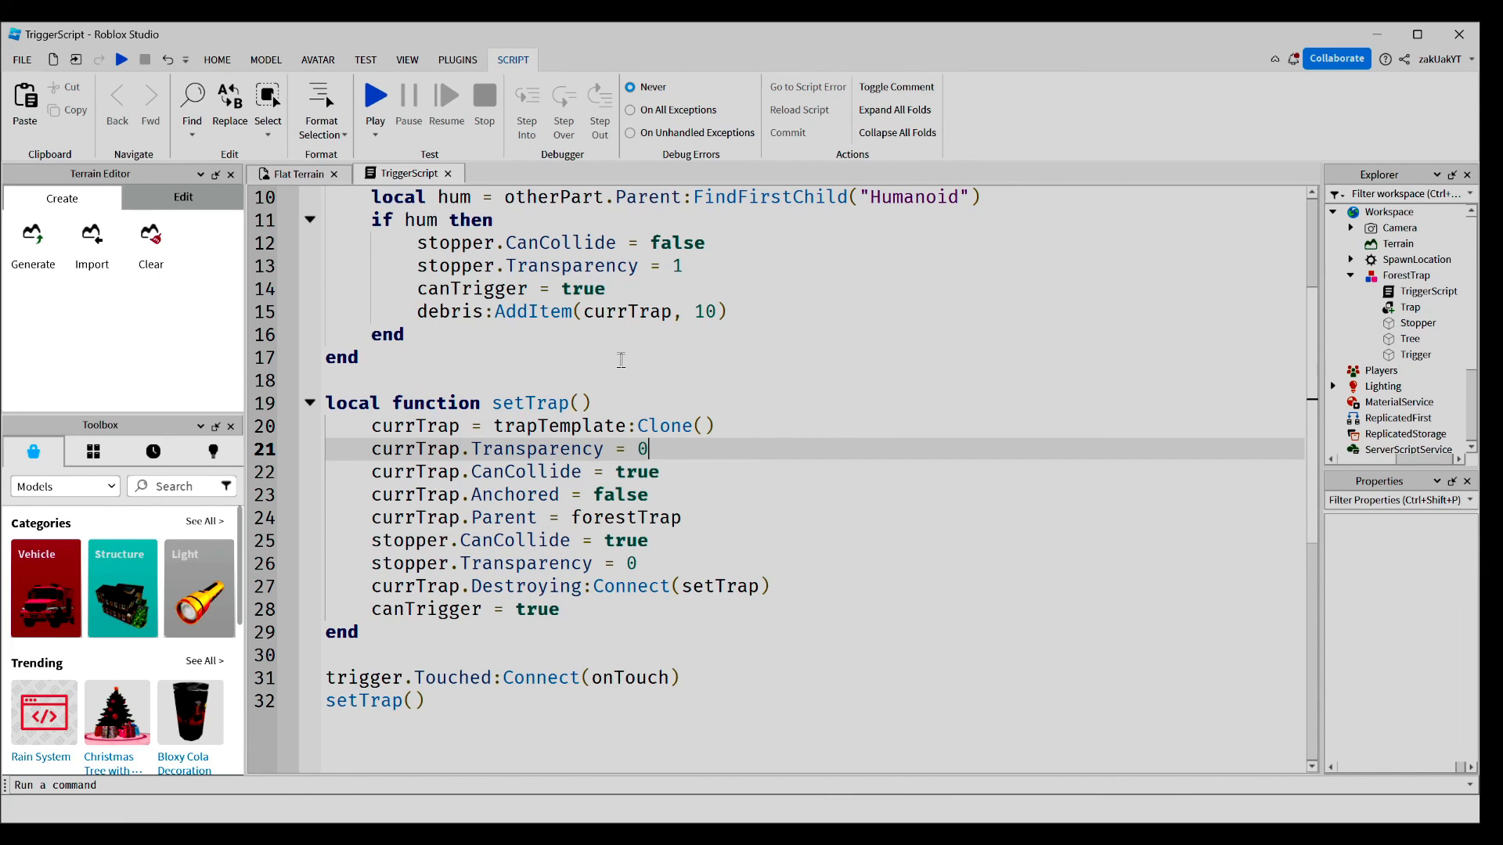